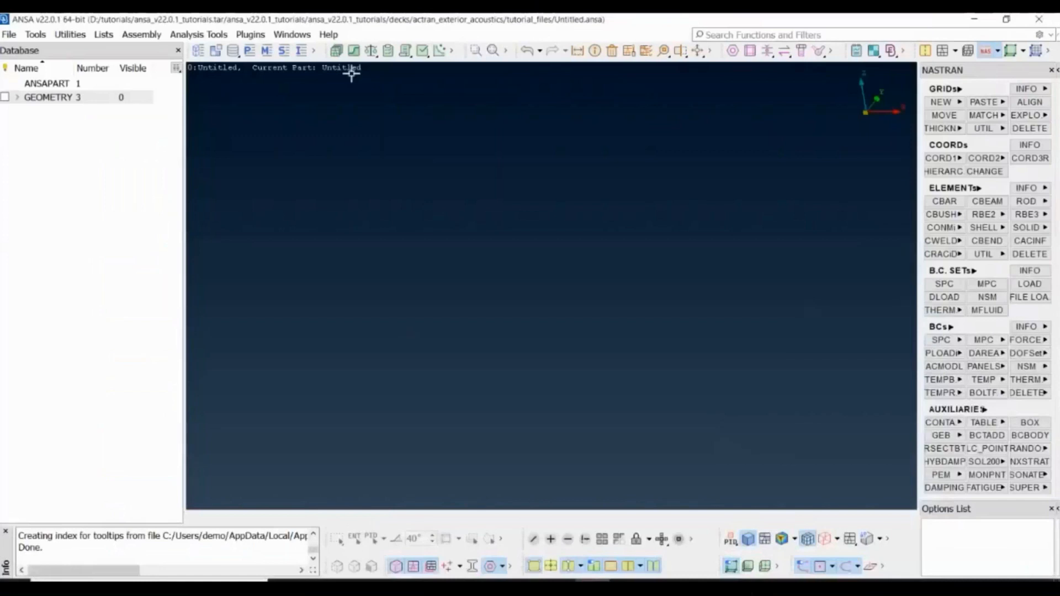
Import cavity_mesh_wrap.dat as a NASTRAN deck with default input parameters, dismissing the warning
{"action": "left_click", "coordinate": [9, 34]}
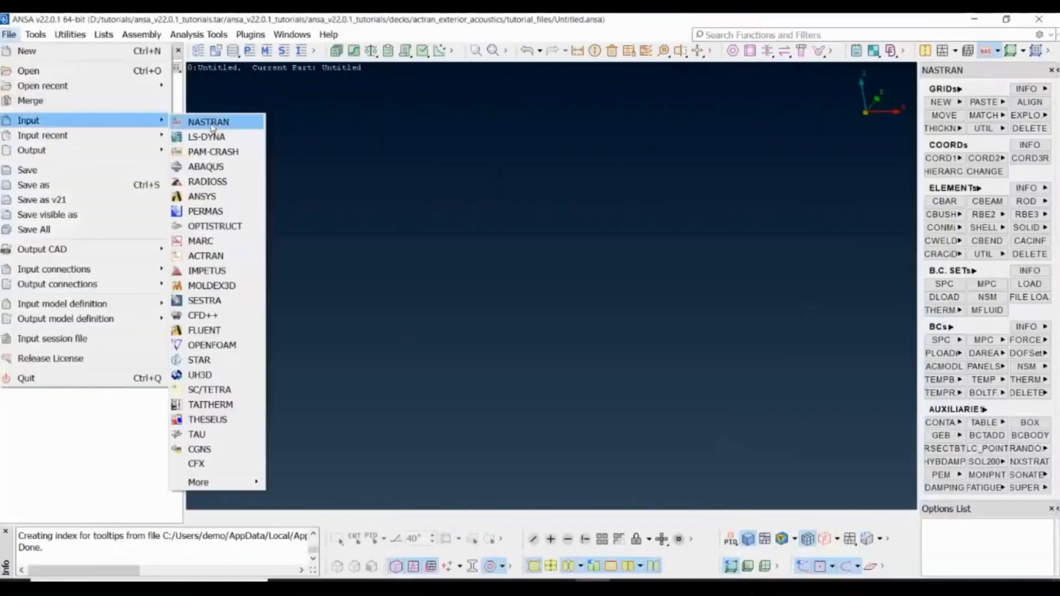
{"action": "left_click", "coordinate": [209, 121]}
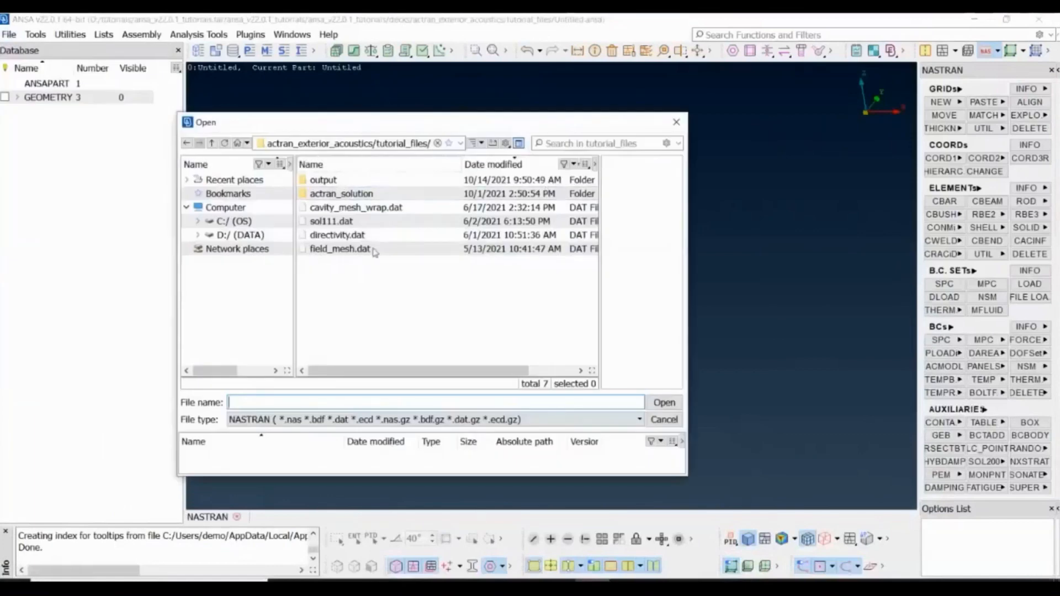
{"action": "left_click", "coordinate": [355, 207]}
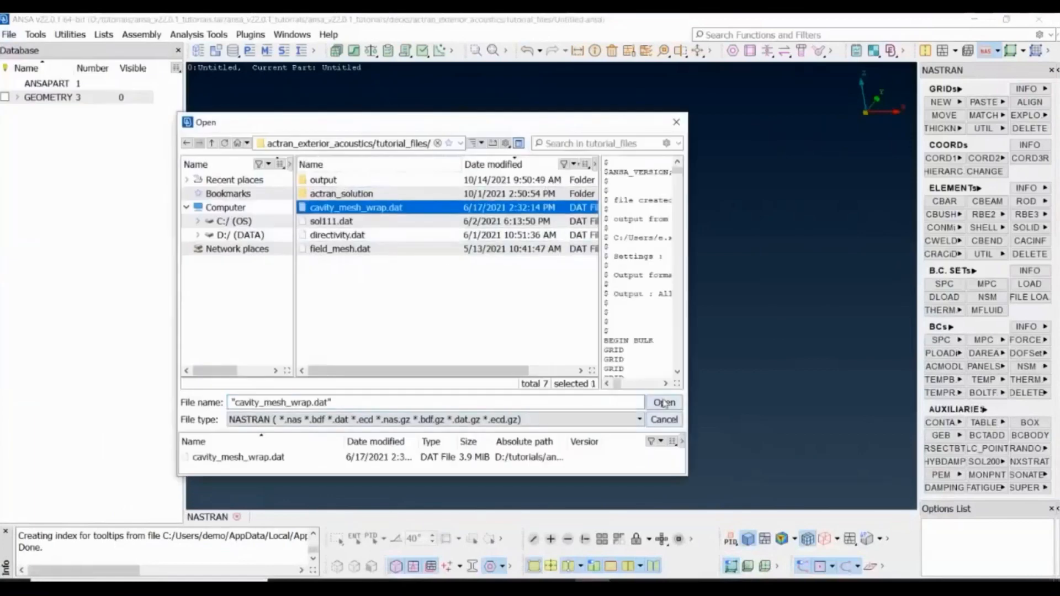
{"action": "left_click", "coordinate": [663, 402]}
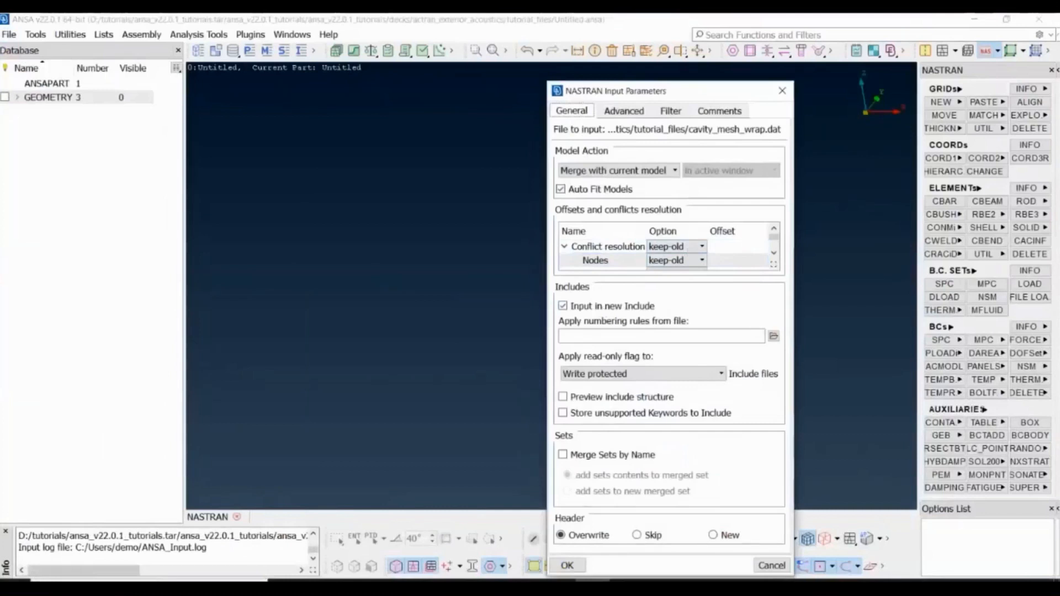
{"action": "left_click", "coordinate": [567, 565]}
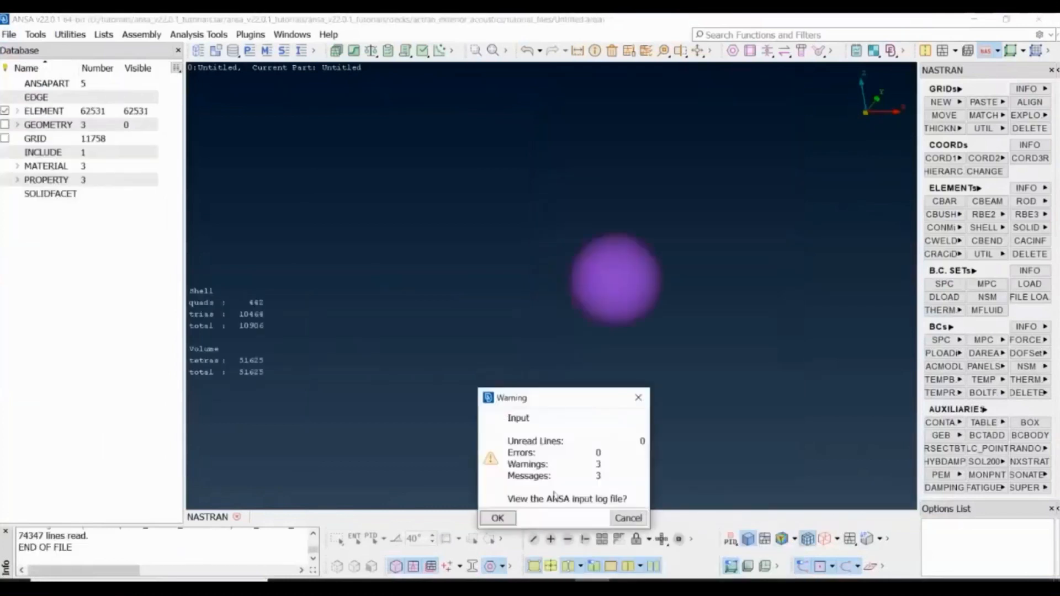
{"action": "left_click", "coordinate": [498, 518]}
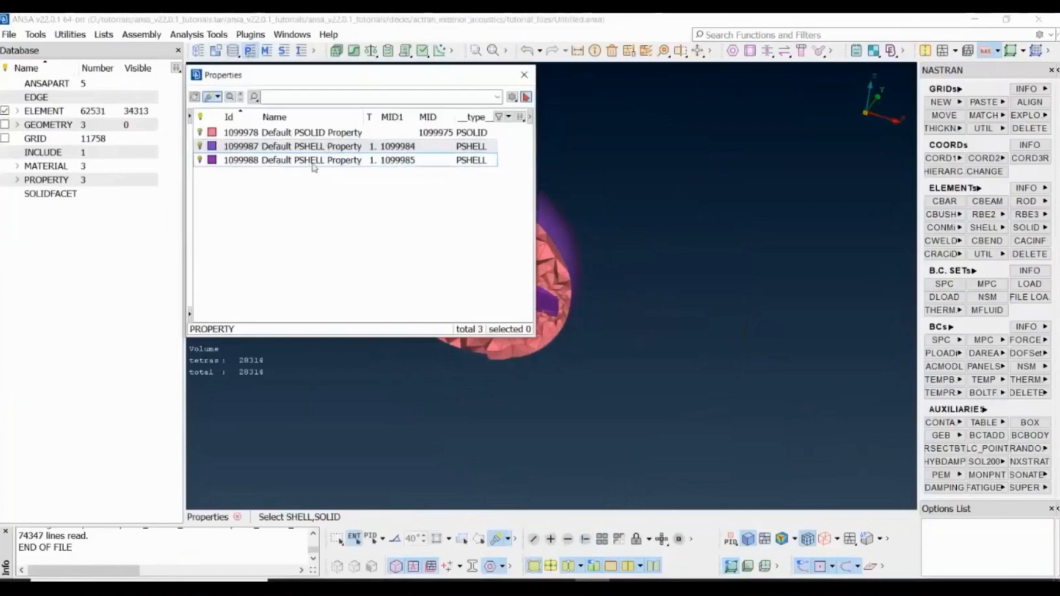
{"action": "left_click", "coordinate": [311, 159]}
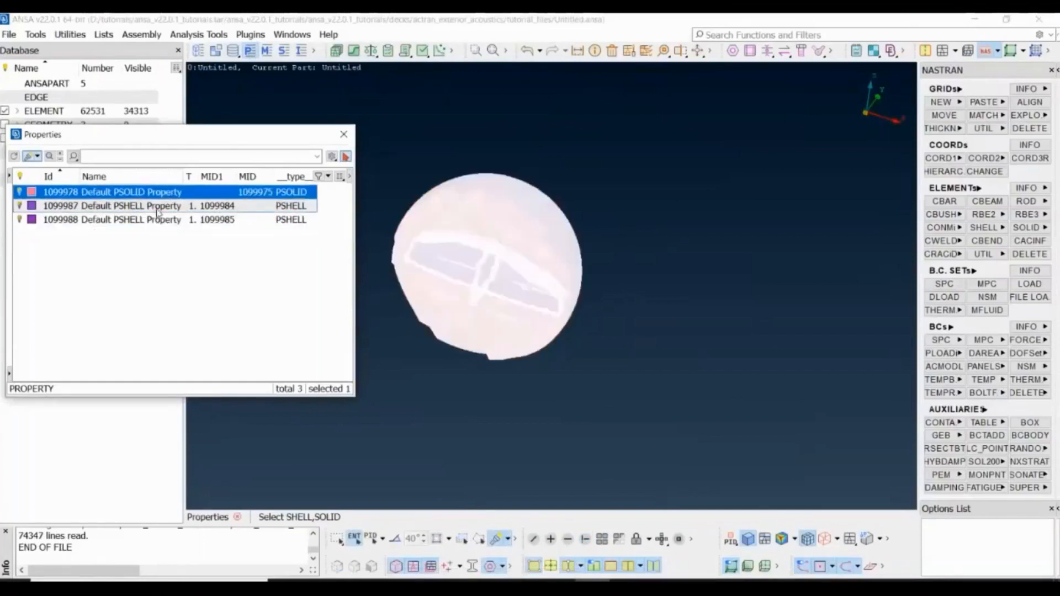
{"action": "left_click", "coordinate": [112, 206]}
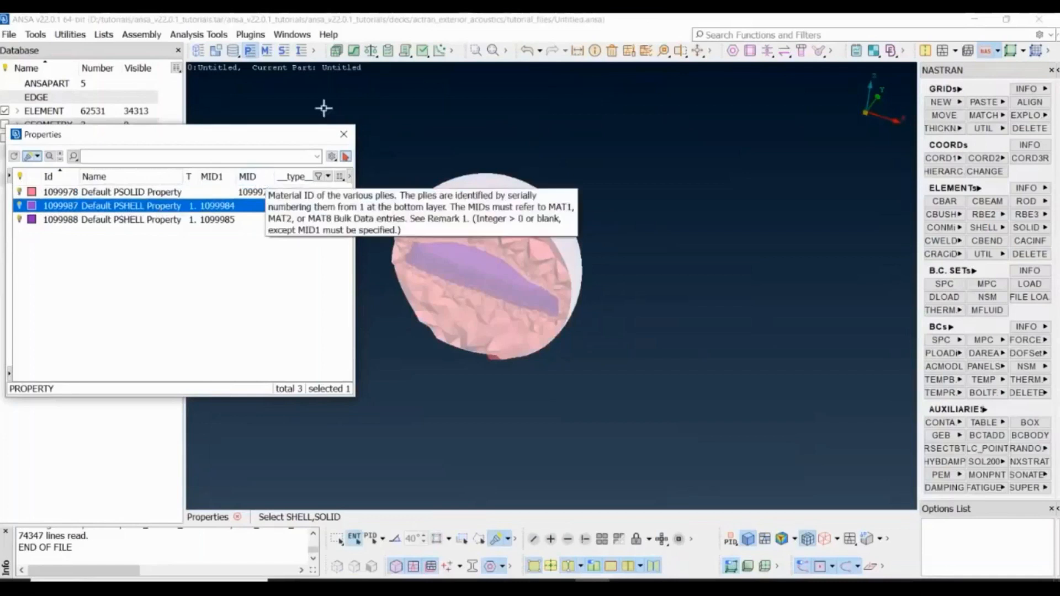
{"action": "left_click", "coordinate": [343, 134]}
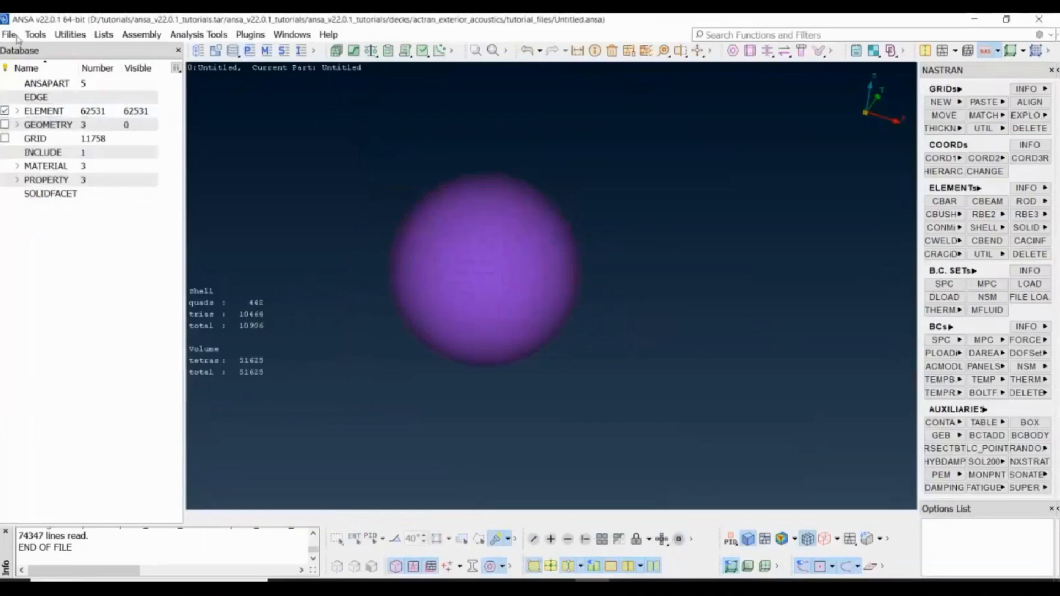
Merge directivity.dat as NASTRAN with offset conflict resolution and show GRID nodes
{"action": "left_click", "coordinate": [9, 34]}
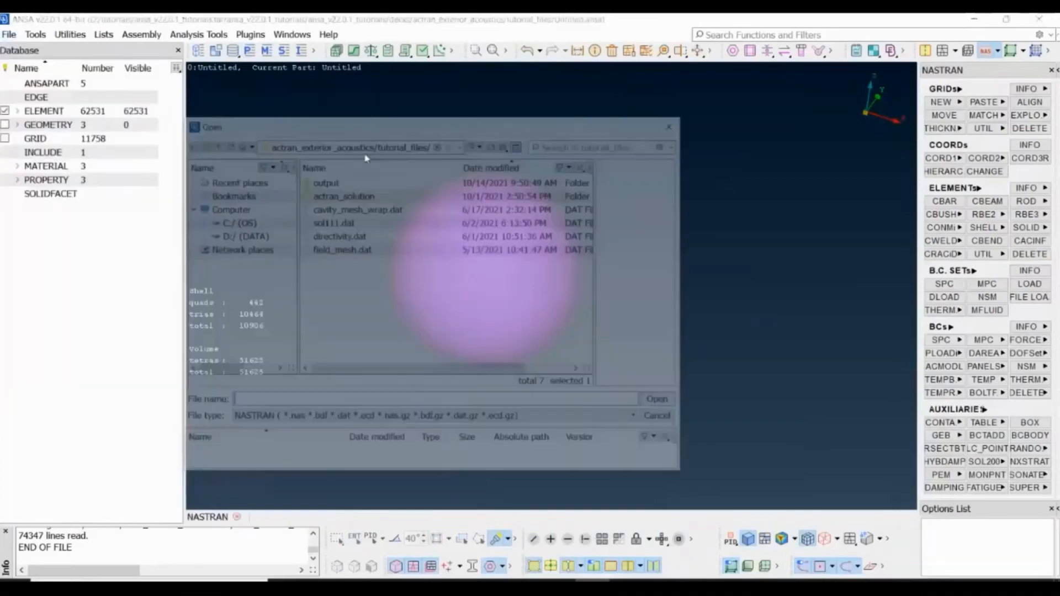
{"action": "left_click", "coordinate": [338, 234]}
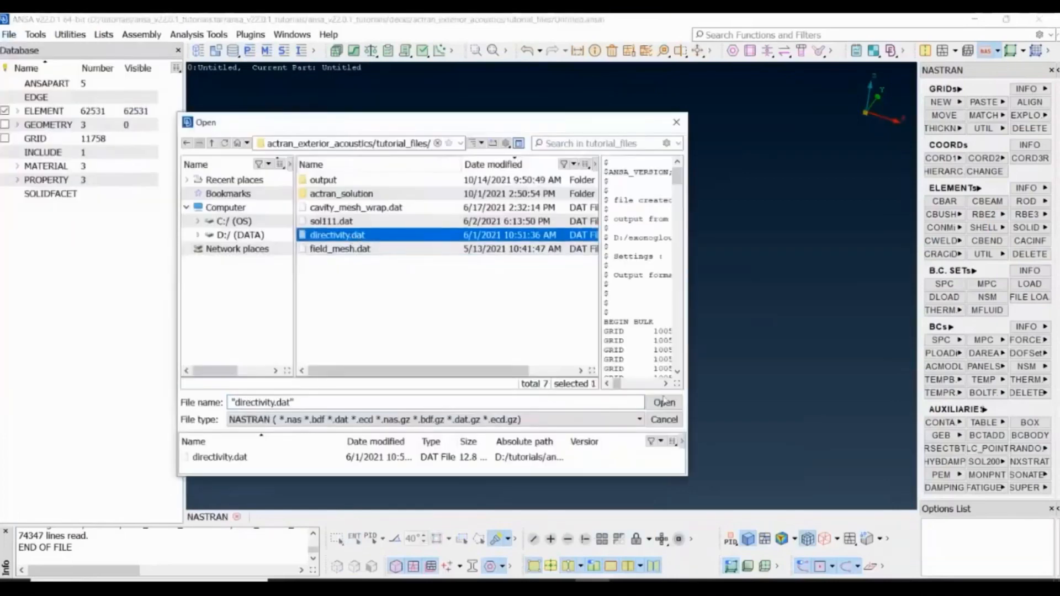
{"action": "left_click", "coordinate": [664, 402]}
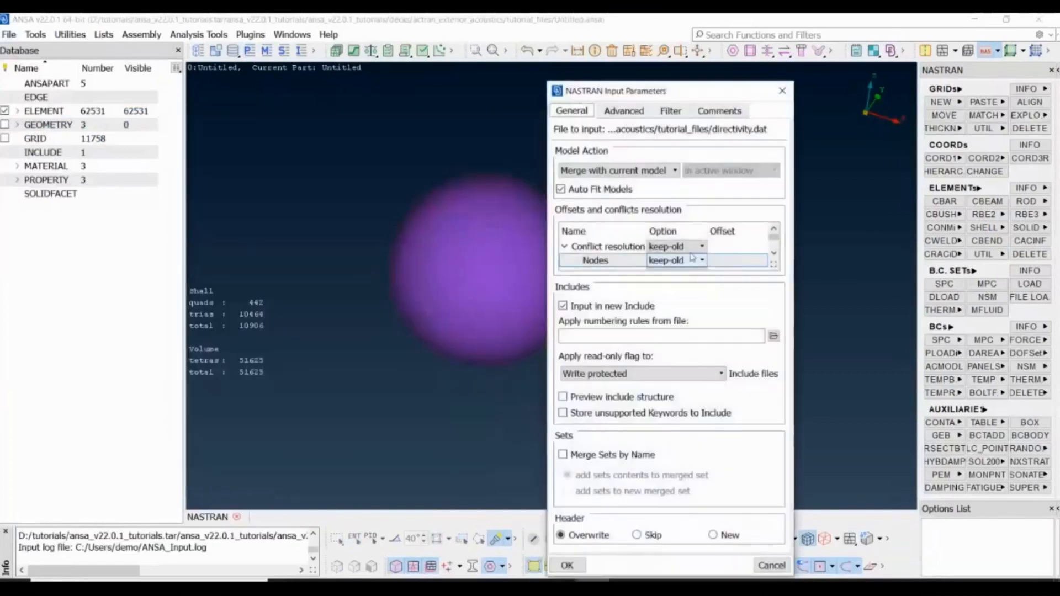
{"action": "left_click", "coordinate": [676, 246]}
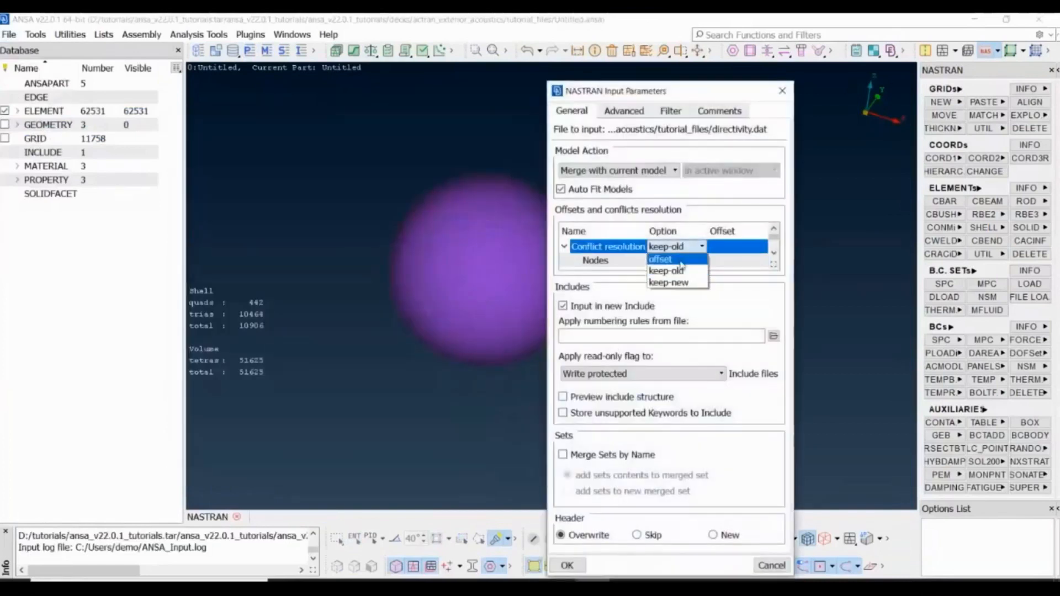
{"action": "left_click", "coordinate": [660, 259]}
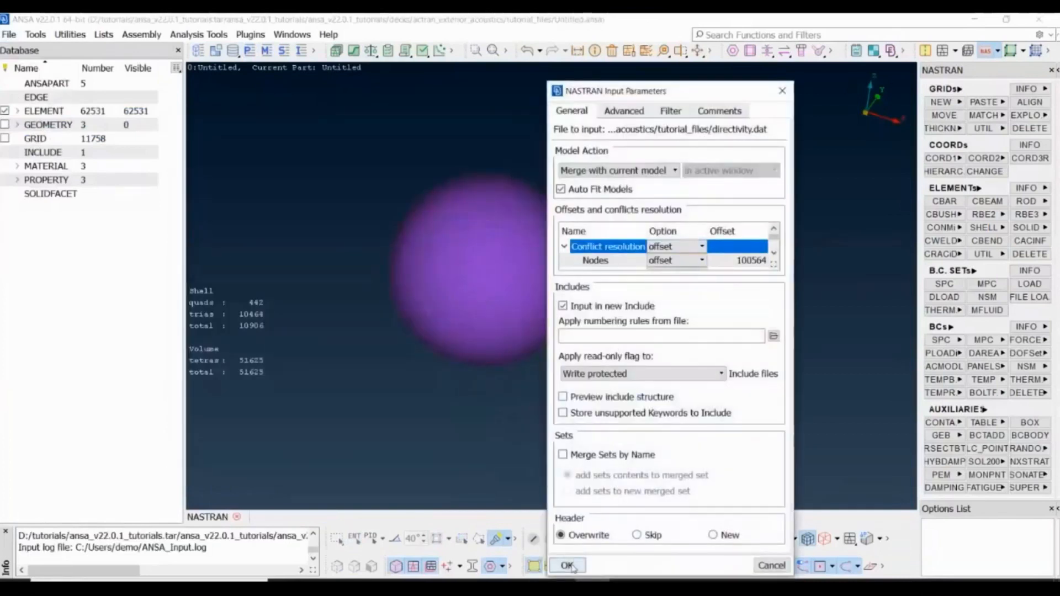
{"action": "left_click", "coordinate": [566, 565]}
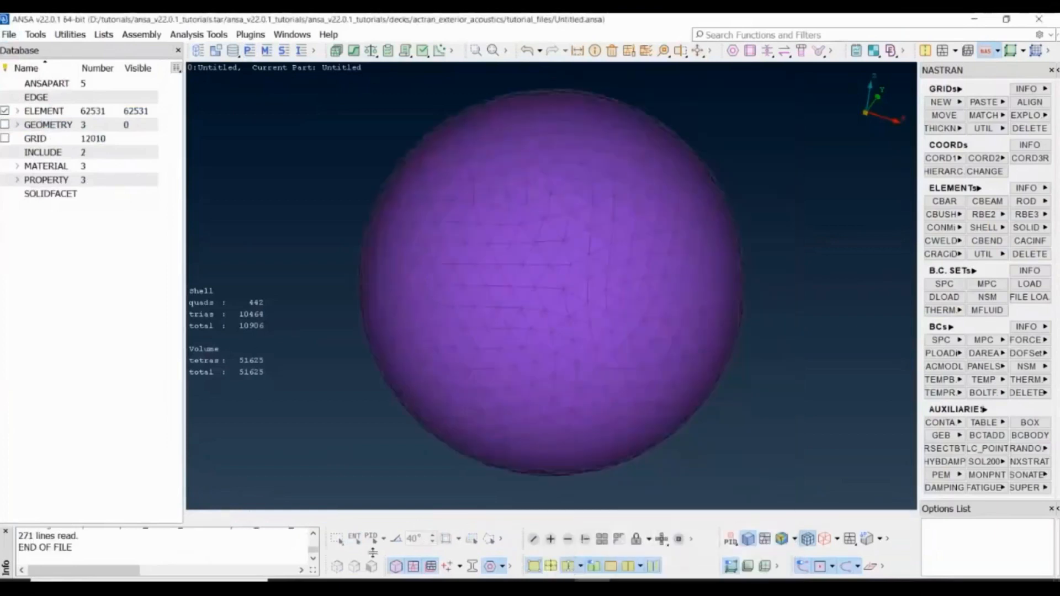
{"action": "left_click", "coordinate": [4, 139]}
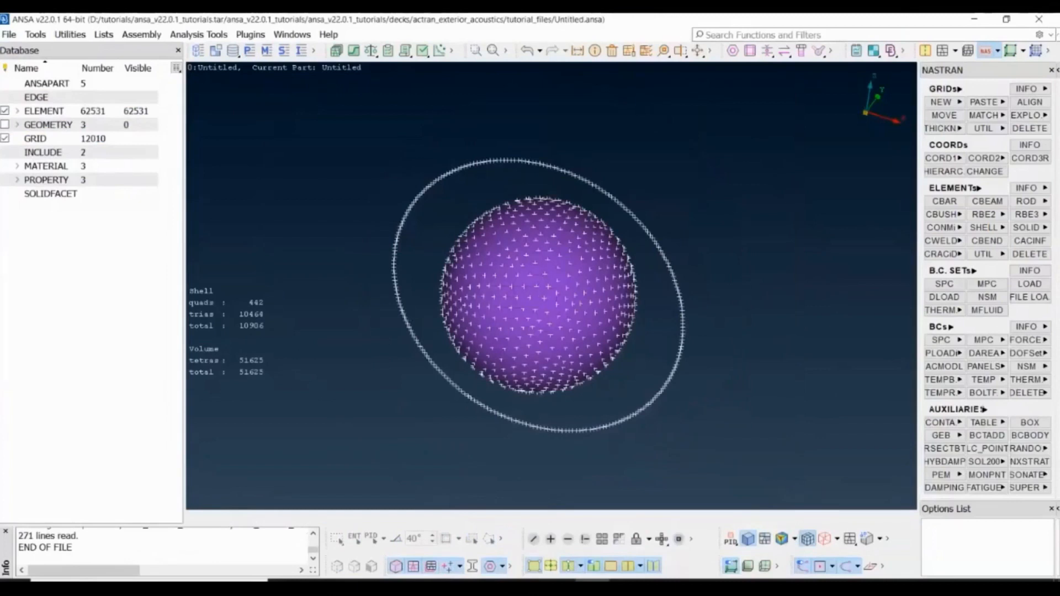
Merge field_mesh.dat as NASTRAN keeping offset numbering, dismiss the warning and hide GRID nodes
{"action": "left_click", "coordinate": [9, 35]}
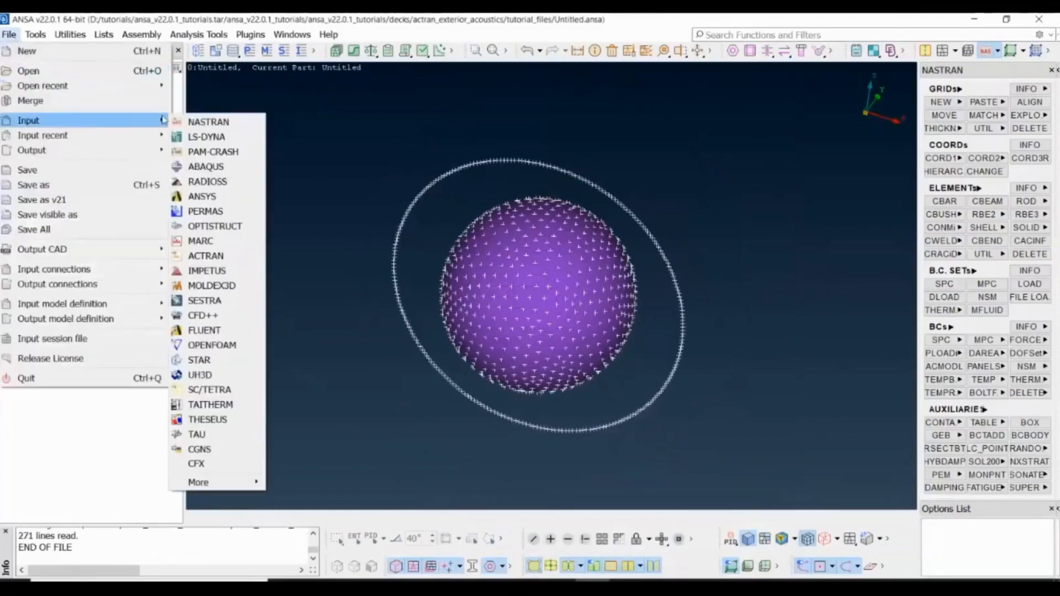
{"action": "left_click", "coordinate": [209, 121]}
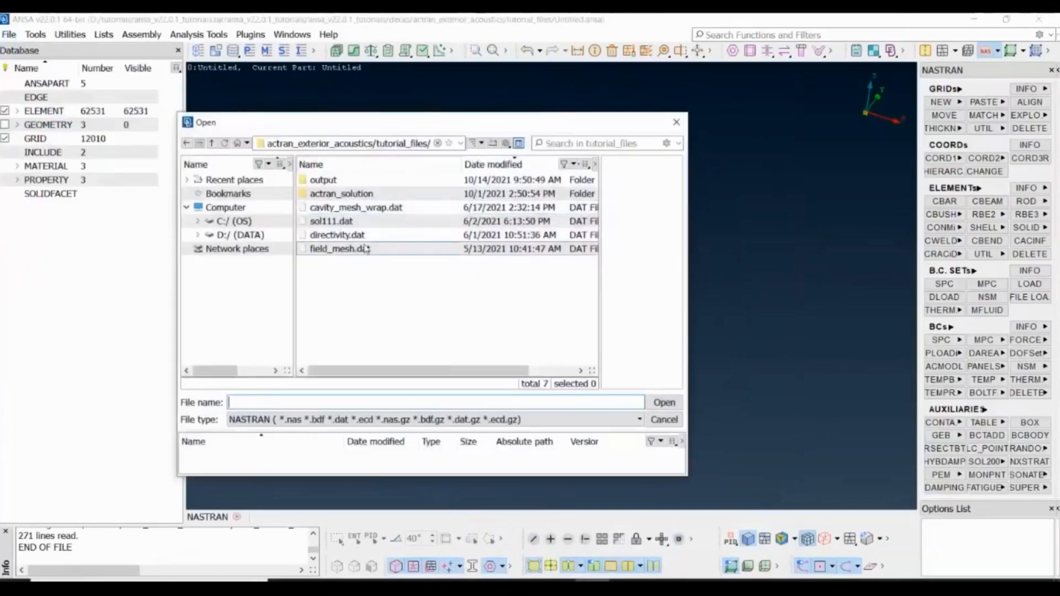
{"action": "left_click", "coordinate": [340, 249]}
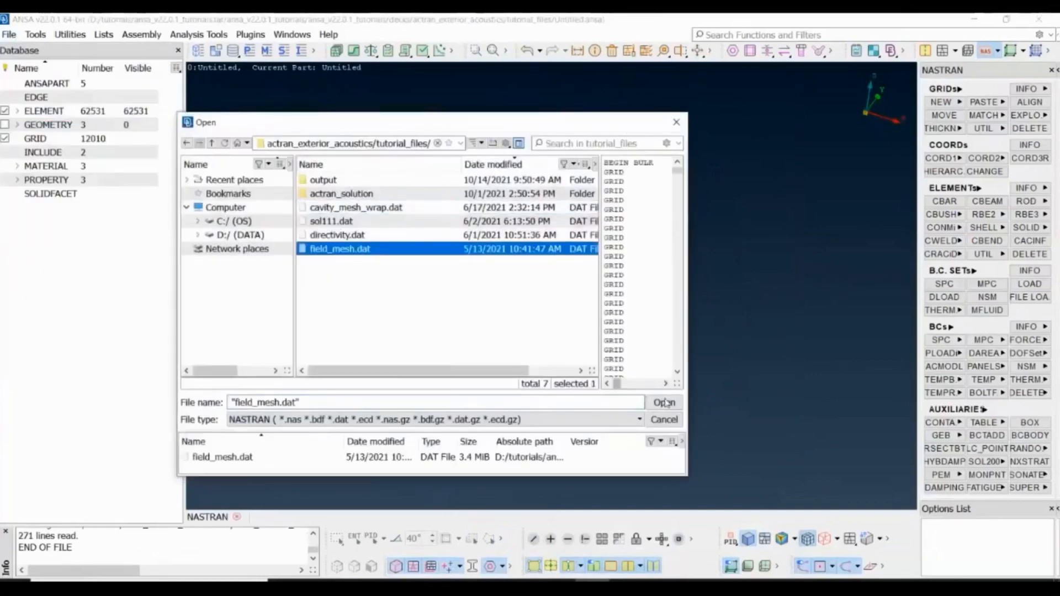
{"action": "left_click", "coordinate": [663, 402]}
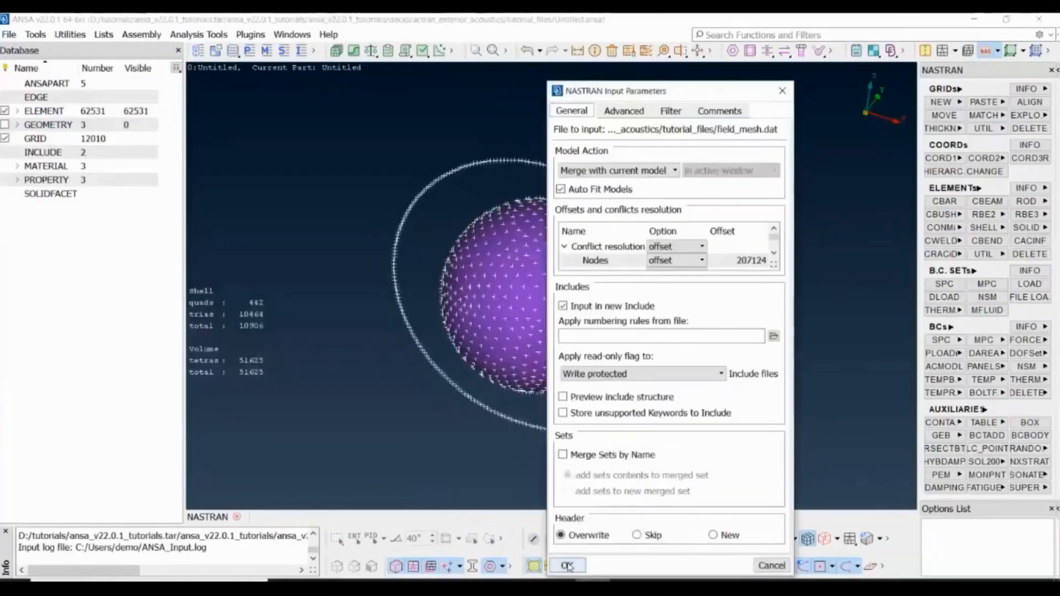
{"action": "left_click", "coordinate": [568, 566]}
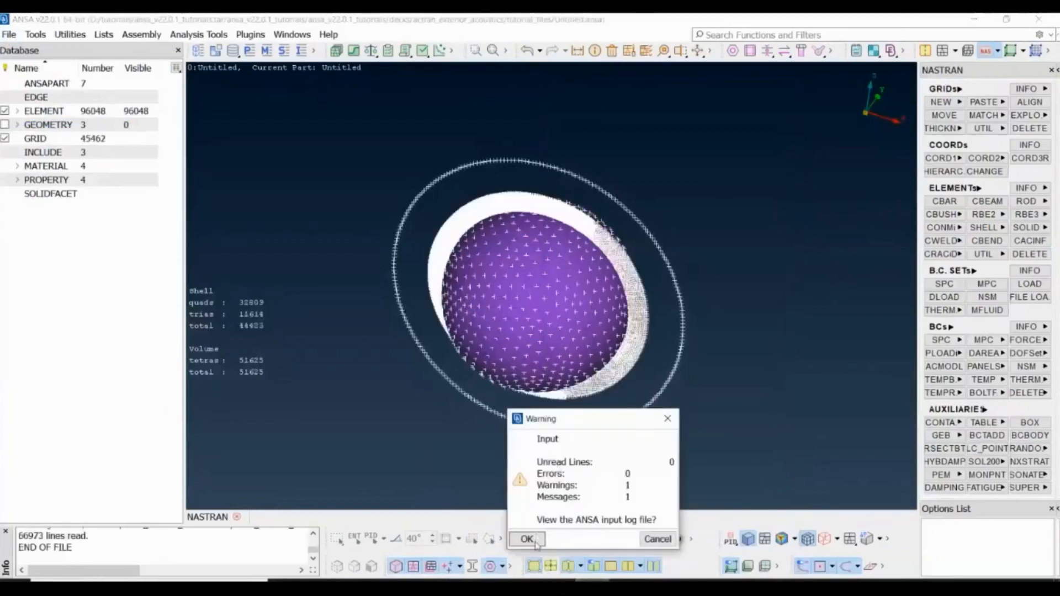
{"action": "left_click", "coordinate": [526, 539]}
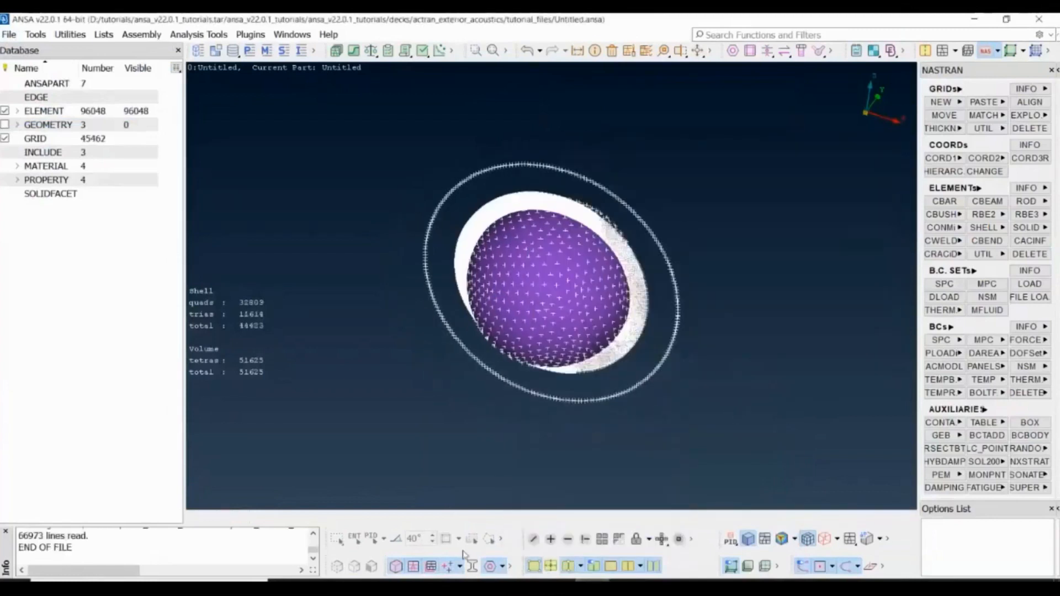
{"action": "left_click", "coordinate": [4, 138]}
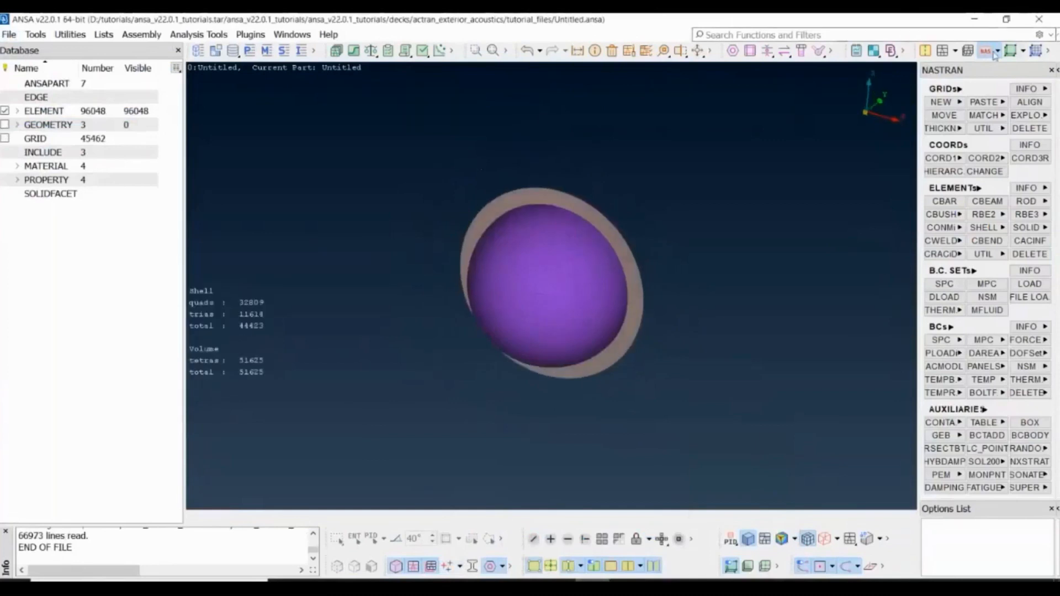
Switch the working deck from the deck selector to ACTRAN
{"action": "left_click", "coordinate": [987, 51]}
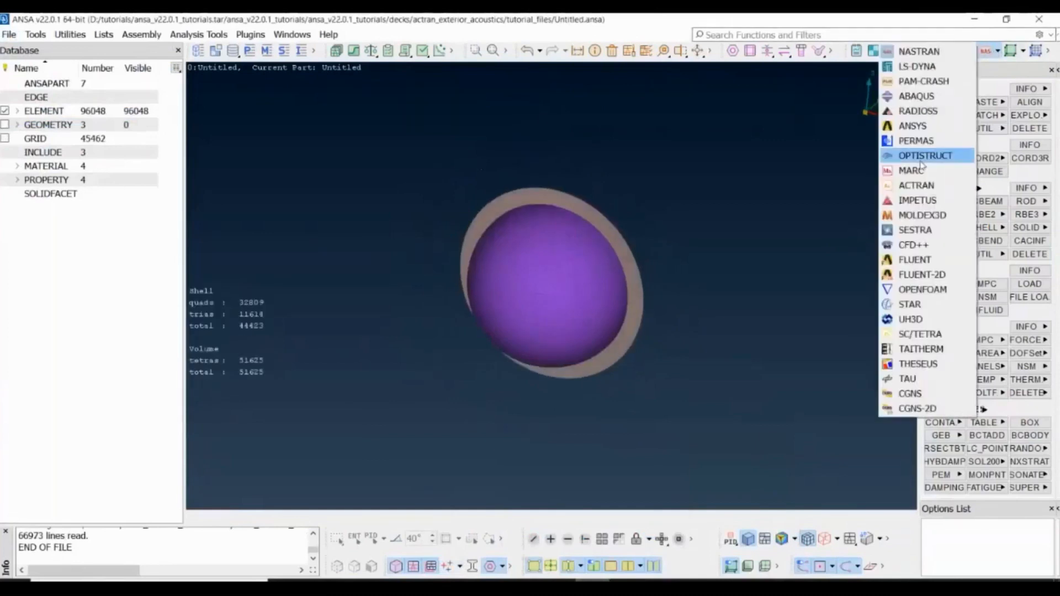
{"action": "left_click", "coordinate": [917, 186]}
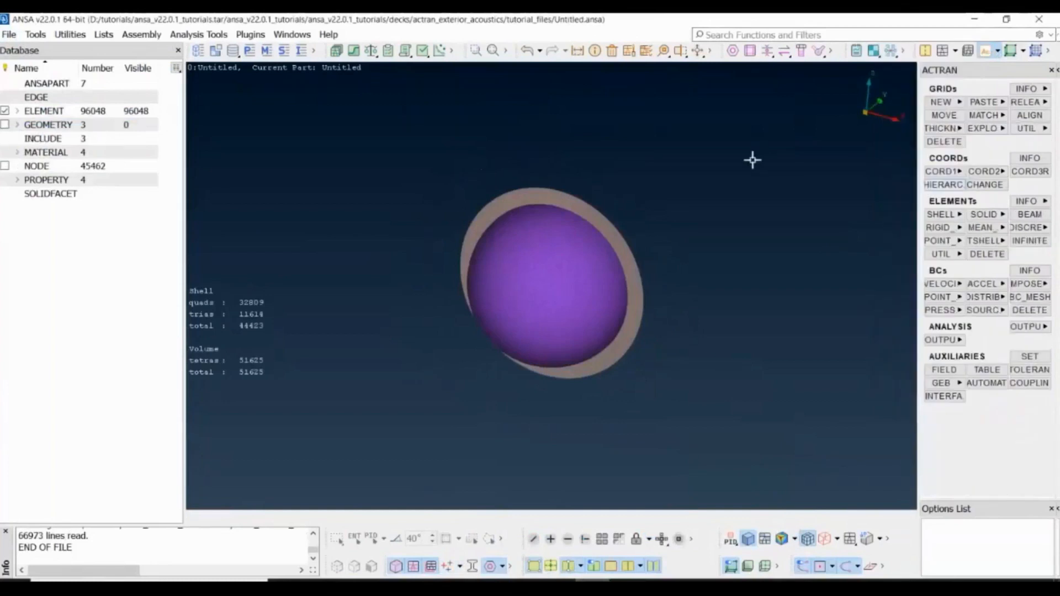
{"action": "mouse_move", "coordinate": [250, 49]}
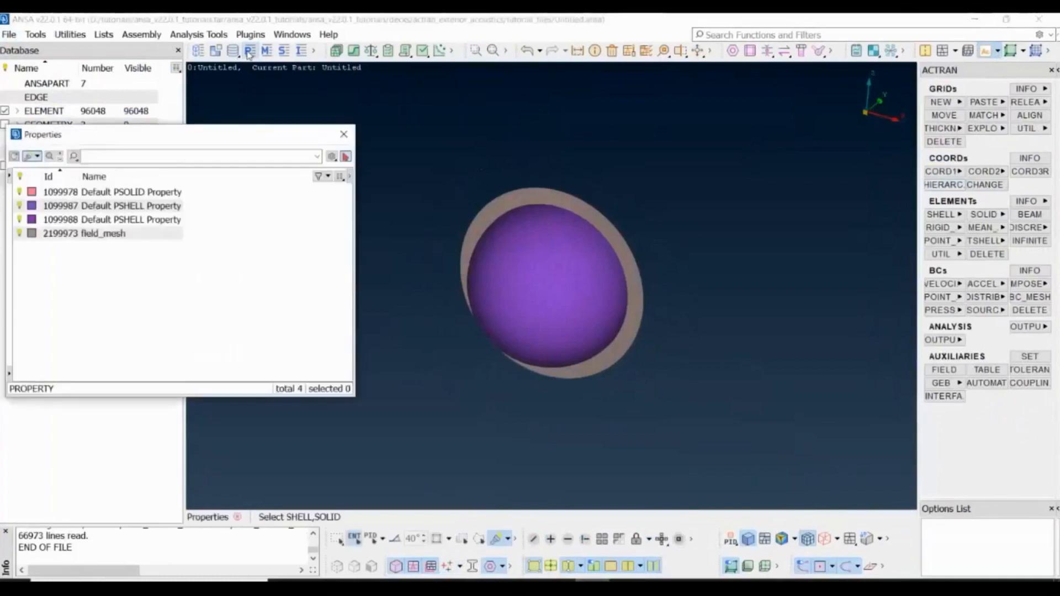
Rename shell property 1099988 to Coupling_Surface and confirm it
{"action": "left_click", "coordinate": [130, 219]}
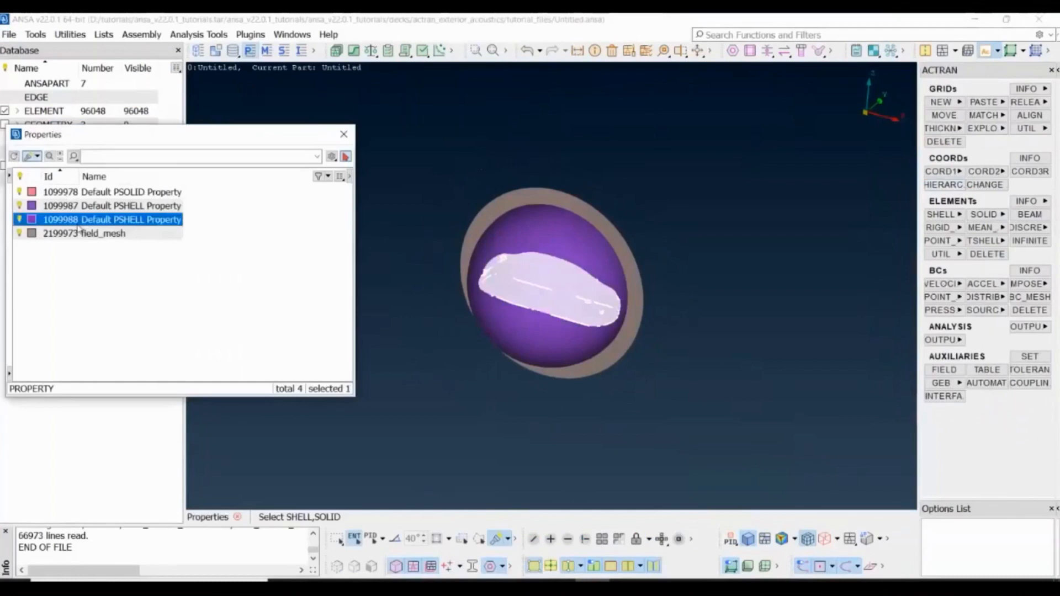
{"action": "double_click", "coordinate": [130, 219]}
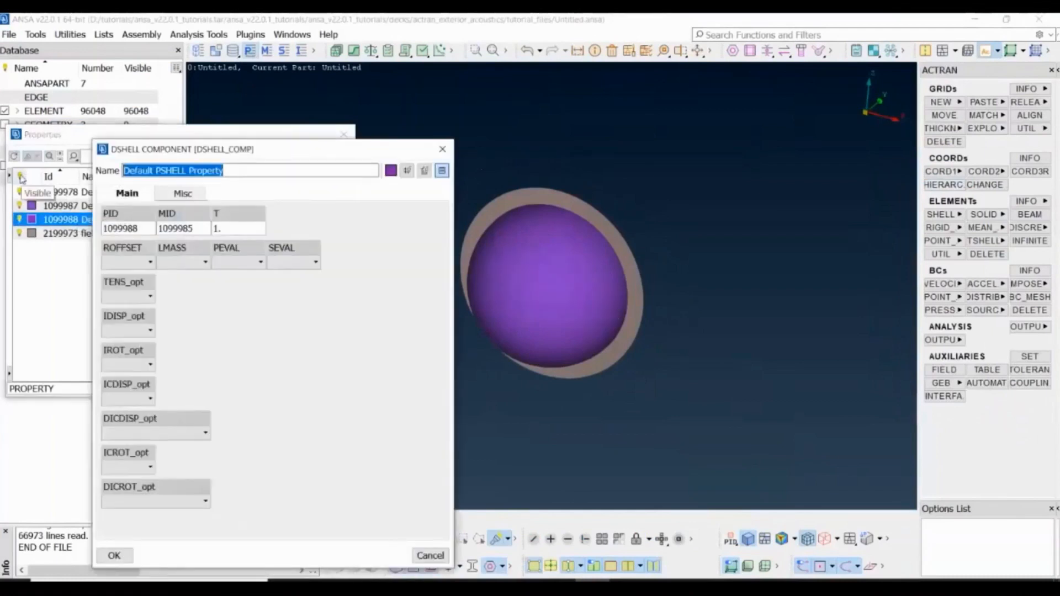
{"action": "type", "text": "Coupling_Surface"}
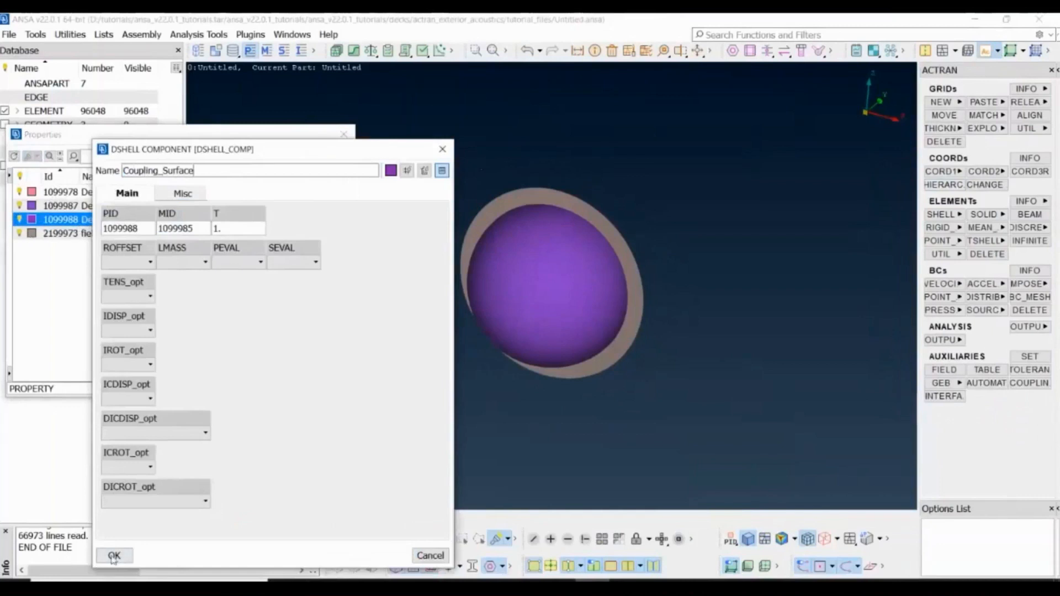
{"action": "left_click", "coordinate": [114, 555]}
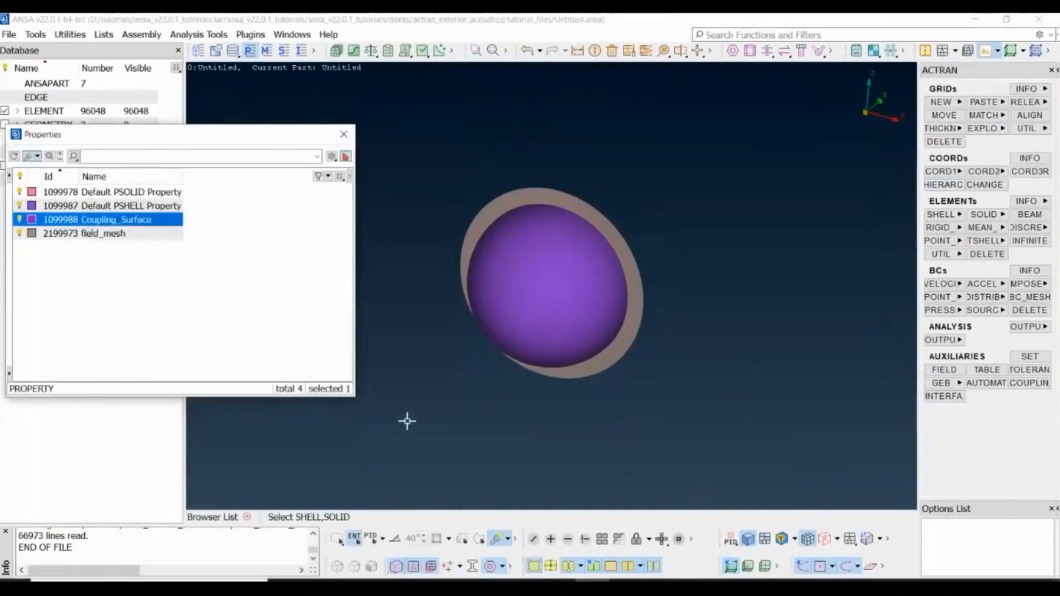
Select the Default PSOLID Property and bring up its actions for Show Only
{"action": "left_click", "coordinate": [128, 206]}
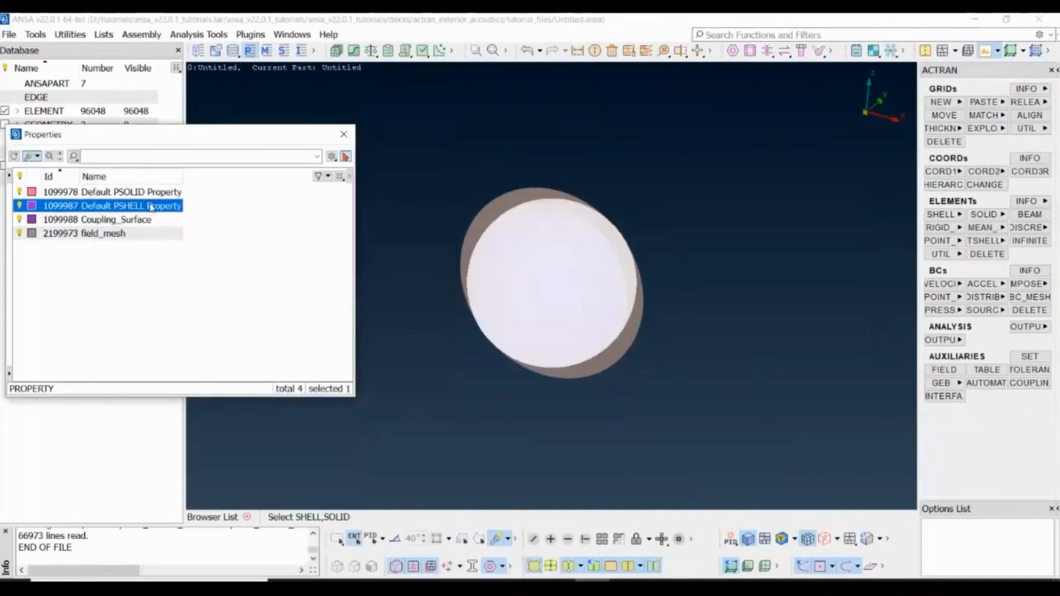
{"action": "left_click", "coordinate": [130, 192]}
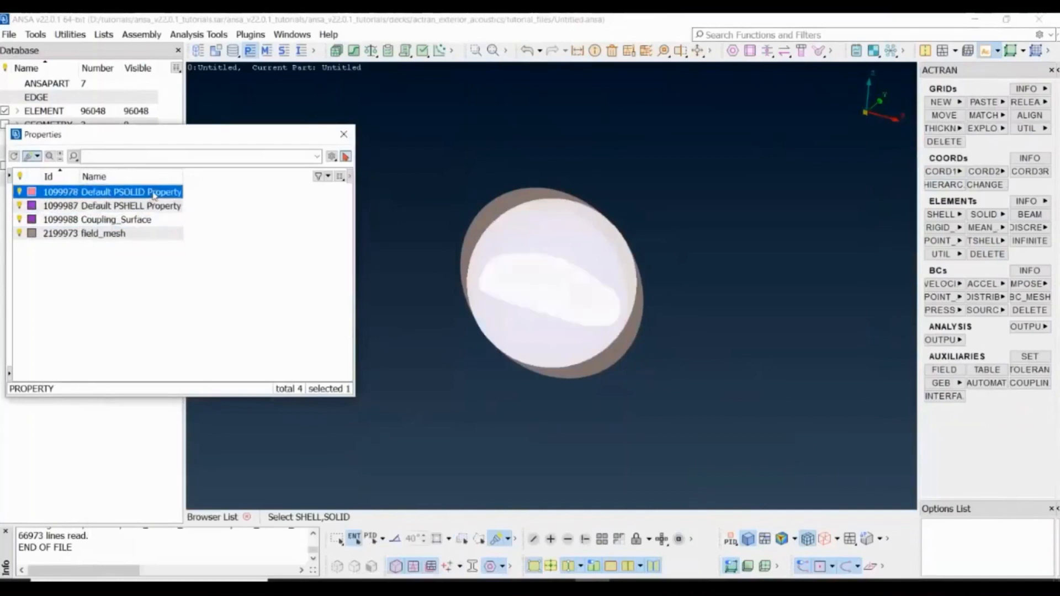
{"action": "right_click", "coordinate": [131, 192]}
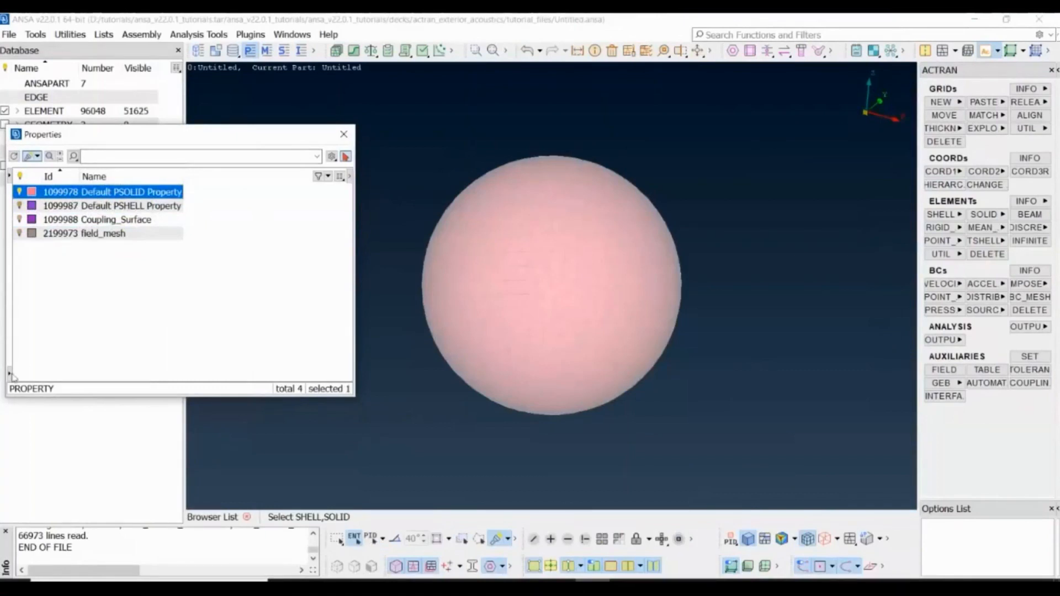
Create a new SOLIDS ACOUSTIC_COMP property named Air and go to its MID material card
{"action": "left_click", "coordinate": [33, 373]}
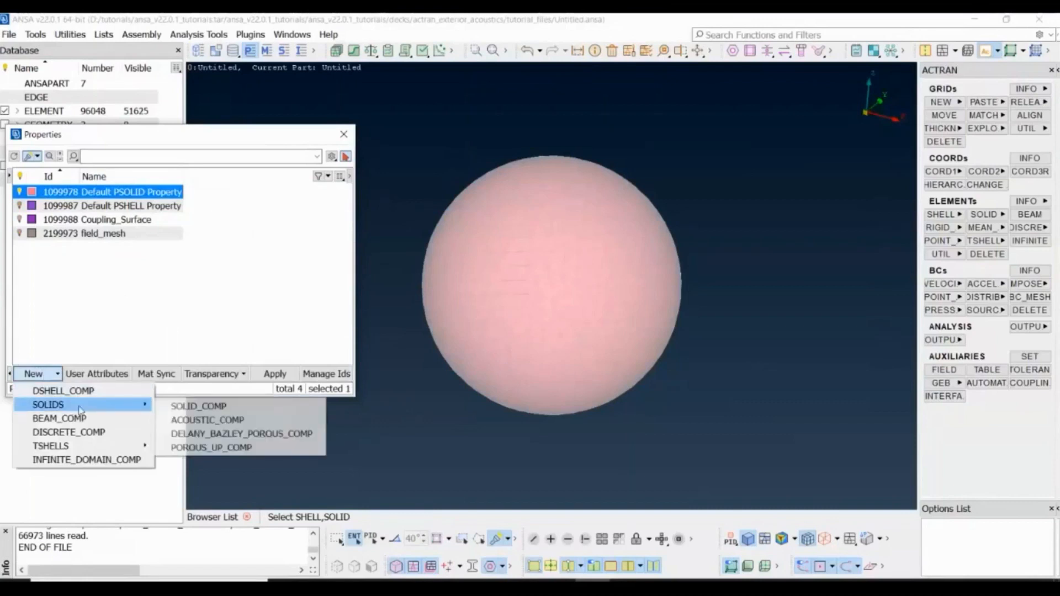
{"action": "left_click", "coordinate": [207, 420]}
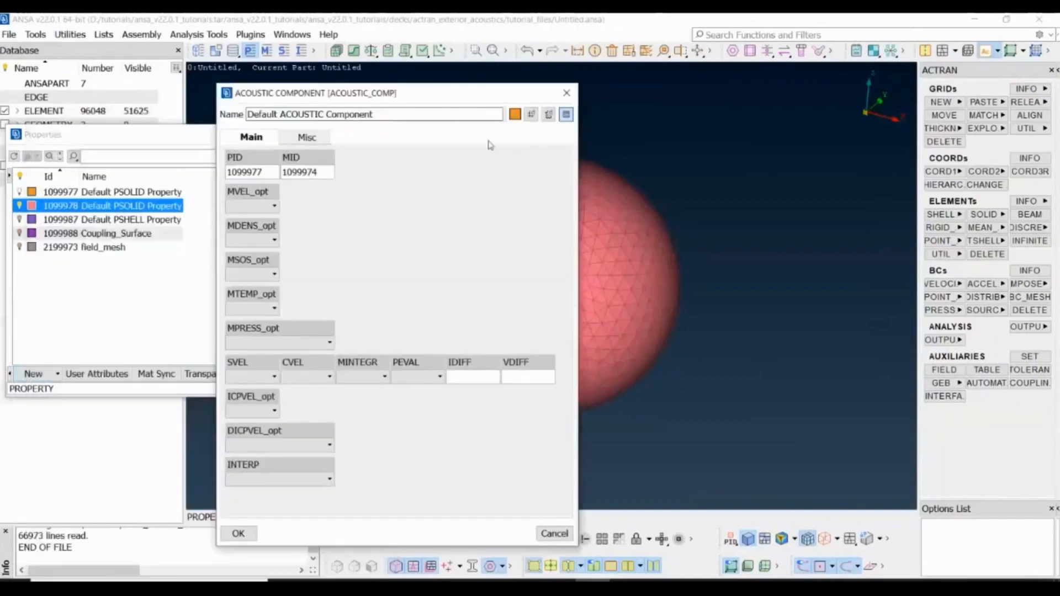
{"action": "left_click", "coordinate": [373, 114]}
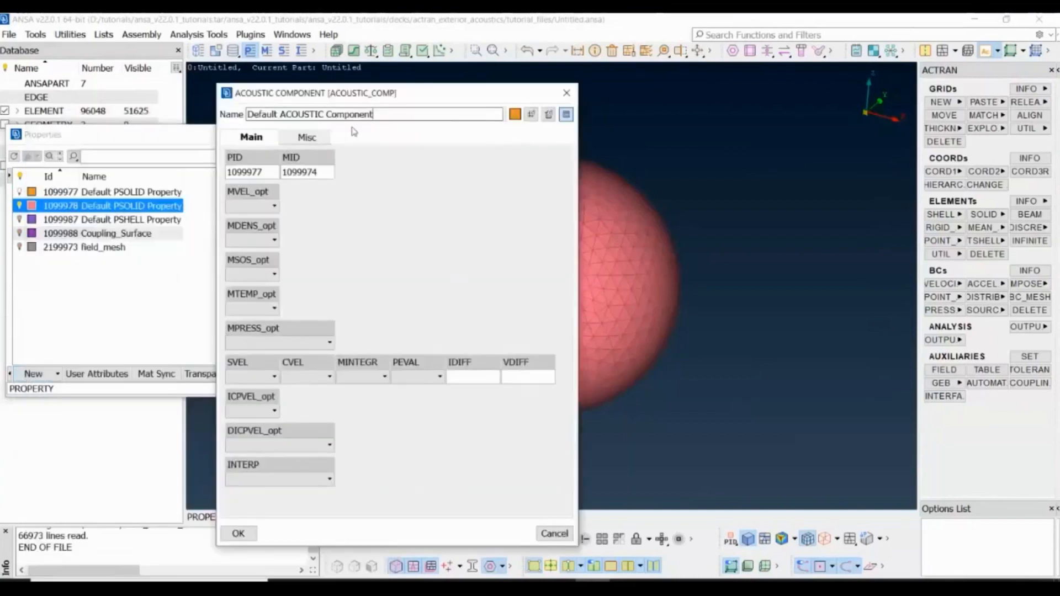
{"action": "type", "text": "A"}
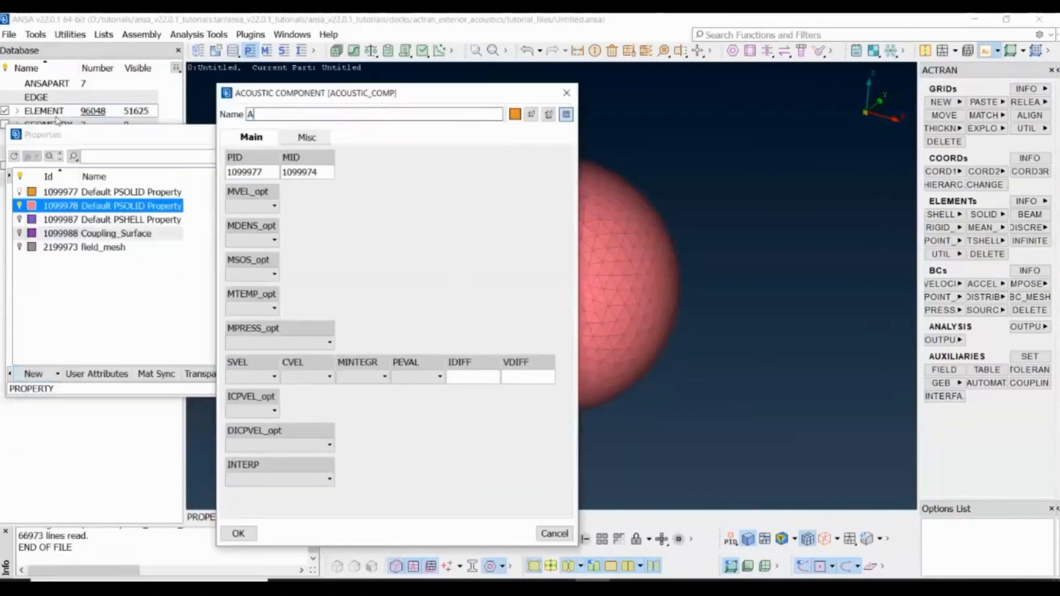
{"action": "type", "text": "ir"}
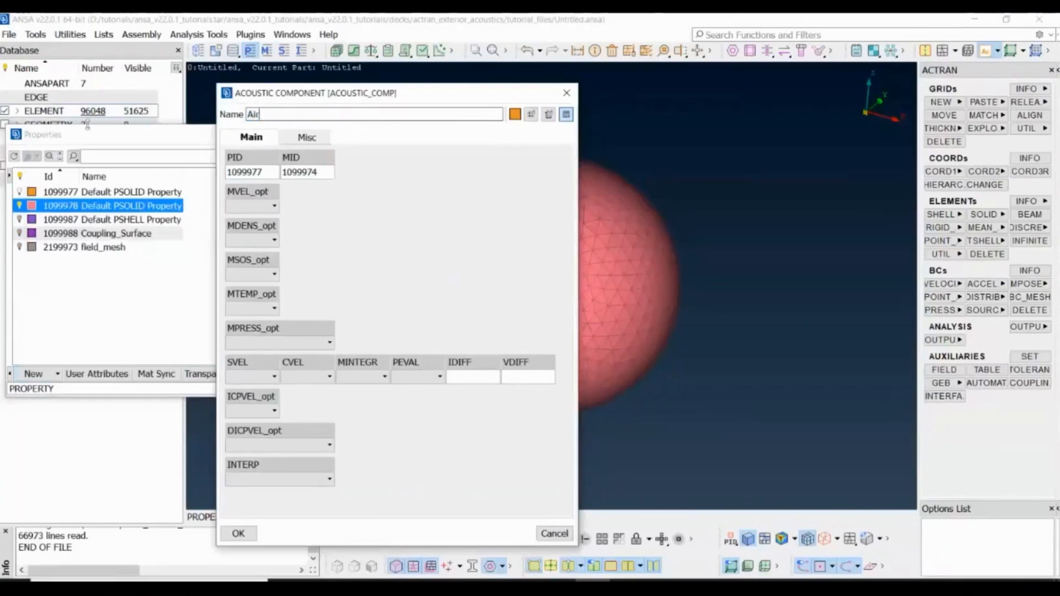
{"action": "left_click", "coordinate": [308, 173]}
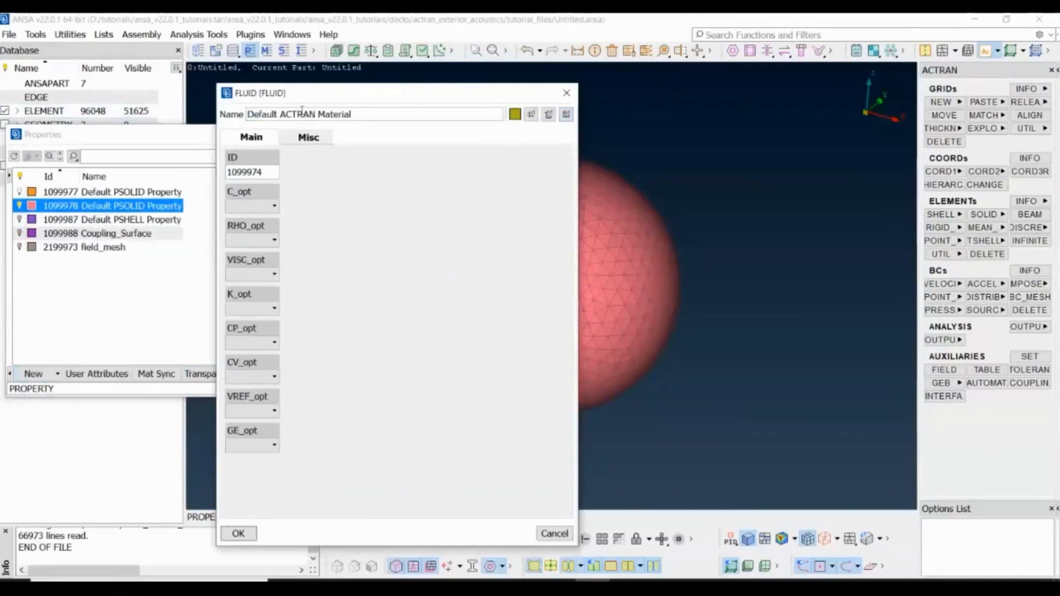
Name the fluid material Air with Real sound speed 340000 and a Real density value ending .22
{"action": "type", "text": "A"}
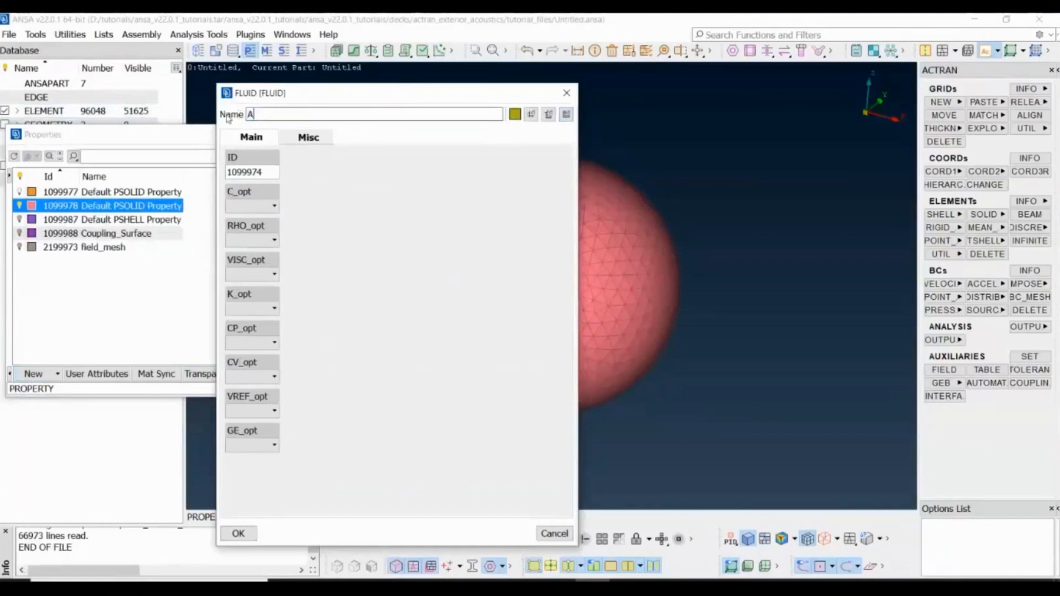
{"action": "left_click", "coordinate": [273, 205]}
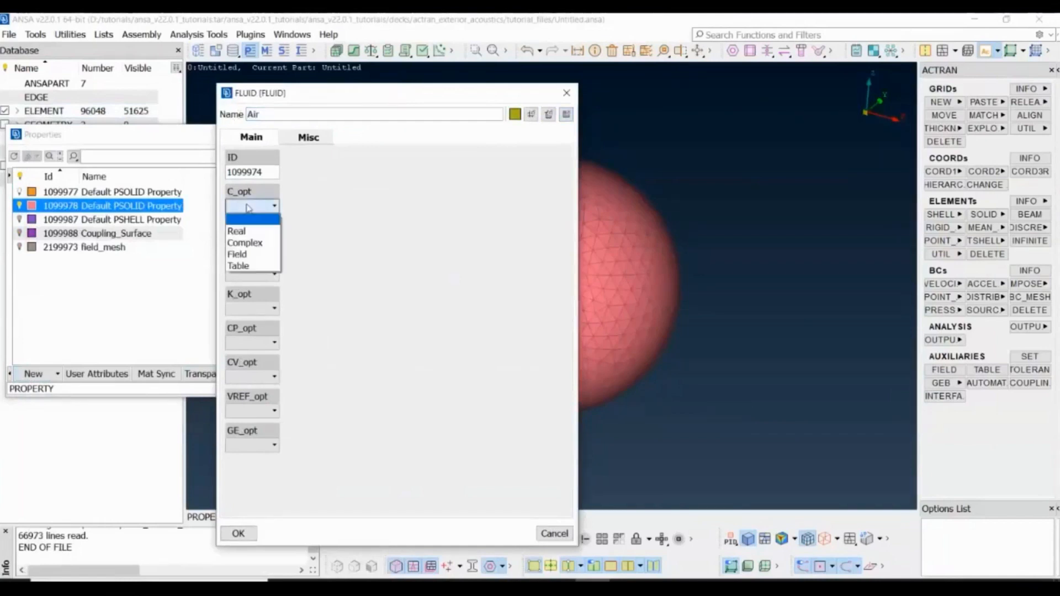
{"action": "left_click", "coordinate": [237, 231]}
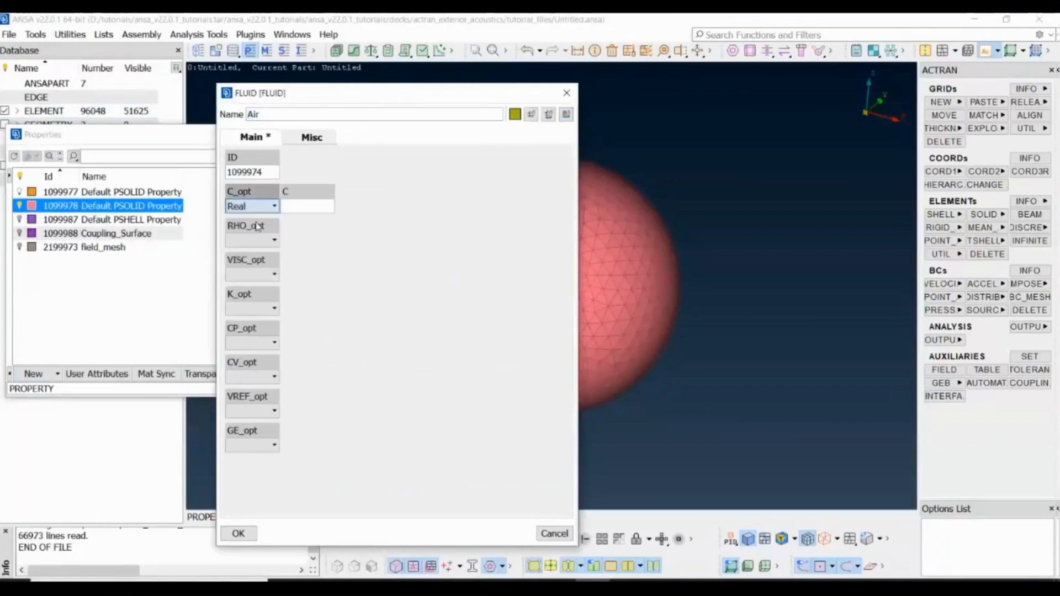
{"action": "left_click", "coordinate": [308, 207]}
{"action": "type", "text": "340000"}
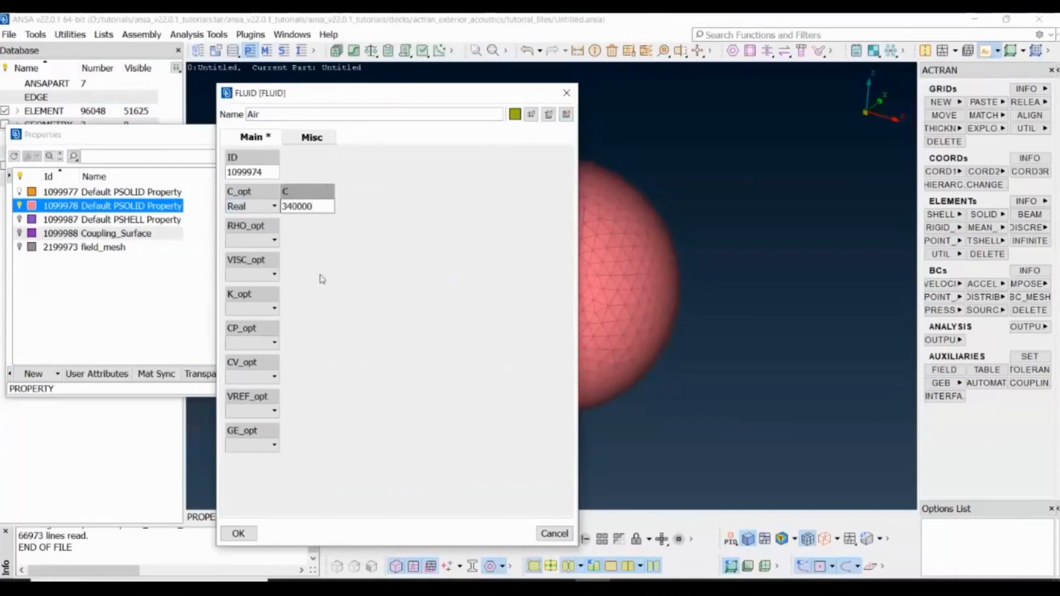
{"action": "left_click", "coordinate": [272, 240]}
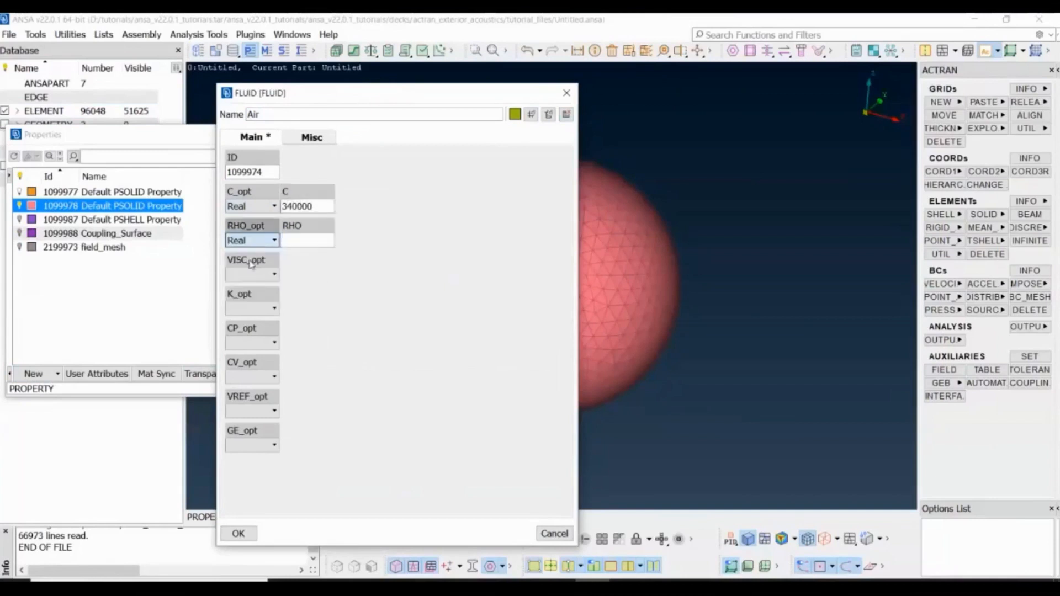
{"action": "left_click", "coordinate": [308, 239]}
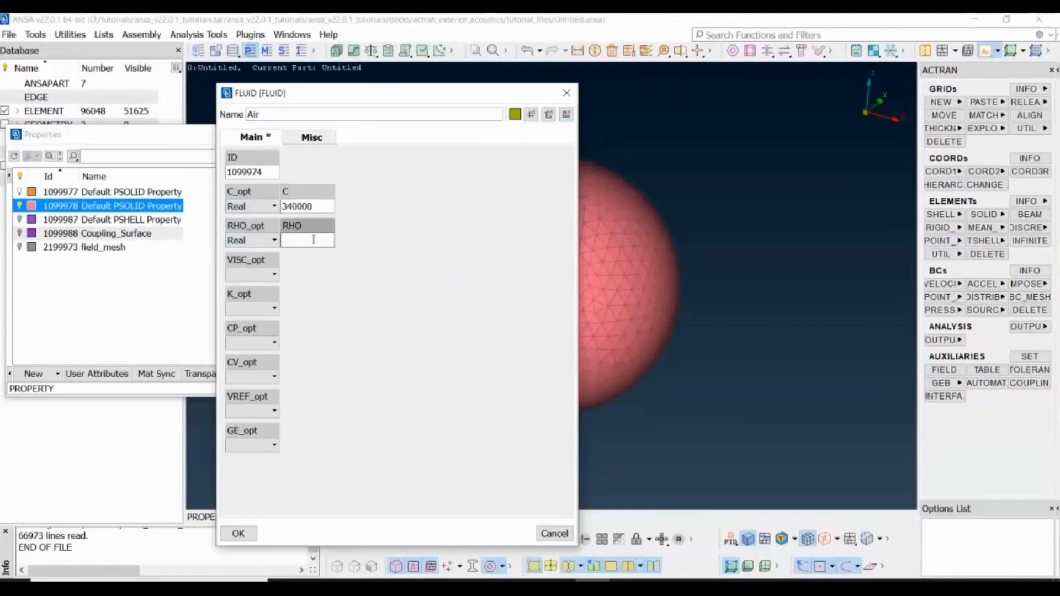
{"action": "mouse_move", "coordinate": [308, 239]}
{"action": "type", "text": "1"}
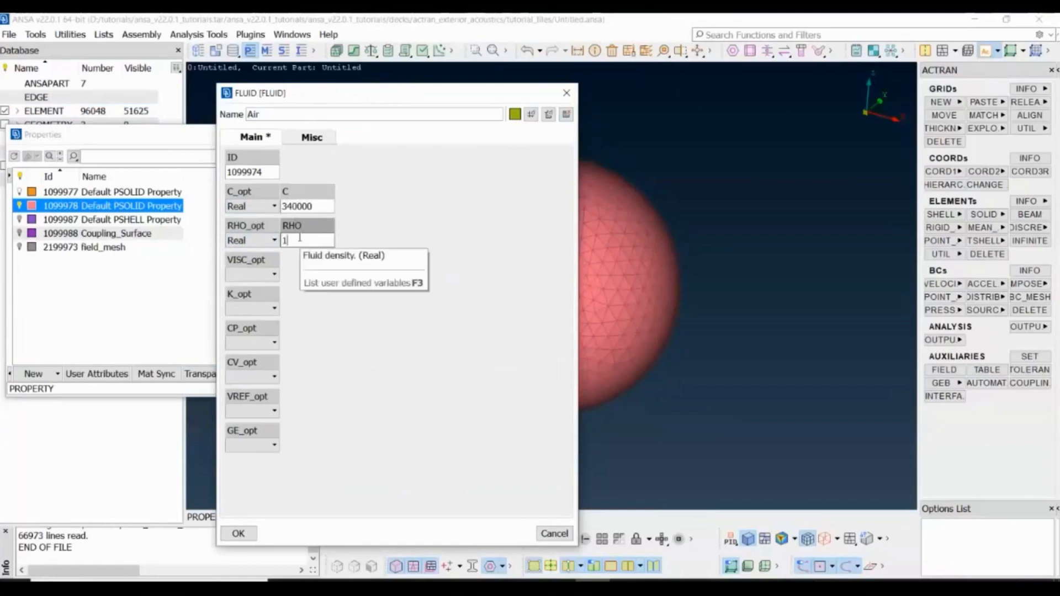
{"action": "type", "text": ".22"}
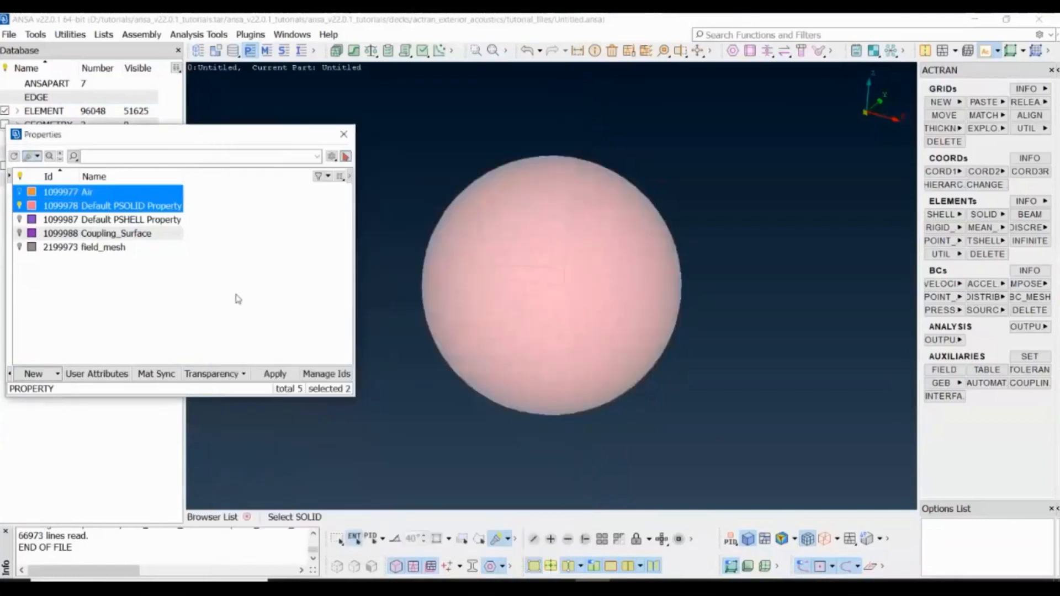
Apply the Air property to the sphere's solid elements
{"action": "left_click", "coordinate": [67, 192]}
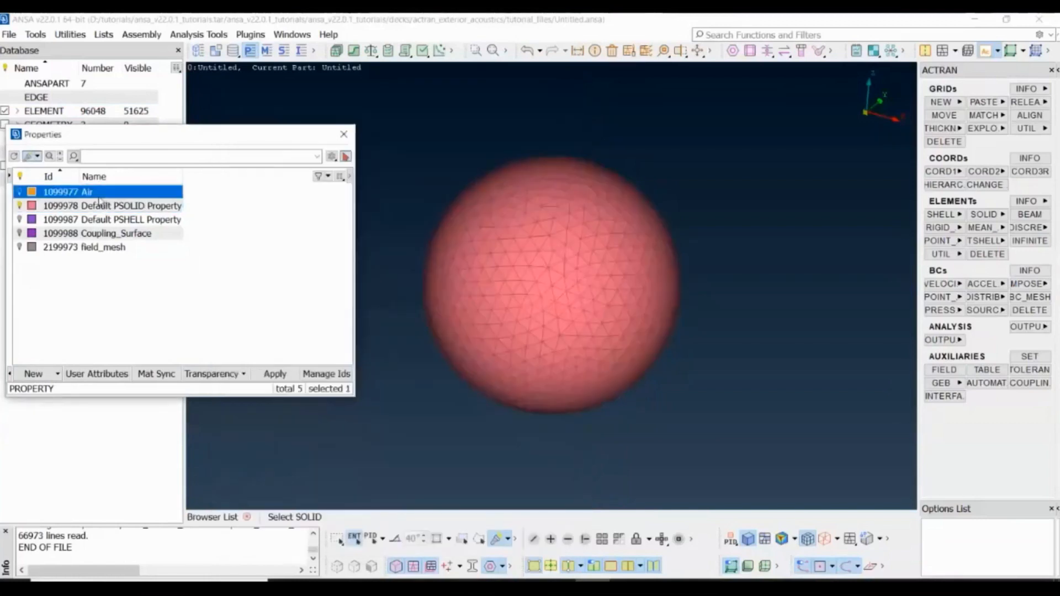
{"action": "right_click", "coordinate": [67, 191]}
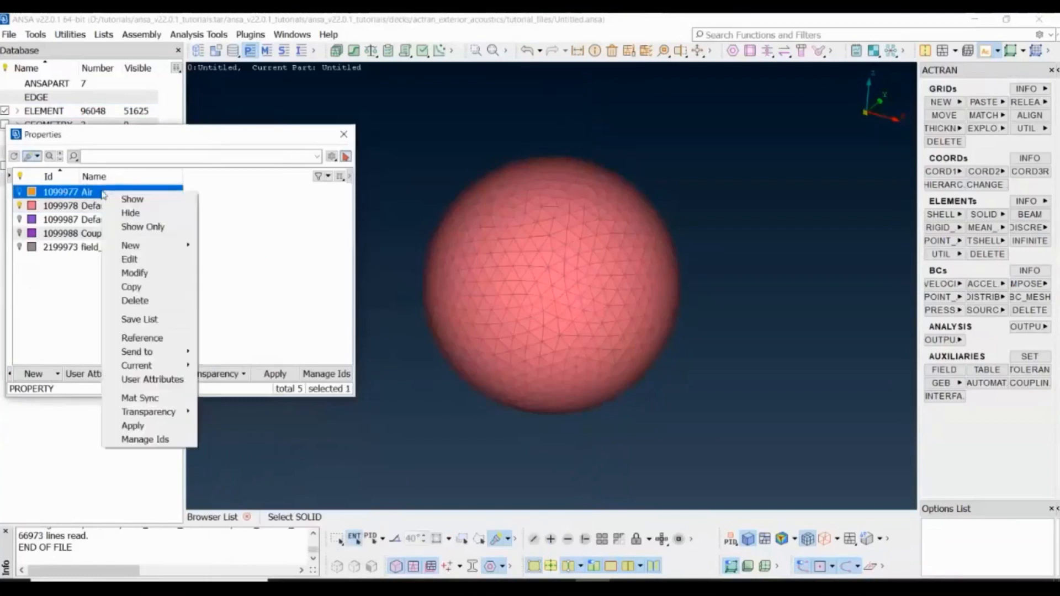
{"action": "mouse_move", "coordinate": [134, 425]}
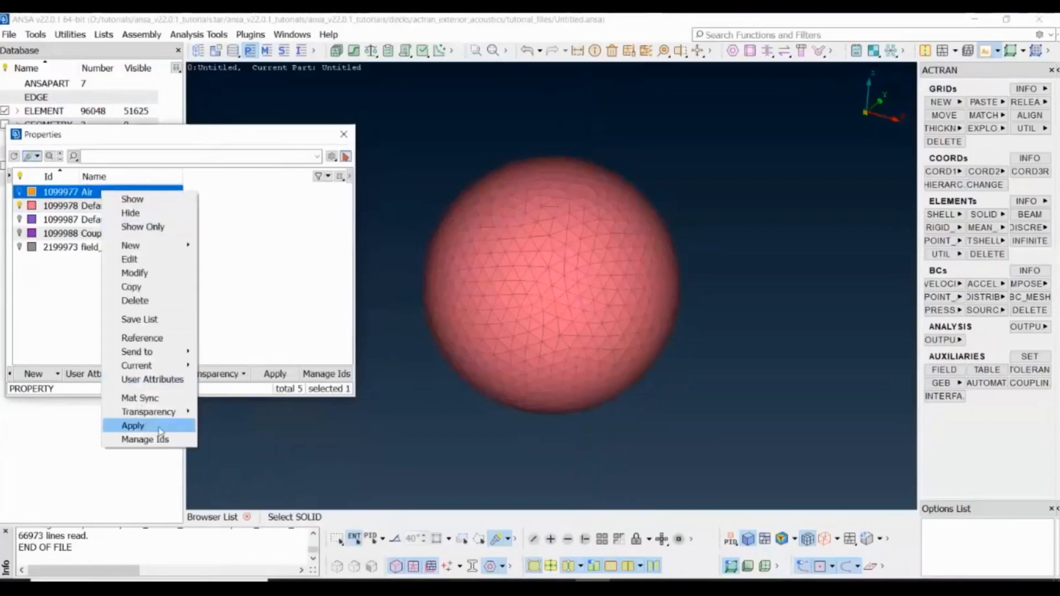
{"action": "left_click", "coordinate": [134, 425]}
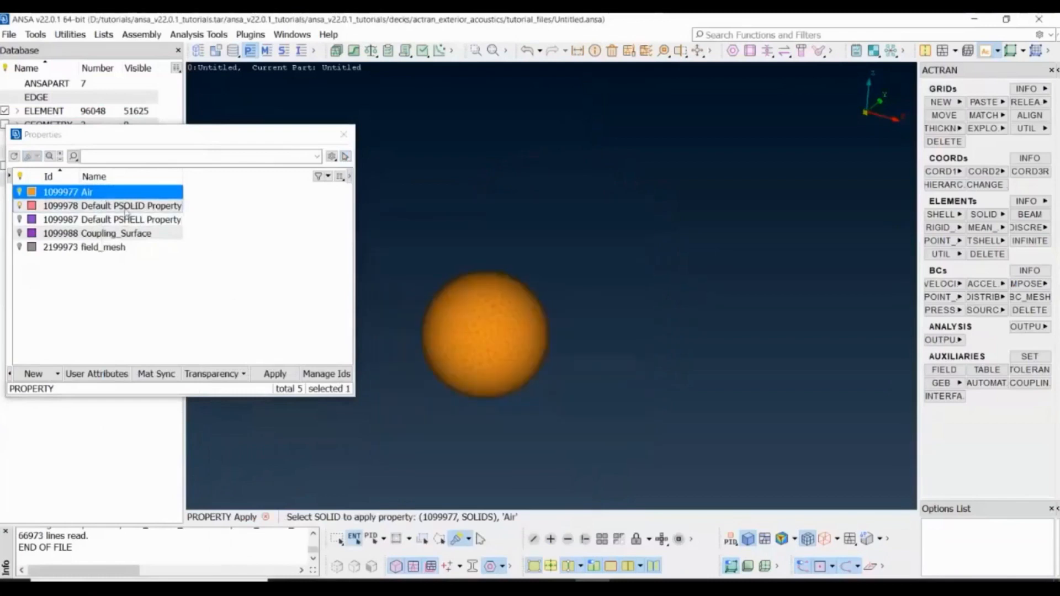
Delete the Default PSOLID Property with its included entities, then select the default shell property
{"action": "left_click", "coordinate": [111, 205]}
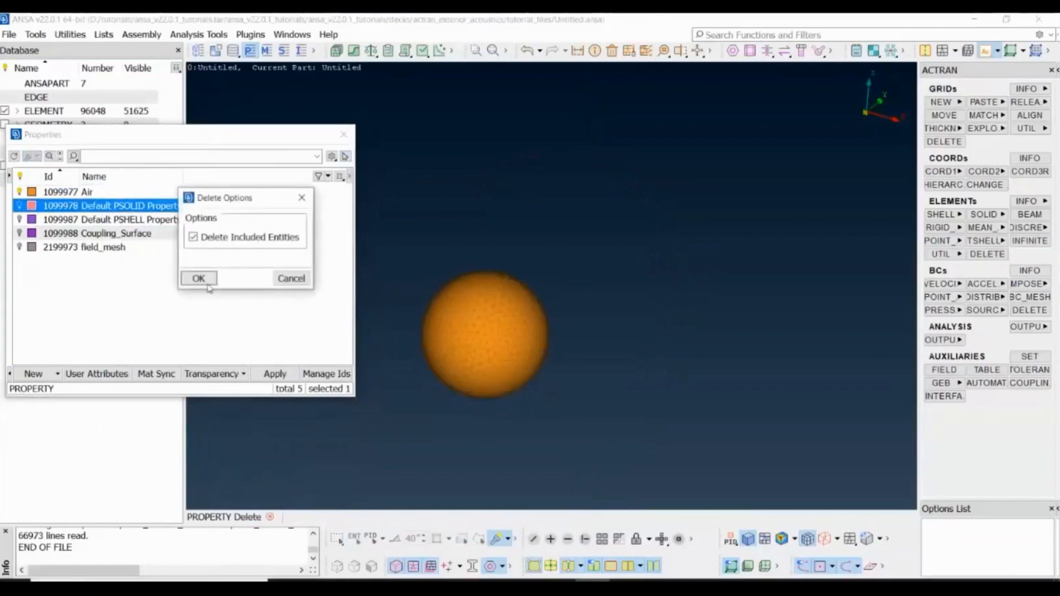
{"action": "left_click", "coordinate": [197, 278]}
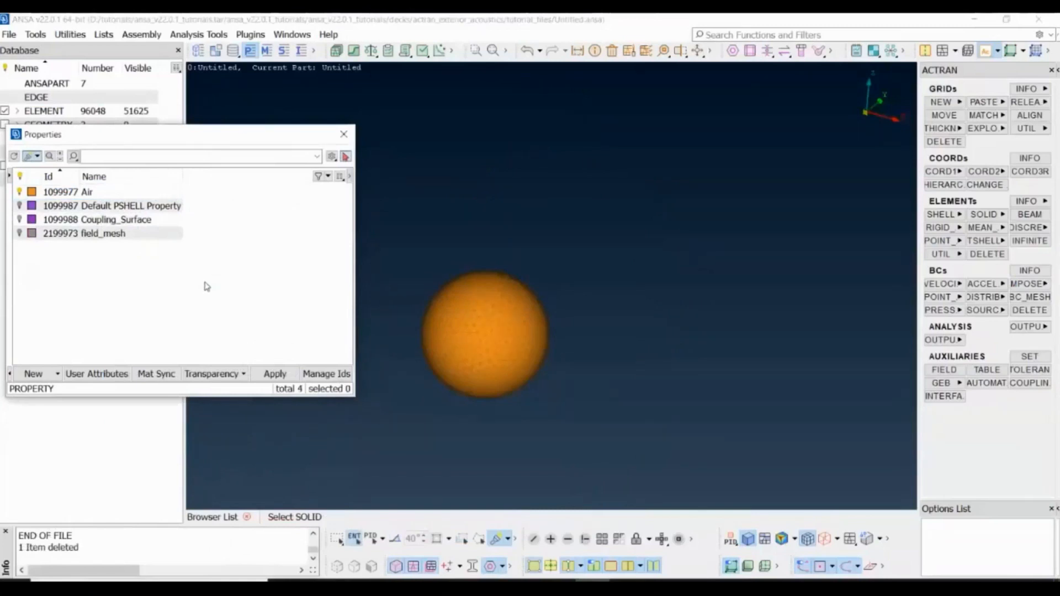
{"action": "left_click", "coordinate": [130, 205]}
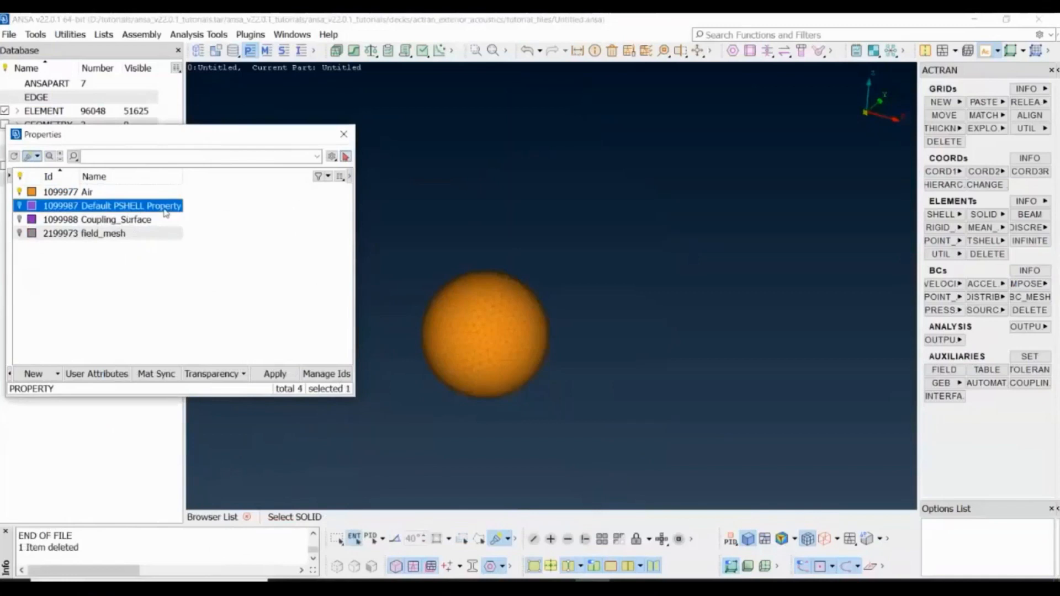
Convert the default PSHELL's QUA04/QUA08 shell elements to INFINITE type via Change element's type
{"action": "right_click", "coordinate": [111, 205]}
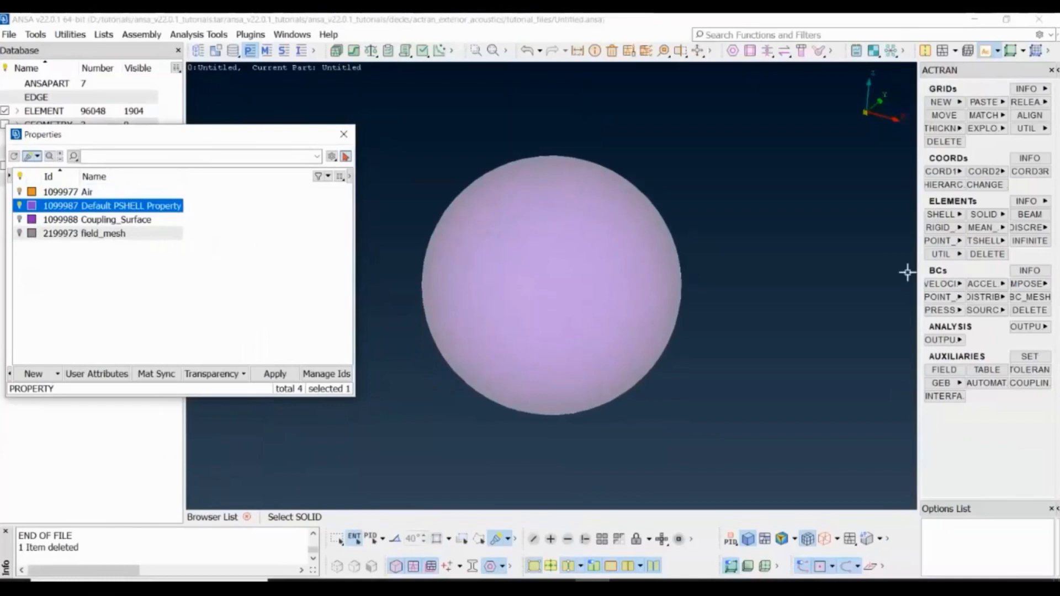
{"action": "left_click", "coordinate": [941, 254]}
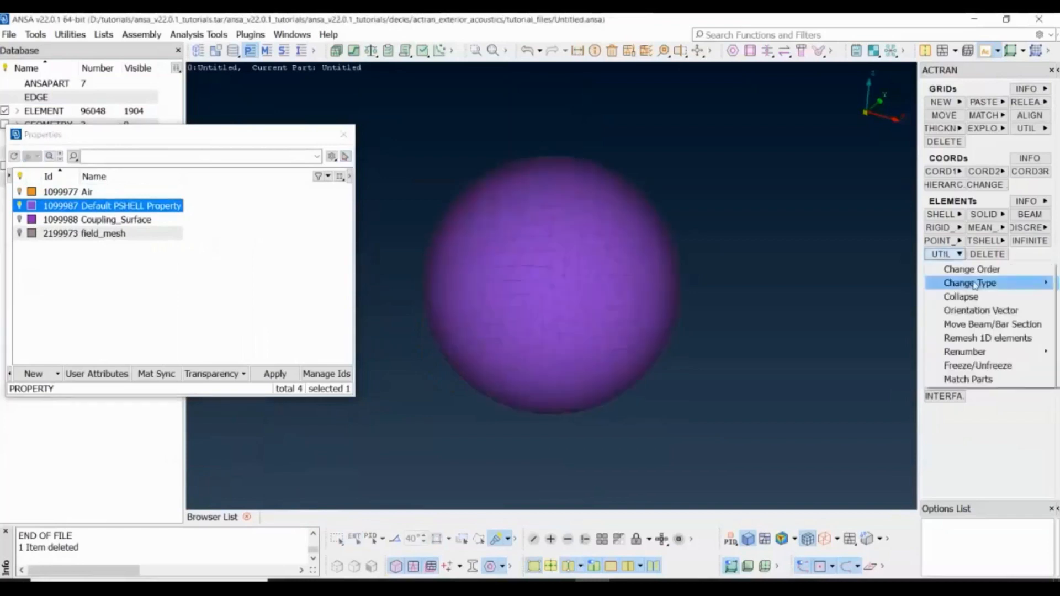
{"action": "left_click", "coordinate": [968, 283]}
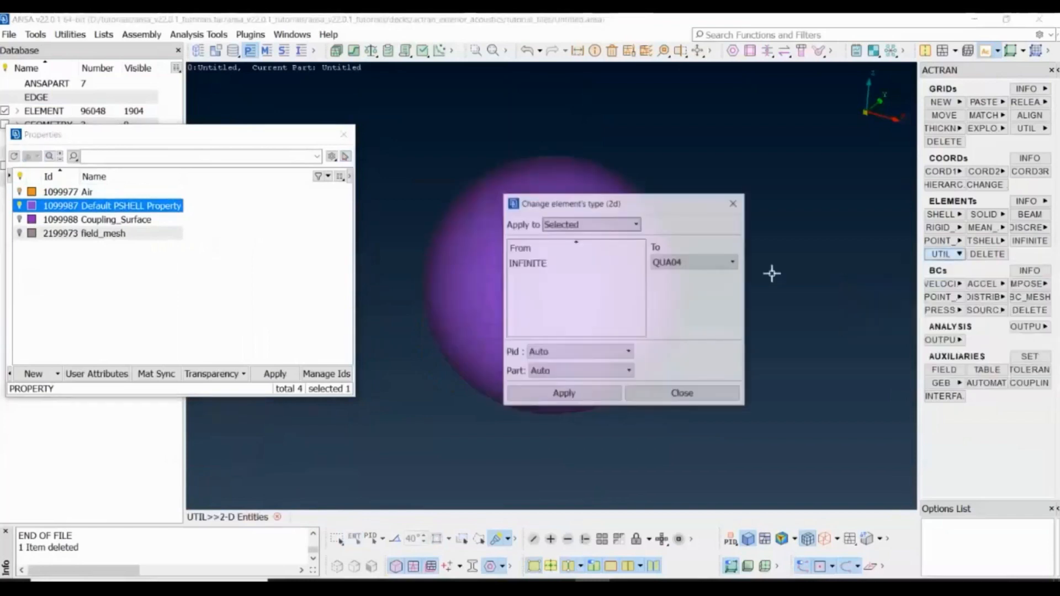
{"action": "left_click_drag", "start_coordinate": [571, 203], "coordinate": [682, 274]}
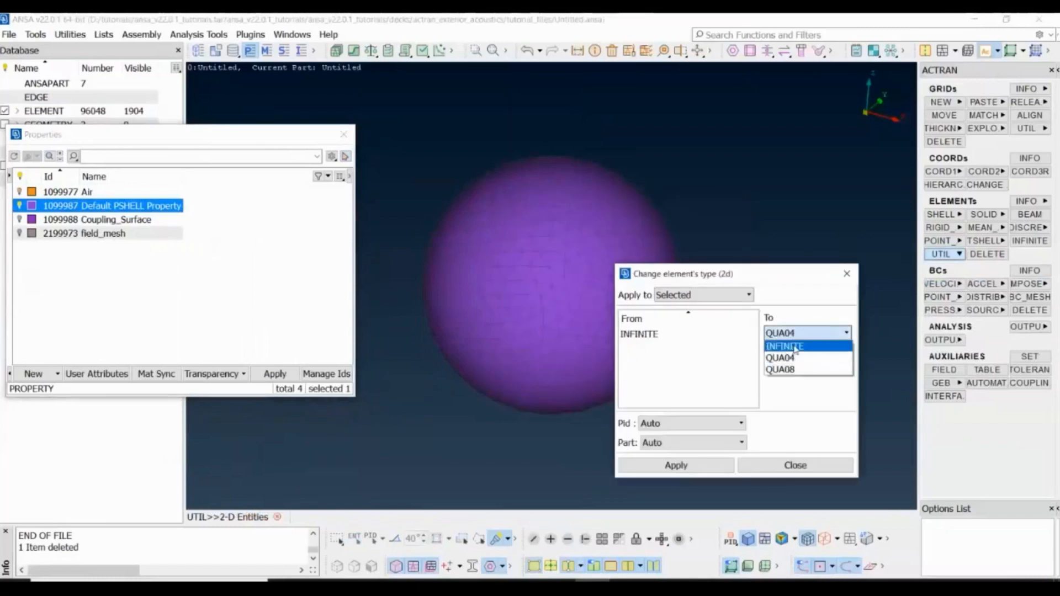
{"action": "left_click", "coordinate": [785, 346]}
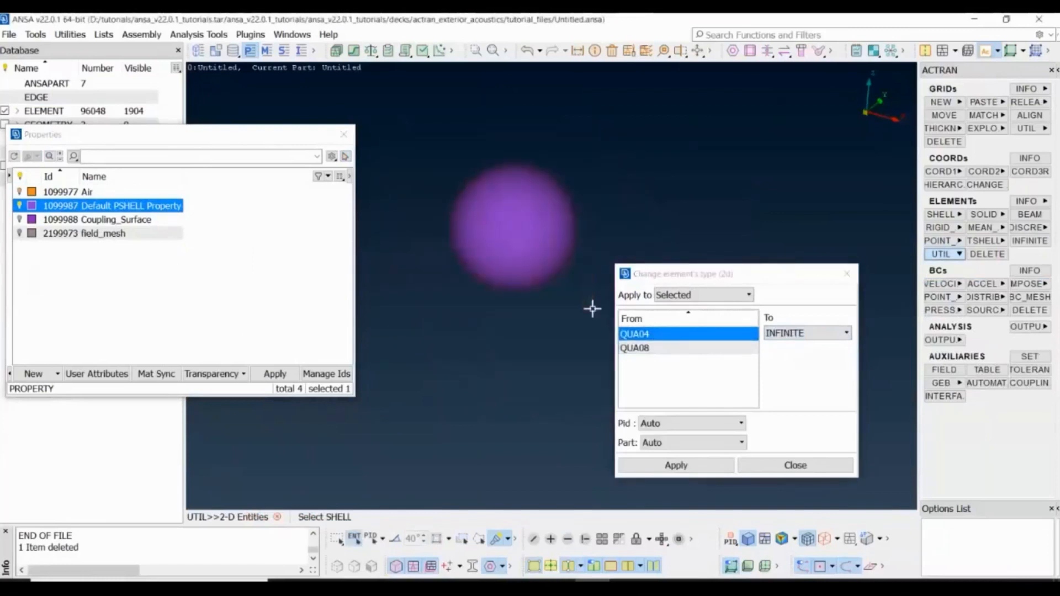
{"action": "left_click", "coordinate": [675, 465]}
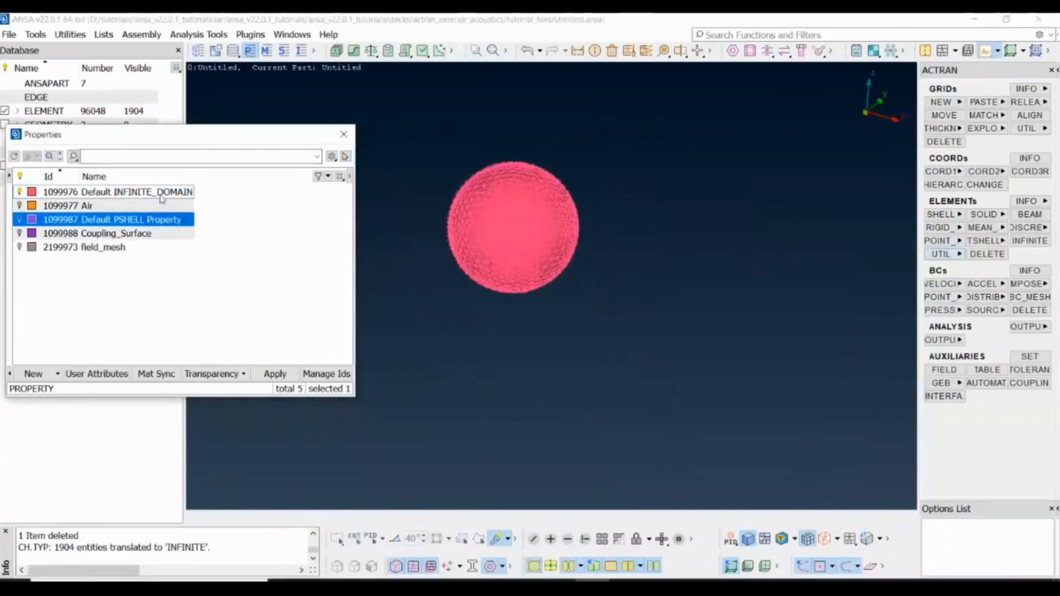
Delete the unused Default PSHELL Property with included entities and edit the INFINITE_DOMAIN property
{"action": "left_click", "coordinate": [134, 191]}
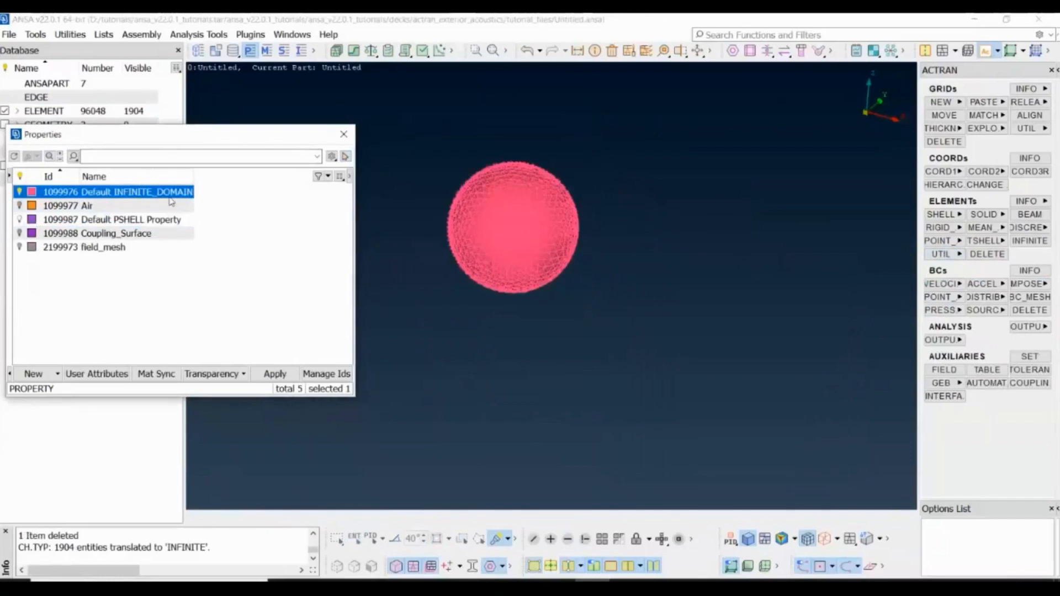
{"action": "left_click", "coordinate": [130, 219]}
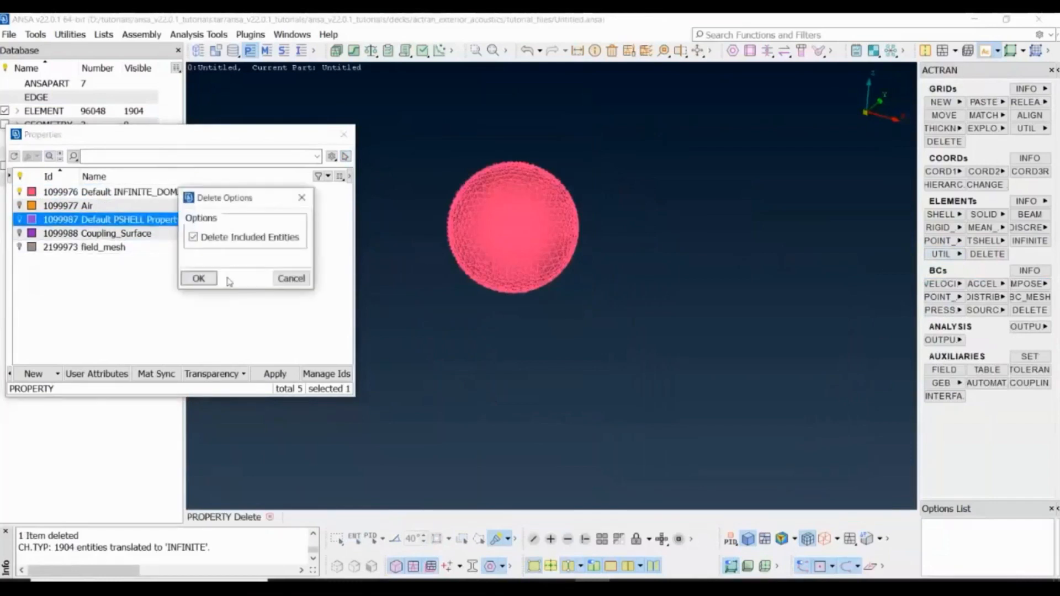
{"action": "left_click", "coordinate": [197, 278]}
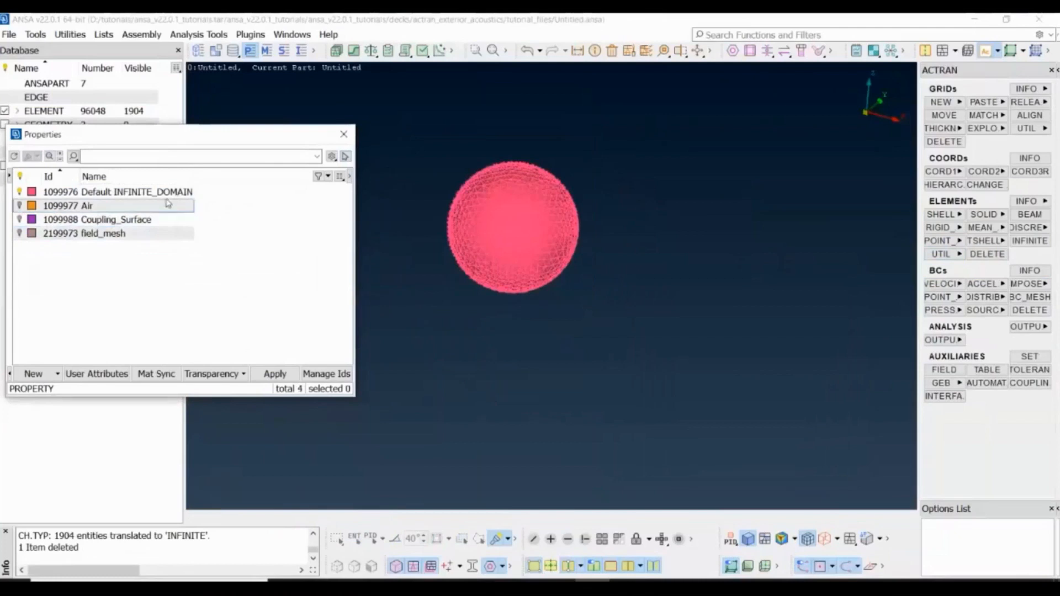
{"action": "double_click", "coordinate": [115, 191]}
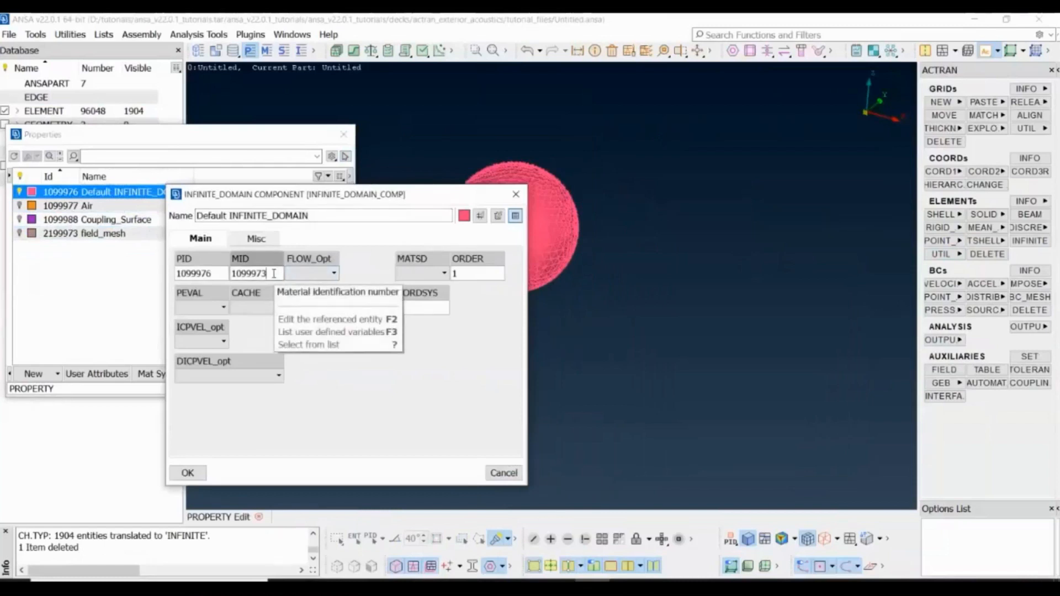
Give the Default INFINITE_DOMAIN the Air material 1099974, order 15 and PEVAL 1
{"action": "left_click", "coordinate": [308, 344]}
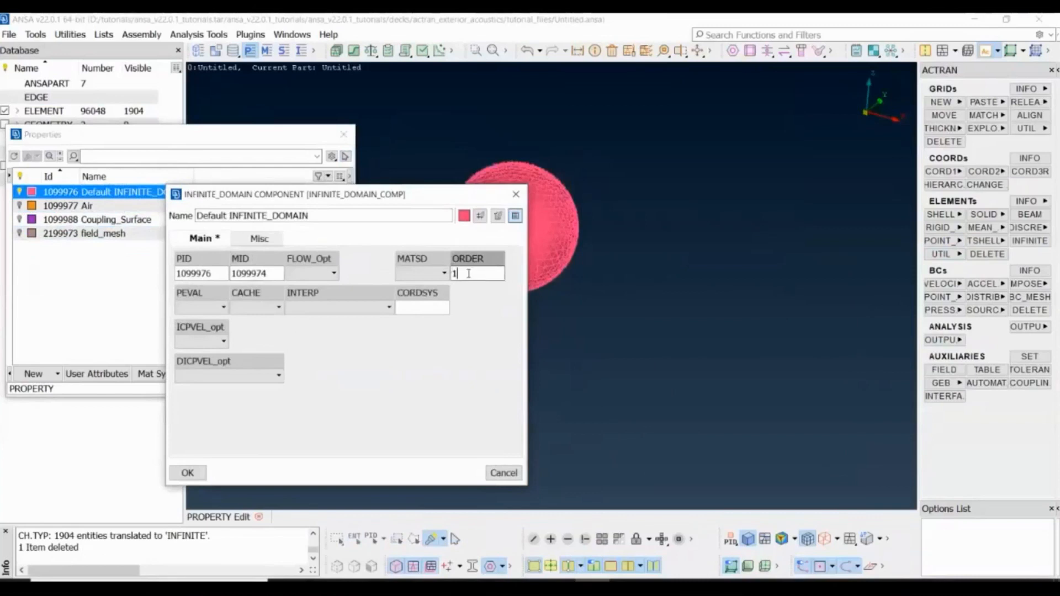
{"action": "type", "text": "5"}
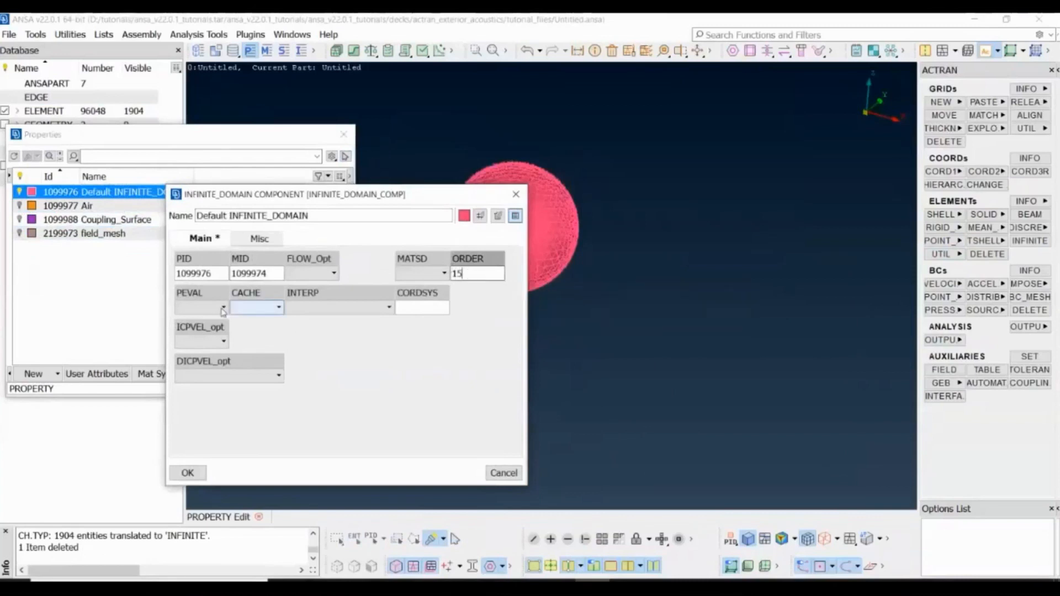
{"action": "left_click", "coordinate": [200, 308]}
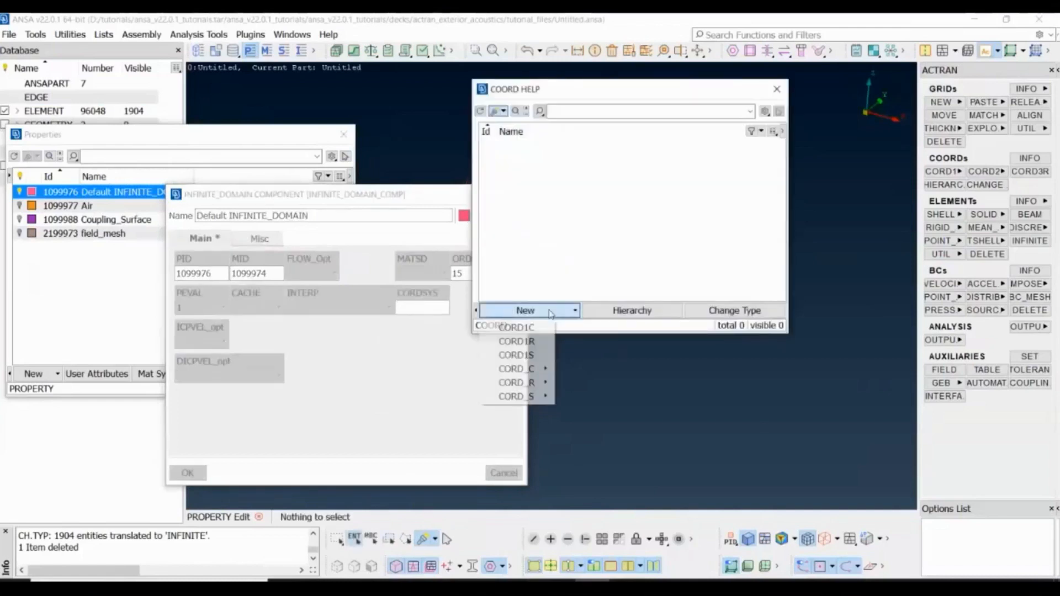
{"action": "mouse_move", "coordinate": [516, 382]}
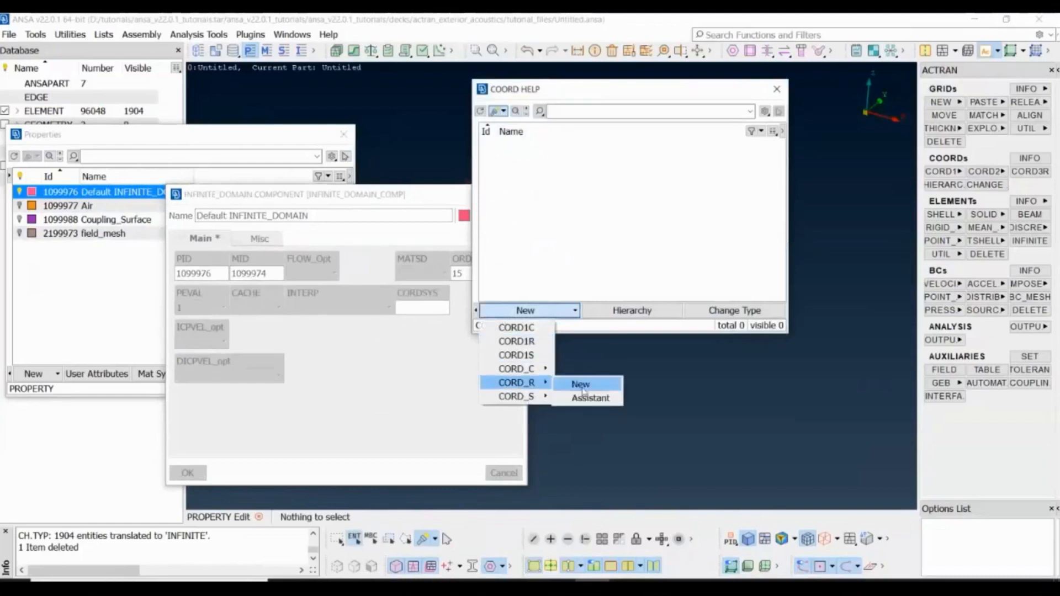
Create a rectangular CORD_R at (-2110, 0, 835) with X axis (1,0,0) and Y axis (0,1,0)
{"action": "left_click", "coordinate": [580, 384]}
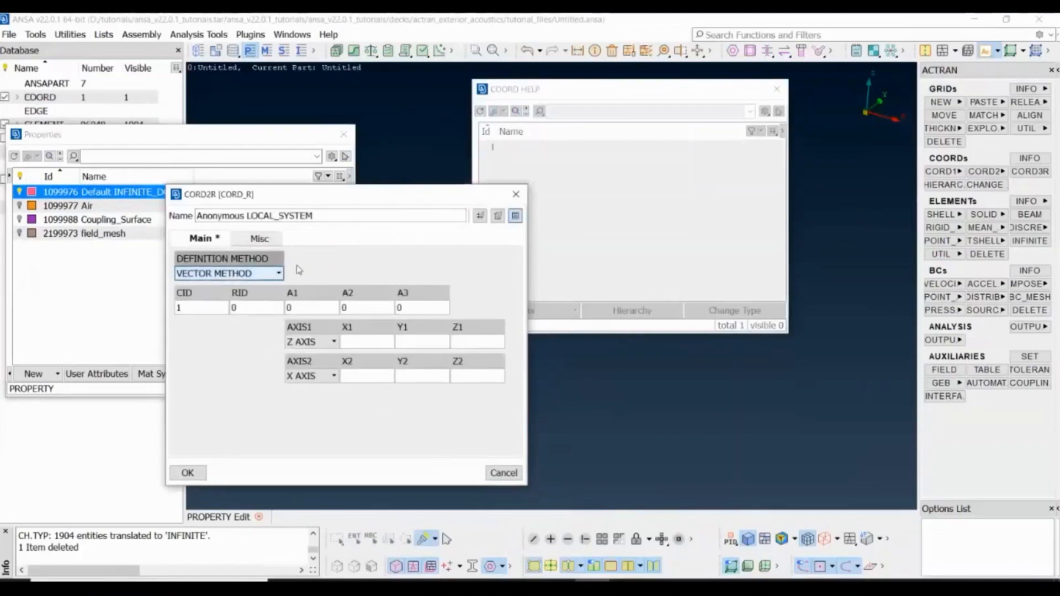
{"action": "left_click", "coordinate": [312, 308]}
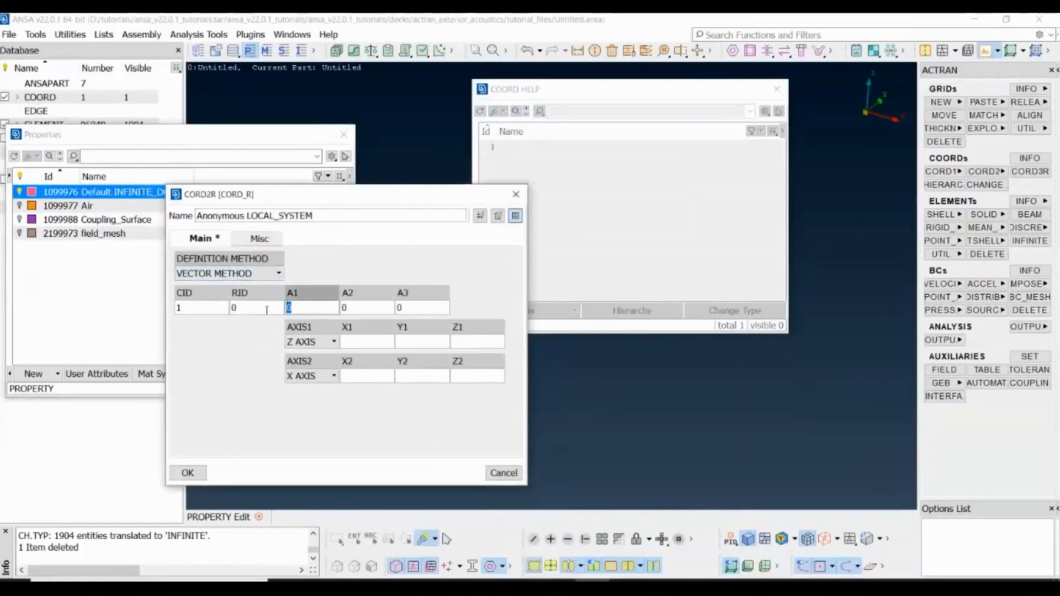
{"action": "type", "text": "-2110"}
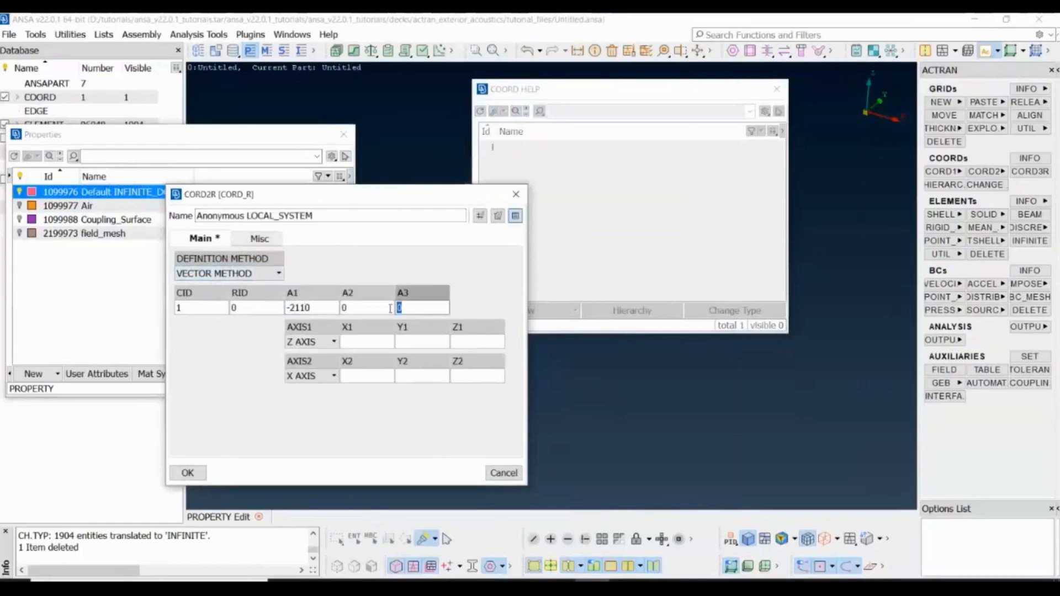
{"action": "type", "text": "835"}
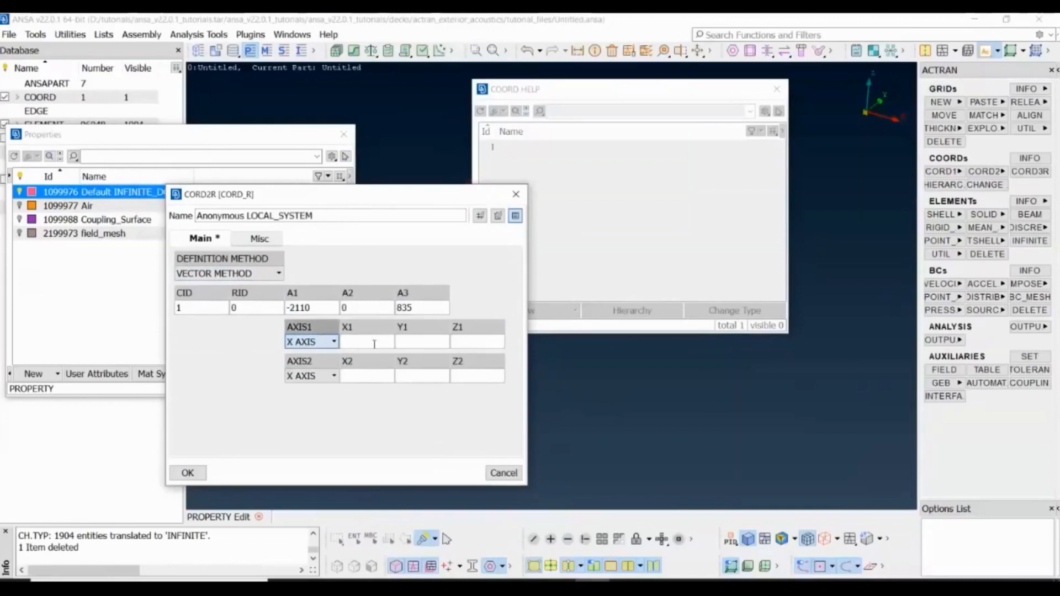
{"action": "type", "text": "1"}
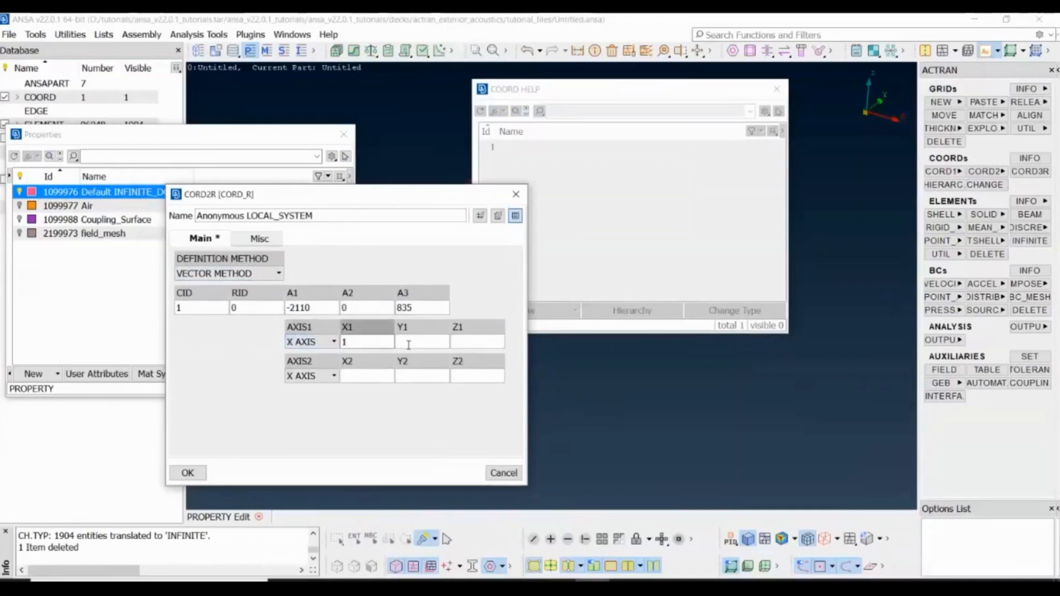
{"action": "type", "text": "0"}
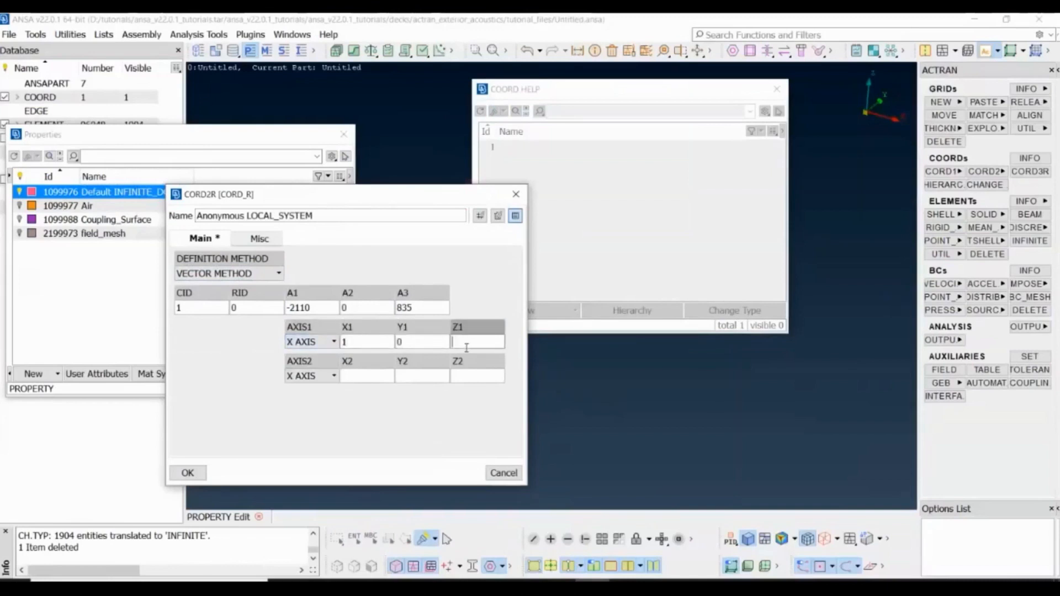
{"action": "left_click", "coordinate": [310, 375]}
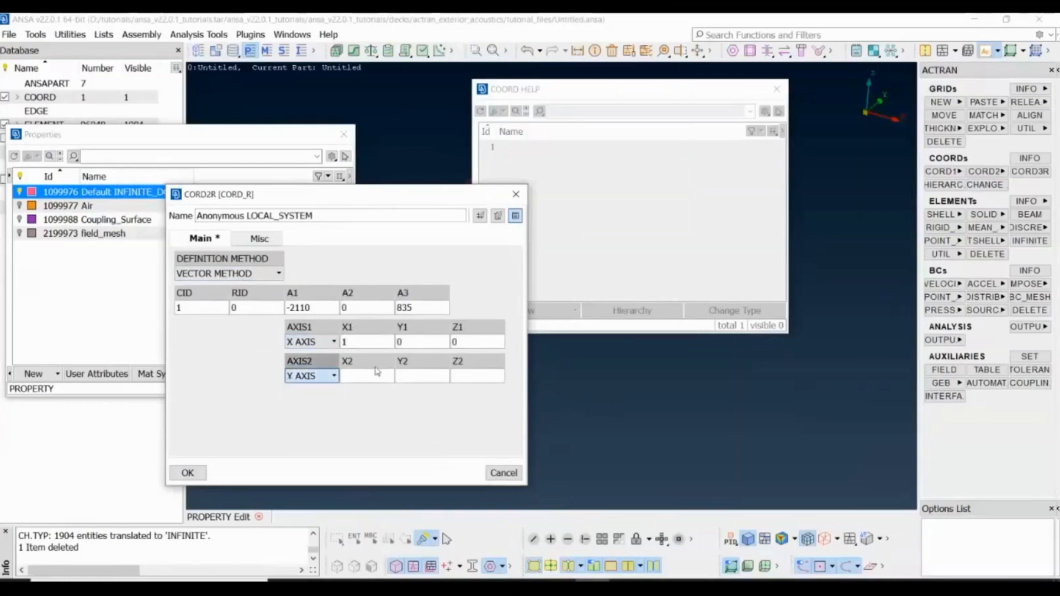
{"action": "type", "text": "0"}
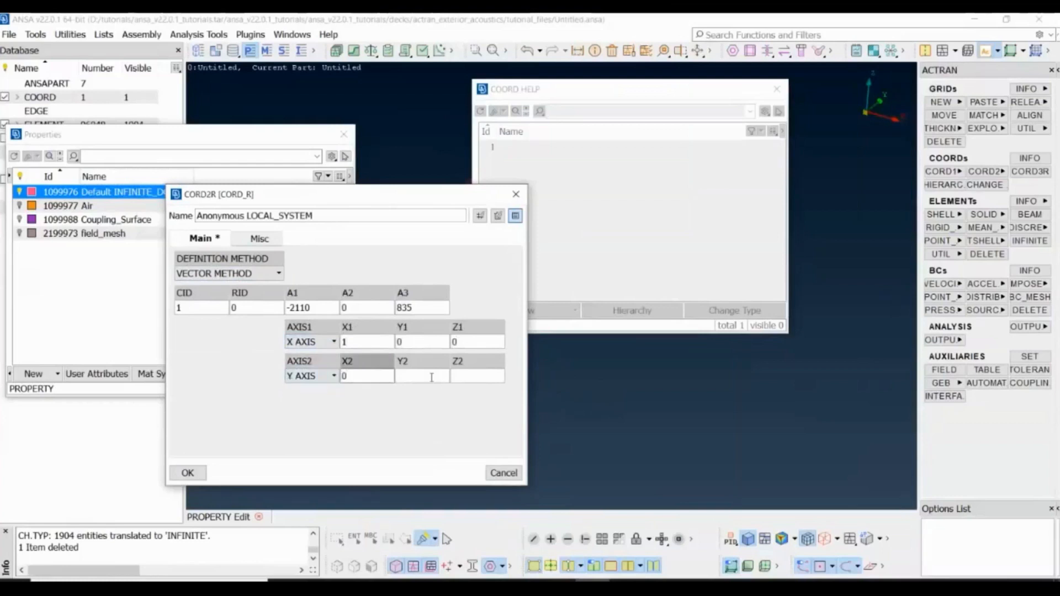
{"action": "type", "text": "1"}
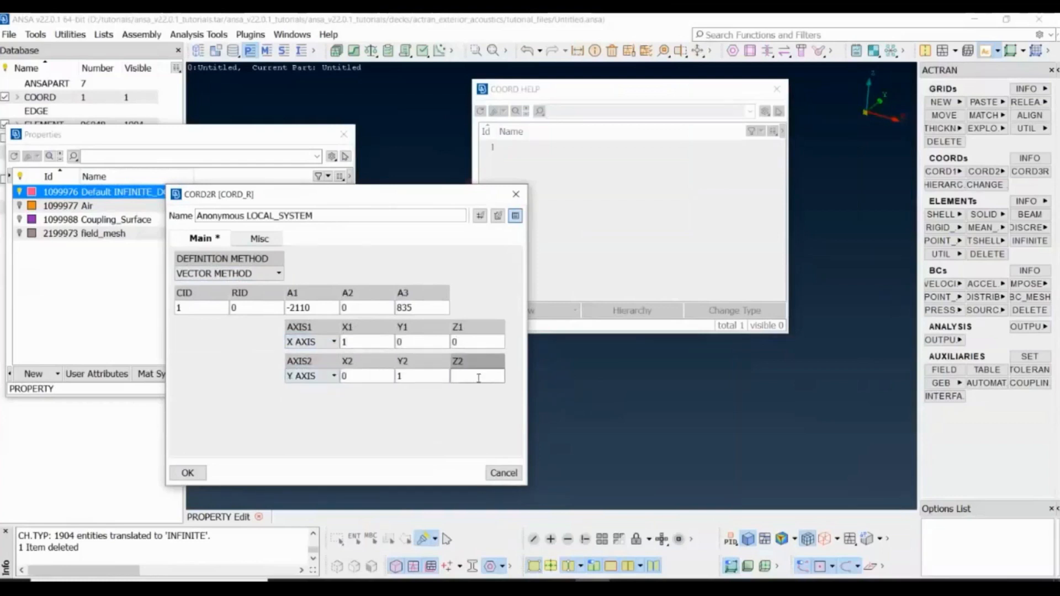
{"action": "type", "text": "0"}
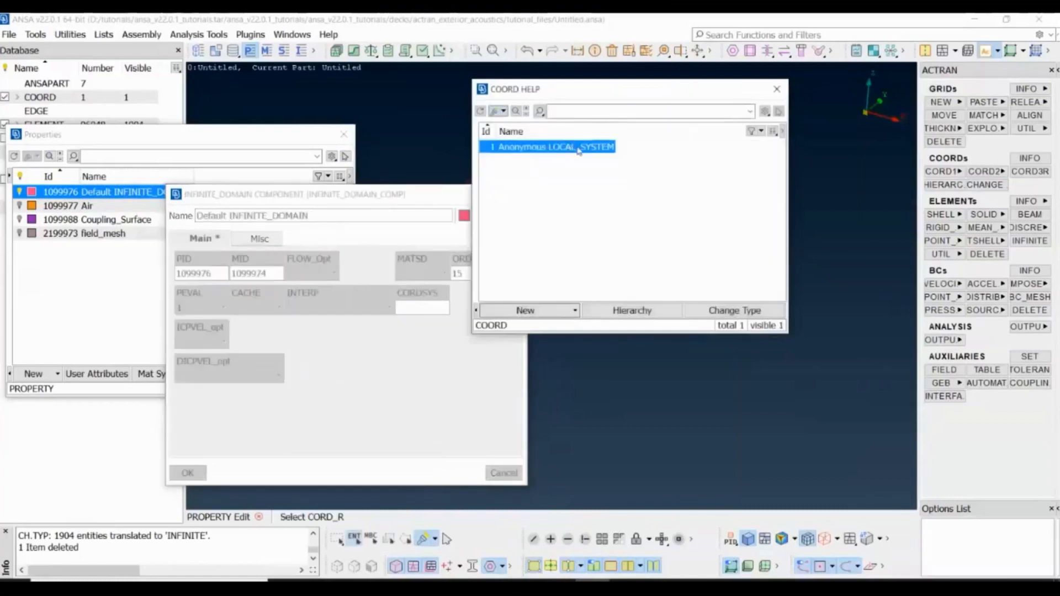
Assign the new coordinate system ID 1 to the infinite domain and save the property
{"action": "double_click", "coordinate": [549, 147]}
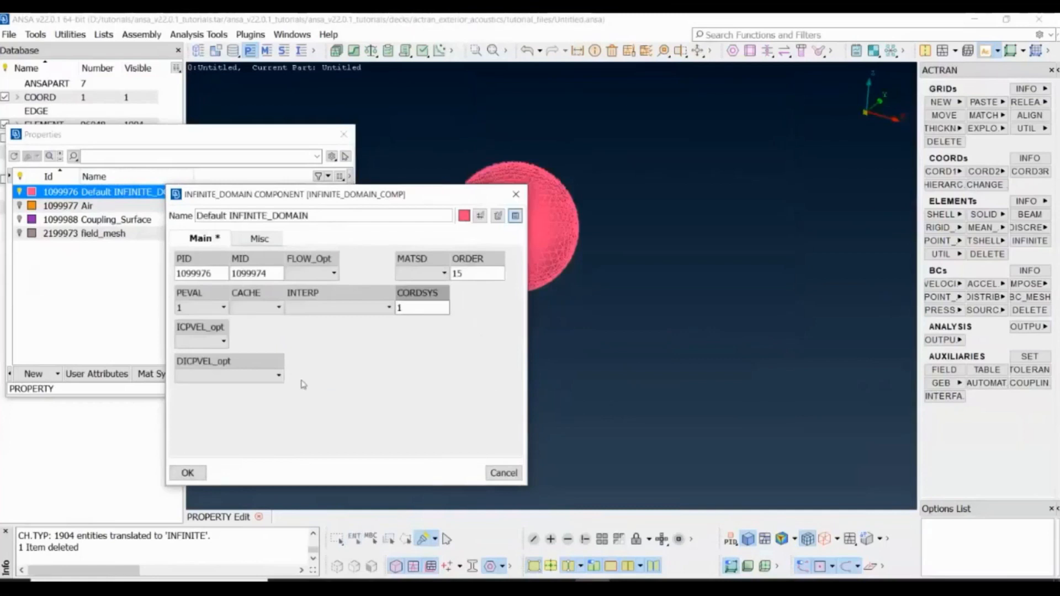
{"action": "left_click", "coordinate": [187, 473]}
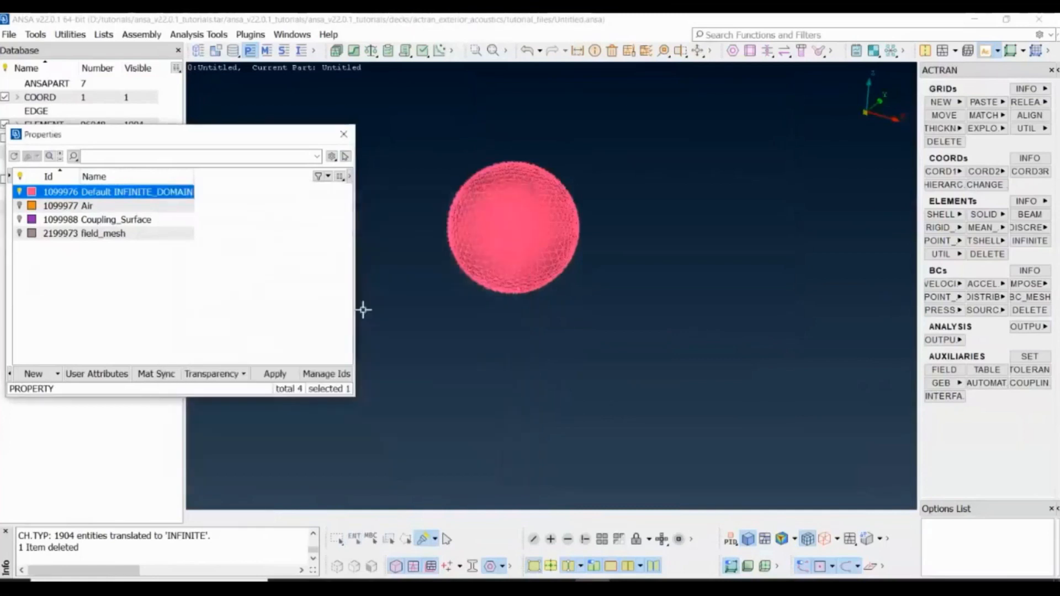
{"action": "mouse_move", "coordinate": [336, 284]}
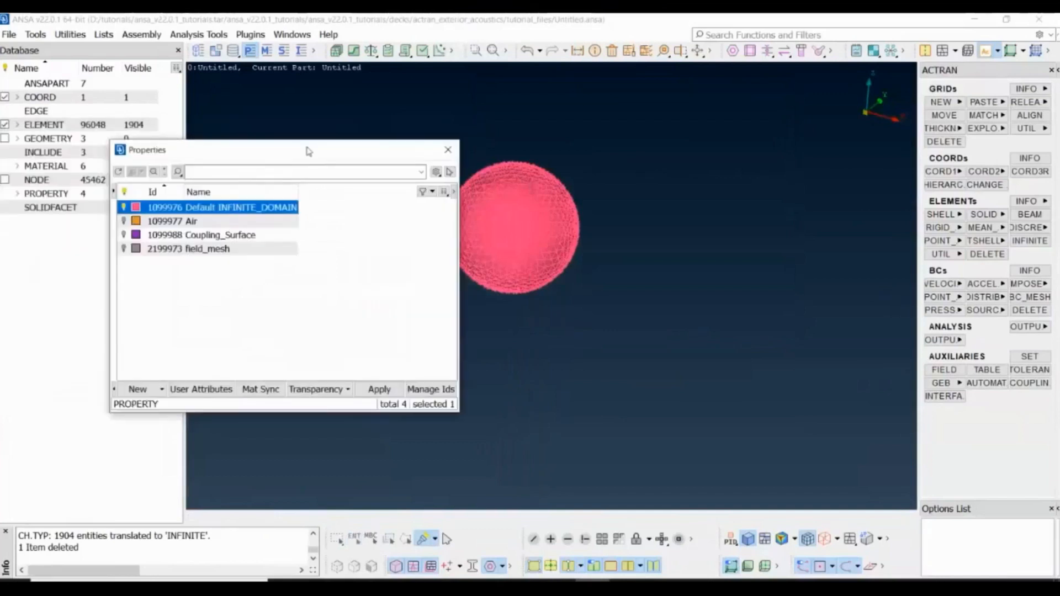
{"action": "mouse_move", "coordinate": [420, 112]}
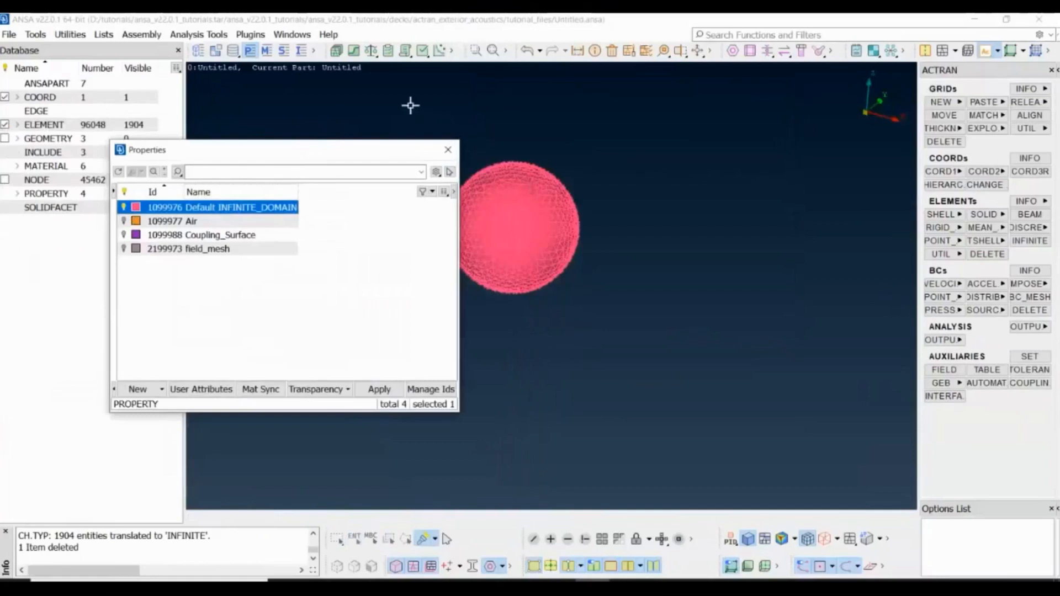
Add the DEFINED column to the Properties list, showing INFINITE_DOMAIN and Air as defined
{"action": "left_click", "coordinate": [444, 191]}
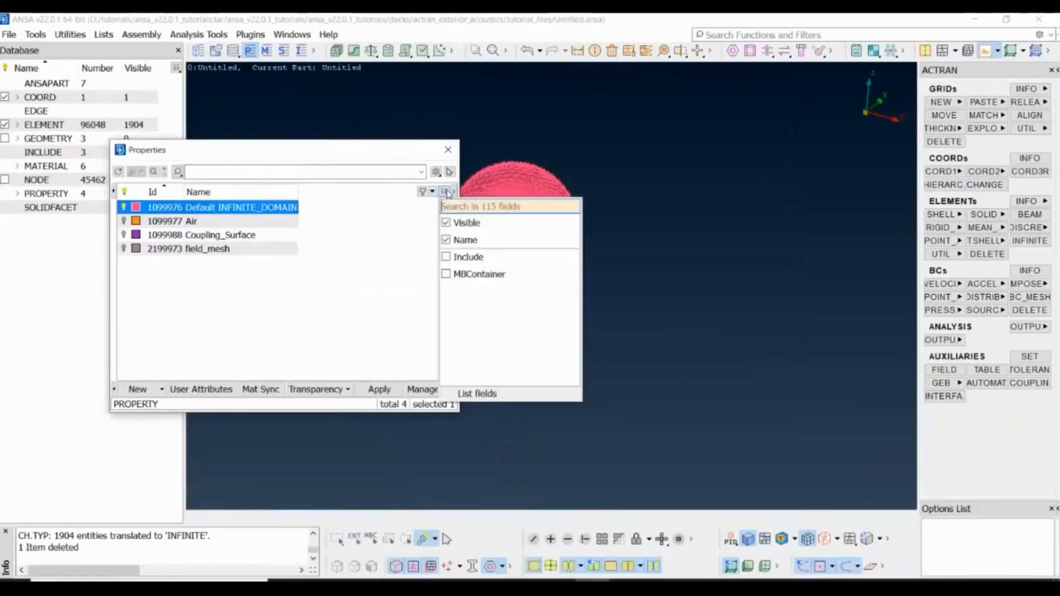
{"action": "type", "text": "def"}
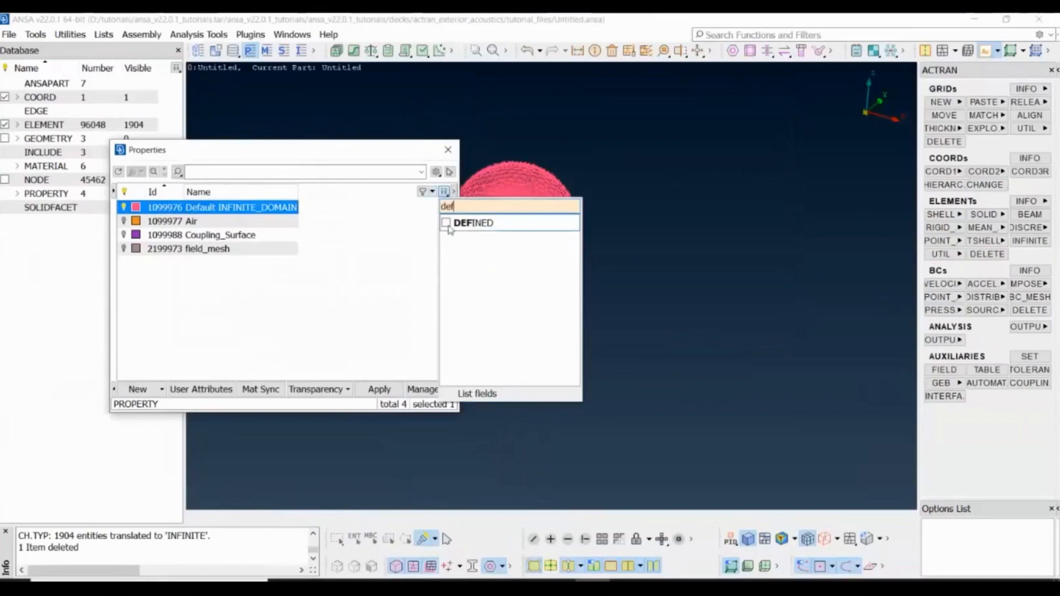
{"action": "left_click", "coordinate": [446, 222]}
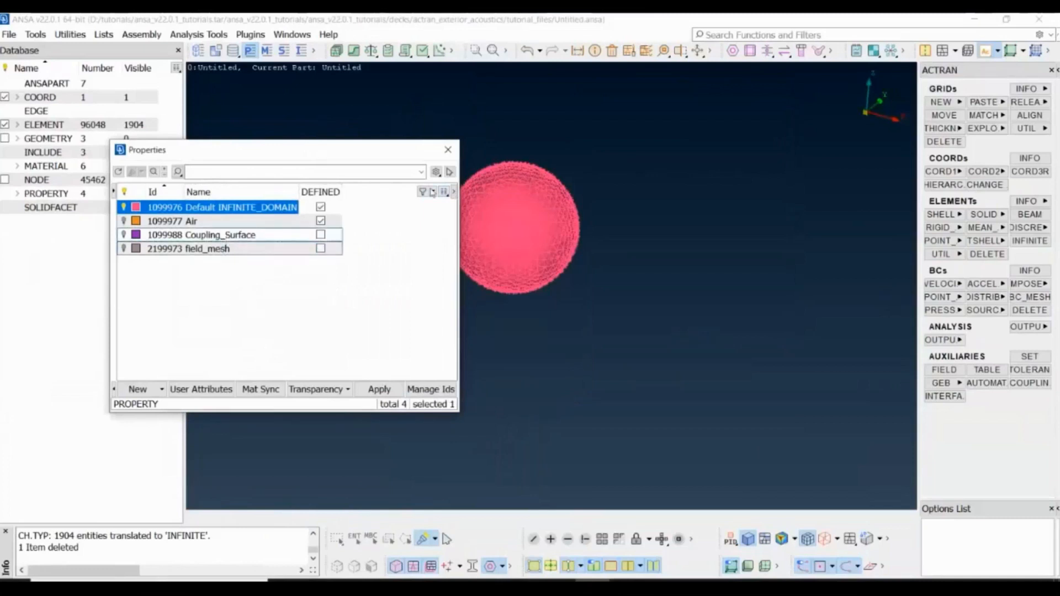
{"action": "left_click", "coordinate": [447, 149]}
{"action": "type", "text": "def"}
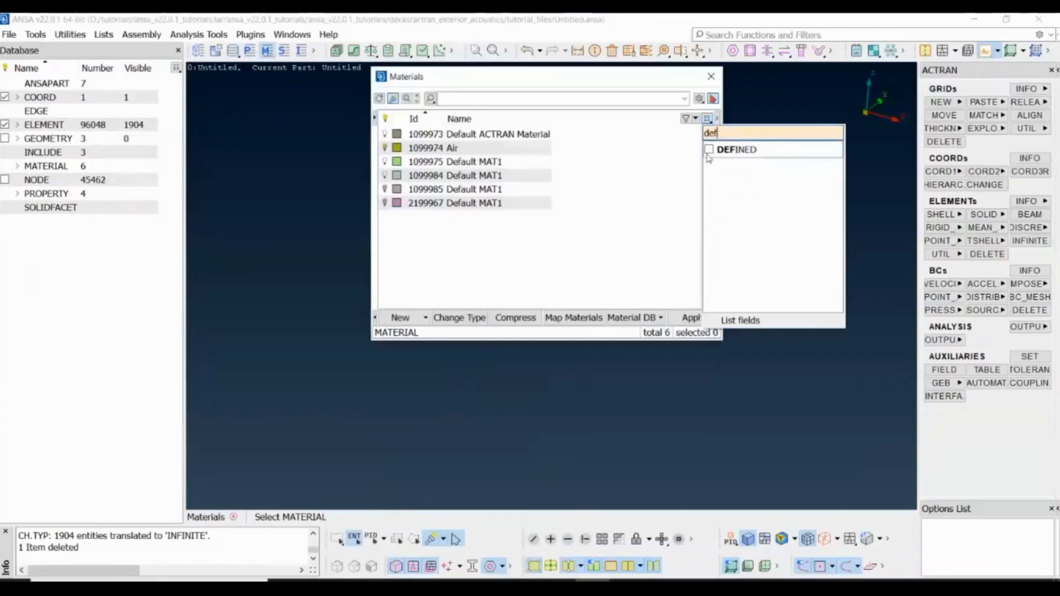
Show the DEFINED column in the Materials list, then close it to leave the red sphere mesh
{"action": "left_click", "coordinate": [736, 149]}
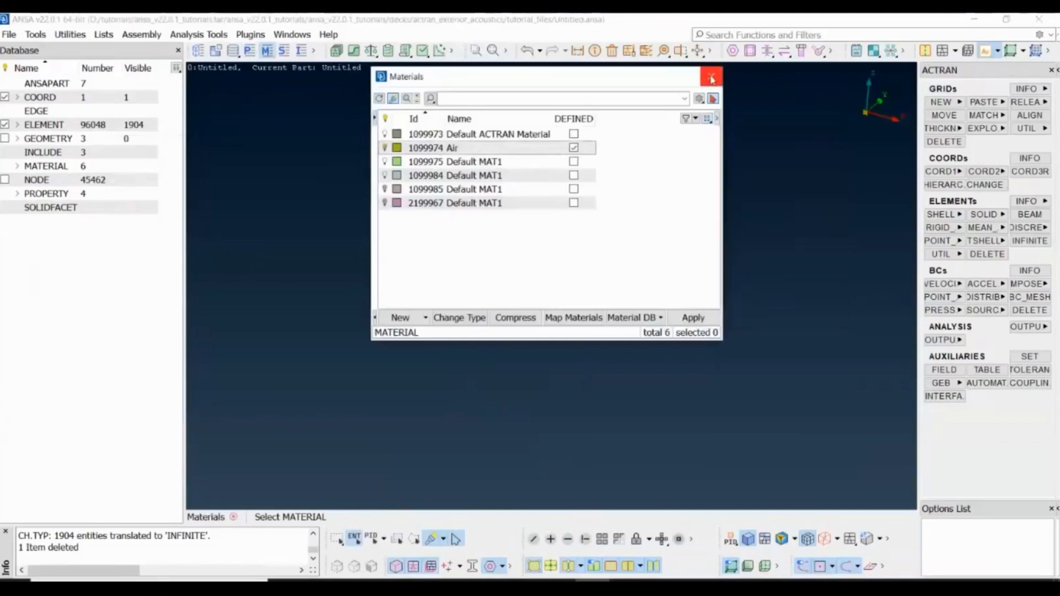
{"action": "left_click", "coordinate": [710, 76]}
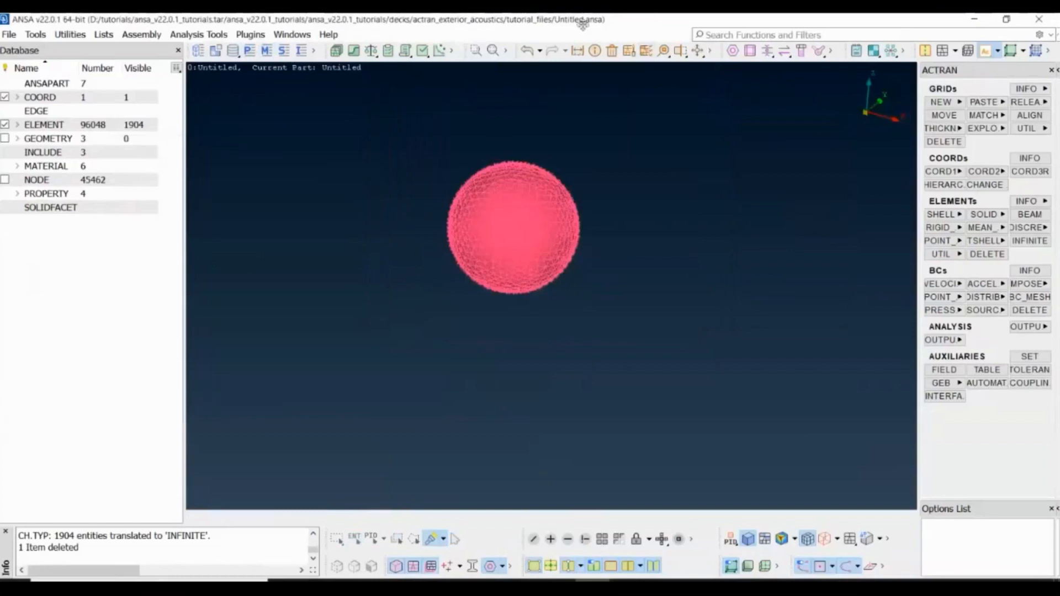
{"action": "mouse_move", "coordinate": [698, 372]}
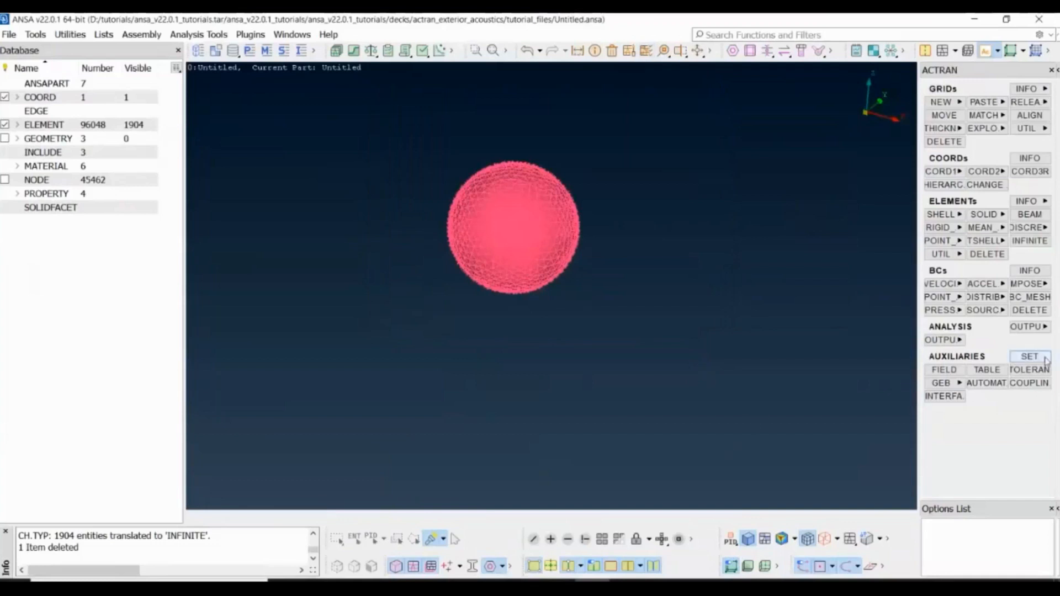
Create a DOMAIN set named Air containing the acoustic Air property
{"action": "left_click", "coordinate": [1028, 357]}
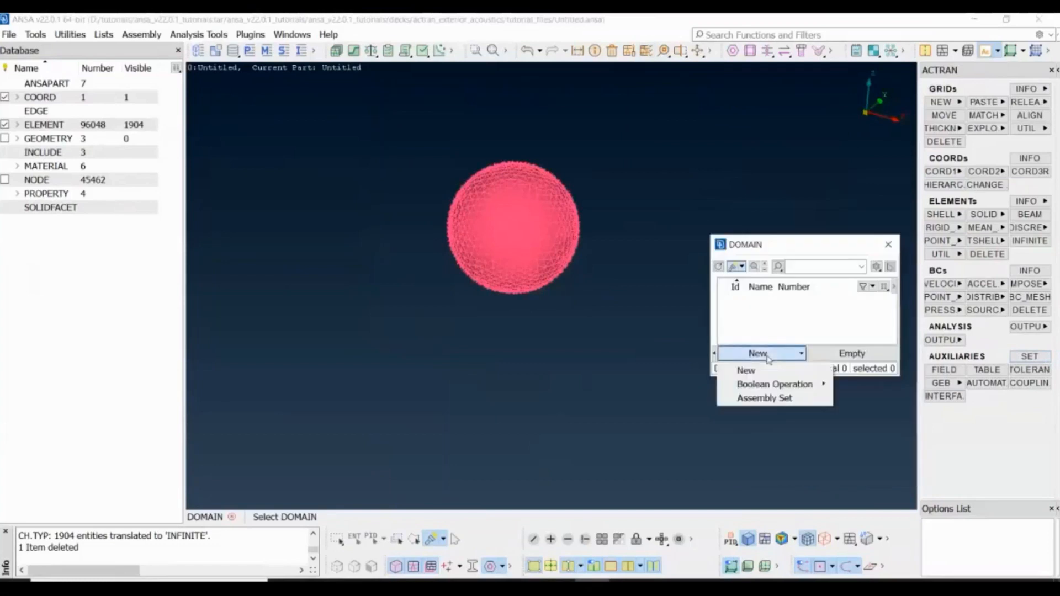
{"action": "left_click", "coordinate": [745, 371]}
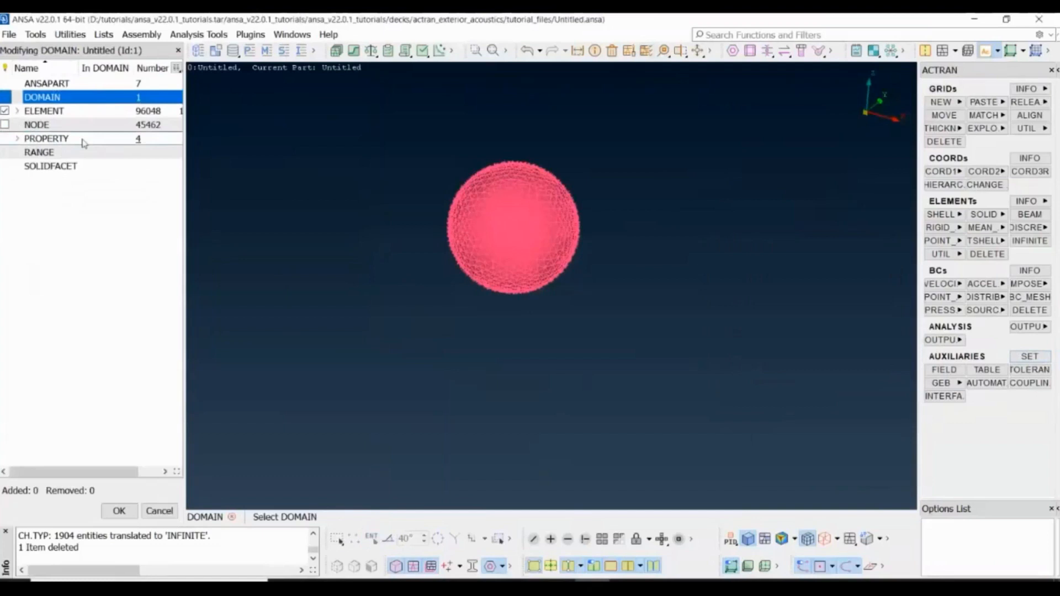
{"action": "left_click", "coordinate": [46, 139]}
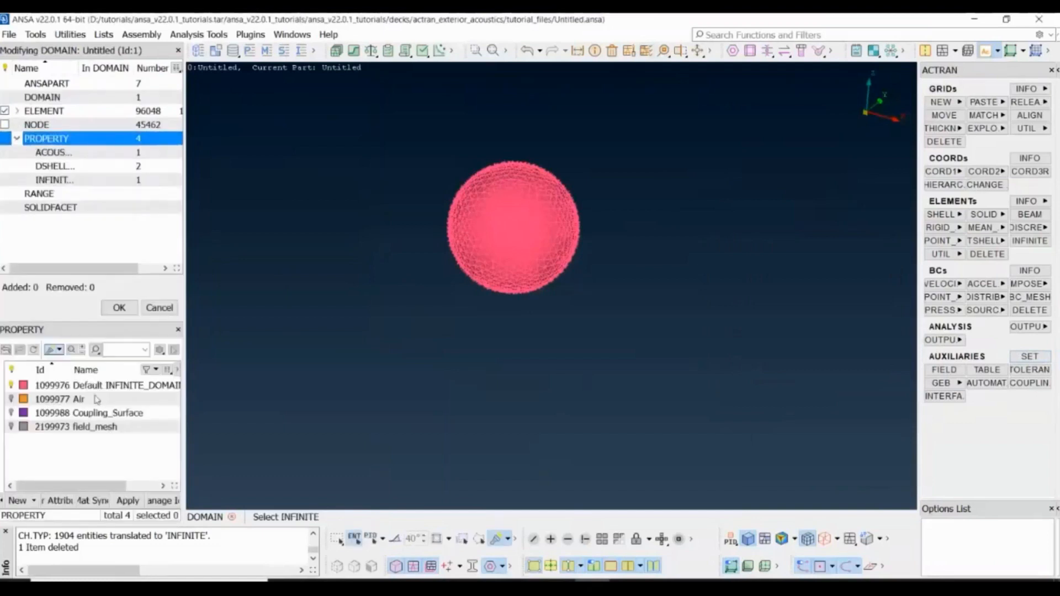
{"action": "left_click", "coordinate": [71, 399]}
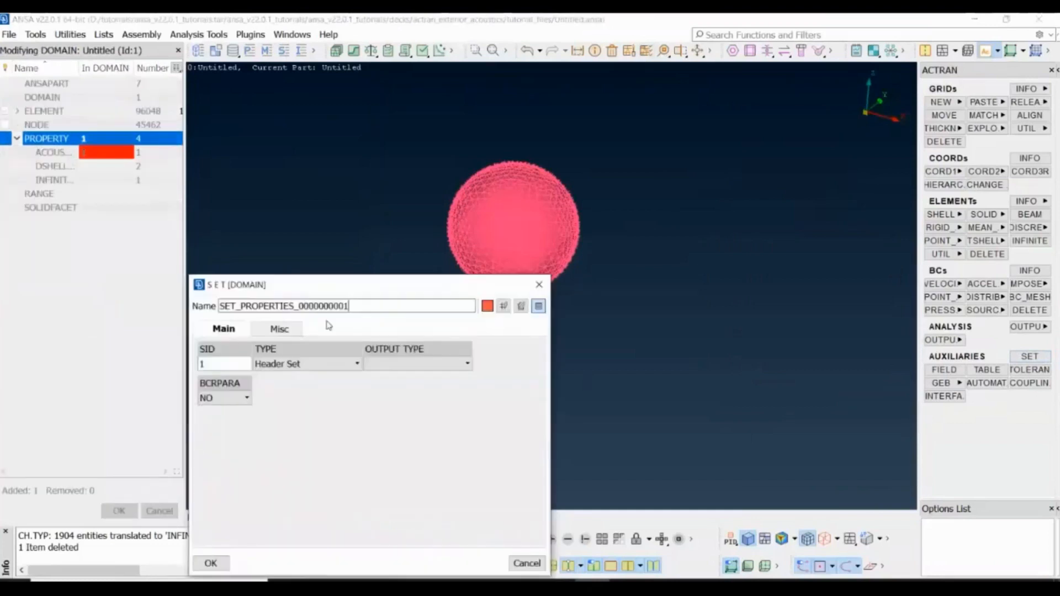
{"action": "type", "text": "A"}
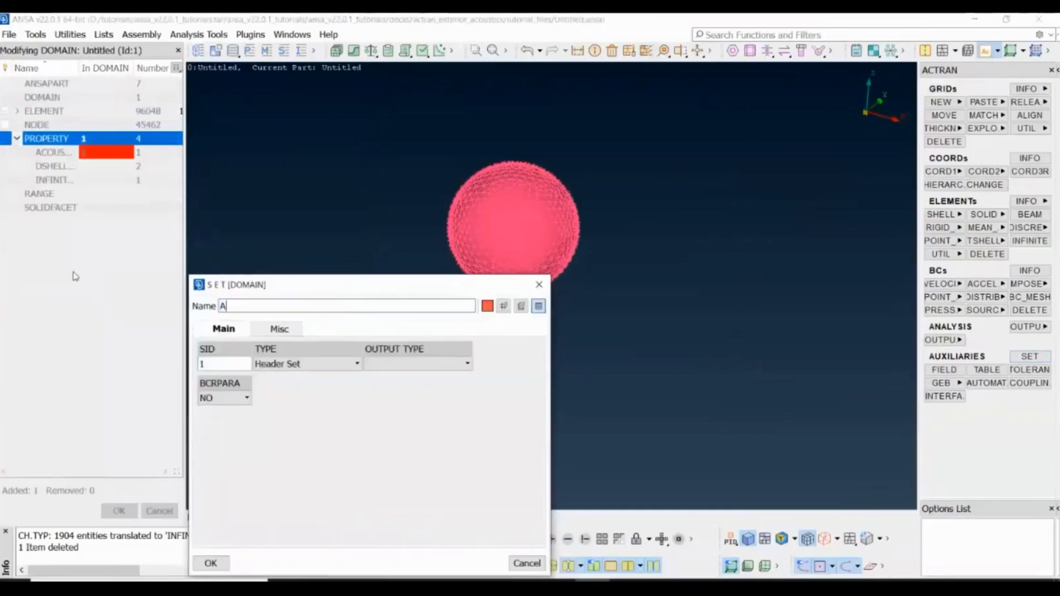
{"action": "type", "text": "ir"}
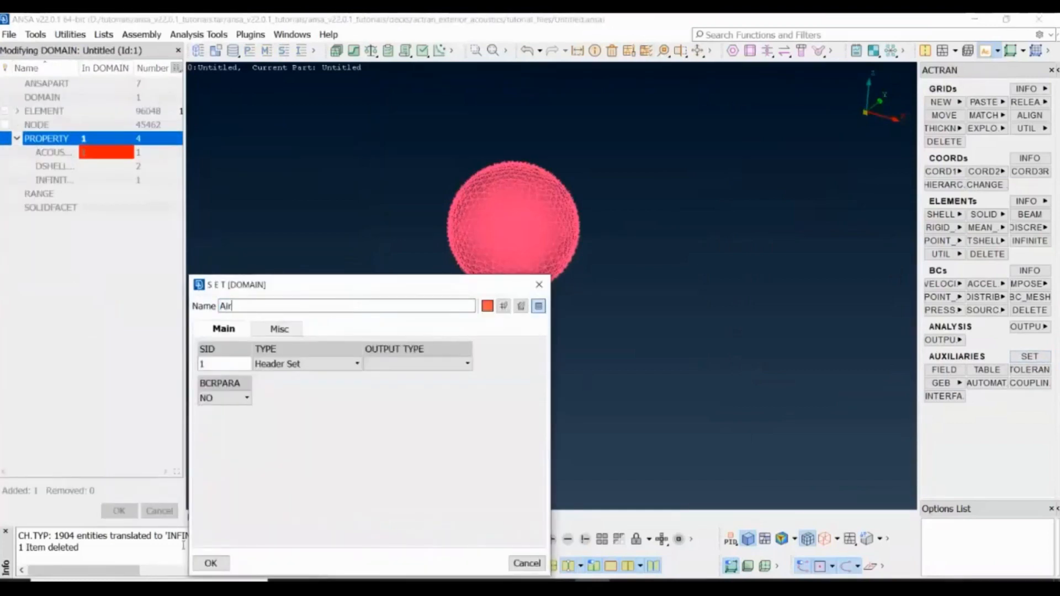
{"action": "left_click", "coordinate": [210, 562]}
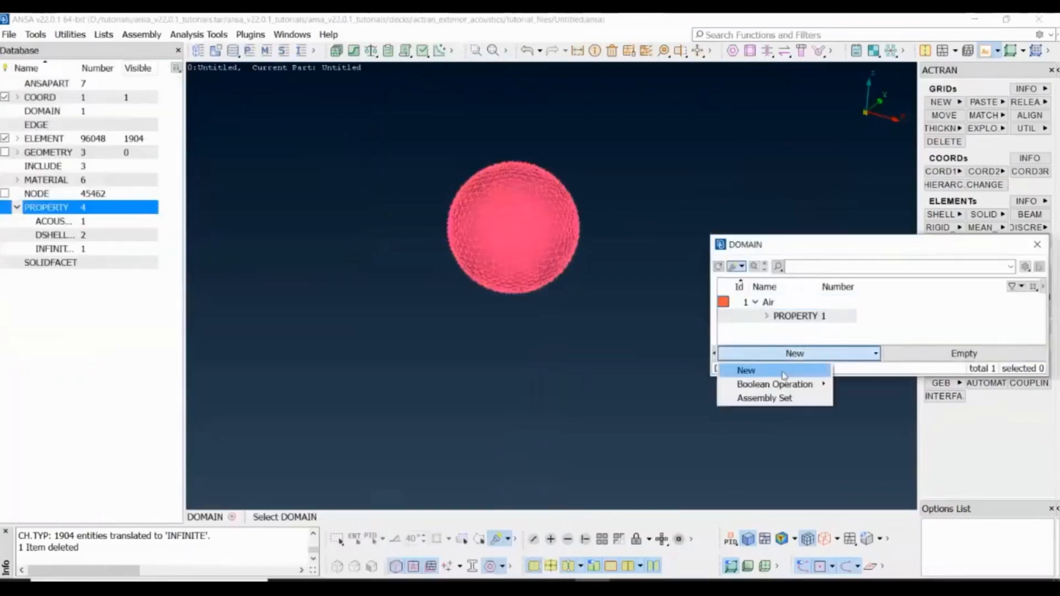
Create a second DOMAIN set named Infinite_Elements containing the Default INFINITE_DOMAIN property
{"action": "left_click", "coordinate": [746, 371]}
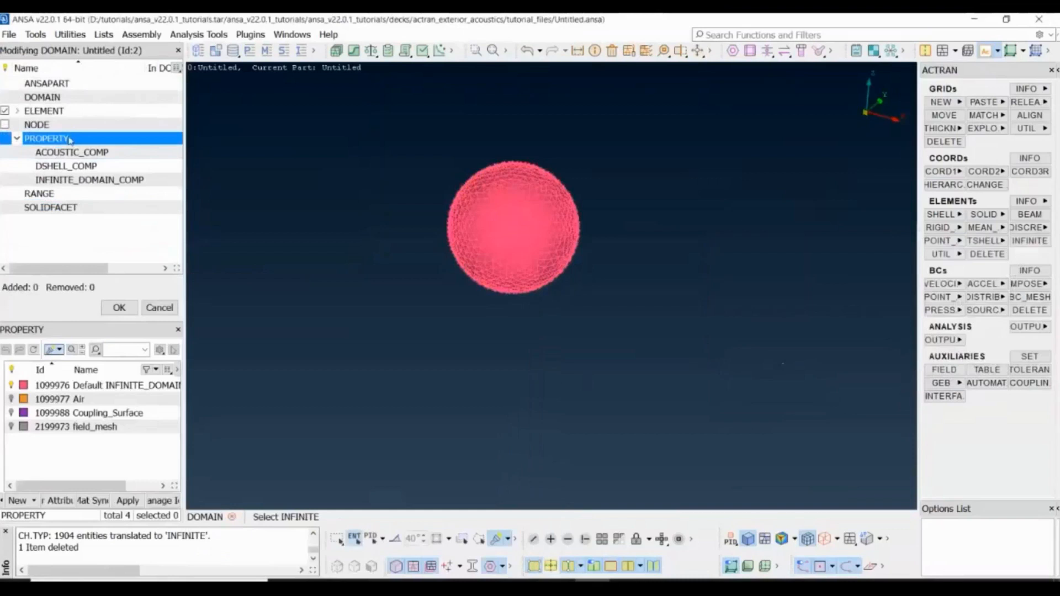
{"action": "left_click", "coordinate": [89, 384]}
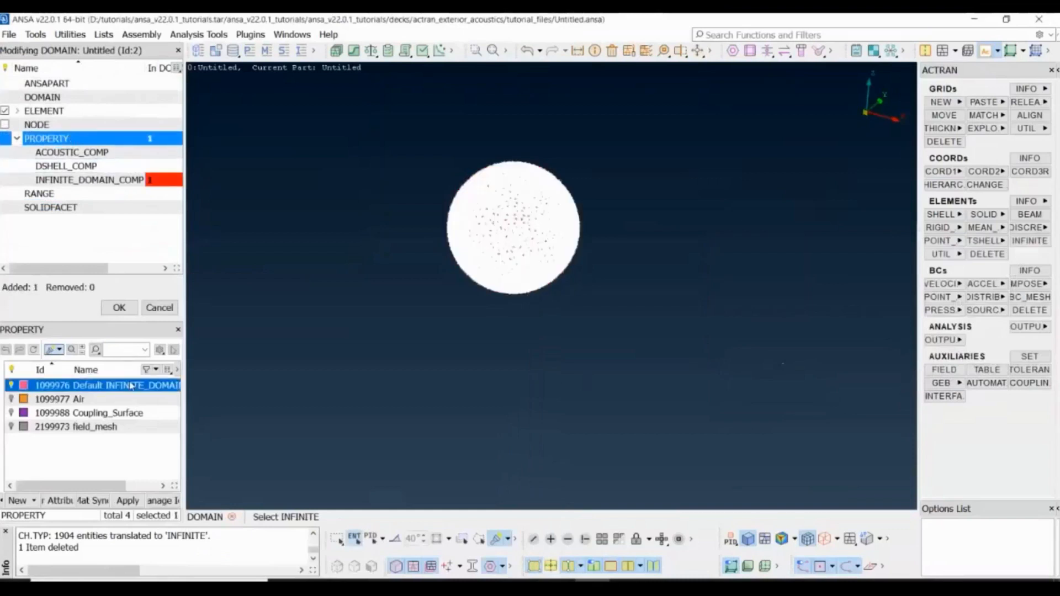
{"action": "left_click", "coordinate": [119, 308]}
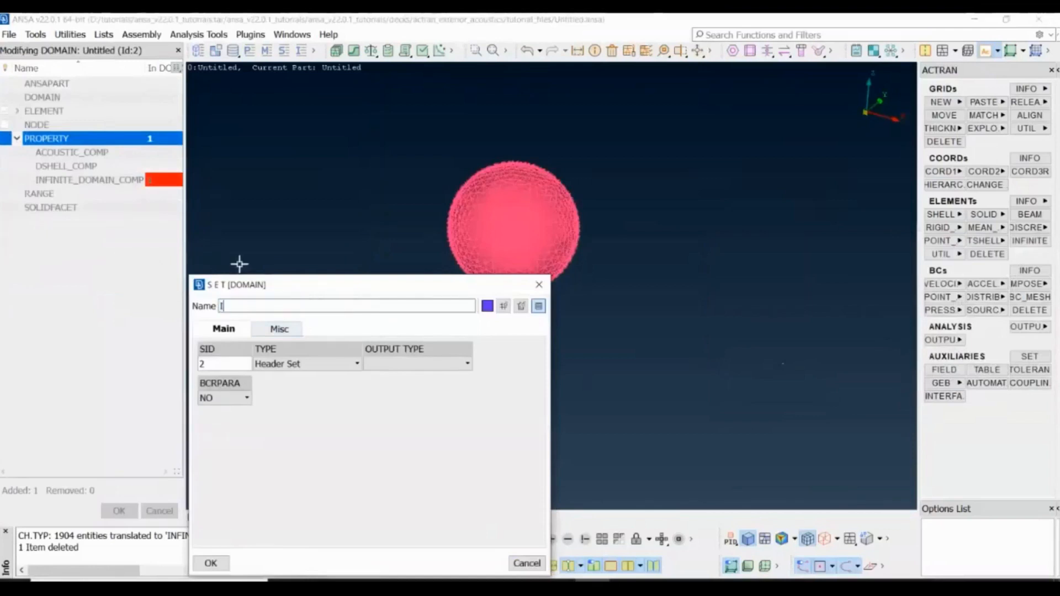
{"action": "type", "text": "Infinite_Elements"}
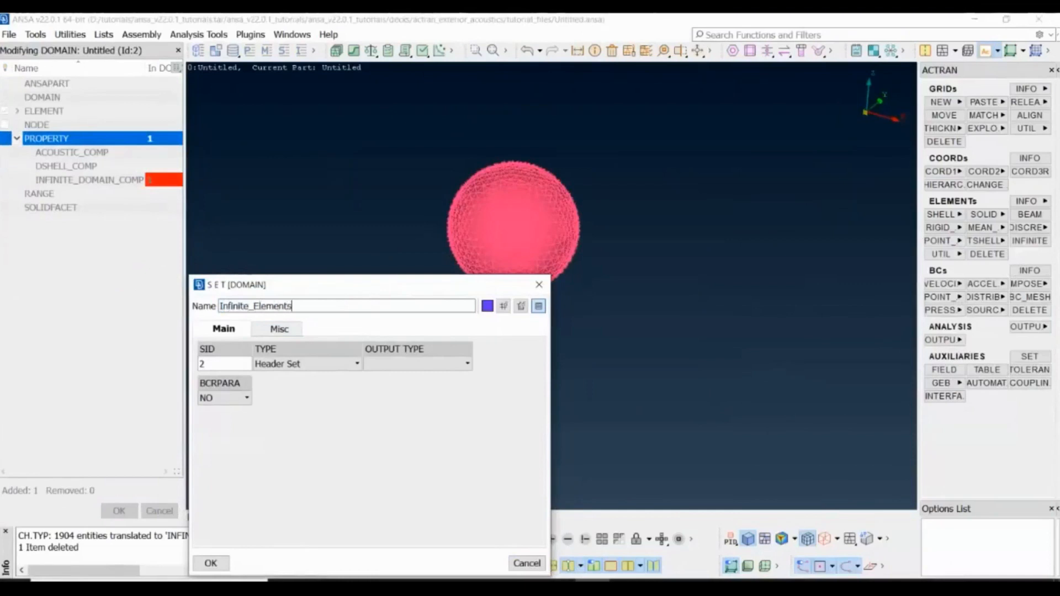
{"action": "left_click", "coordinate": [210, 562]}
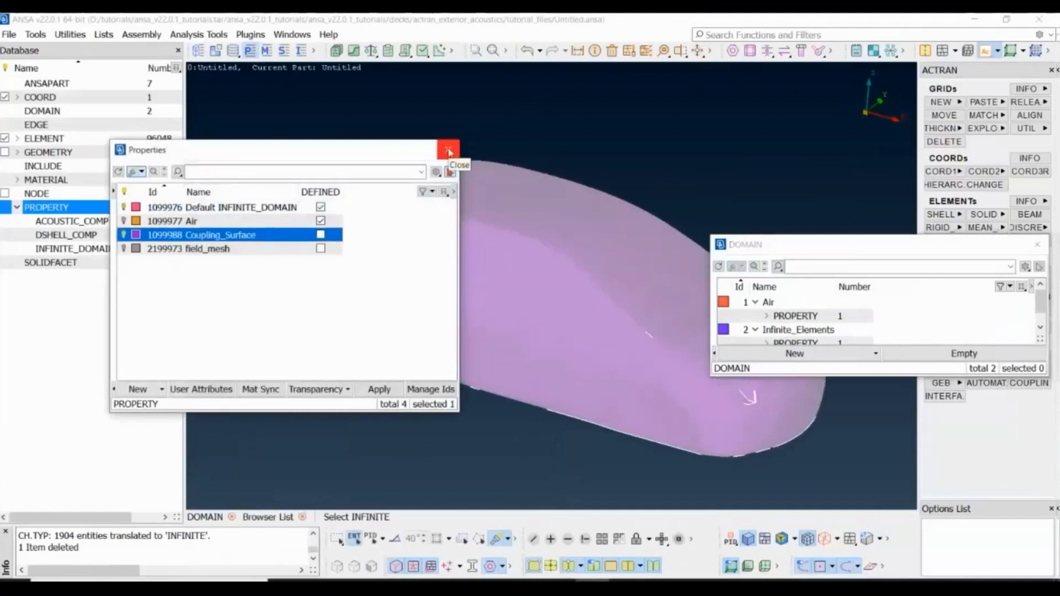
Start a third domain from the 9002 car-surface shell elements and name it Coupling_Surface
{"action": "left_click", "coordinate": [448, 150]}
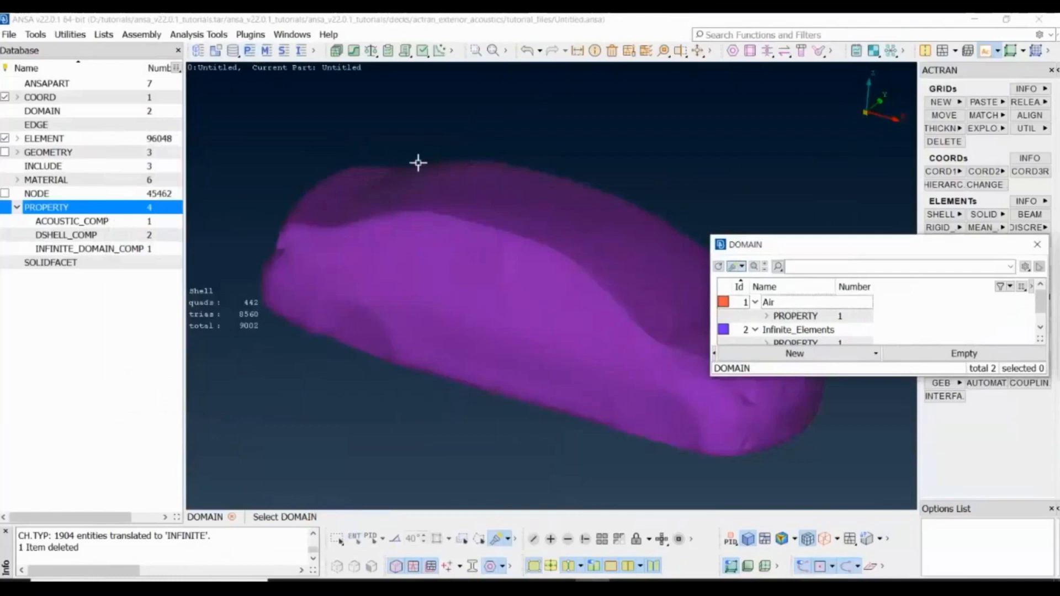
{"action": "left_click", "coordinate": [794, 353]}
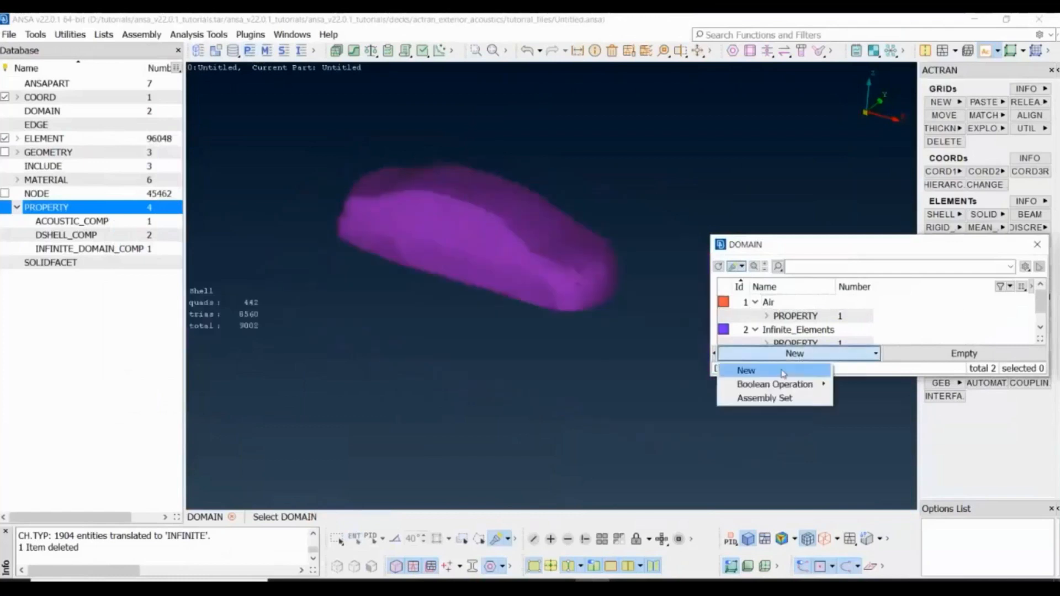
{"action": "left_click", "coordinate": [746, 371]}
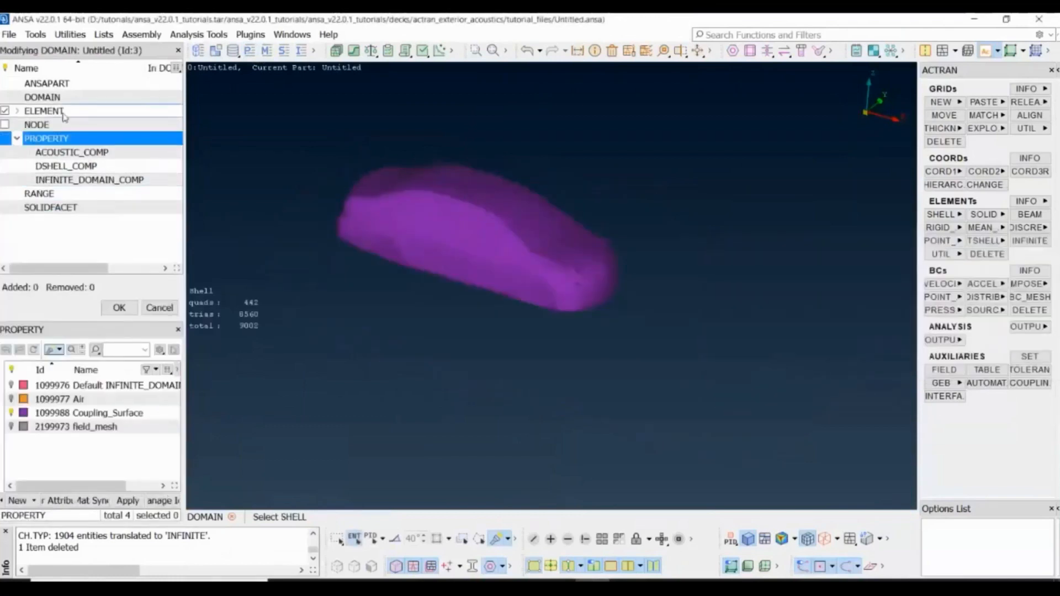
{"action": "left_click", "coordinate": [45, 110]}
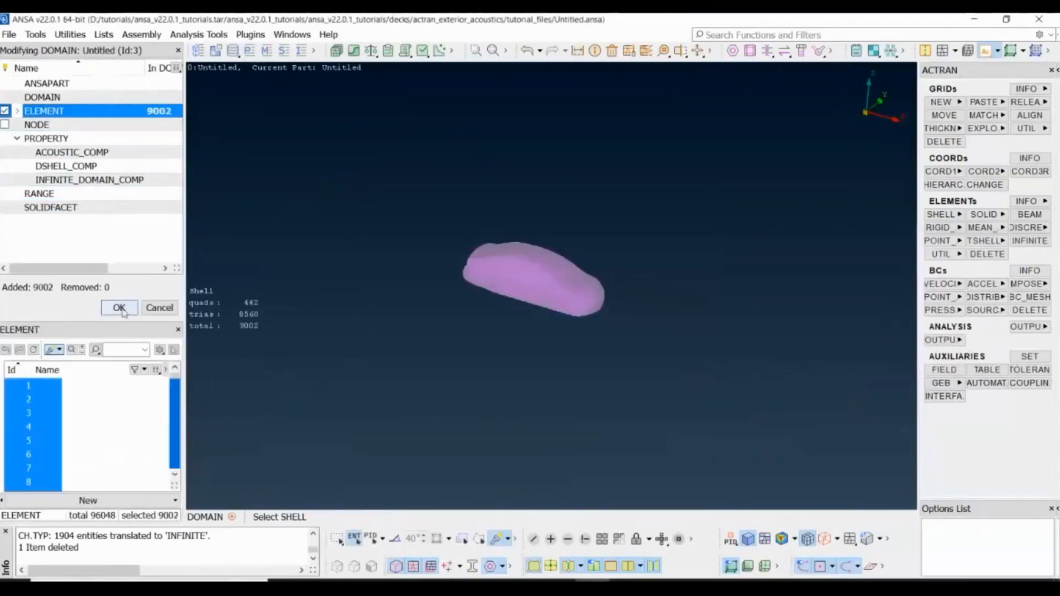
{"action": "left_click", "coordinate": [119, 308]}
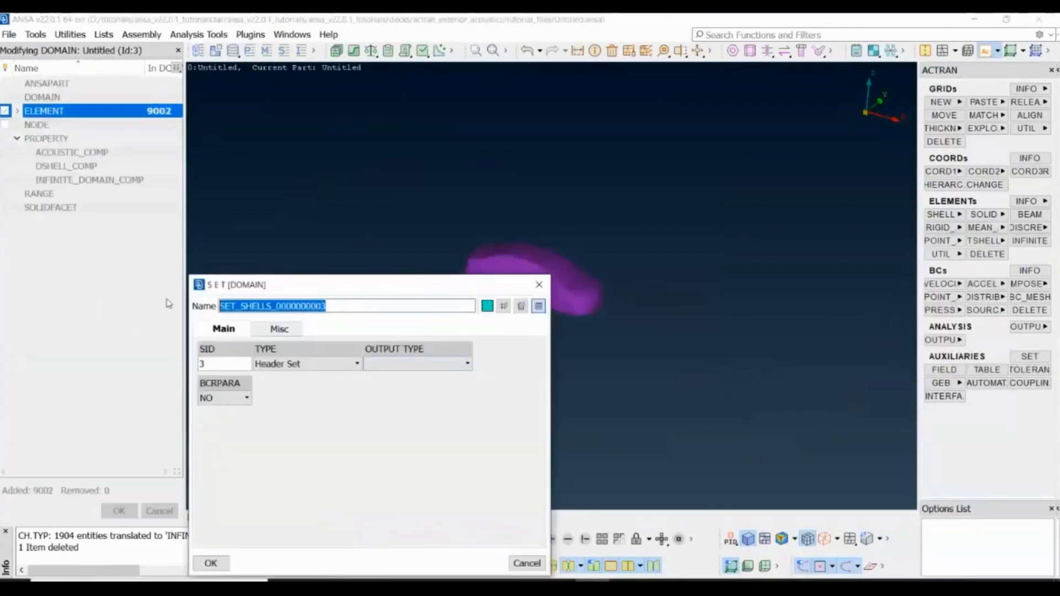
{"action": "type", "text": "Coupling_Surfac"}
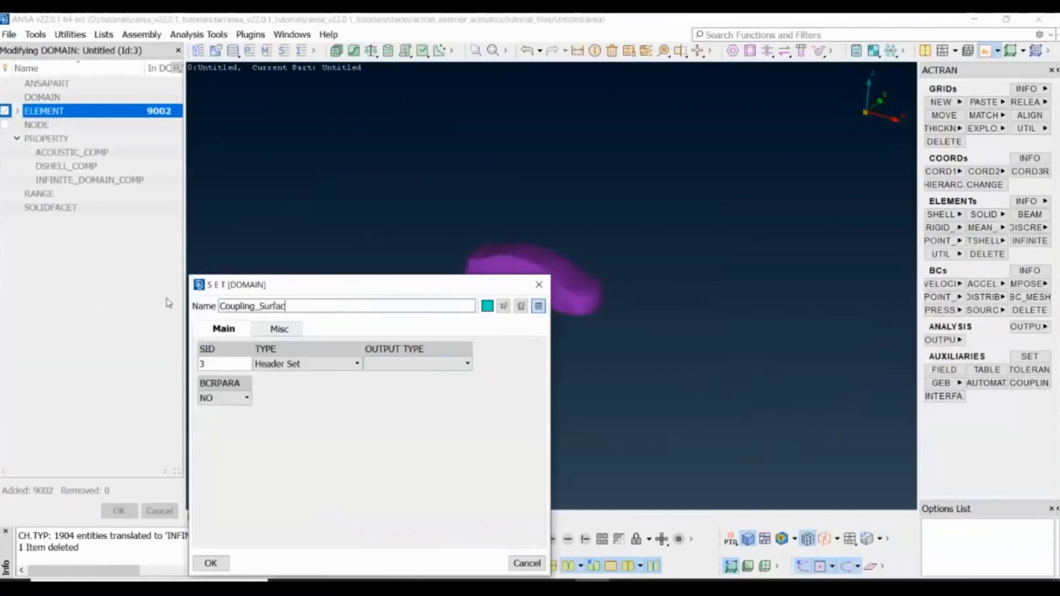
{"action": "type", "text": "e"}
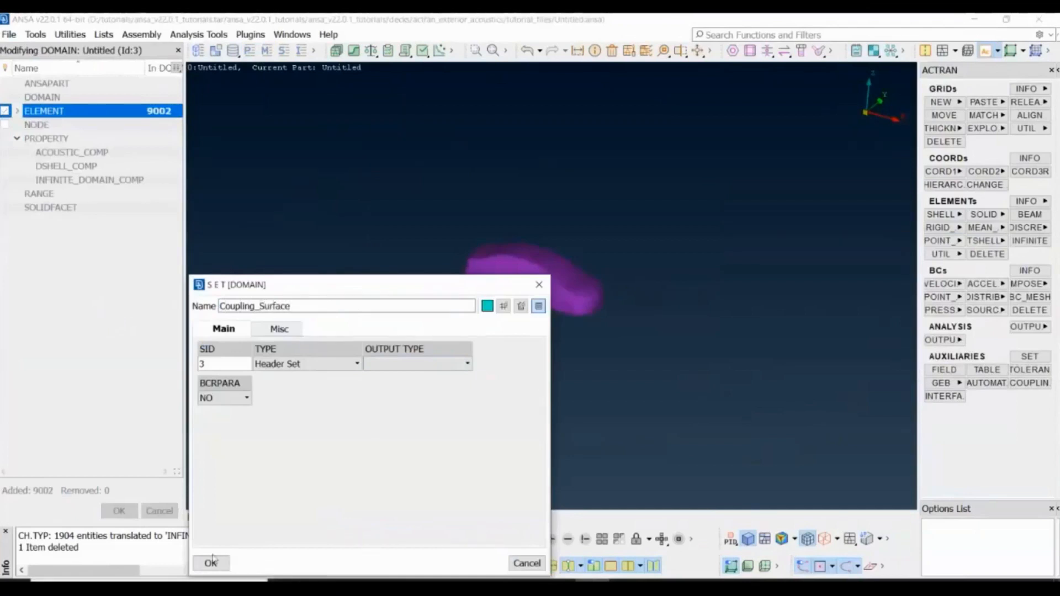
Confirm the Coupling_Surface domain and show only the field_mesh.dat include
{"action": "left_click", "coordinate": [211, 562]}
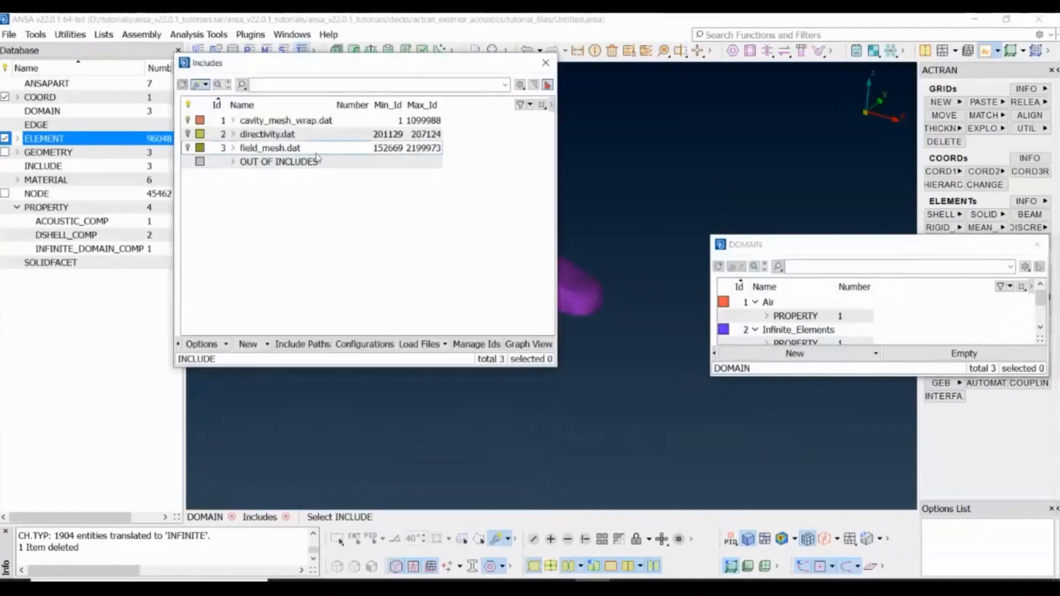
{"action": "right_click", "coordinate": [270, 146]}
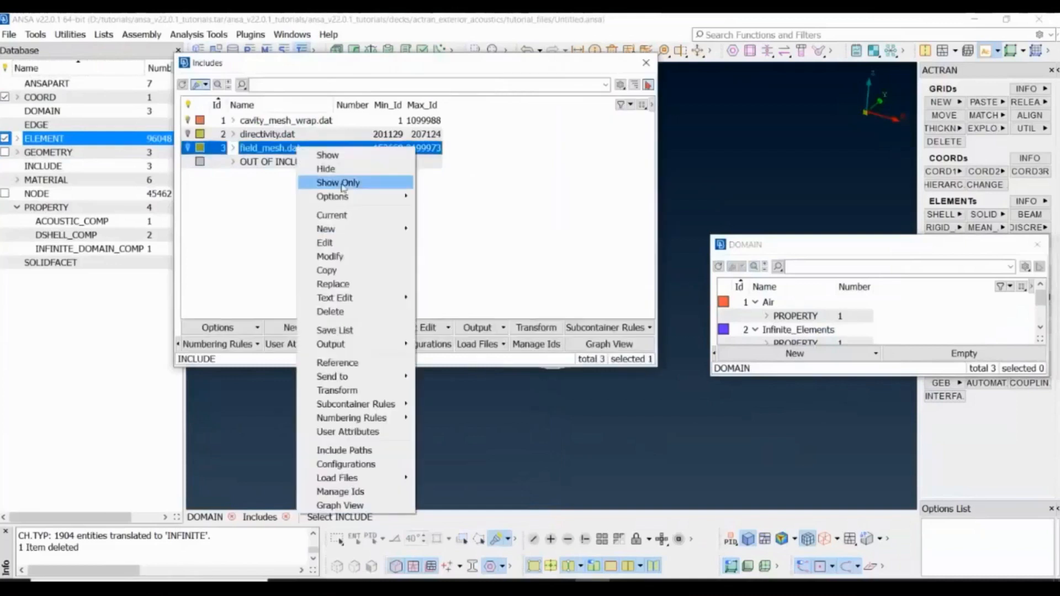
{"action": "left_click", "coordinate": [338, 182]}
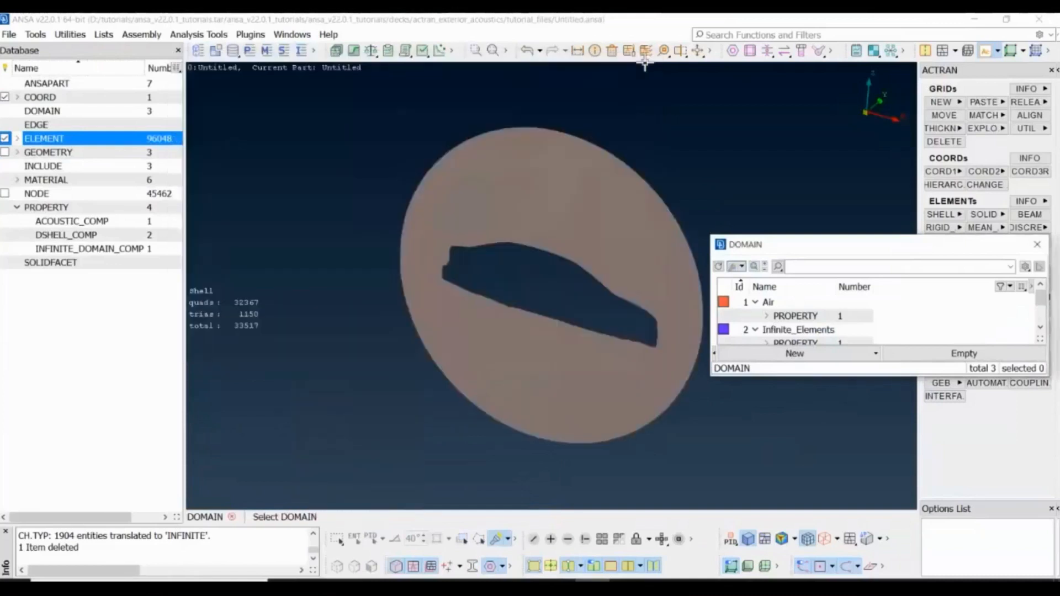
Create a fourth domain Visu_Map from the 33517 visible field-mesh disk elements
{"action": "left_click", "coordinate": [794, 353]}
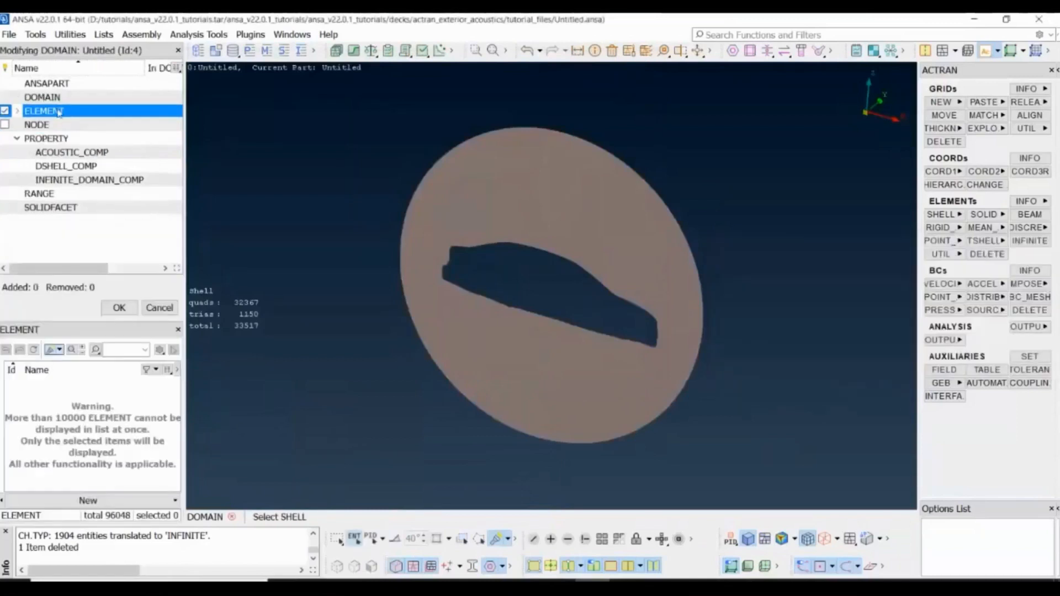
{"action": "mouse_move", "coordinate": [359, 113]}
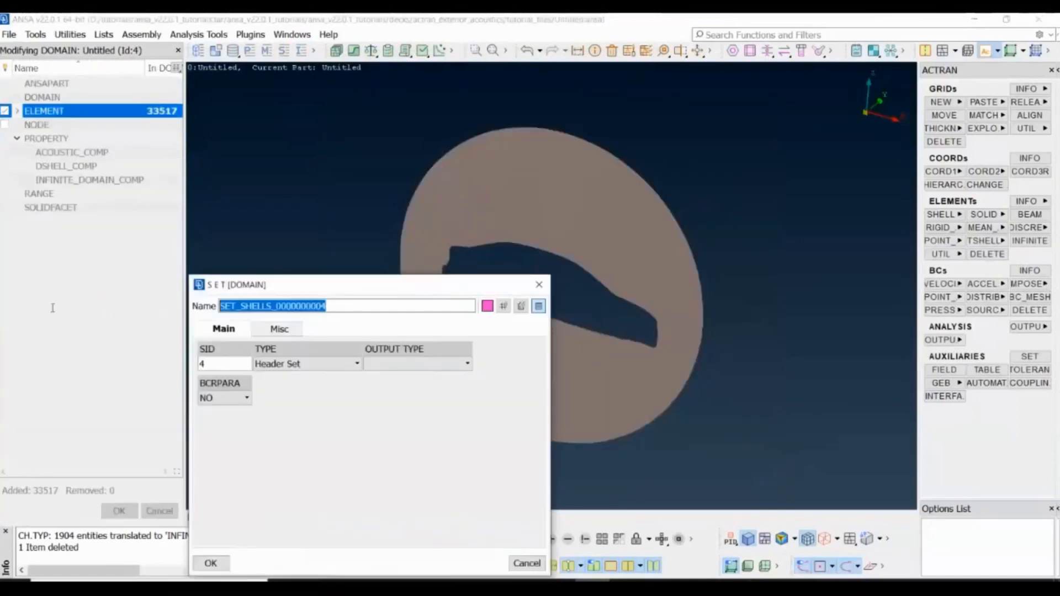
{"action": "type", "text": "Visu_Map"}
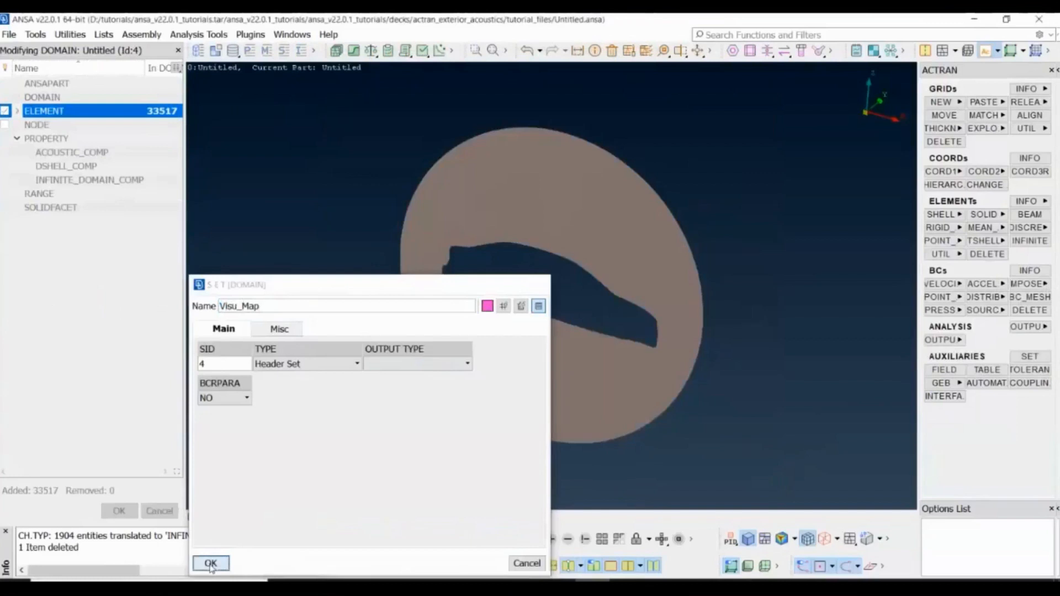
{"action": "left_click", "coordinate": [209, 563]}
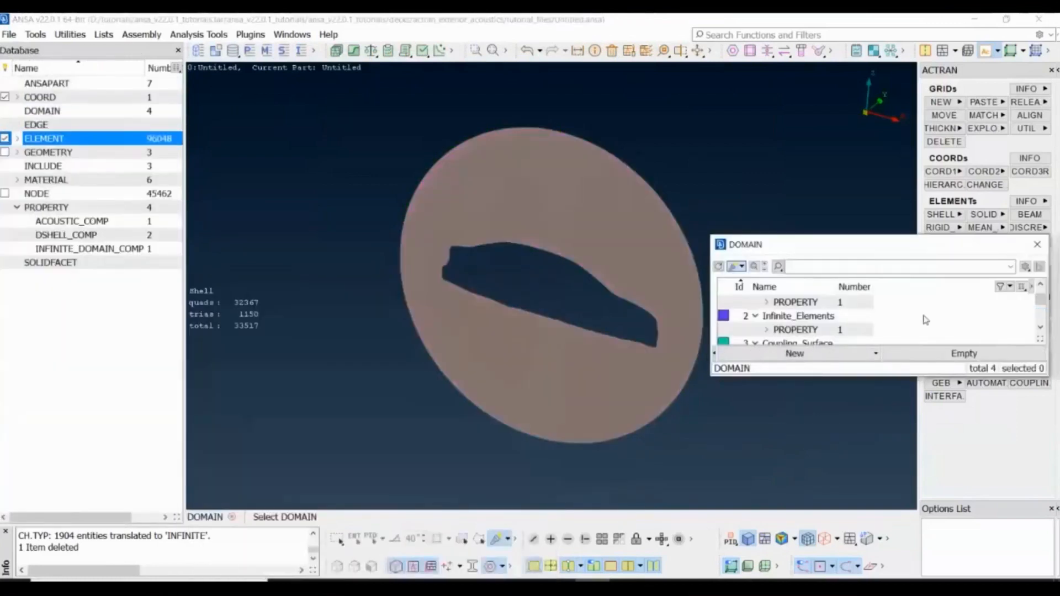
{"action": "mouse_move", "coordinate": [430, 140]}
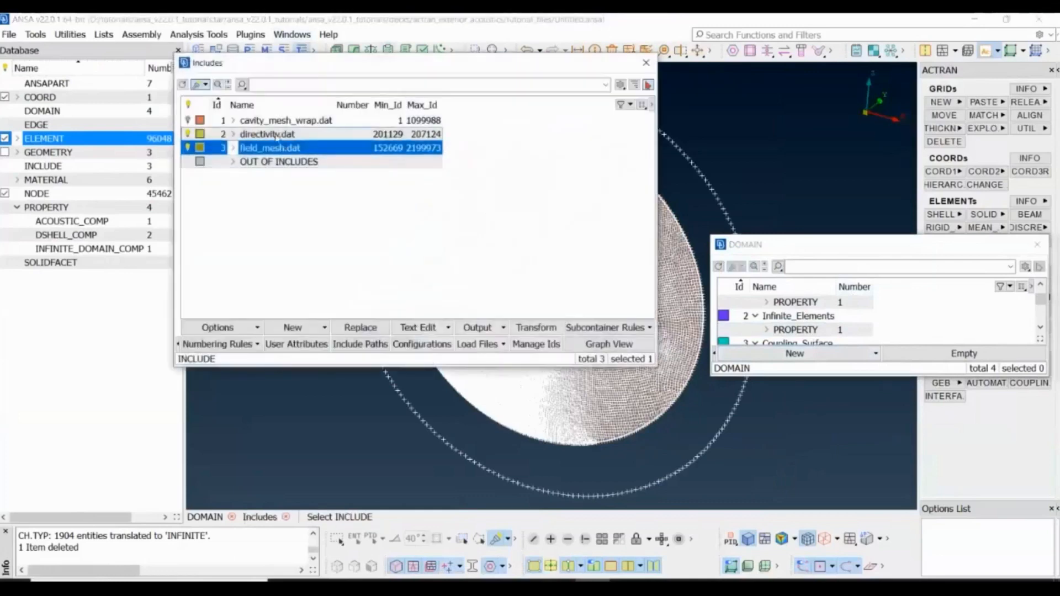
Hide the other included meshes so only the directivity ring remains, and close Includes
{"action": "right_click", "coordinate": [269, 133]}
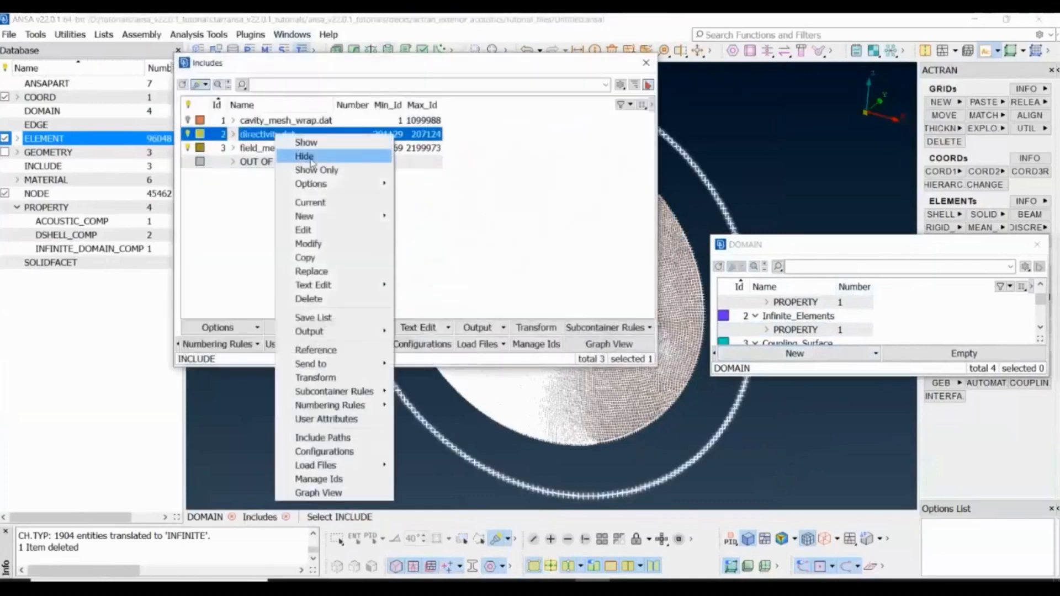
{"action": "left_click", "coordinate": [305, 156]}
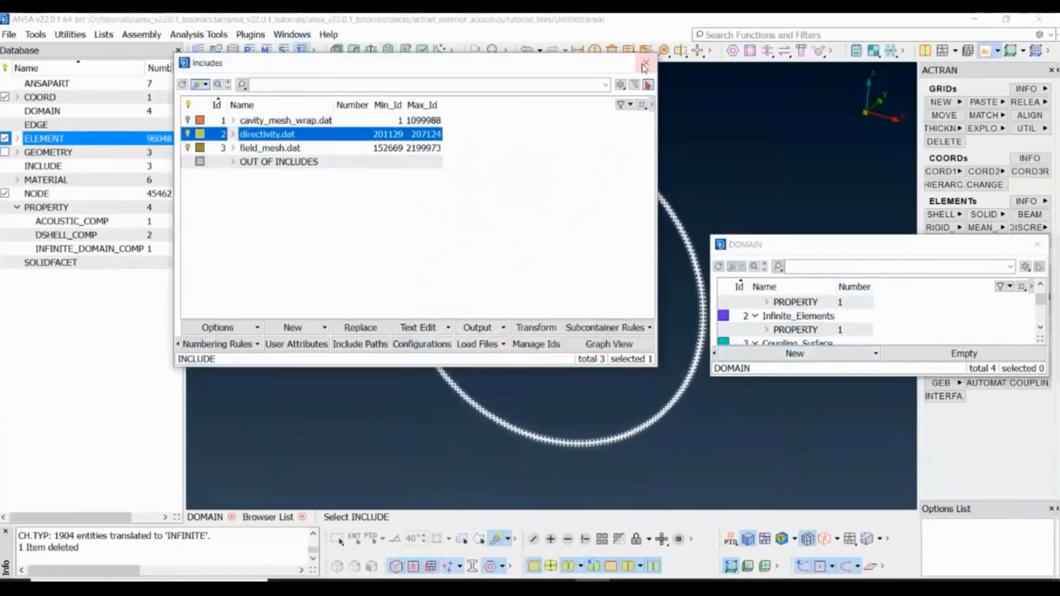
{"action": "left_click", "coordinate": [794, 353]}
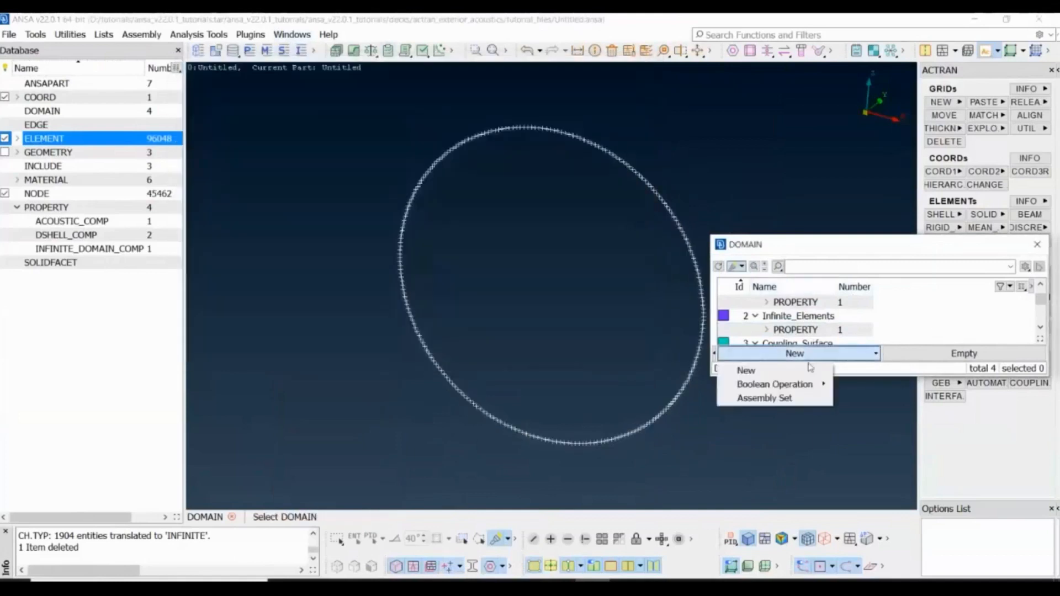
Create a fifth domain Microphones from the 252 nodes of the microphone ring
{"action": "left_click", "coordinate": [746, 371]}
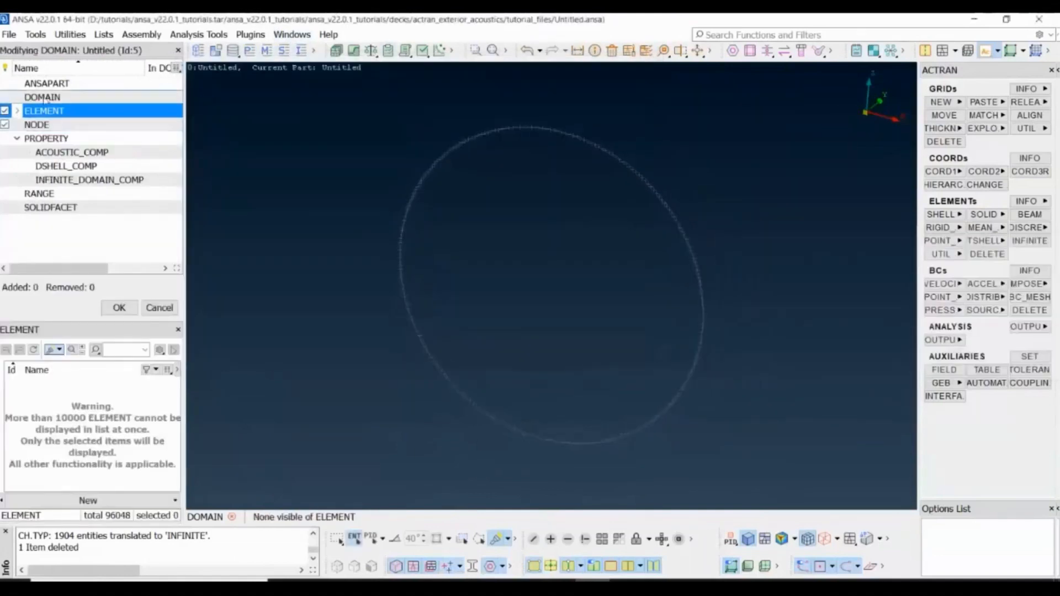
{"action": "left_click", "coordinate": [37, 125]}
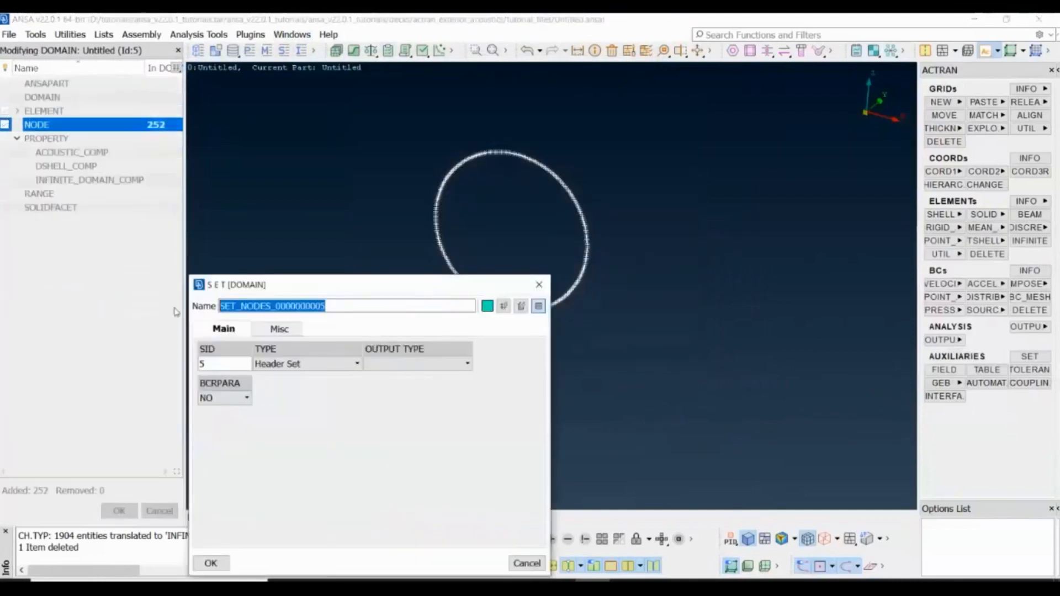
{"action": "type", "text": "Microphones"}
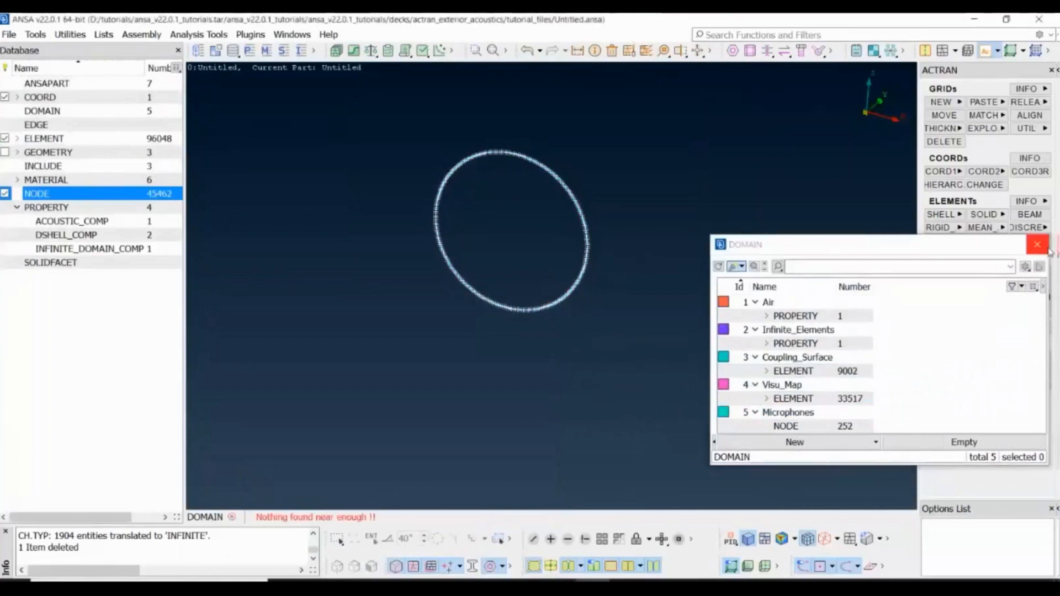
Close the DOMAIN list and start a Direct Frequency Response loadcase in the Loadcase Assistant
{"action": "left_click", "coordinate": [1038, 244]}
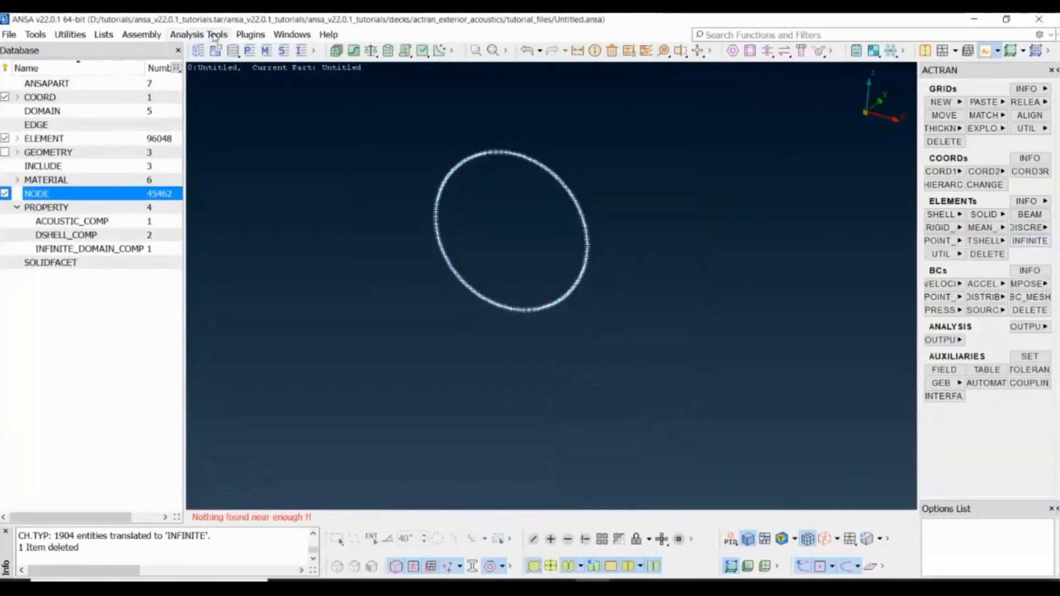
{"action": "left_click", "coordinate": [197, 35]}
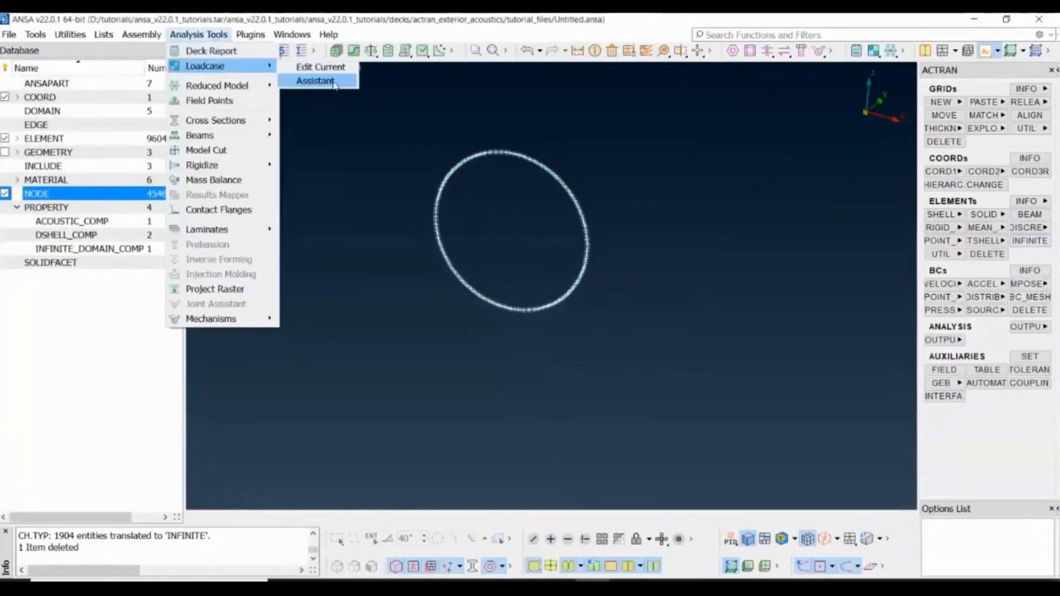
{"action": "left_click", "coordinate": [315, 81]}
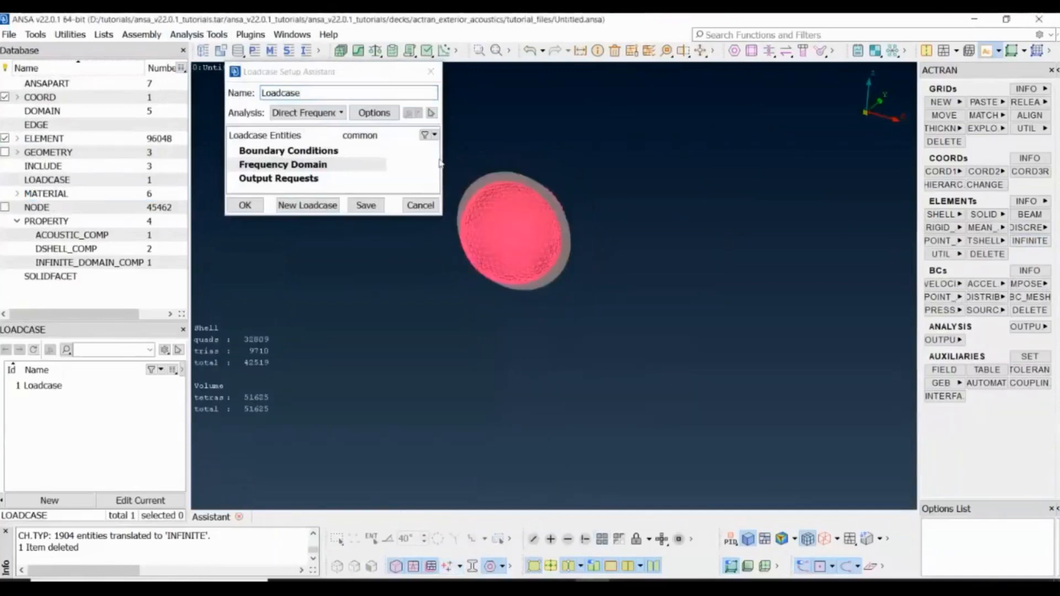
{"action": "left_click", "coordinate": [283, 164]}
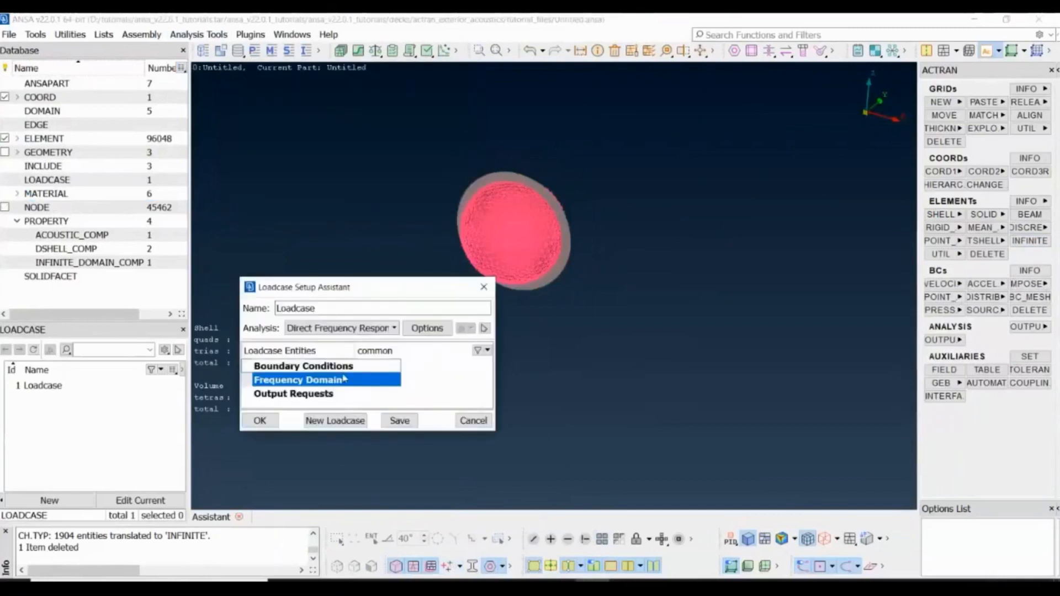
Create a new frequency domain in the loadcase with linear spacing
{"action": "right_click", "coordinate": [300, 379]}
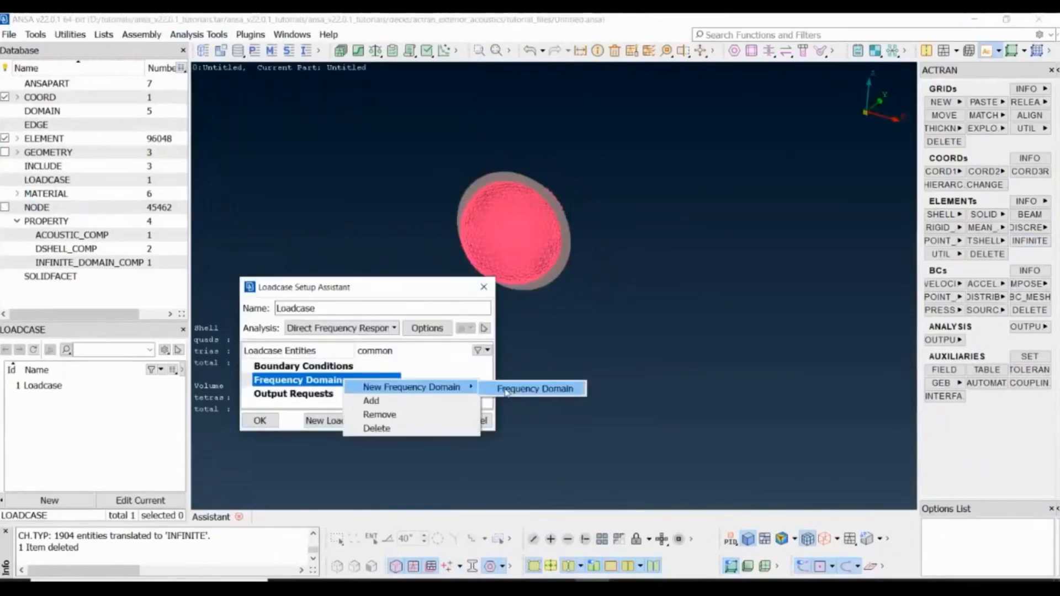
{"action": "left_click", "coordinate": [534, 389]}
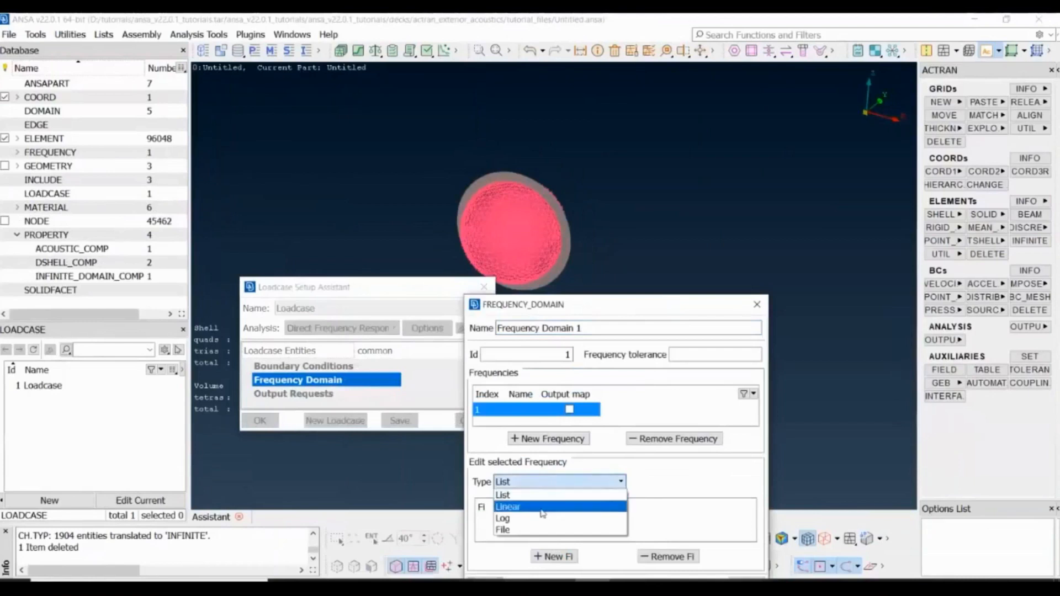
{"action": "left_click", "coordinate": [508, 507]}
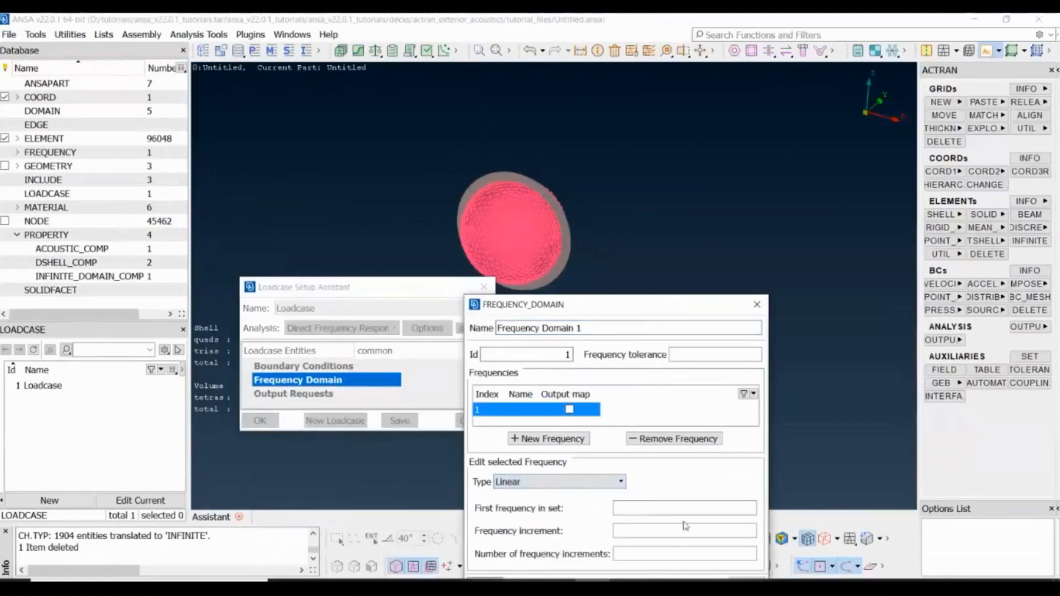
{"action": "left_click", "coordinate": [683, 508]}
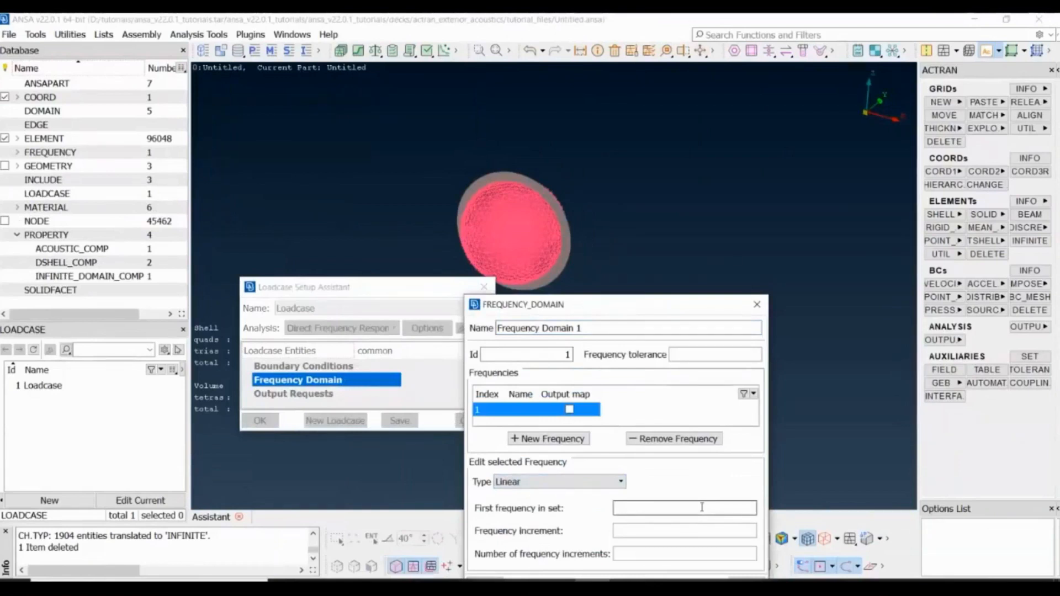
{"action": "left_click", "coordinate": [683, 508]}
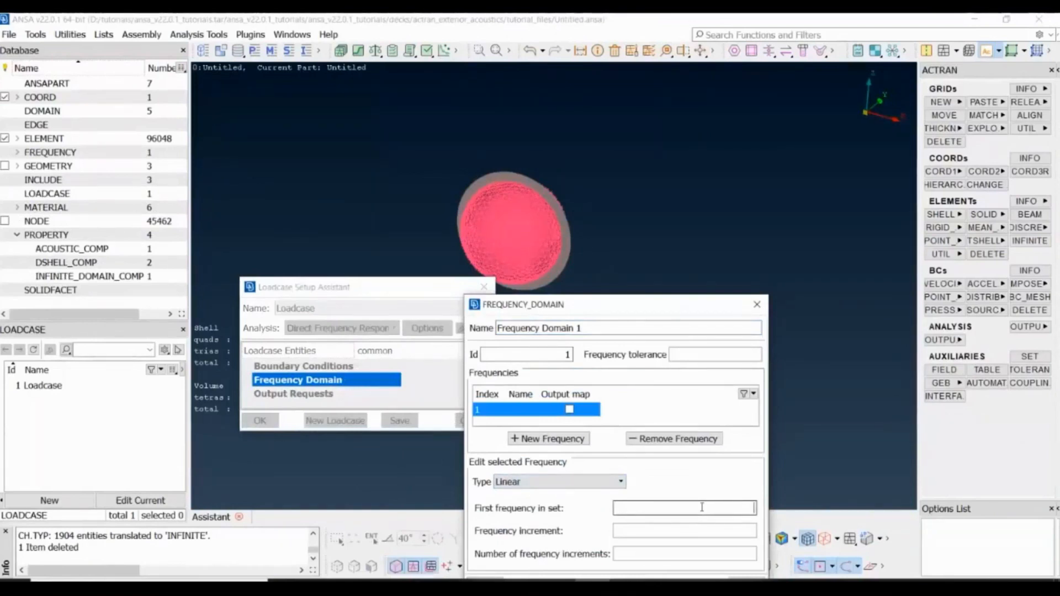
Enter start 66.6667, increment 1.66667 and 141 steps, and confirm Frequency Domain 1
{"action": "type", "text": "66.6667"}
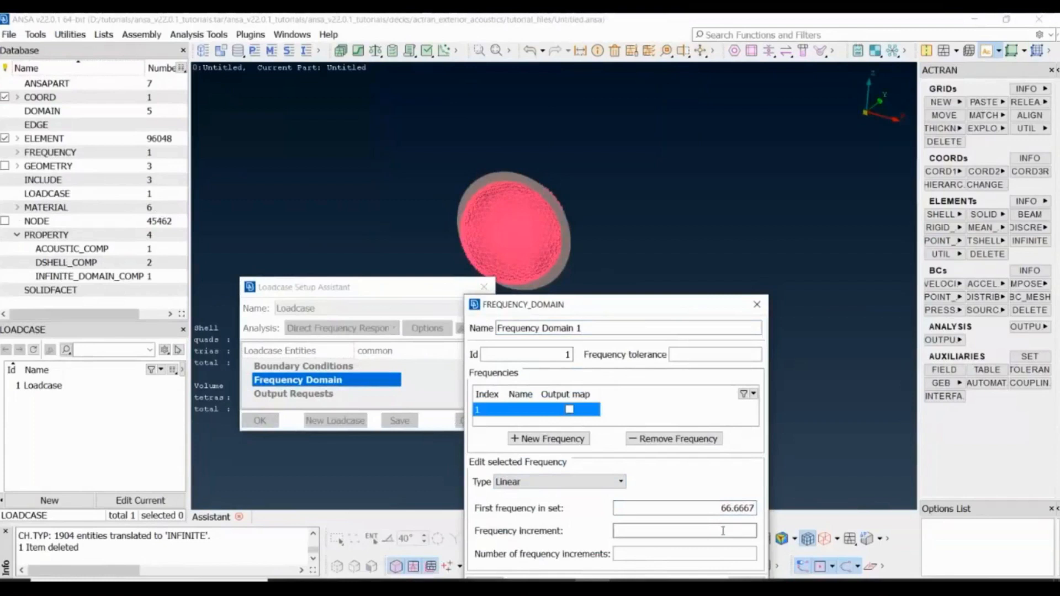
{"action": "type", "text": "1."}
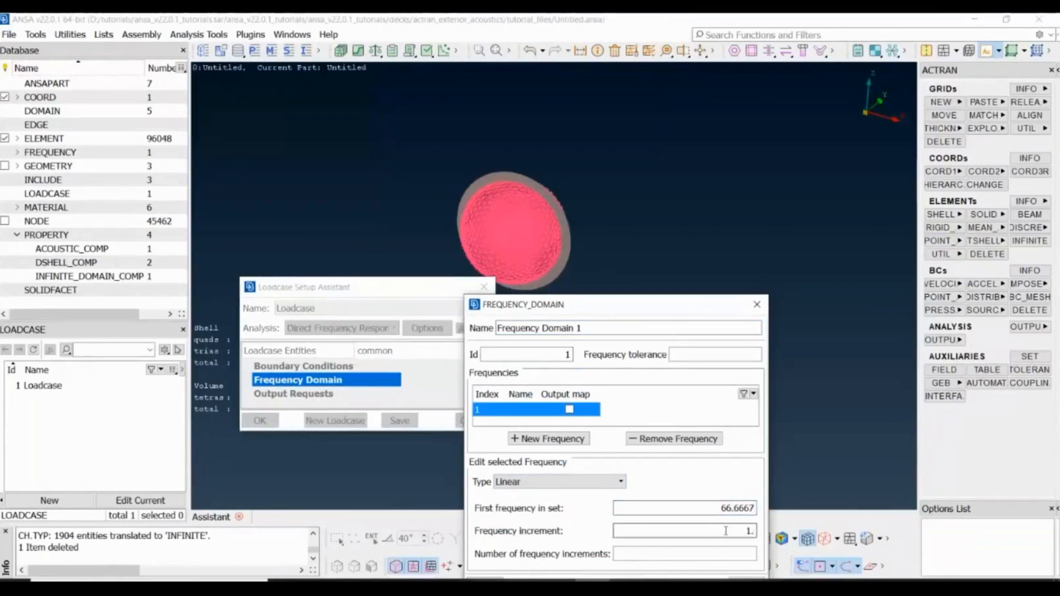
{"action": "type", "text": "1.66667"}
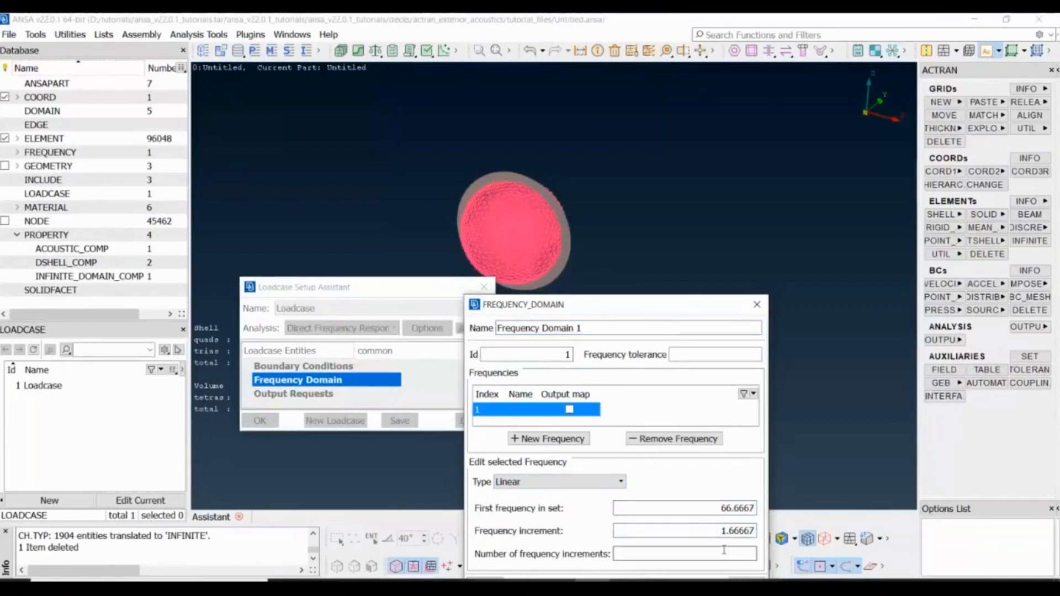
{"action": "type", "text": "141"}
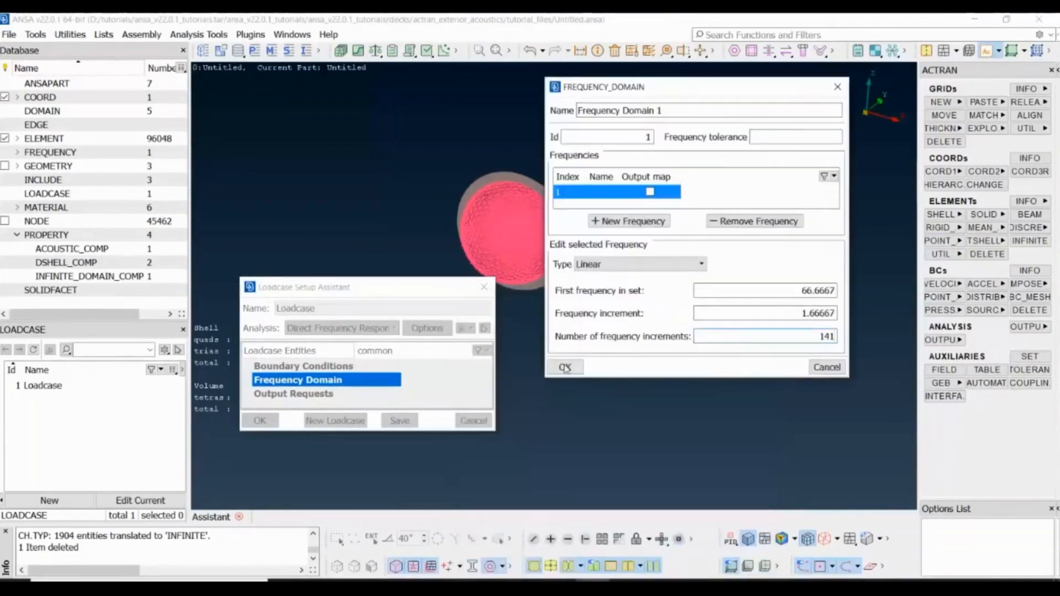
{"action": "left_click", "coordinate": [564, 366]}
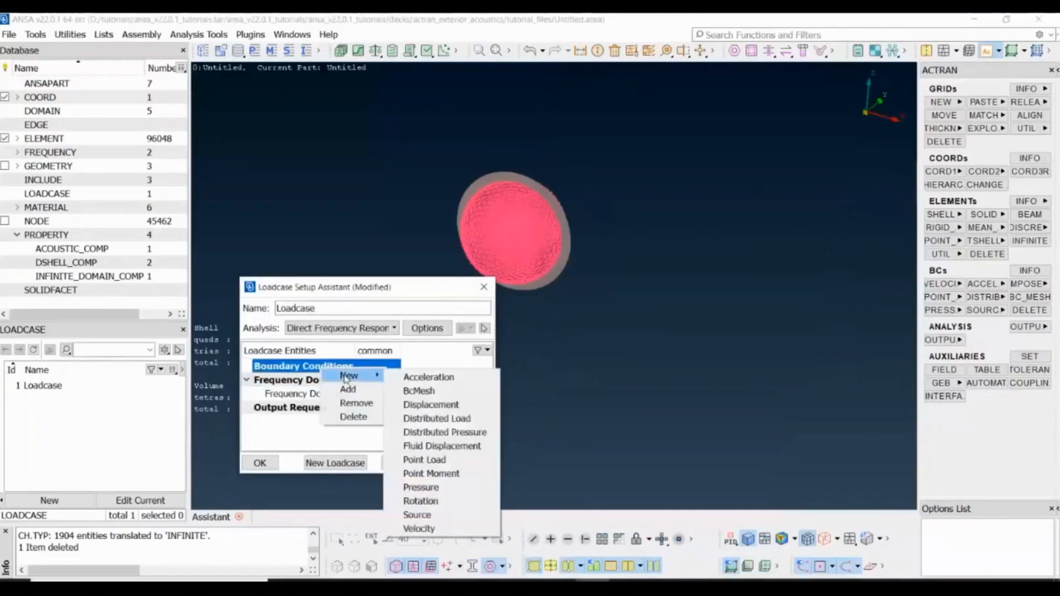
{"action": "mouse_move", "coordinate": [445, 391]}
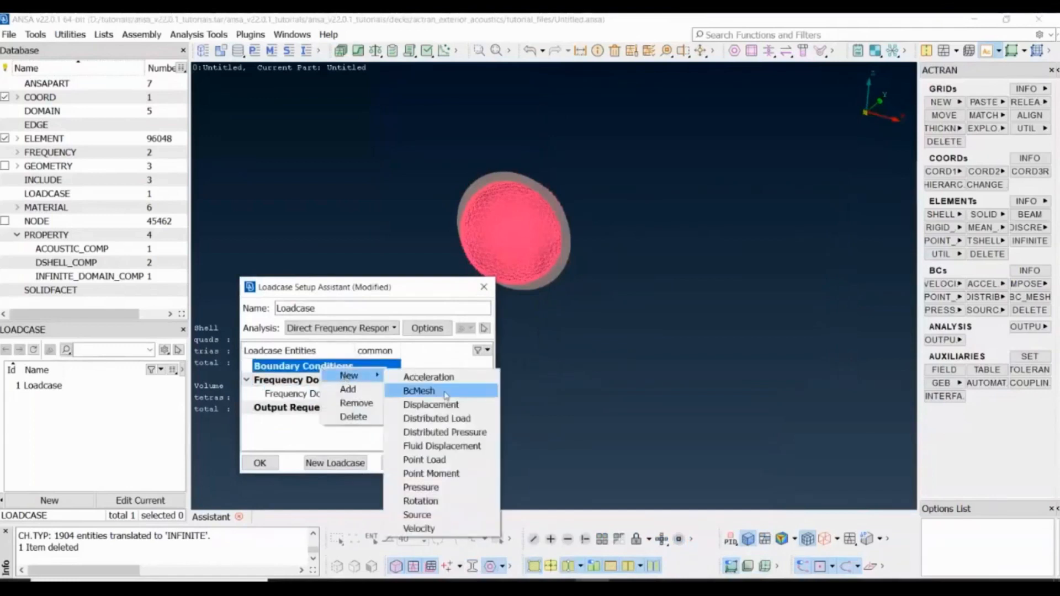
Add BcMesh 1 with the NASTRAN mesh file sol111.dat loaded as its structural mesh
{"action": "left_click", "coordinate": [418, 391]}
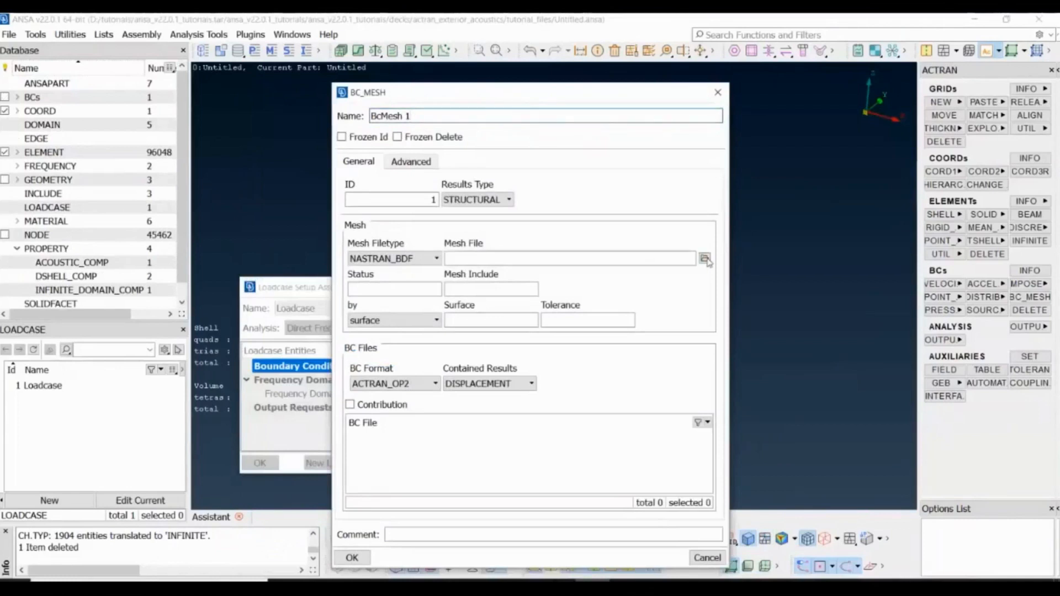
{"action": "left_click", "coordinate": [706, 258]}
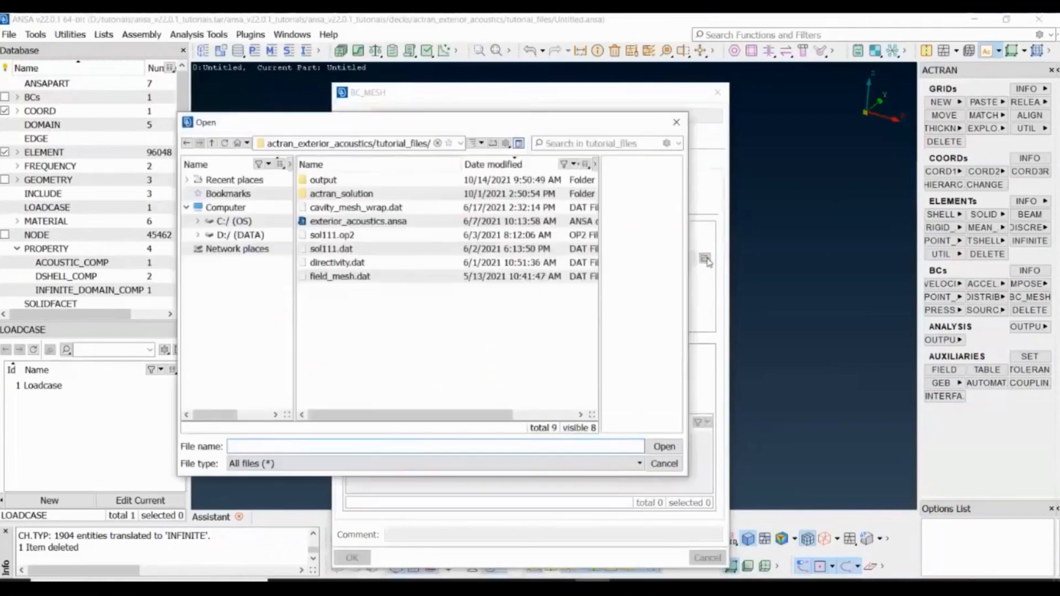
{"action": "left_click", "coordinate": [333, 249]}
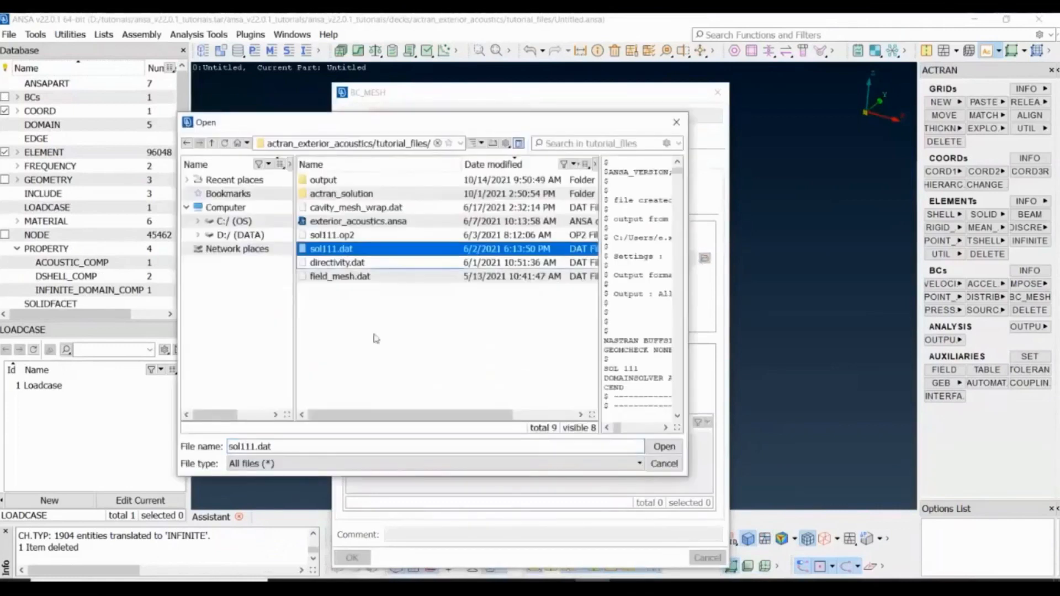
{"action": "left_click", "coordinate": [663, 446]}
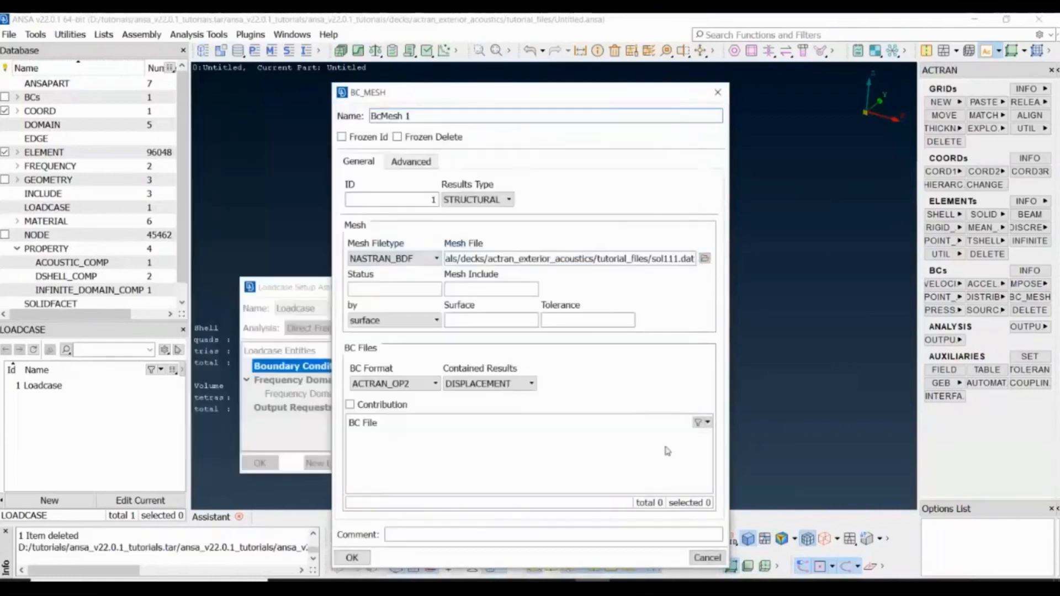
Create a new coupling surface for BcMesh 1 and pick its domain
{"action": "left_click", "coordinate": [491, 320]}
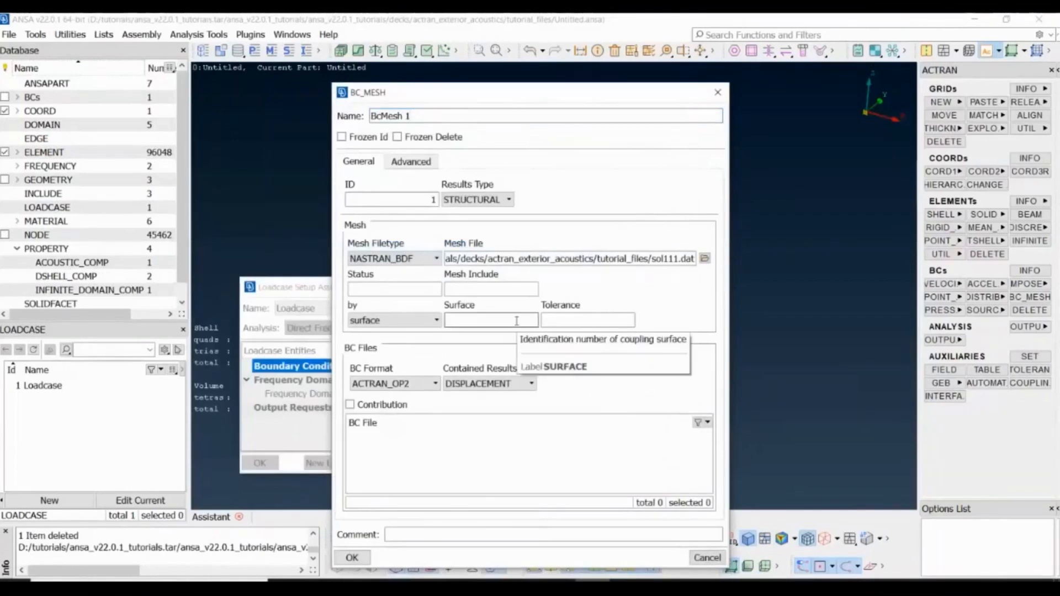
{"action": "left_click", "coordinate": [490, 320]}
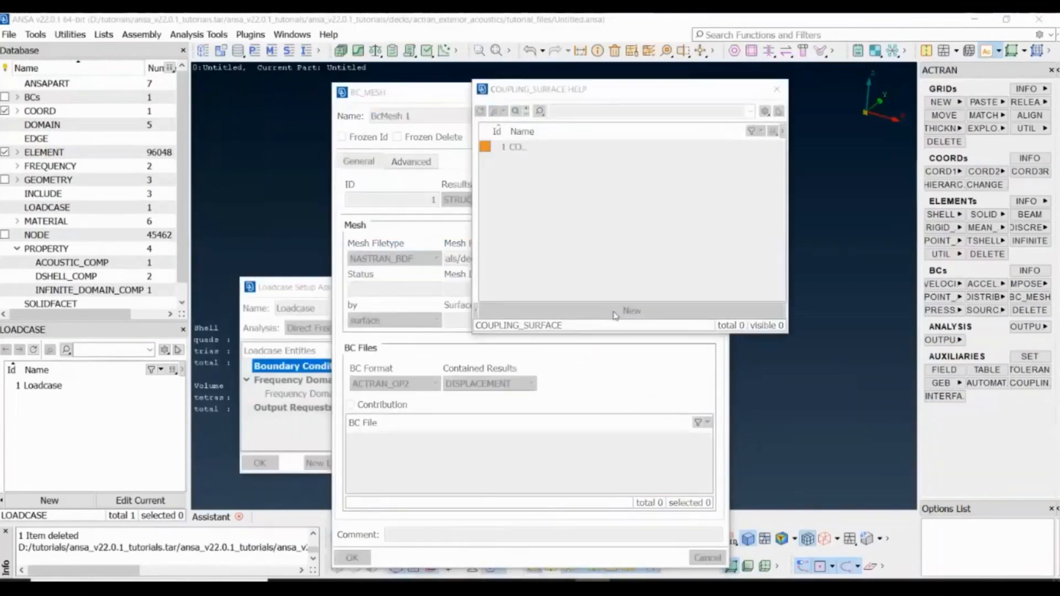
{"action": "left_click", "coordinate": [631, 310]}
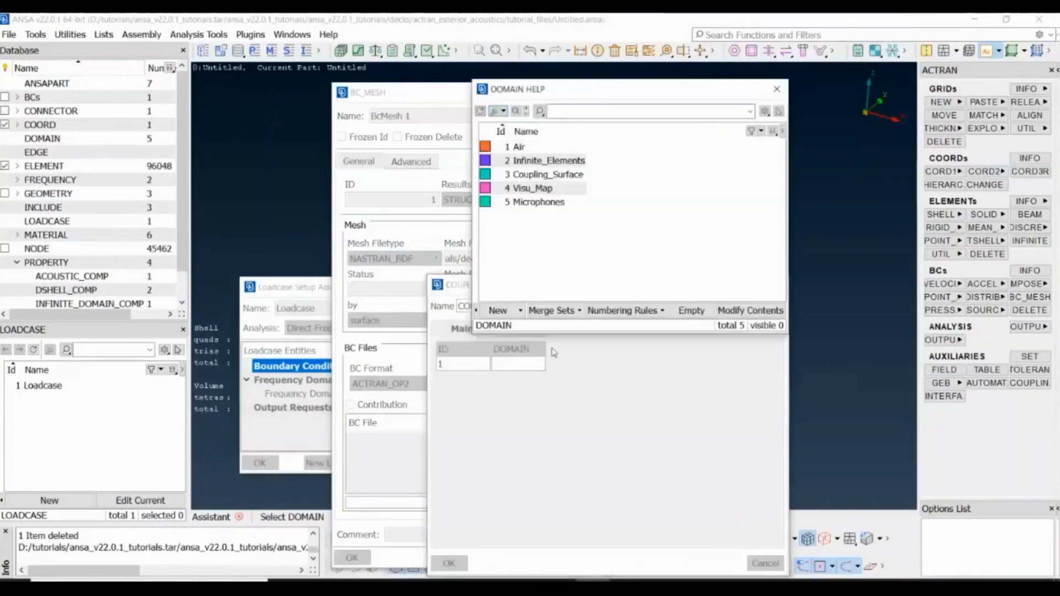
{"action": "left_click", "coordinate": [545, 174]}
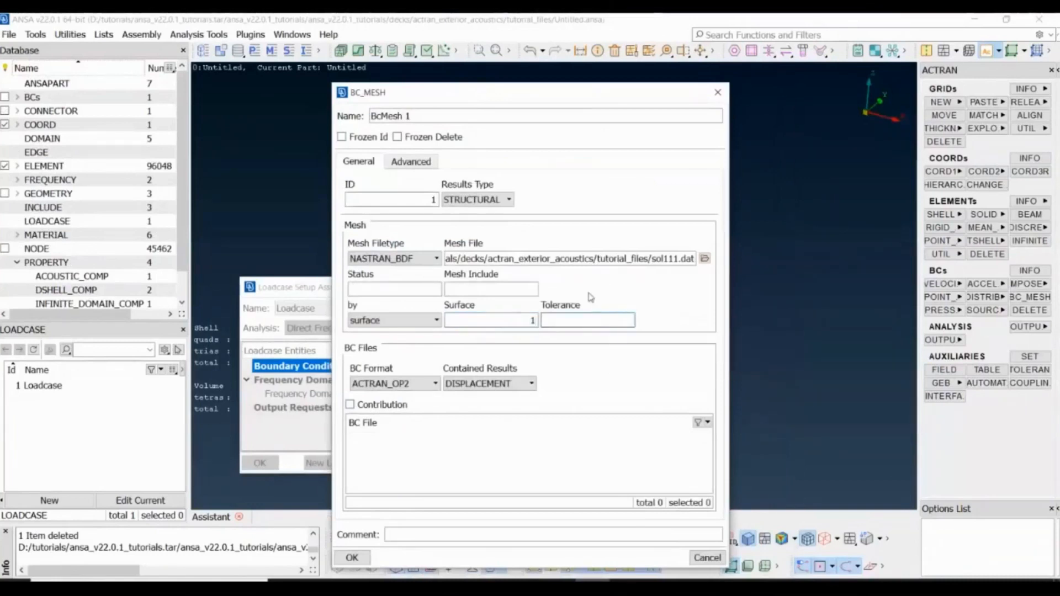
Create TOLERANCE_1 with GAP1=1 and PLANE1=10 and assign it to BcMesh 1
{"action": "left_click", "coordinate": [586, 320]}
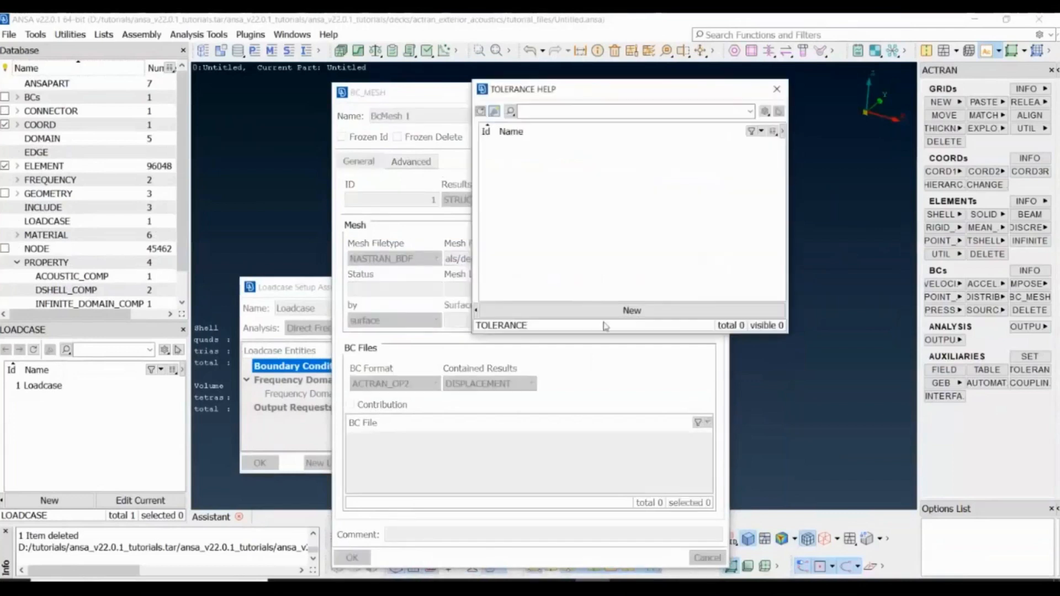
{"action": "left_click", "coordinate": [630, 311]}
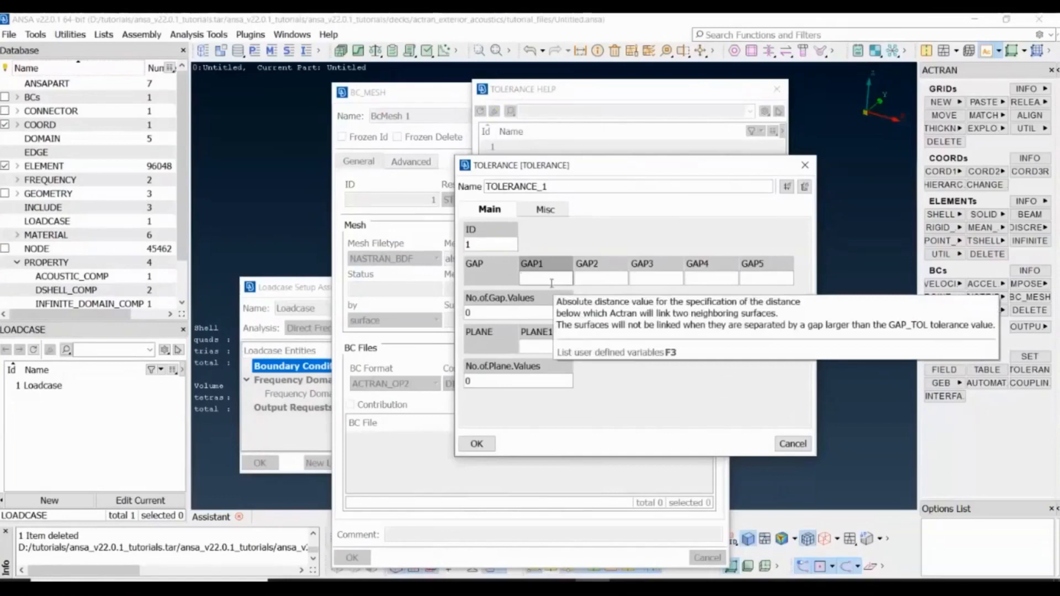
{"action": "left_click", "coordinate": [547, 279]}
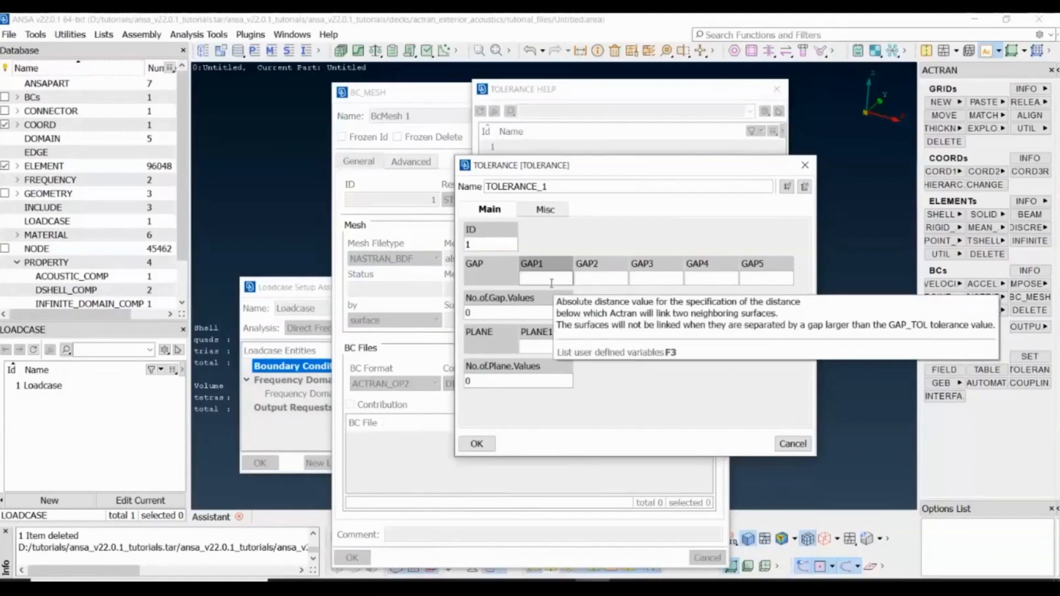
{"action": "type", "text": "1"}
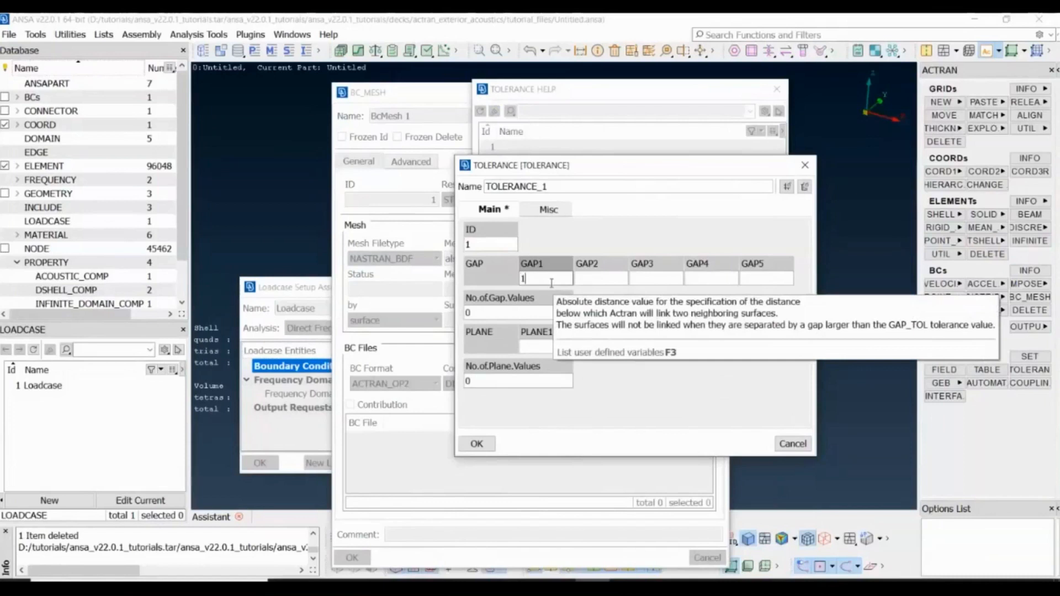
{"action": "type", "text": "10"}
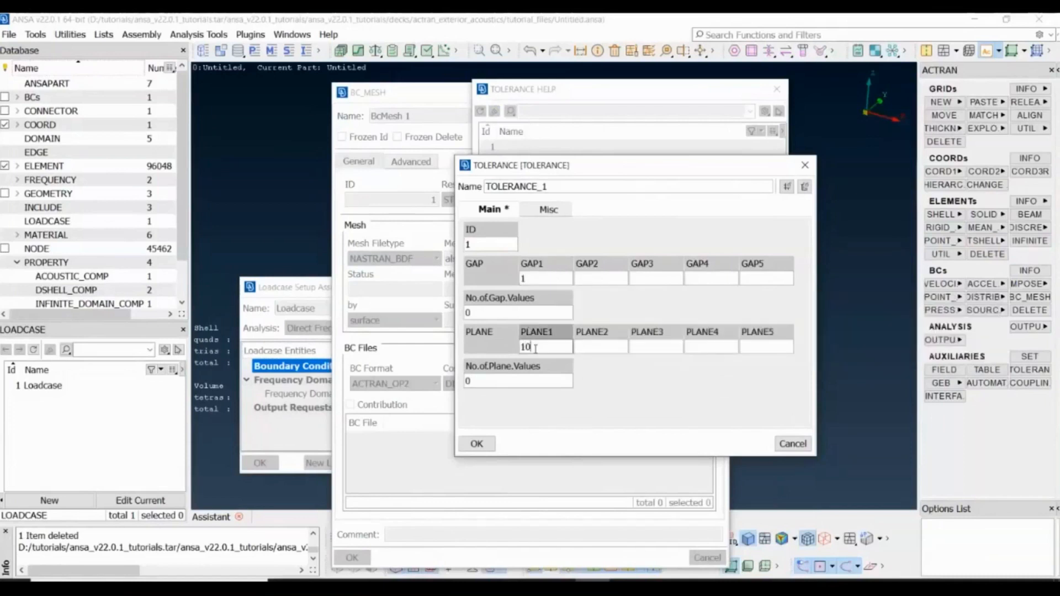
{"action": "mouse_move", "coordinate": [477, 443]}
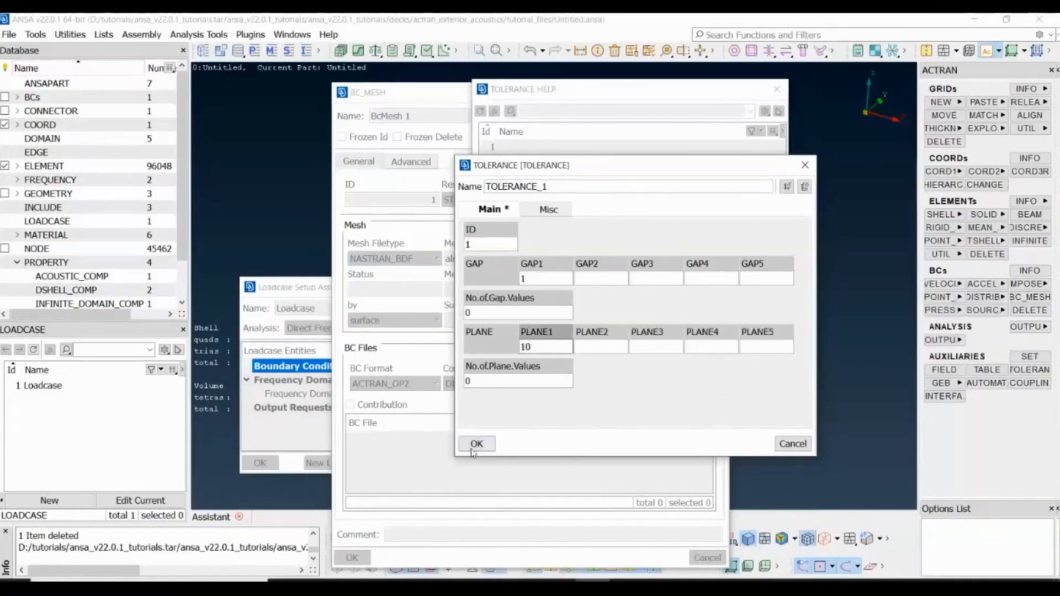
{"action": "left_click", "coordinate": [477, 444]}
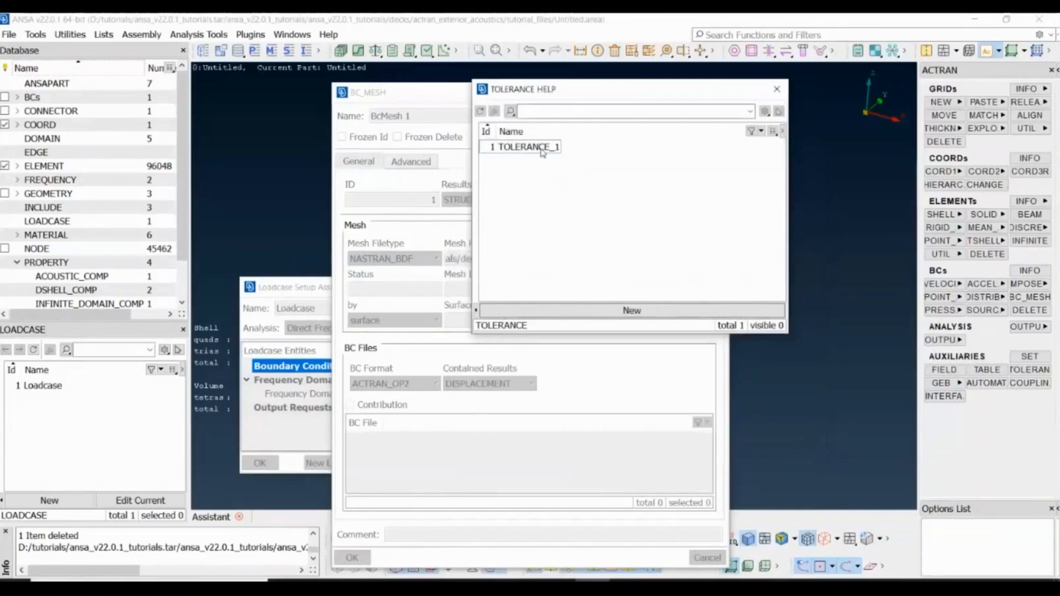
{"action": "double_click", "coordinate": [525, 147]}
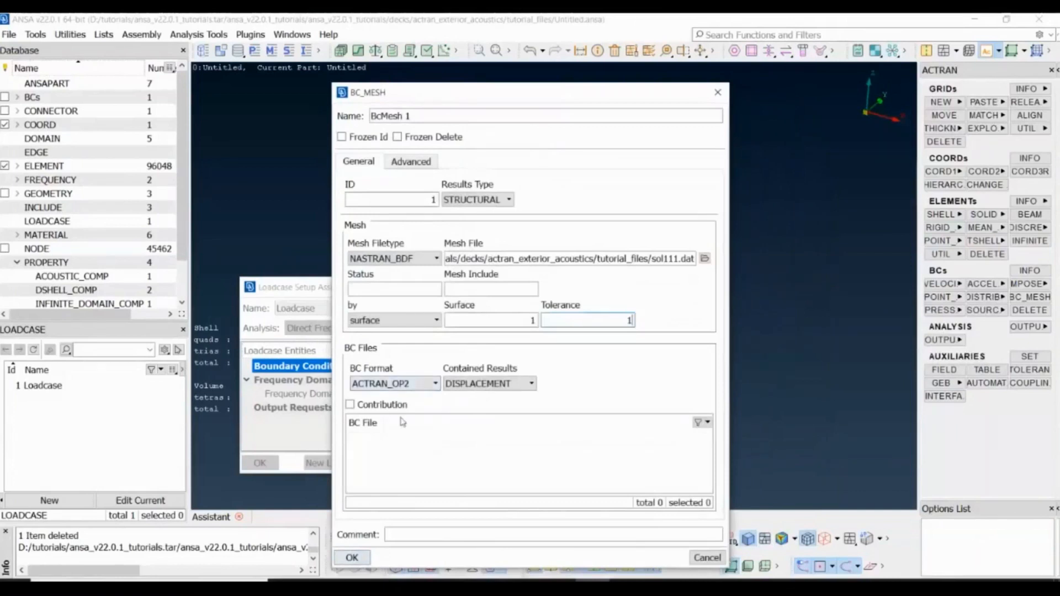
{"action": "mouse_move", "coordinate": [395, 383]}
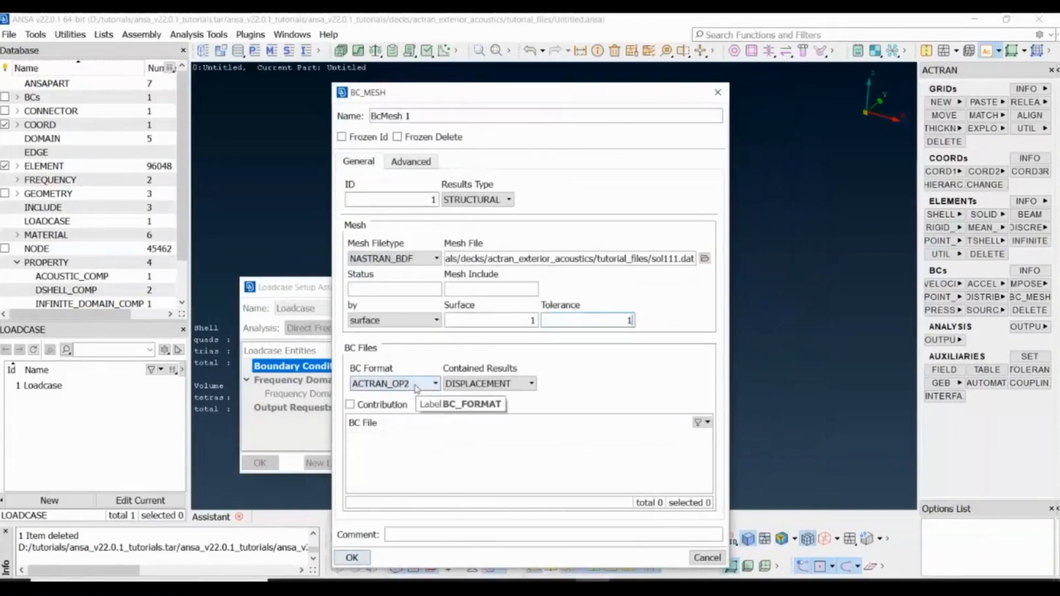
Set BcMesh 1's BC format to NASTRAN_OP2 with ACCELERATION contained results
{"action": "left_click", "coordinate": [432, 383]}
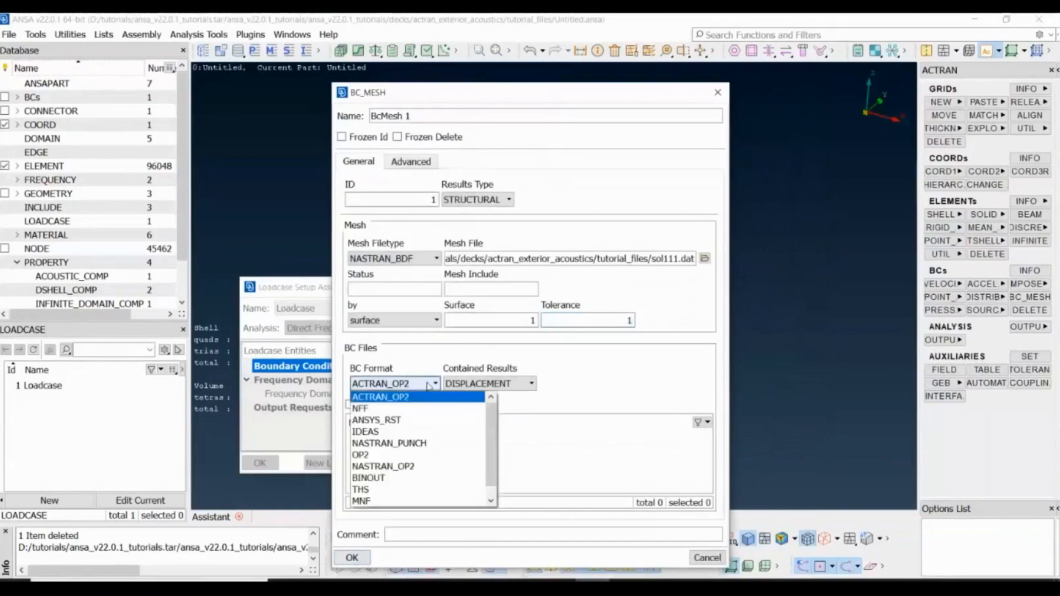
{"action": "left_click", "coordinate": [383, 465]}
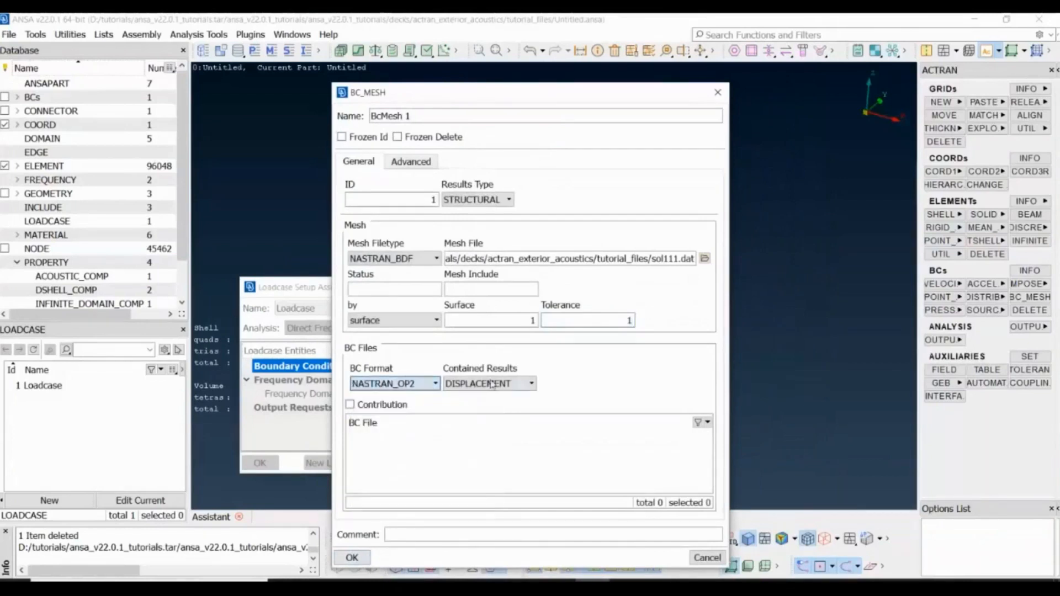
{"action": "left_click", "coordinate": [531, 384]}
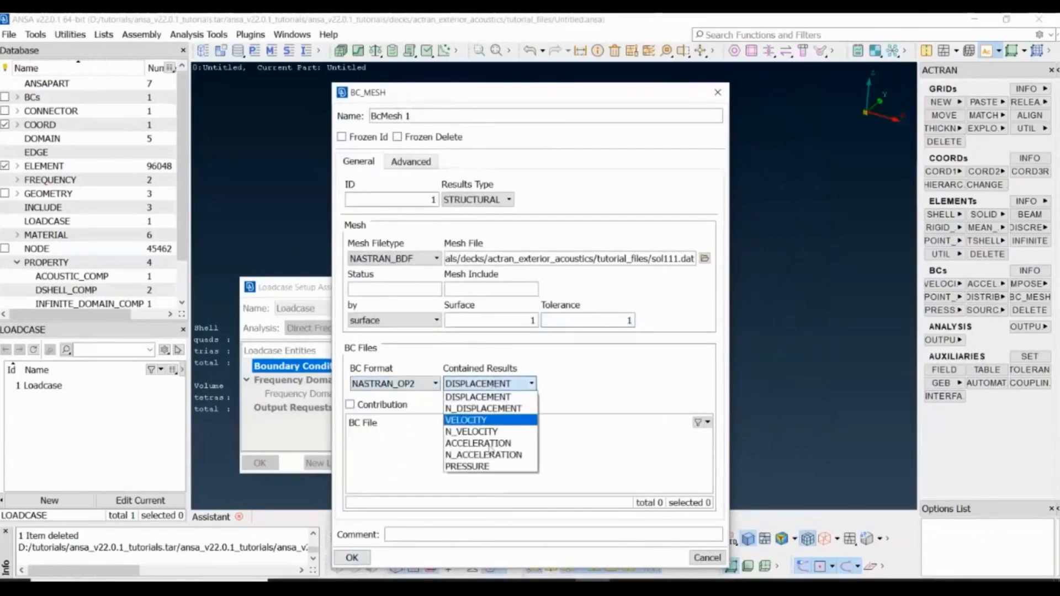
{"action": "left_click", "coordinate": [477, 442]}
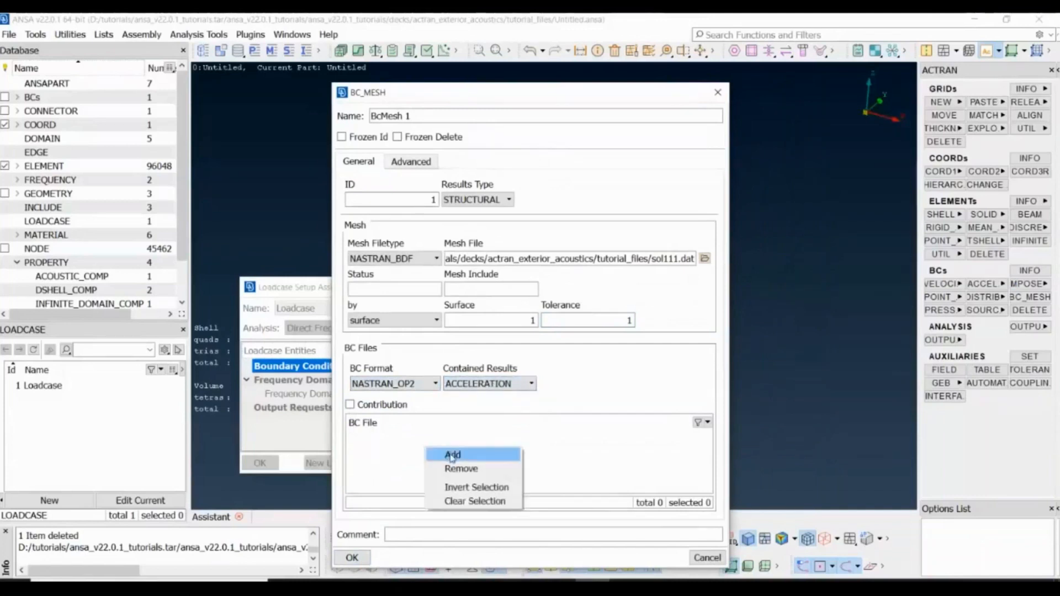
Attach the BC result file and save BcMesh 1 into the loadcase boundary conditions
{"action": "left_click", "coordinate": [452, 454]}
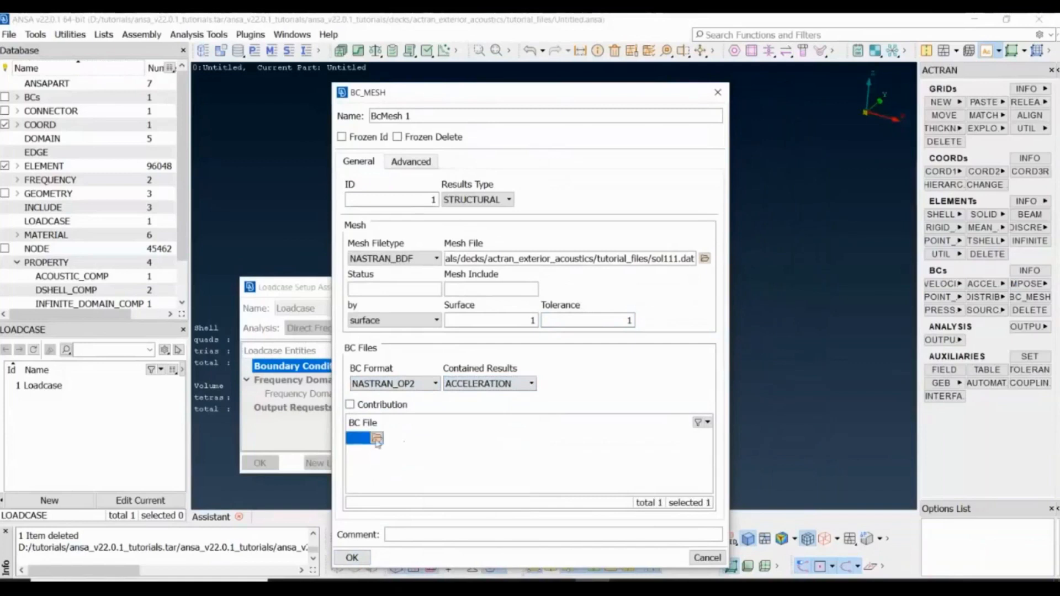
{"action": "left_click", "coordinate": [376, 439]}
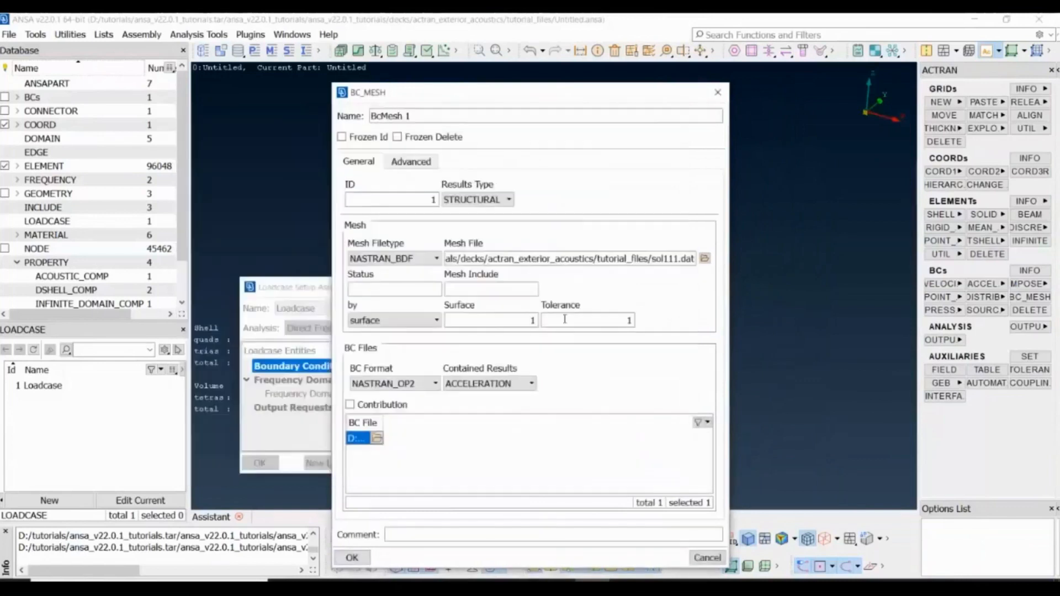
{"action": "mouse_move", "coordinate": [586, 320]}
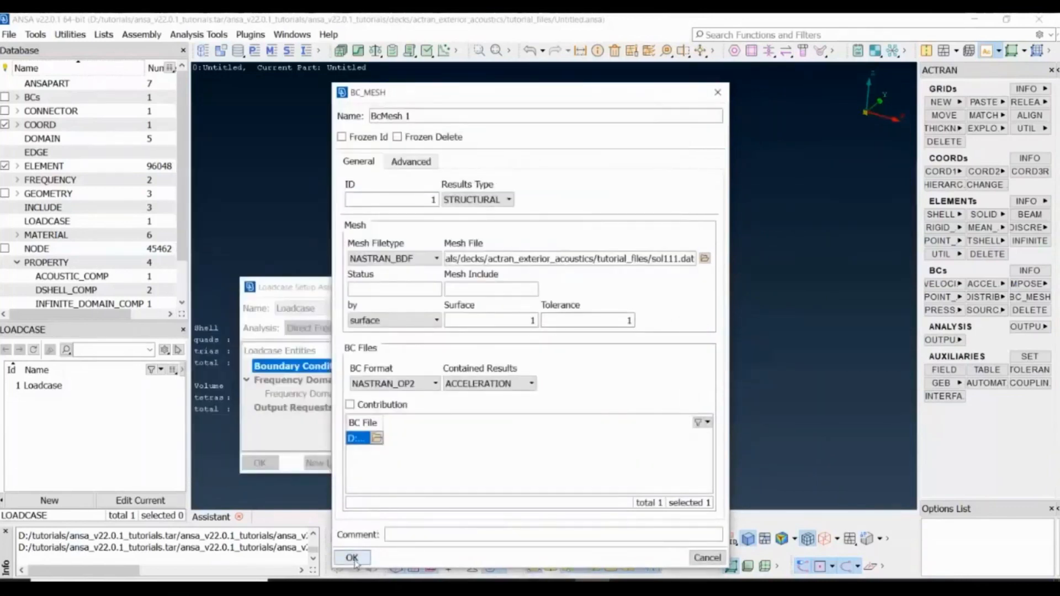
{"action": "left_click", "coordinate": [351, 557]}
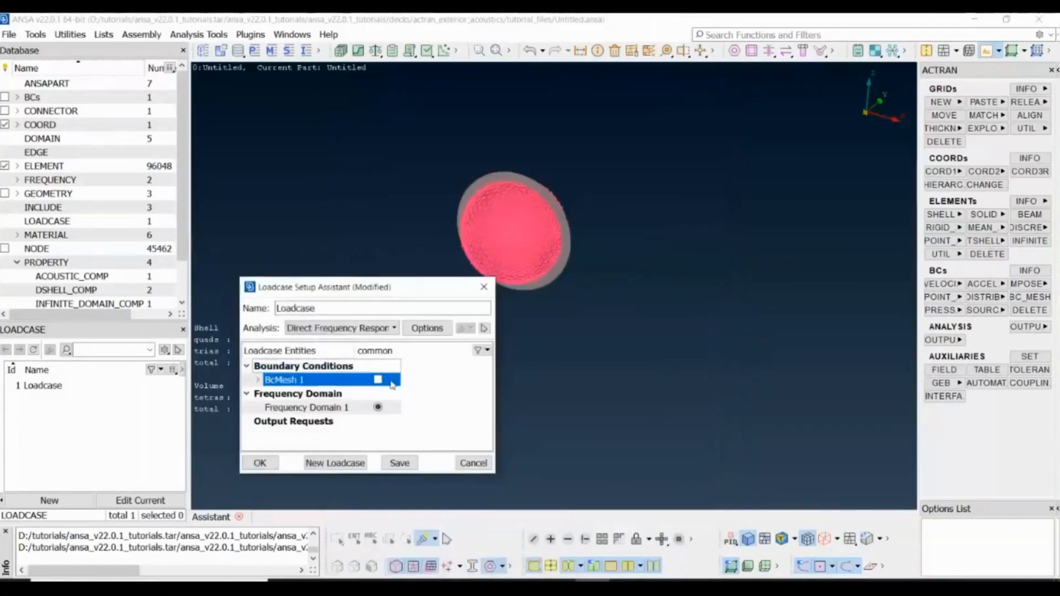
Include BcMesh 1 in the loadcase and start a new Field Point output request
{"action": "left_click", "coordinate": [378, 379]}
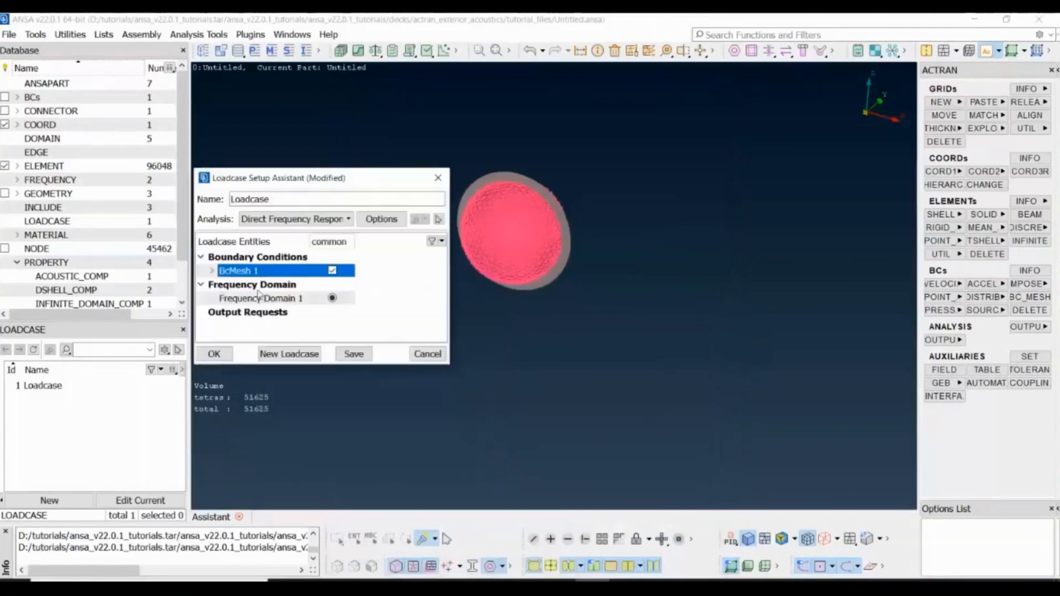
{"action": "right_click", "coordinate": [247, 312]}
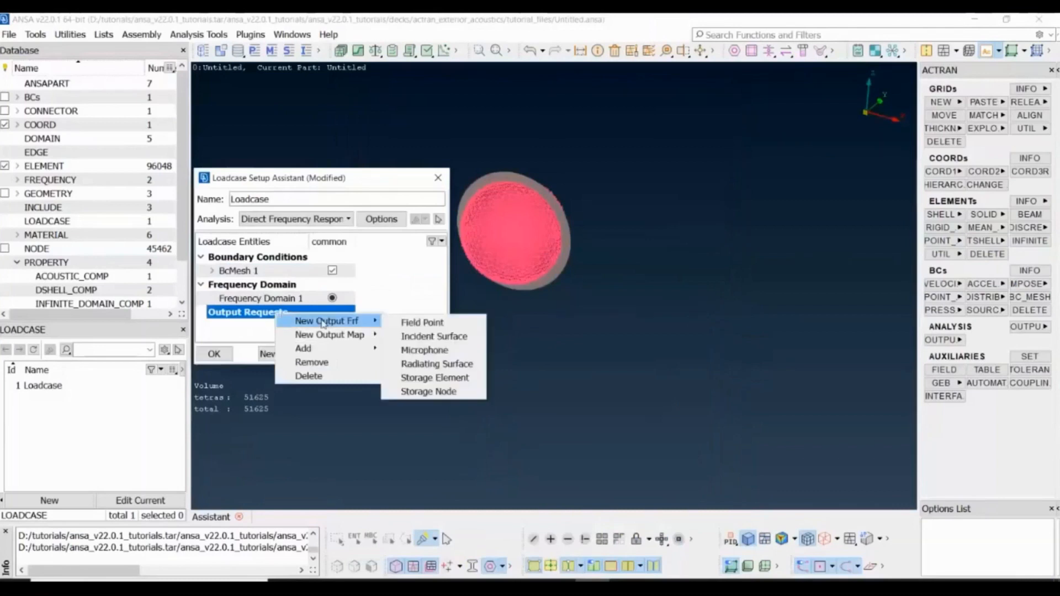
{"action": "left_click", "coordinate": [421, 323]}
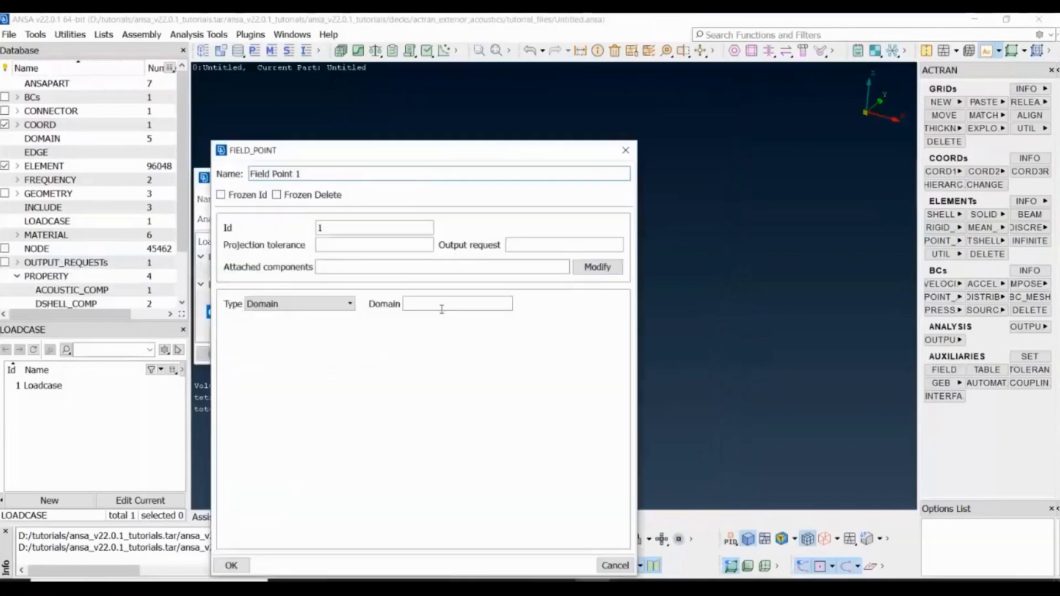
Assign Field Point 1 to domain 5 Microphones and confirm it
{"action": "left_click", "coordinate": [457, 302]}
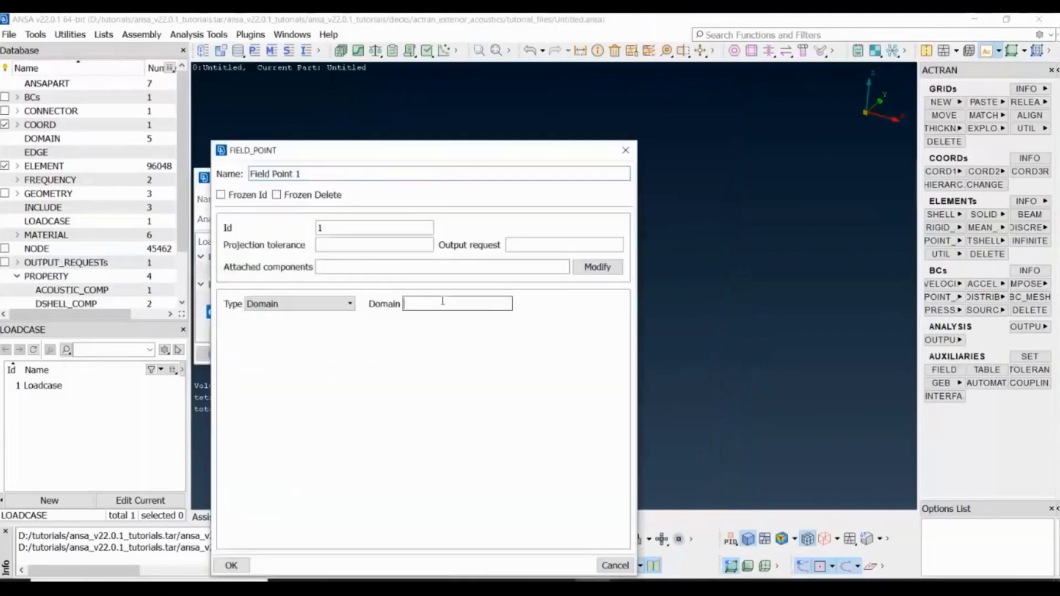
{"action": "left_click", "coordinate": [457, 302]}
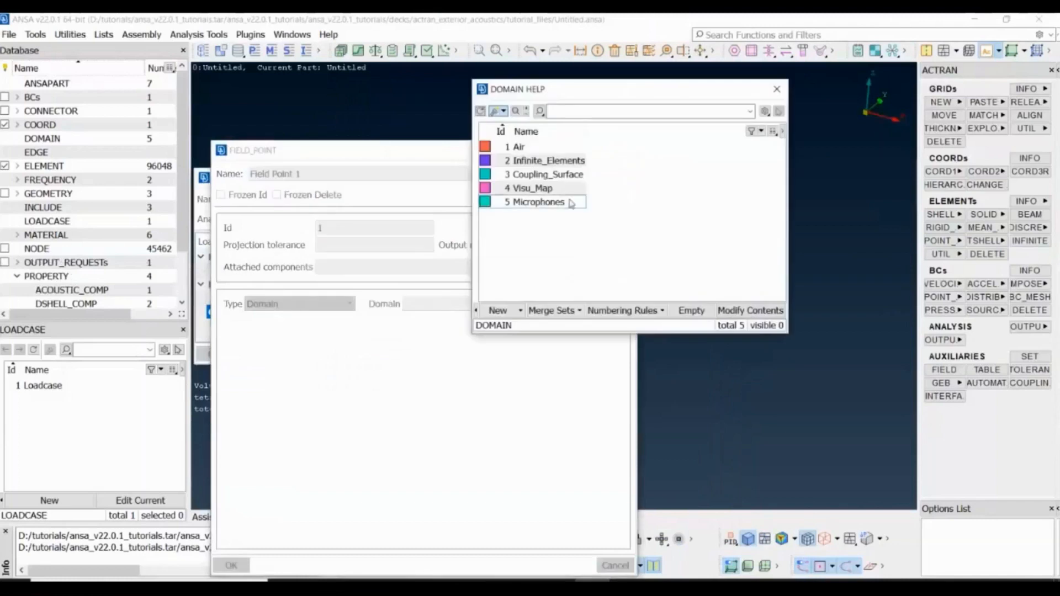
{"action": "left_click", "coordinate": [538, 201]}
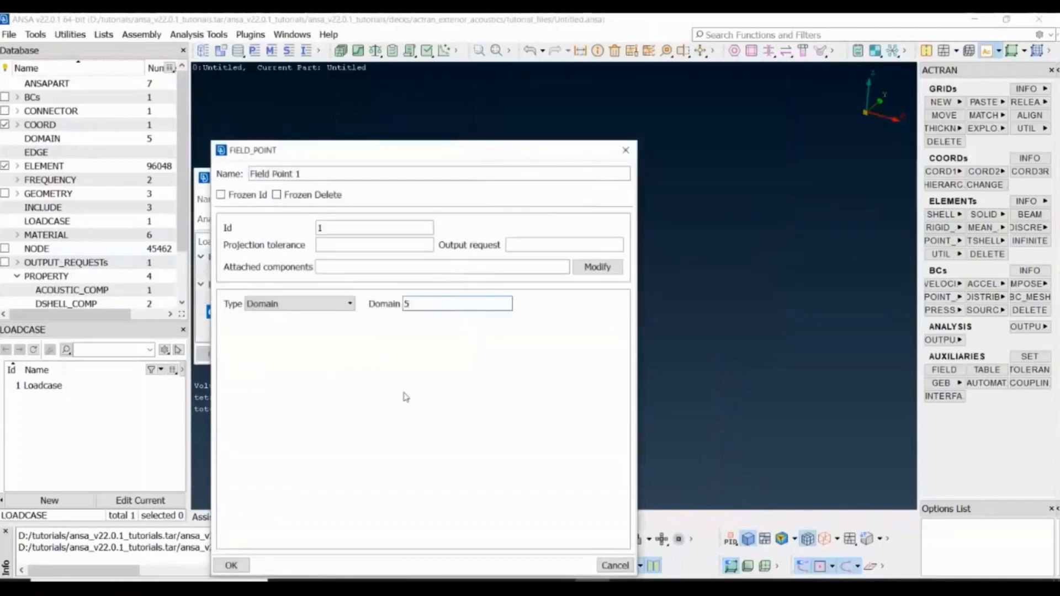
{"action": "left_click", "coordinate": [231, 565]}
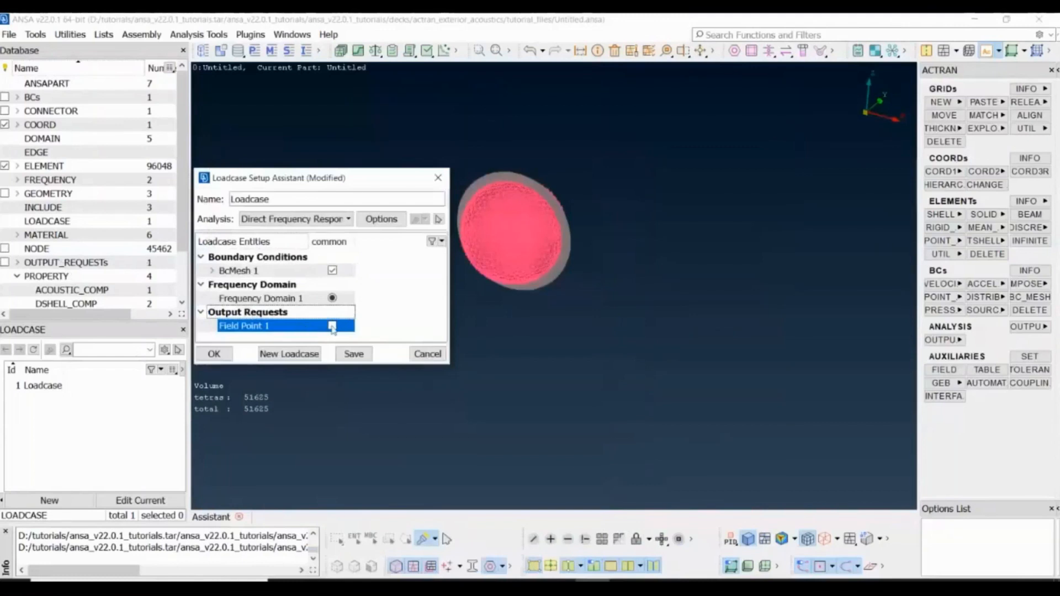
Add a Field Save output map with a step of 14 frequency increments
{"action": "right_click", "coordinate": [247, 312]}
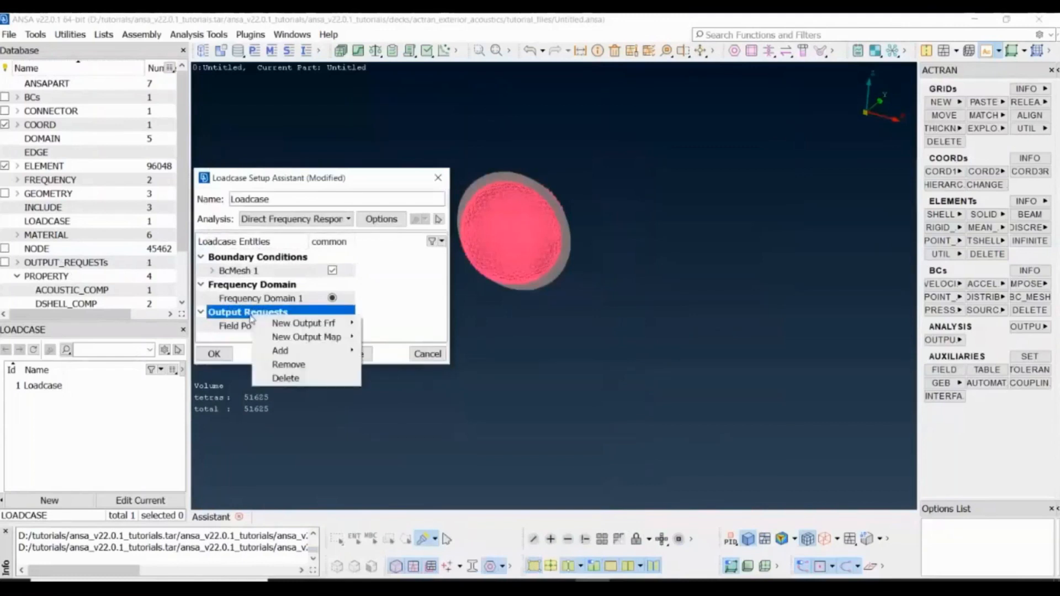
{"action": "mouse_move", "coordinate": [305, 337]}
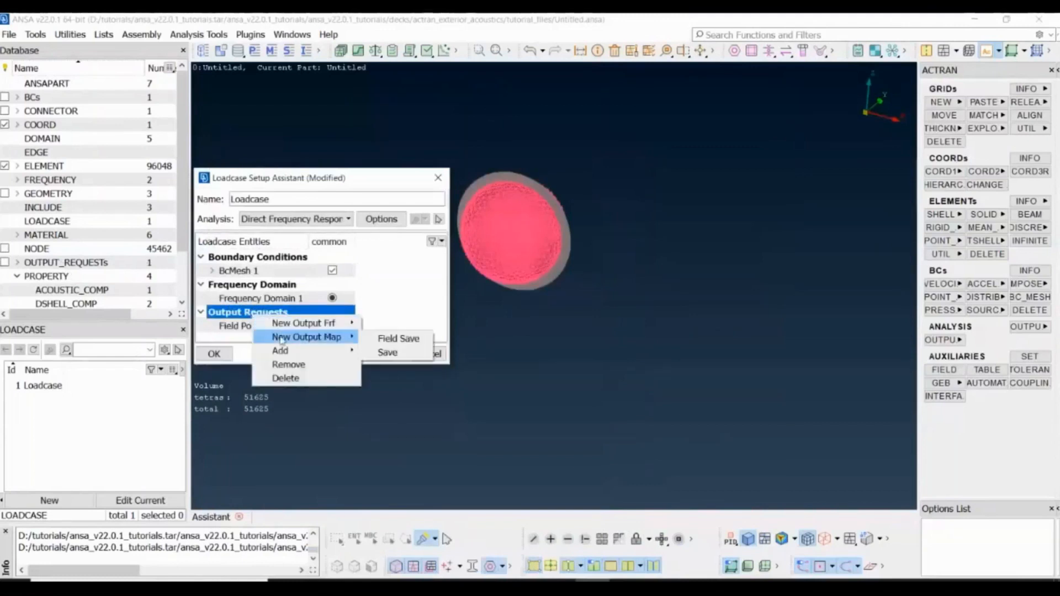
{"action": "left_click", "coordinate": [399, 338]}
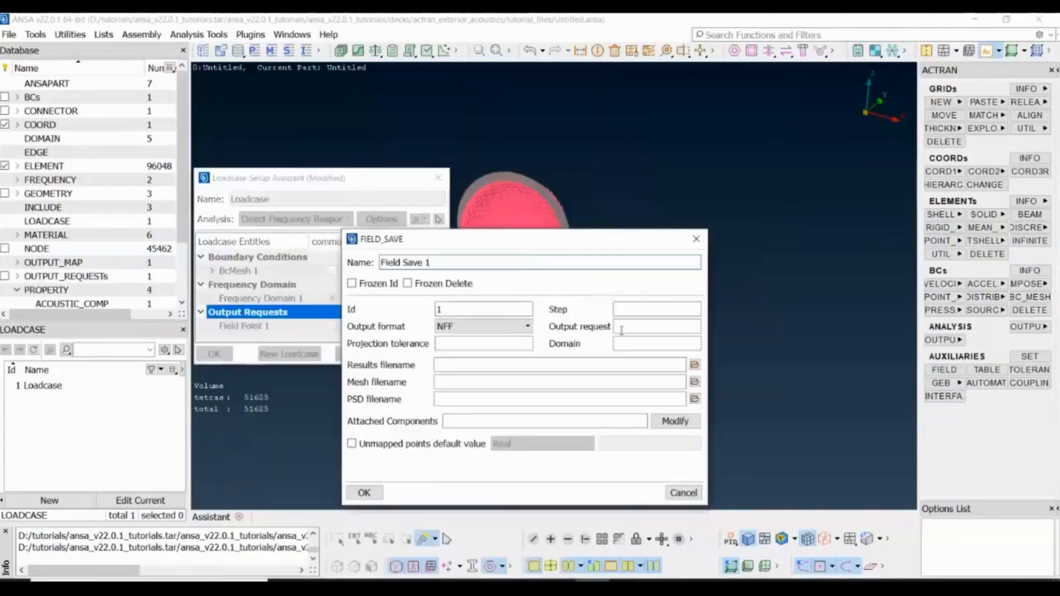
{"action": "left_click", "coordinate": [655, 309]}
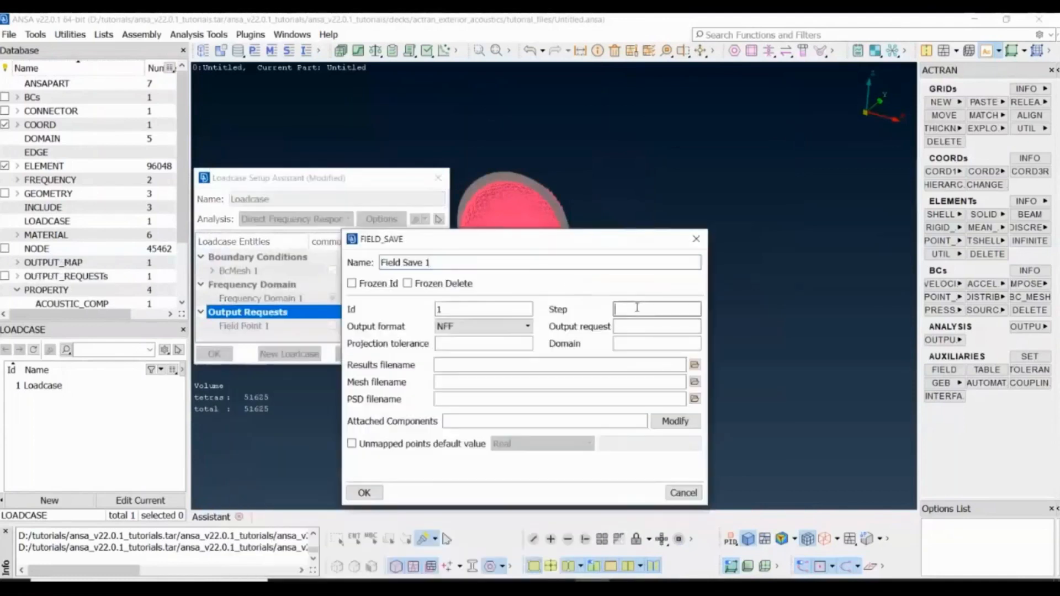
{"action": "type", "text": "14"}
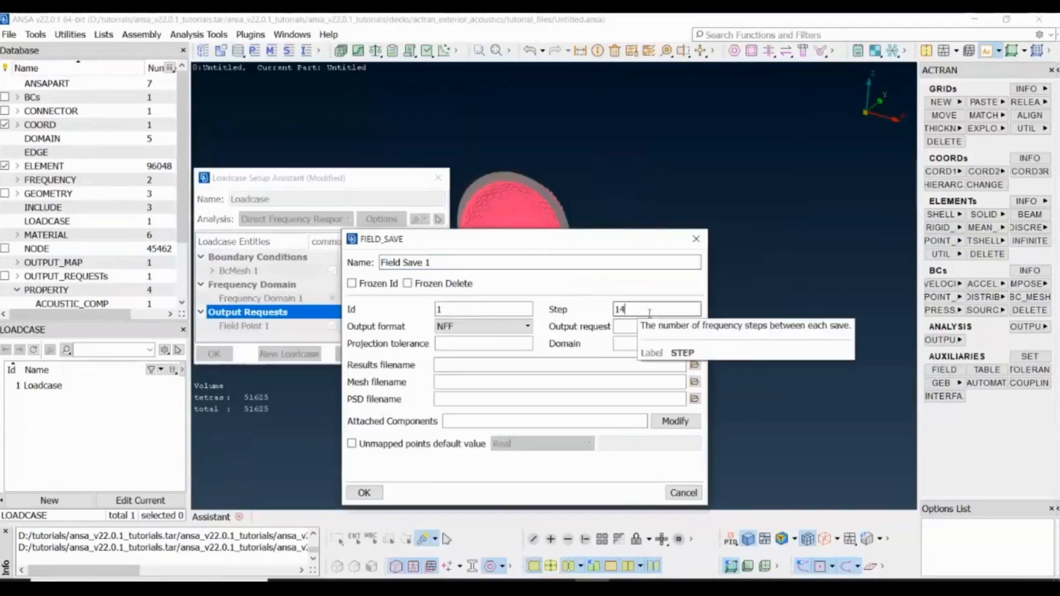
{"action": "mouse_move", "coordinate": [612, 328]}
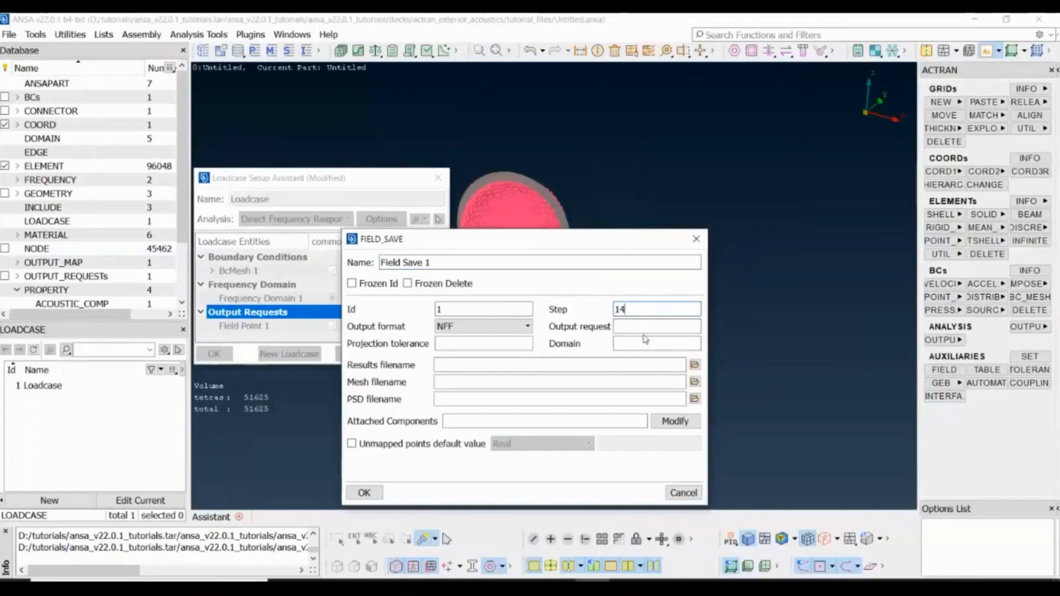
Set Field Save 1 to domain 4 and give it a results filename
{"action": "left_click", "coordinate": [655, 344]}
{"action": "type", "text": "4"}
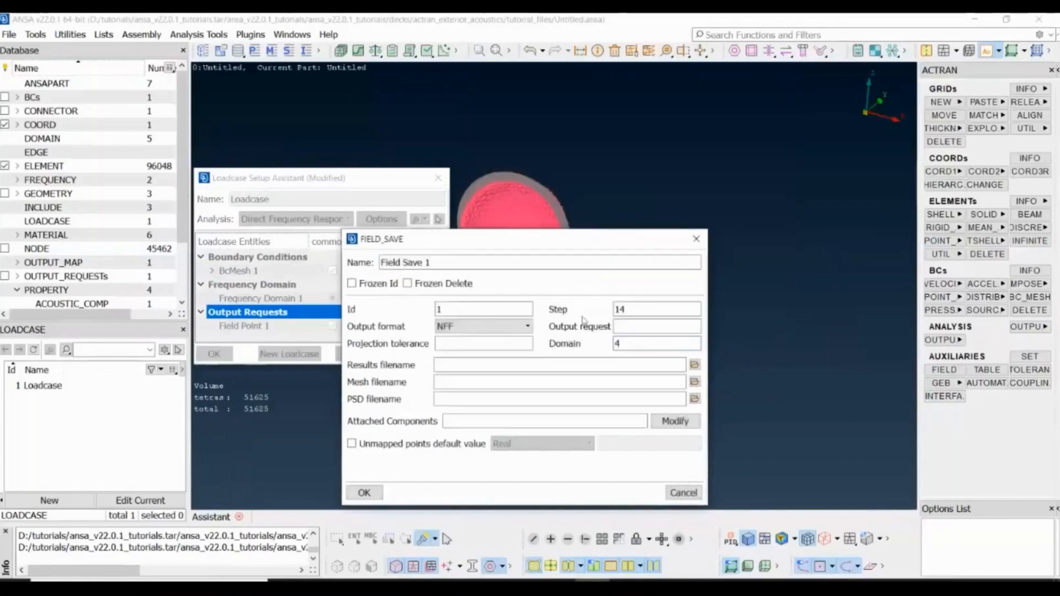
{"action": "mouse_move", "coordinate": [453, 398]}
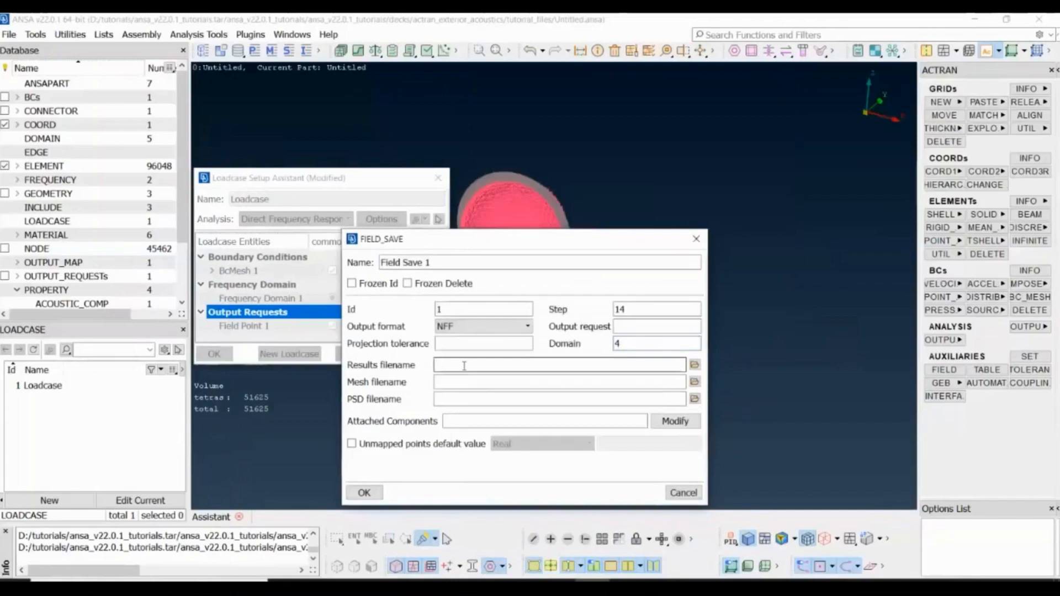
{"action": "type", "text": "result"}
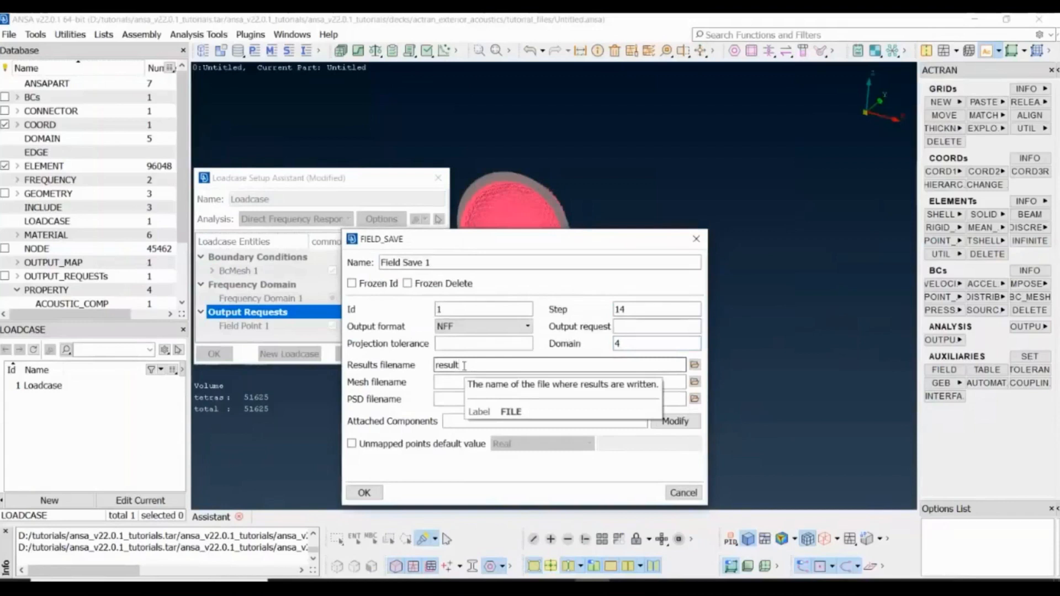
{"action": "type", "text": "_ma"}
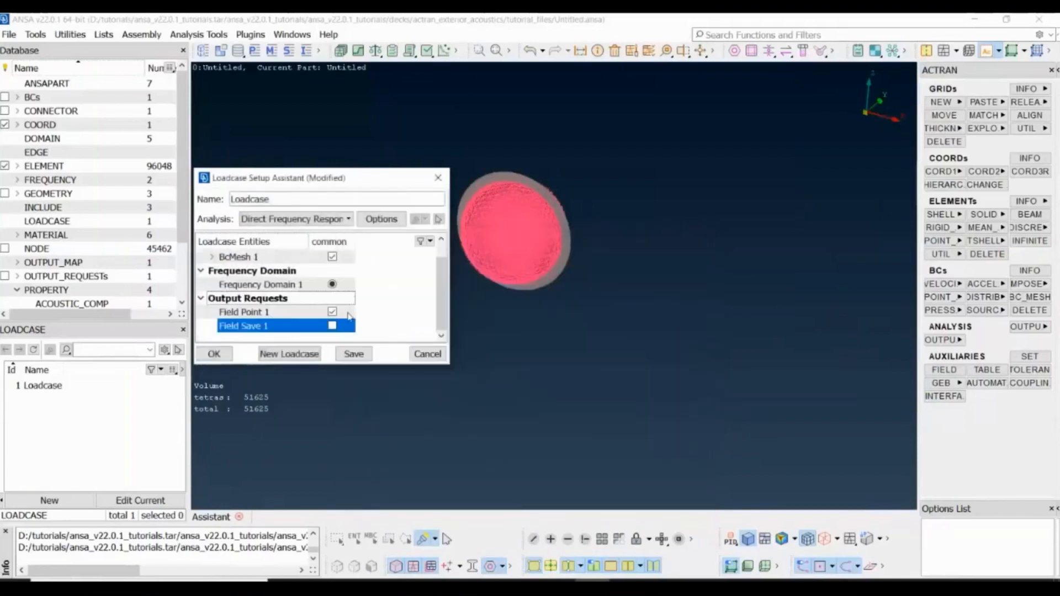
Include Field Save 1 in the loadcase and reopen its solver analysis options
{"action": "left_click", "coordinate": [332, 326]}
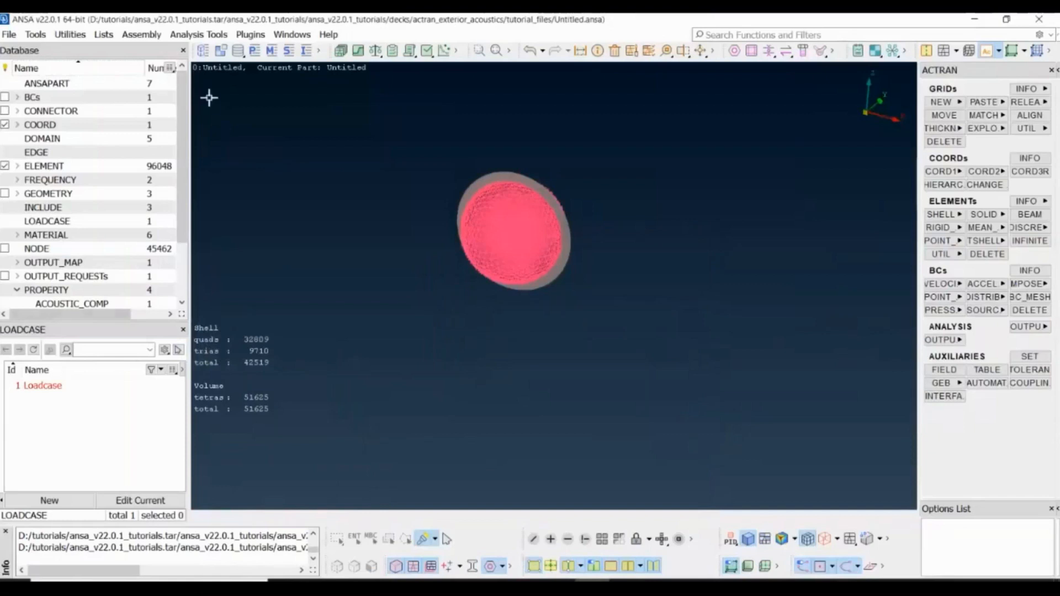
{"action": "double_click", "coordinate": [42, 385]}
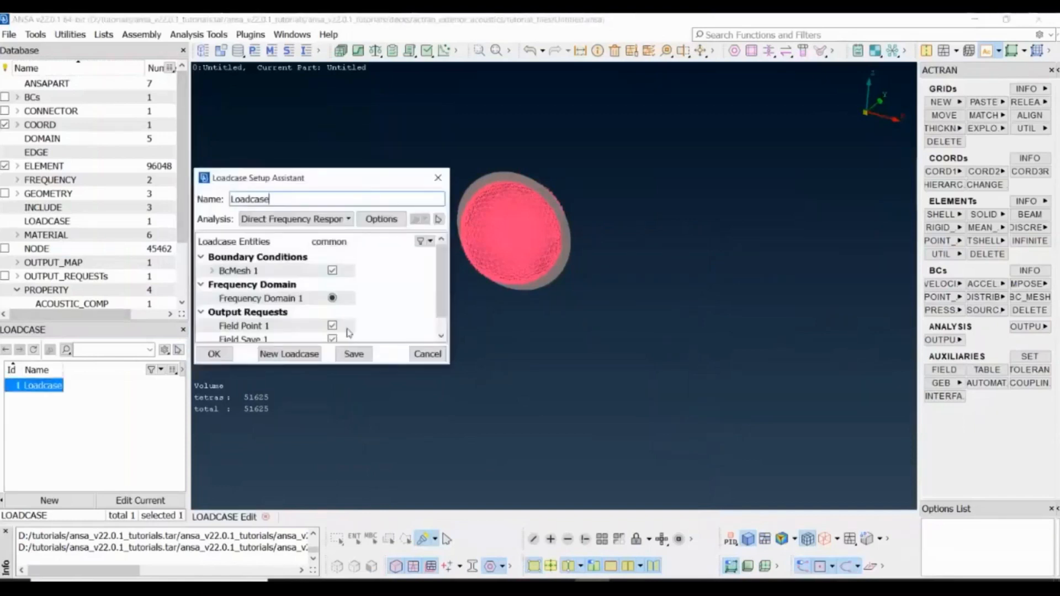
{"action": "left_click", "coordinate": [381, 219]}
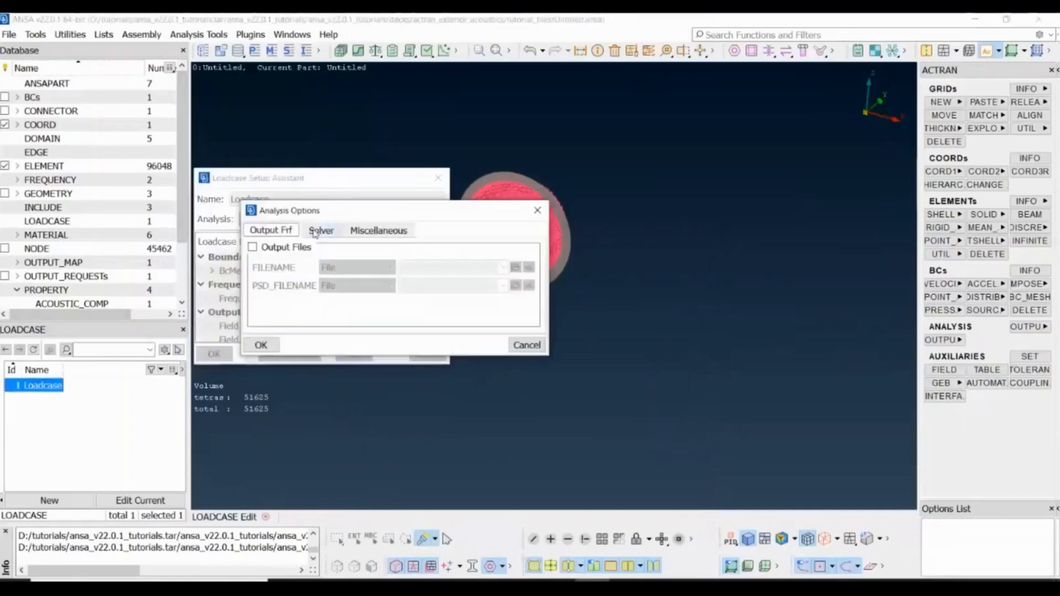
{"action": "left_click", "coordinate": [322, 229]}
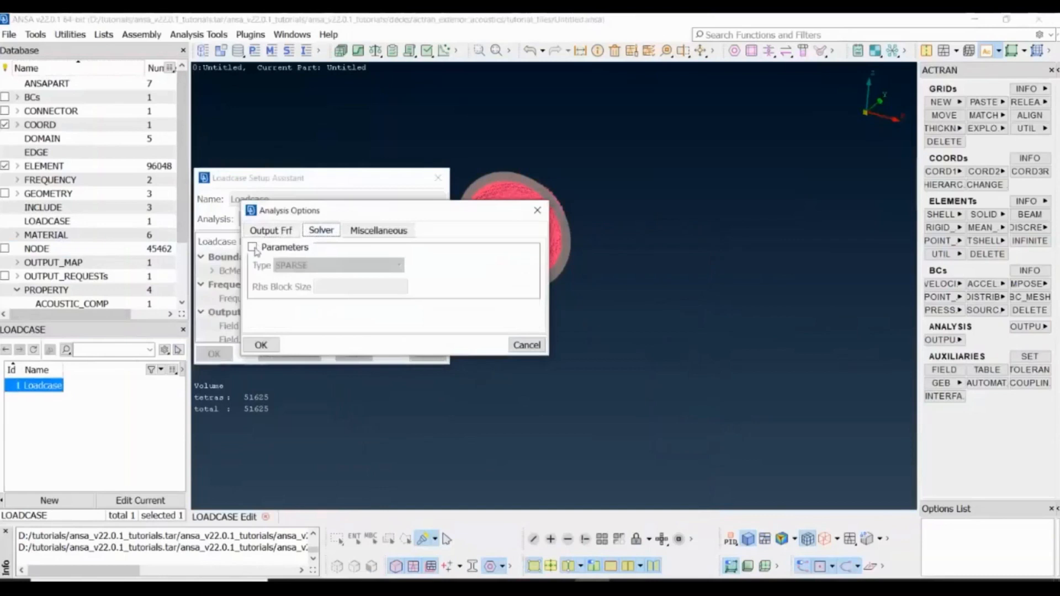
Enable solver parameters, set the solver type to MUMPS and confirm the loadcase
{"action": "left_click", "coordinate": [336, 264]}
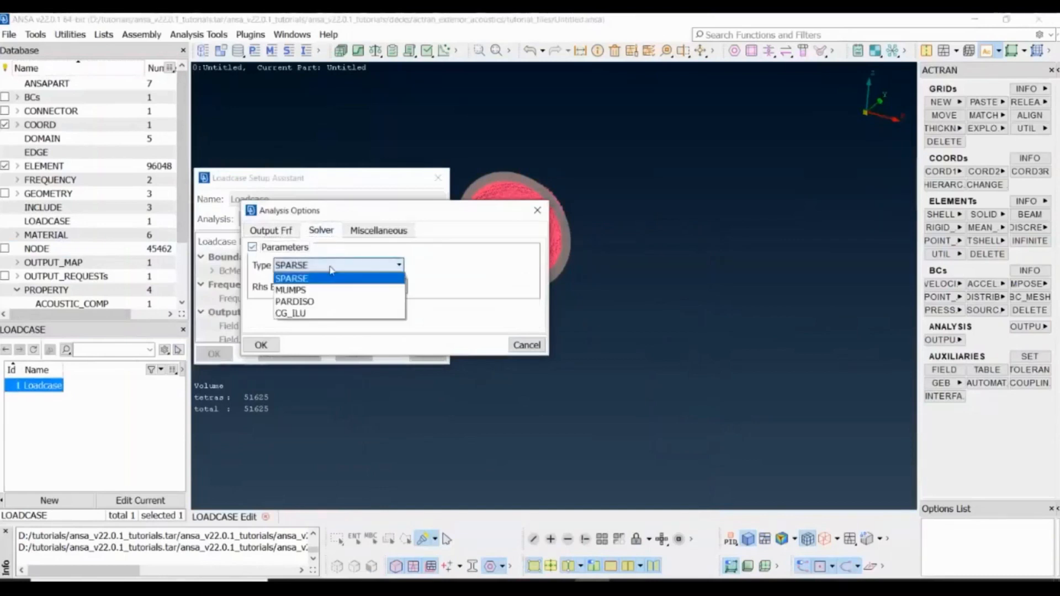
{"action": "mouse_move", "coordinate": [290, 290]}
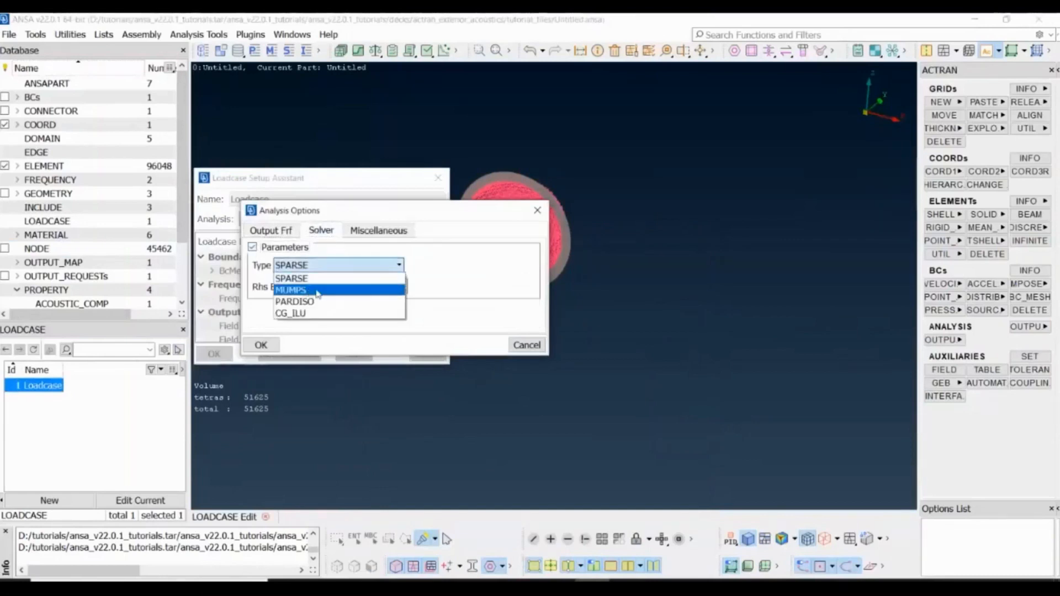
{"action": "left_click", "coordinate": [290, 289]}
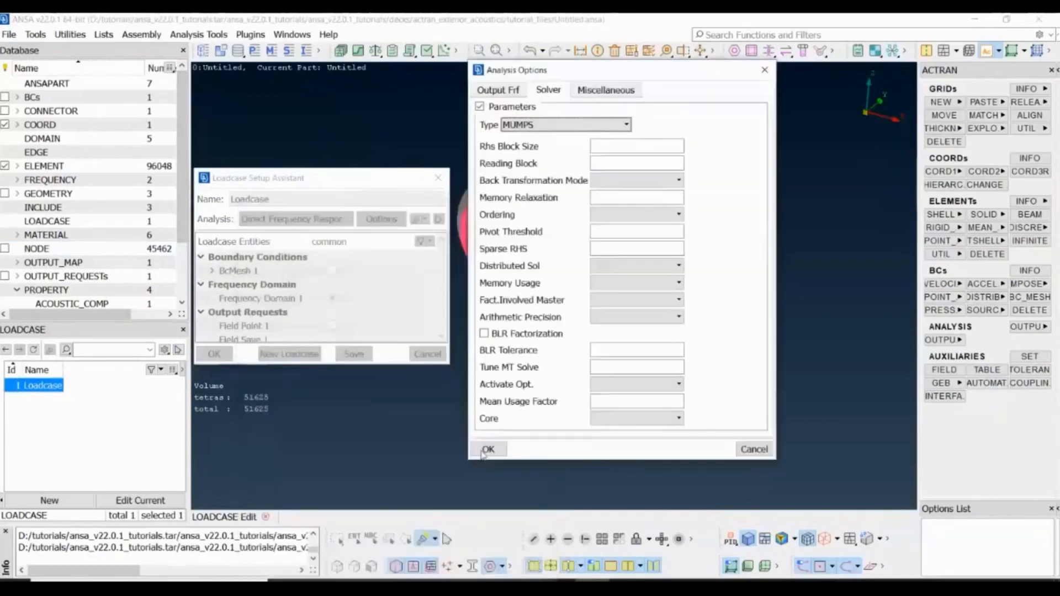
{"action": "left_click", "coordinate": [487, 449]}
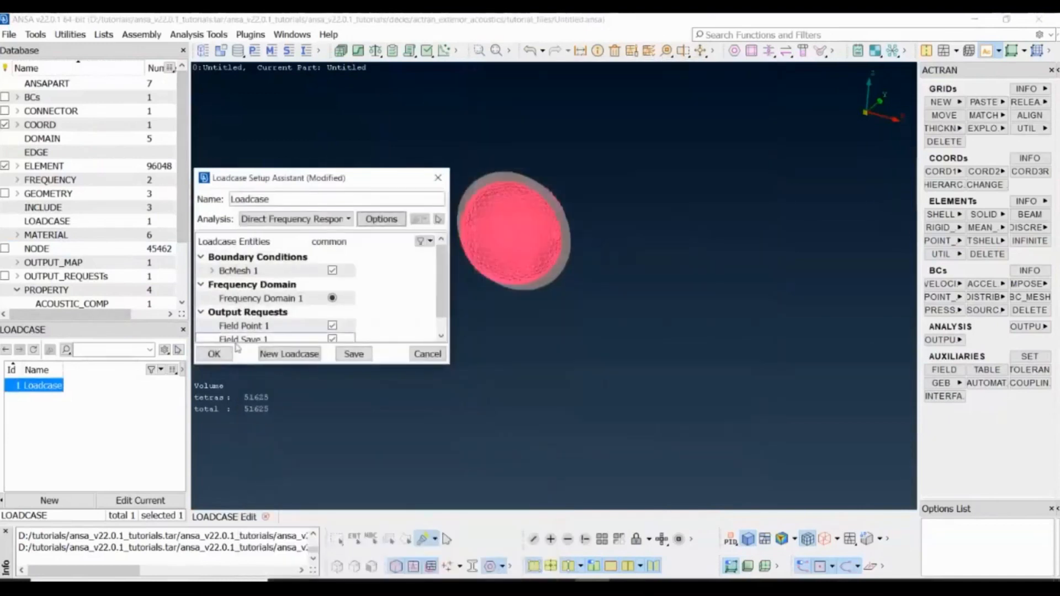
{"action": "left_click", "coordinate": [214, 353]}
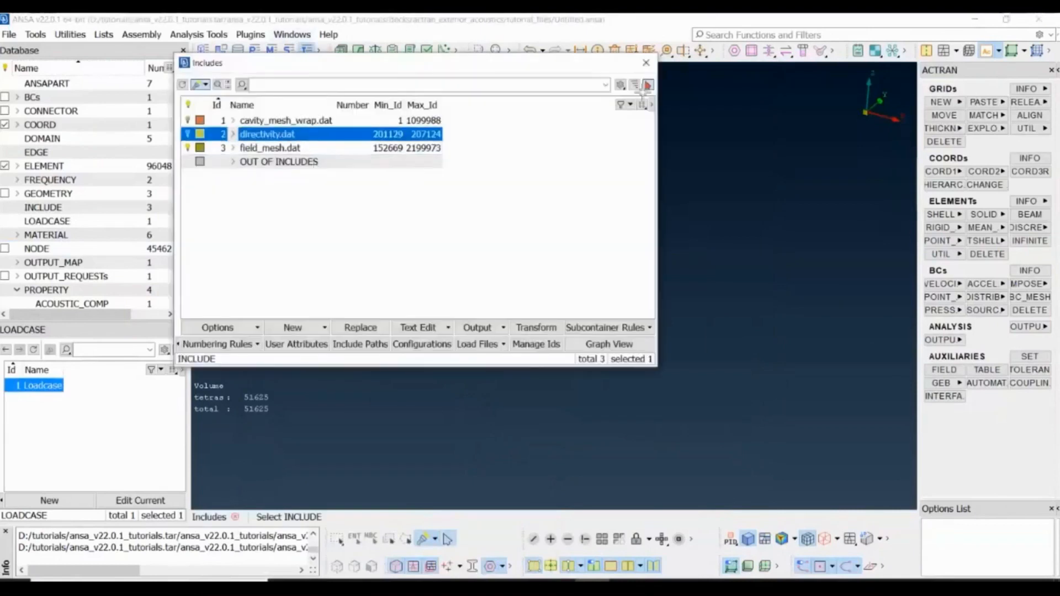
Show the TYPE column in the includes list
{"action": "left_click", "coordinate": [640, 104]}
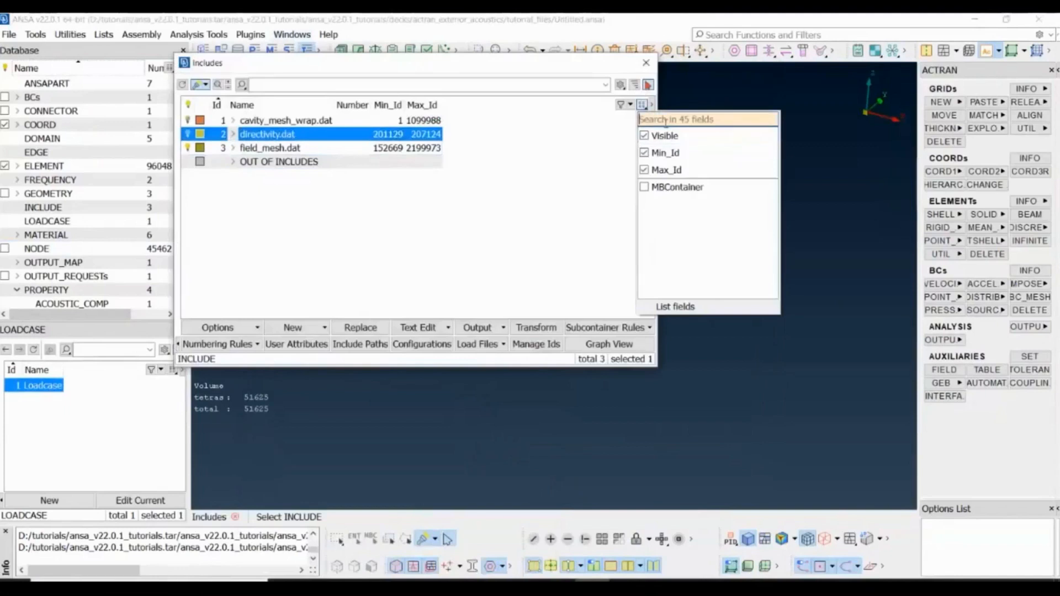
{"action": "type", "text": "typ"}
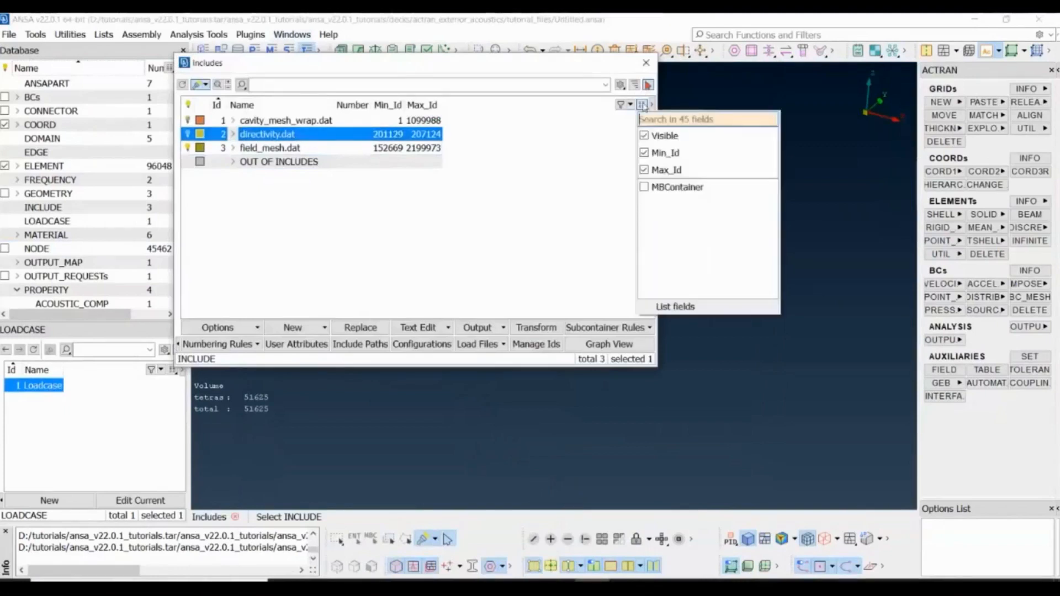
{"action": "type", "text": "typ"}
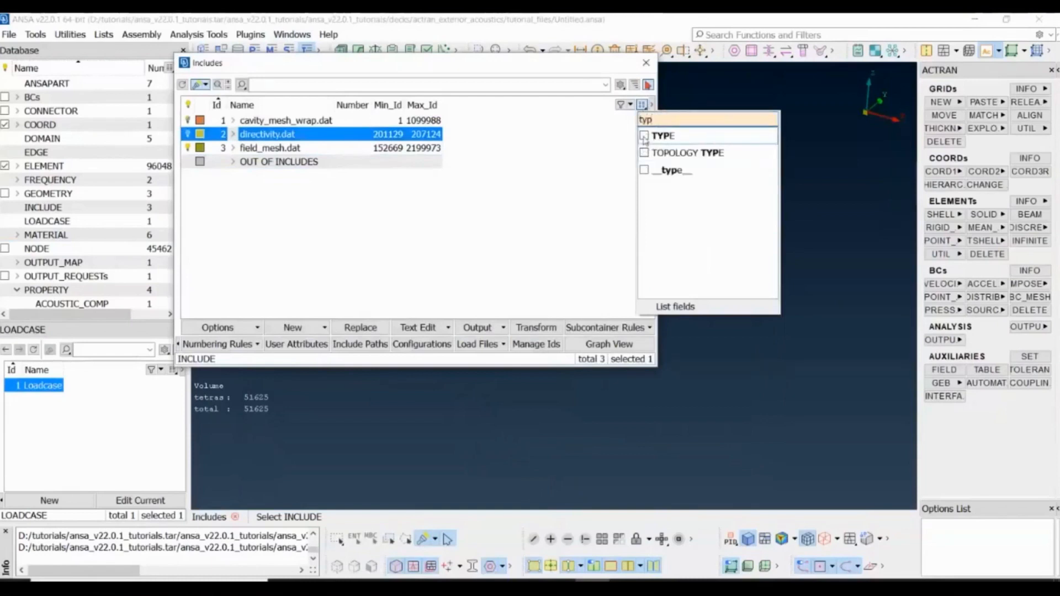
{"action": "left_click", "coordinate": [644, 136]}
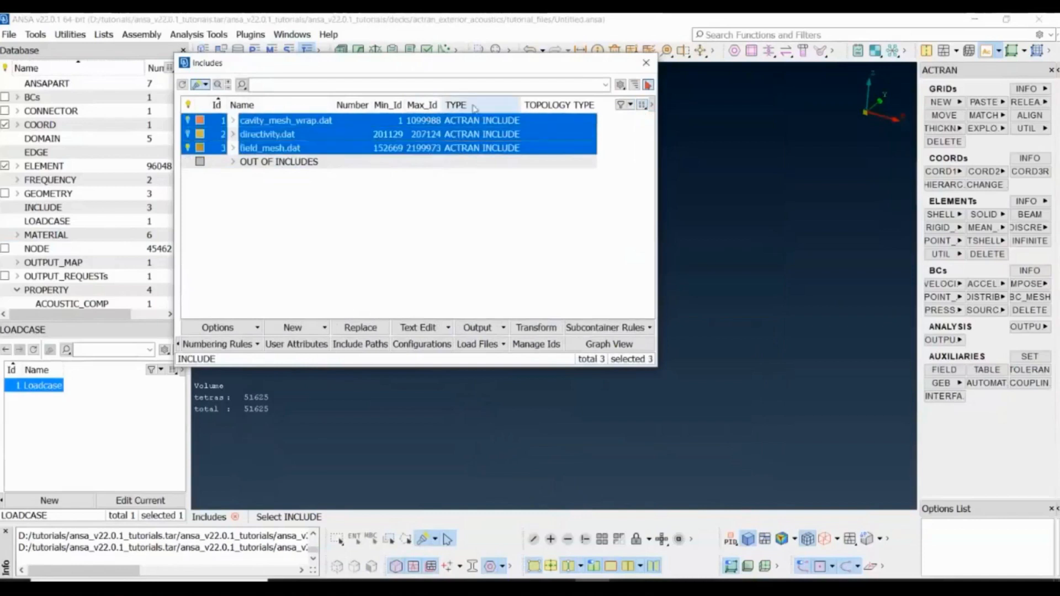
Modify all three includes to type ACTRAN TOPOLOGY and close the includes list
{"action": "right_click", "coordinate": [456, 105]}
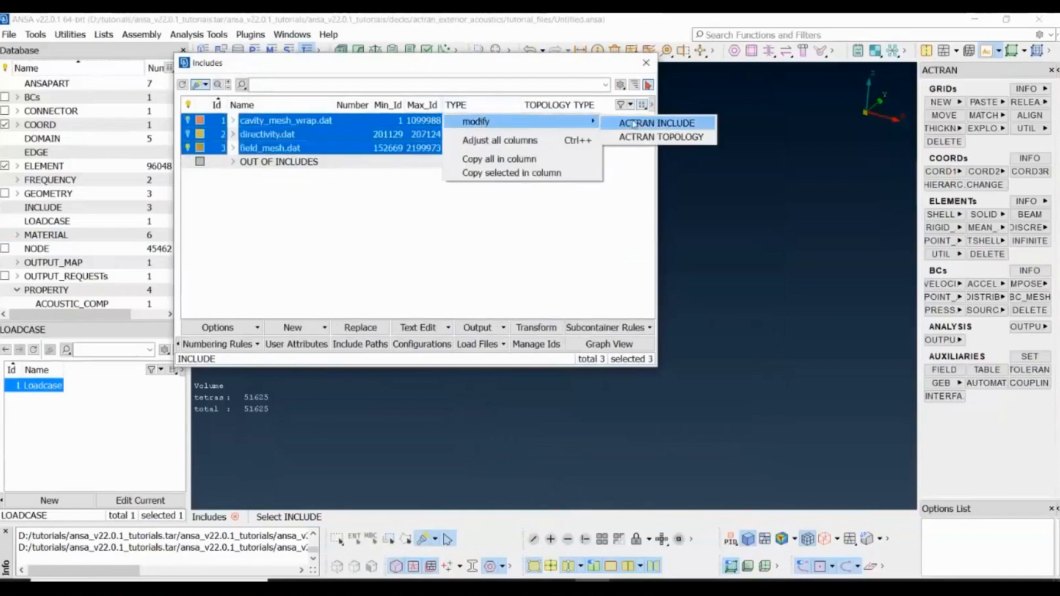
{"action": "mouse_move", "coordinate": [661, 137]}
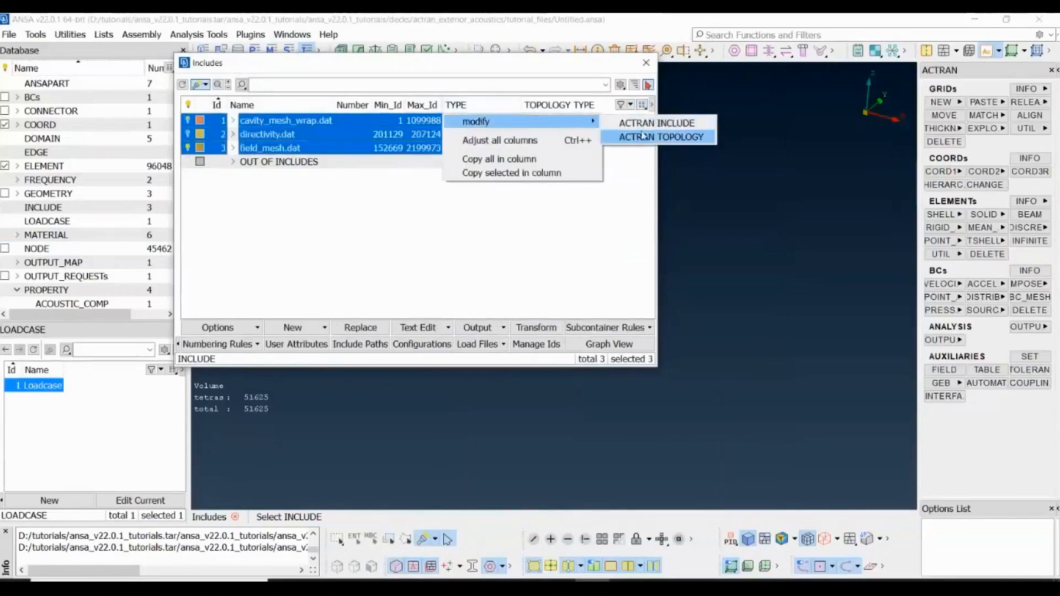
{"action": "left_click", "coordinate": [655, 123]}
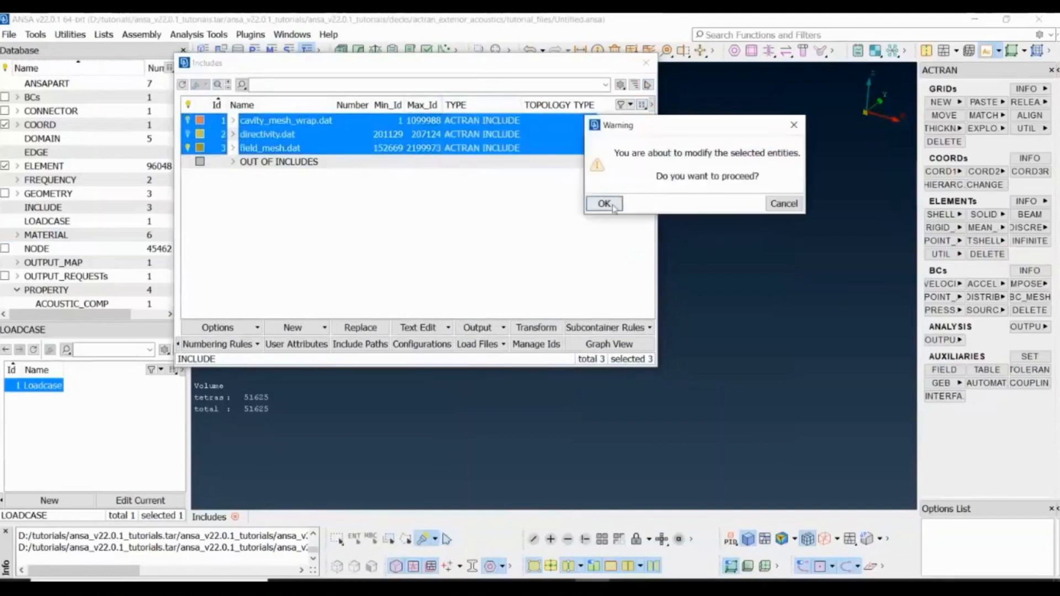
{"action": "left_click", "coordinate": [603, 203]}
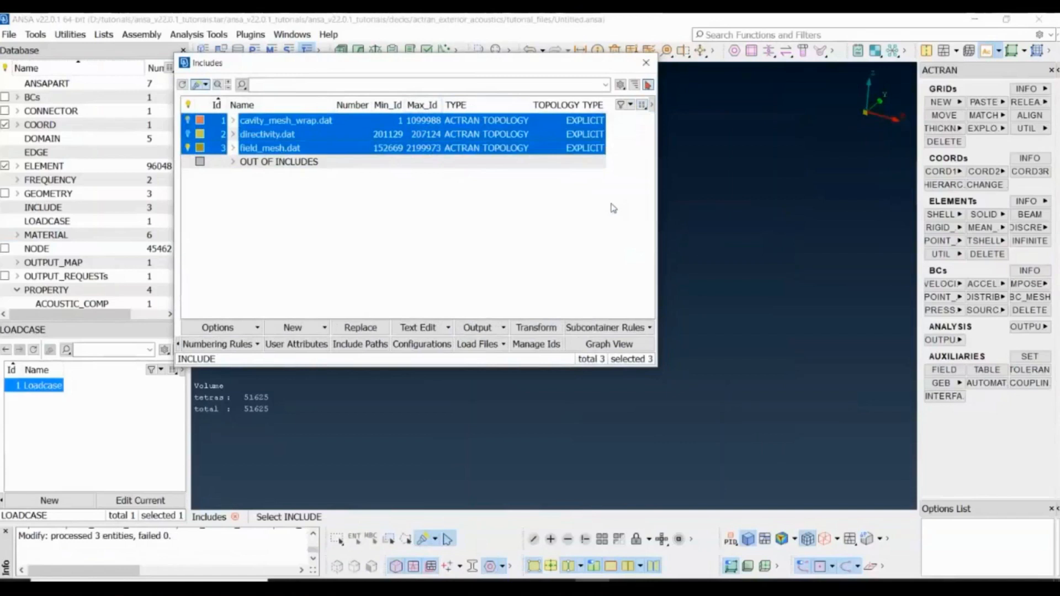
{"action": "mouse_move", "coordinate": [538, 188]}
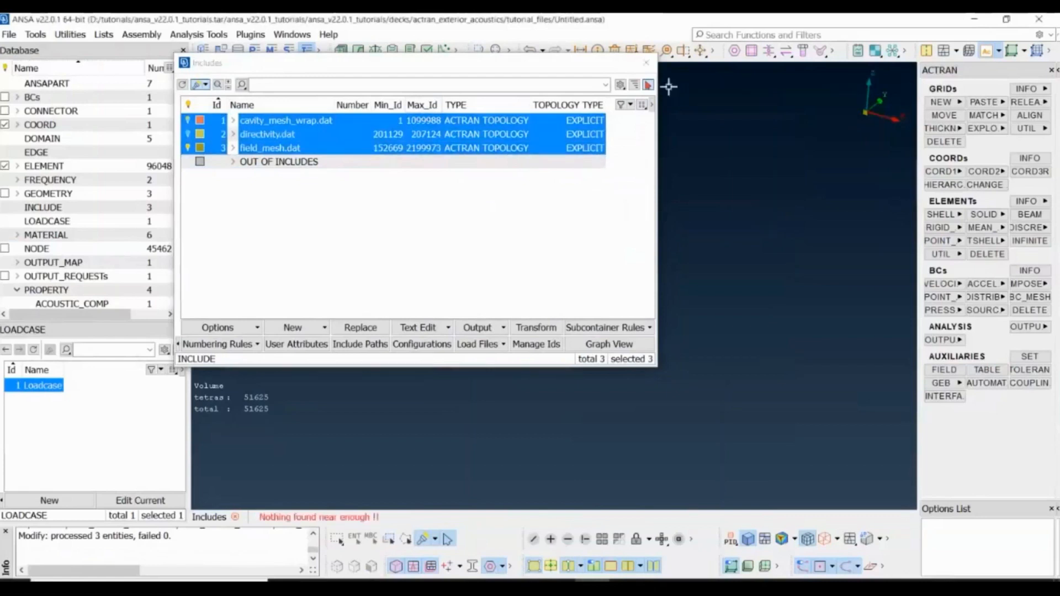
{"action": "left_click", "coordinate": [646, 62]}
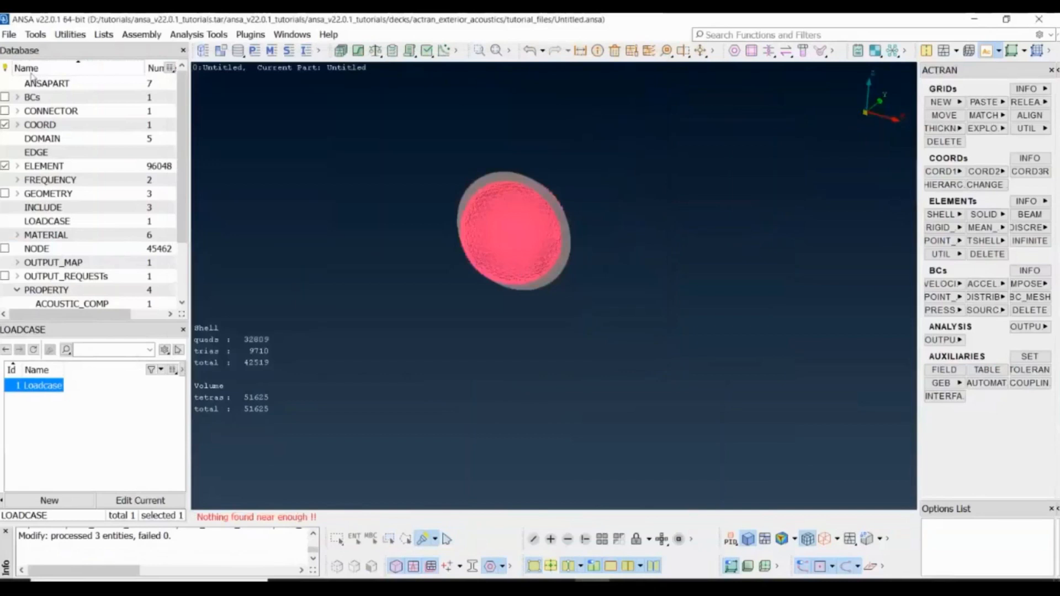
Export the Actran input deck via ACTRAN > OUTPUT, writing all entities rather than only visible ones
{"action": "left_click", "coordinate": [9, 34]}
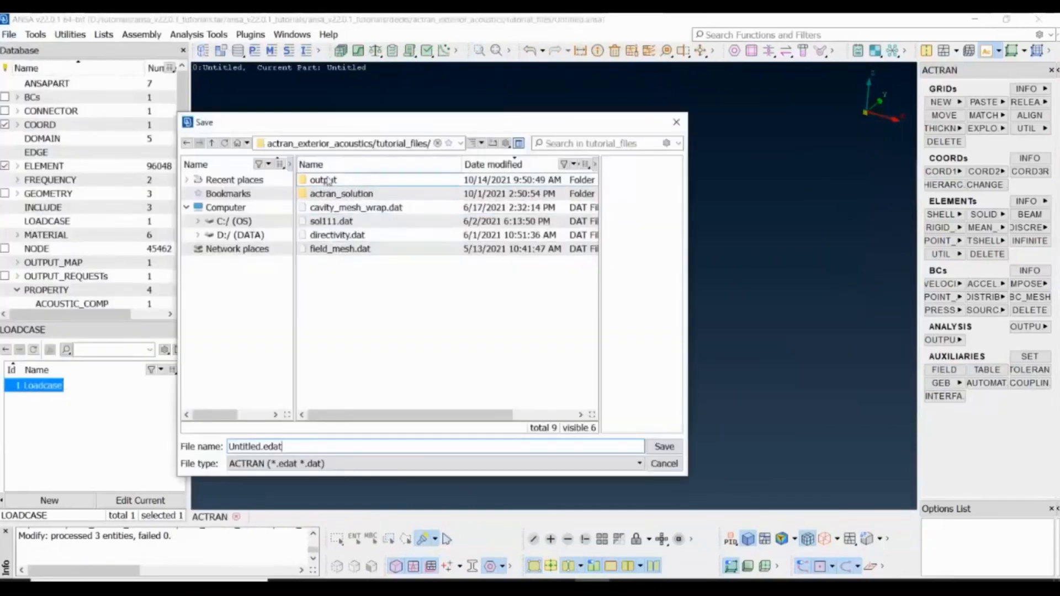
{"action": "left_click", "coordinate": [663, 446]}
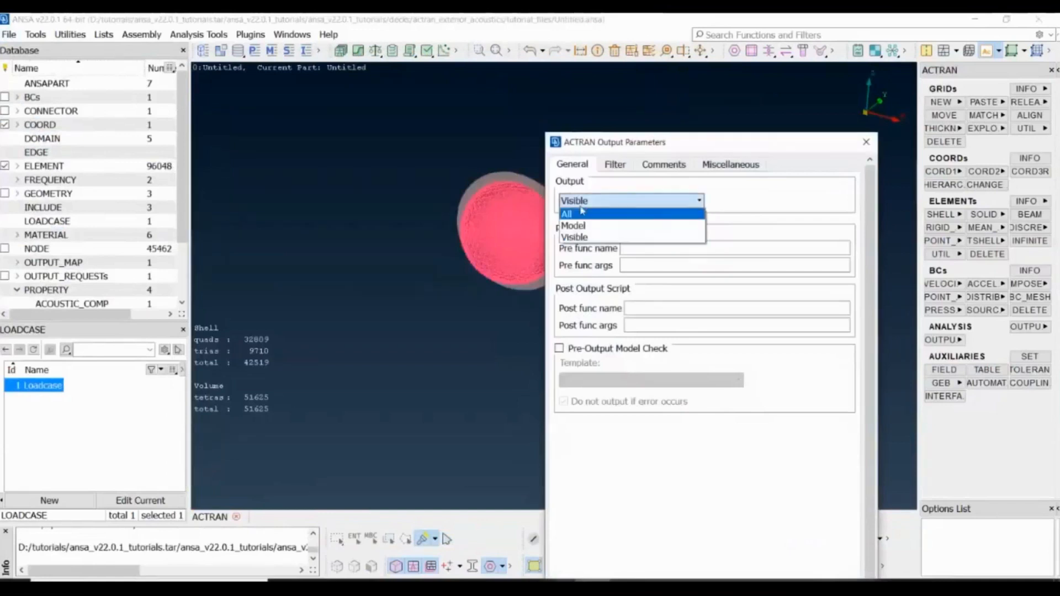
{"action": "left_click", "coordinate": [567, 214]}
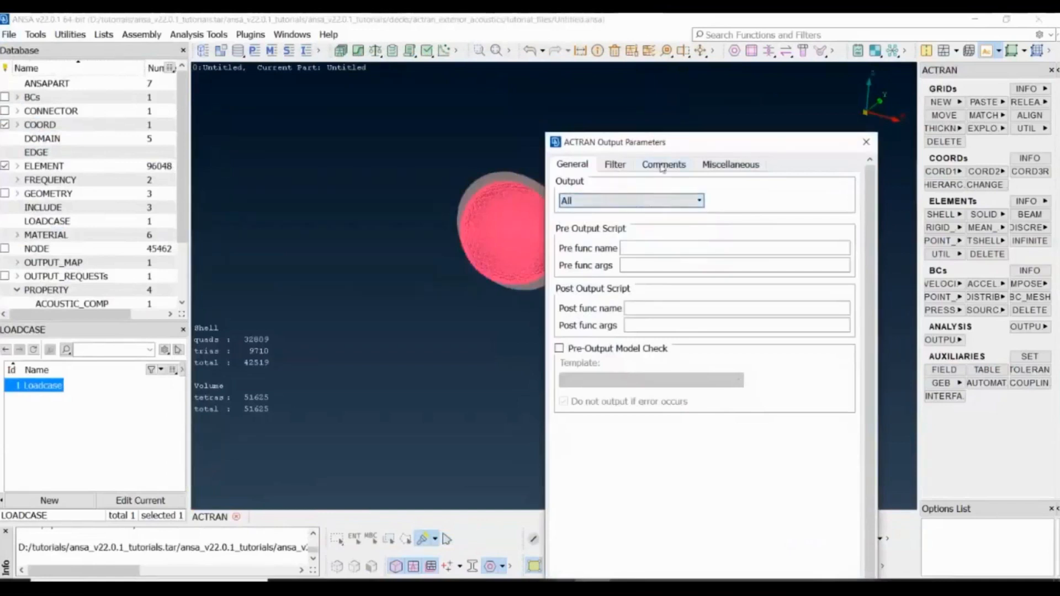
{"action": "left_click", "coordinate": [664, 164]}
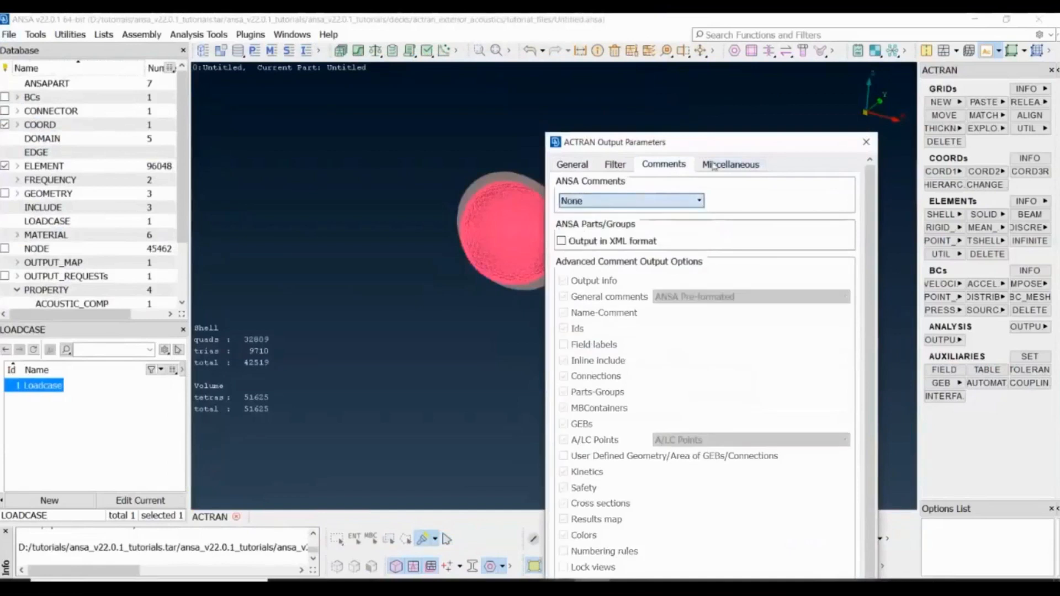
{"action": "left_click", "coordinate": [730, 163]}
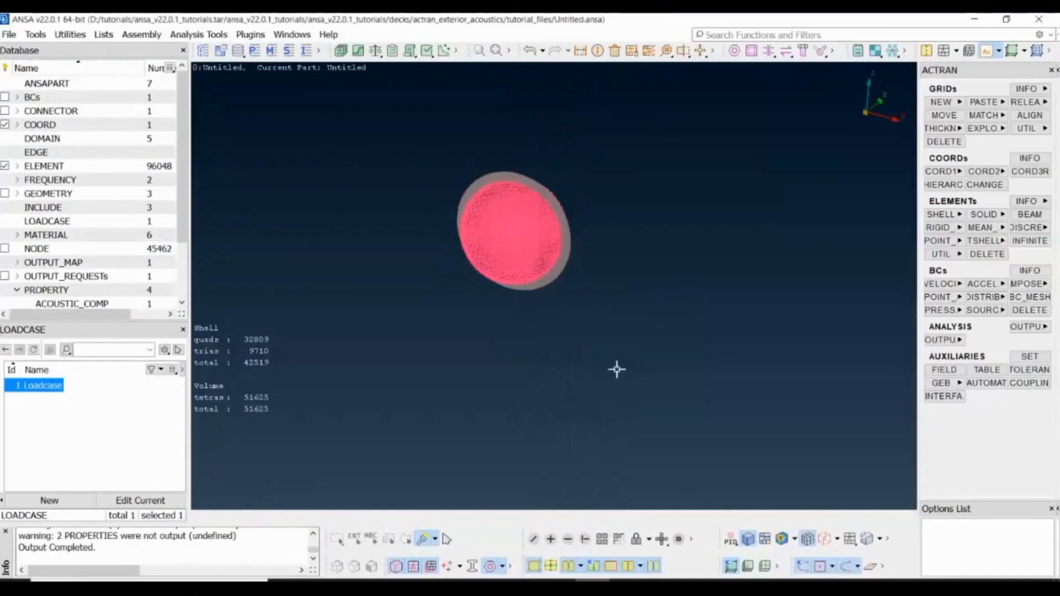
{"action": "mouse_move", "coordinate": [614, 371]}
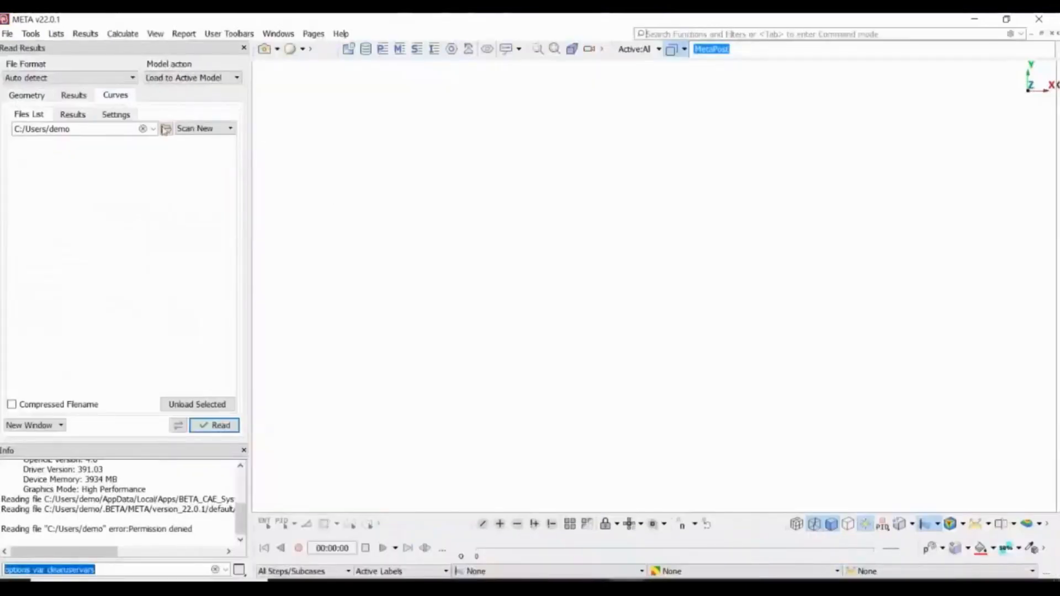
Load exterior_acoustics.plt from the actran_solution folder as the curve results file
{"action": "left_click", "coordinate": [165, 128]}
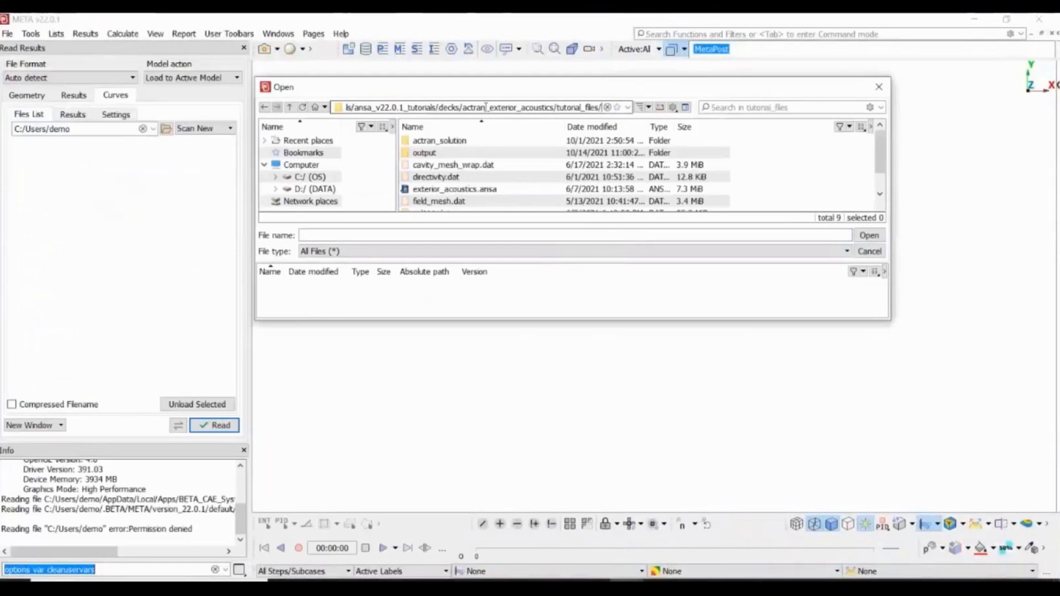
{"action": "double_click", "coordinate": [439, 140]}
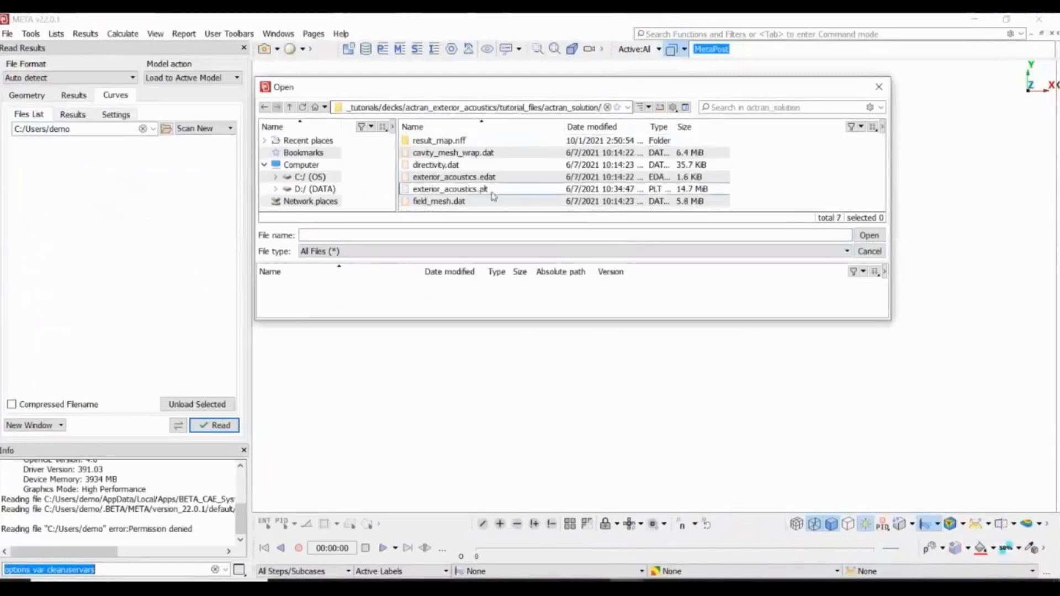
{"action": "left_click", "coordinate": [449, 189]}
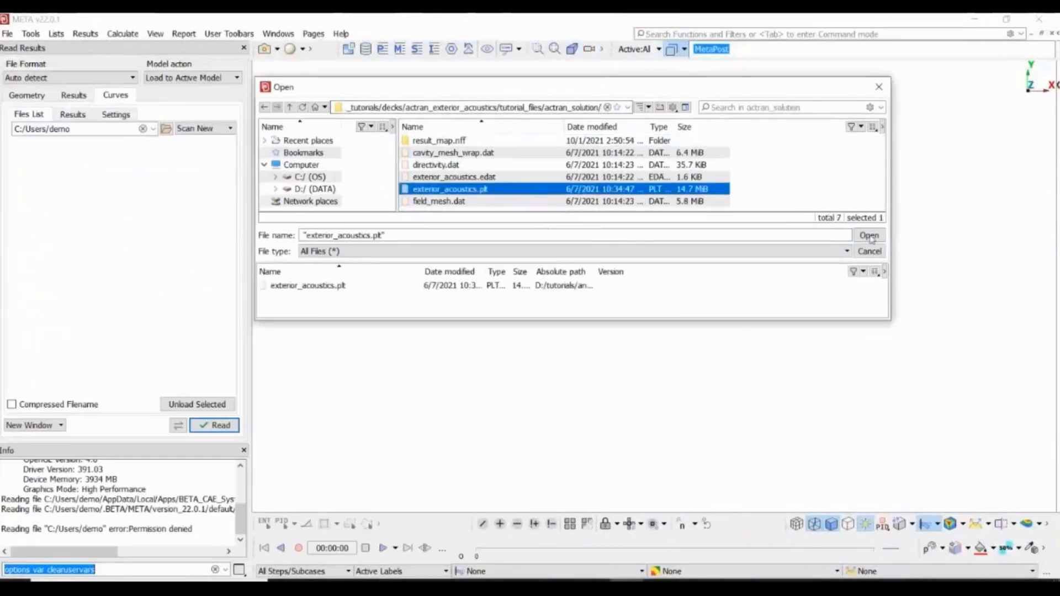
{"action": "left_click", "coordinate": [869, 235]}
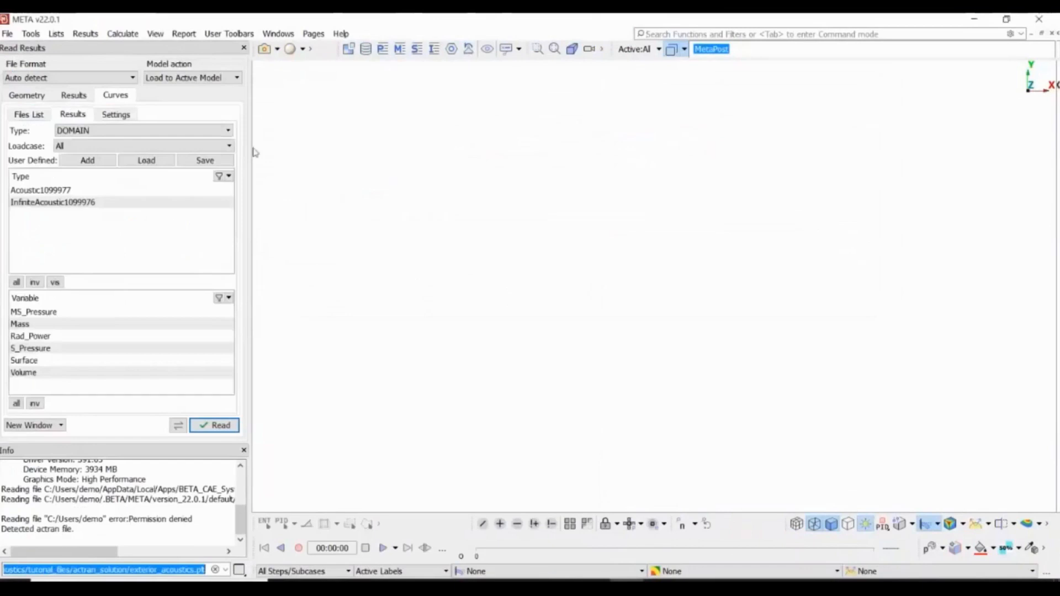
Read the Rad_Power curve of InfiniteAcoustic1099976 into a new plot window
{"action": "left_click", "coordinate": [53, 202]}
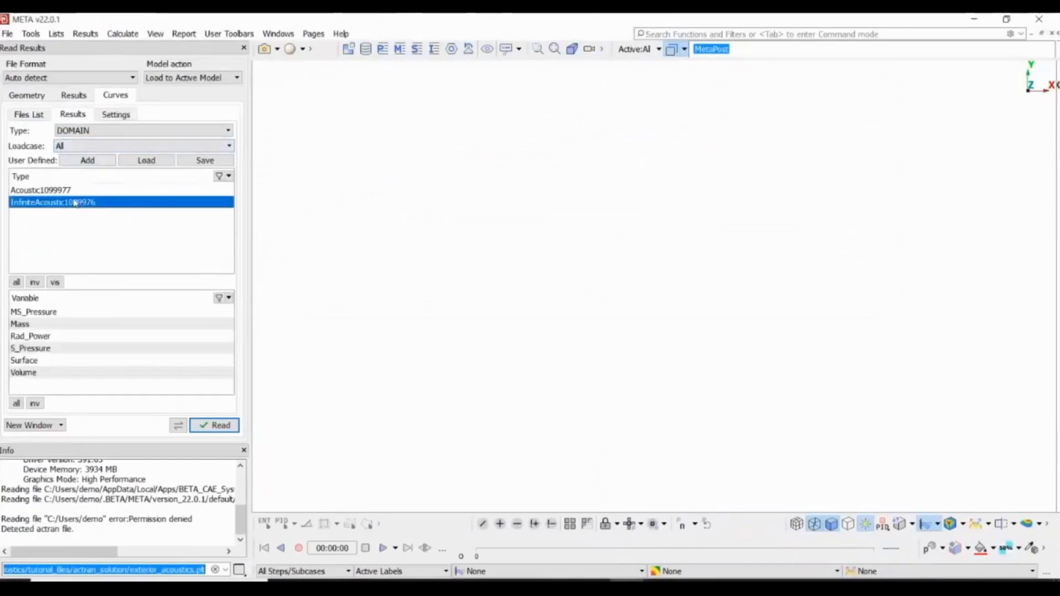
{"action": "mouse_move", "coordinate": [61, 342]}
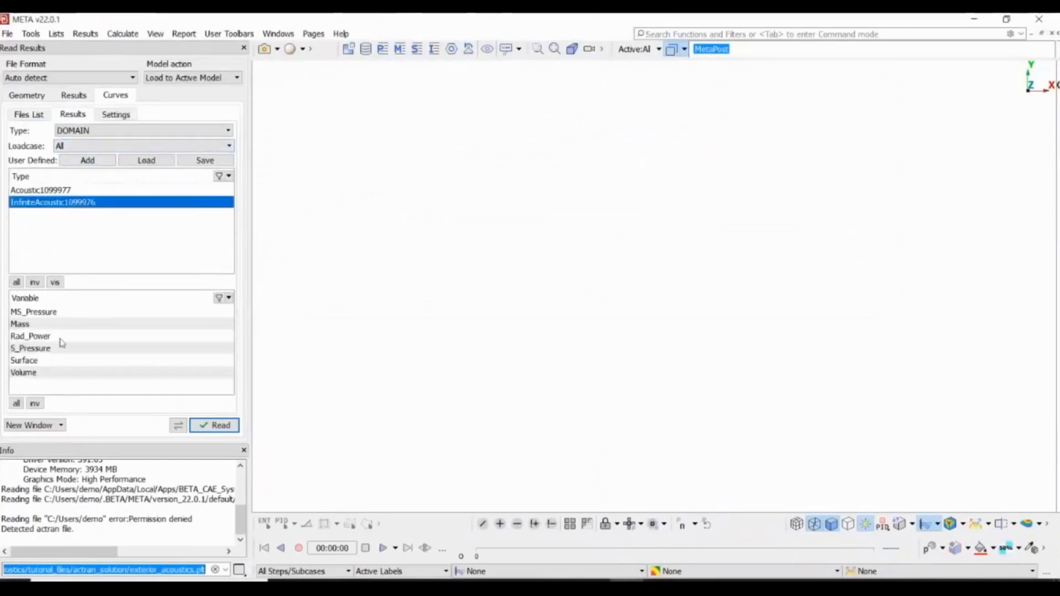
{"action": "left_click", "coordinate": [214, 425]}
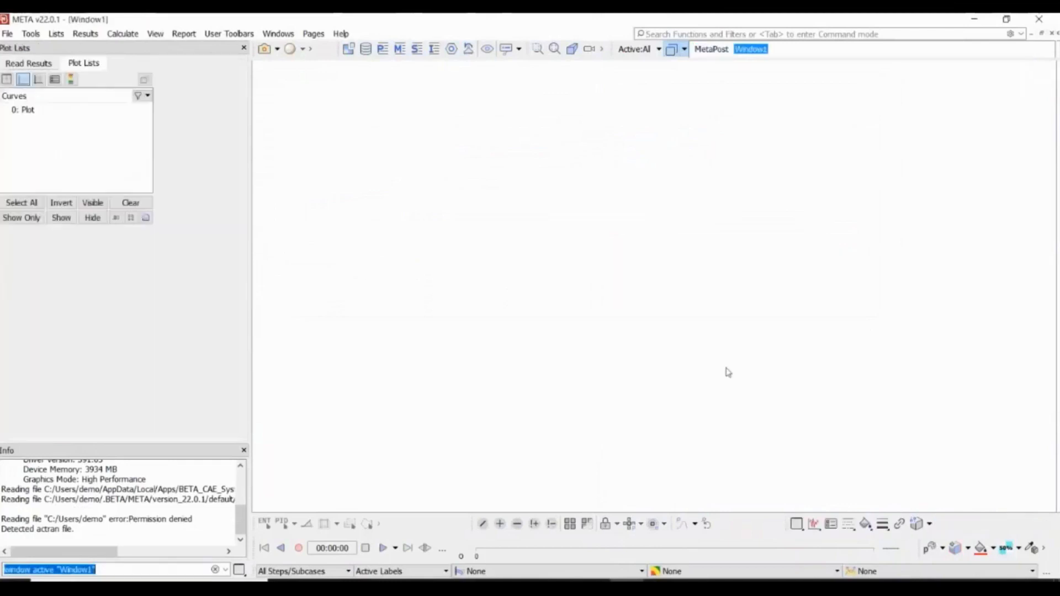
Switch the Rad_Power Y-axis to a dB scale with reference 1 and factor 10, then return to 3D results
{"action": "right_click", "coordinate": [271, 273]}
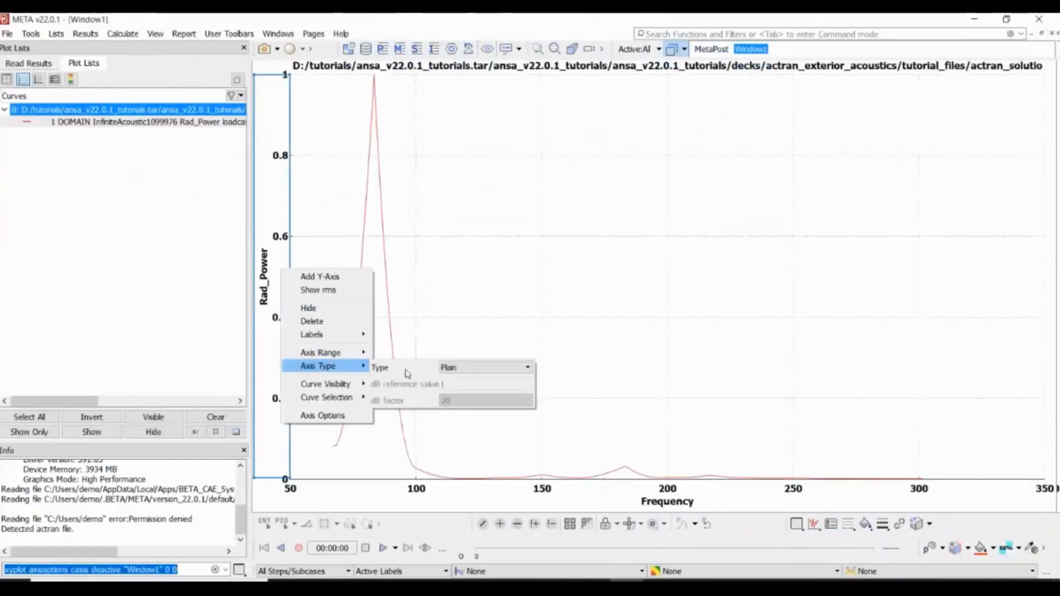
{"action": "left_click", "coordinate": [484, 367]}
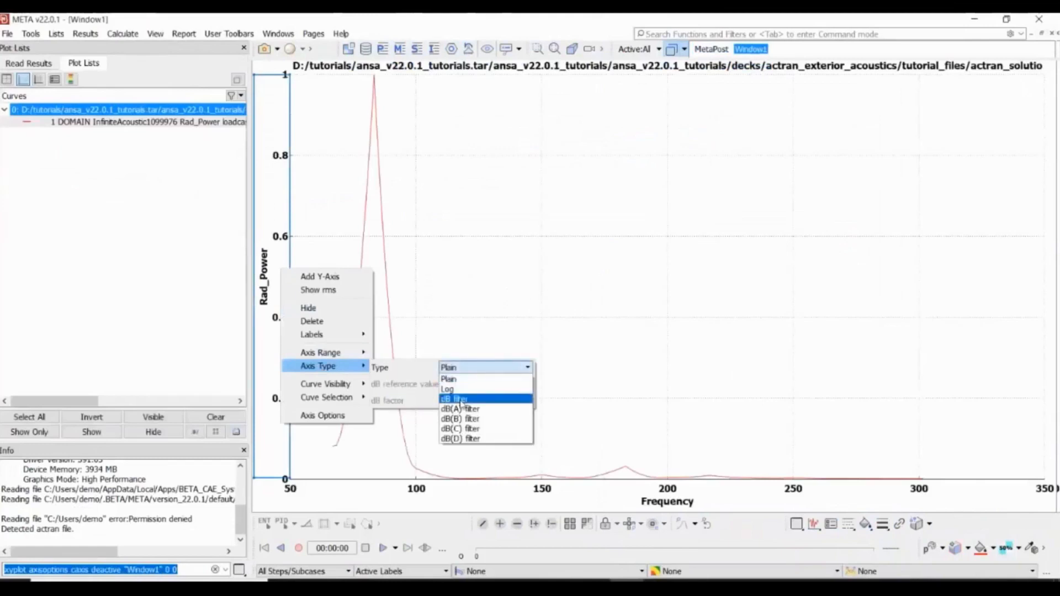
{"action": "left_click", "coordinate": [453, 398]}
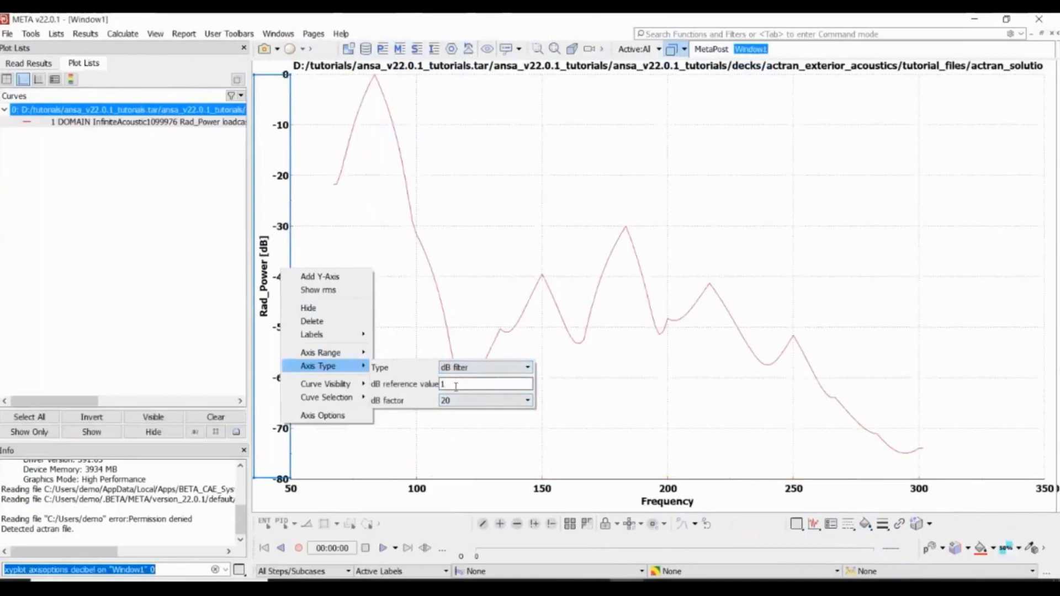
{"action": "type", "text": "e"}
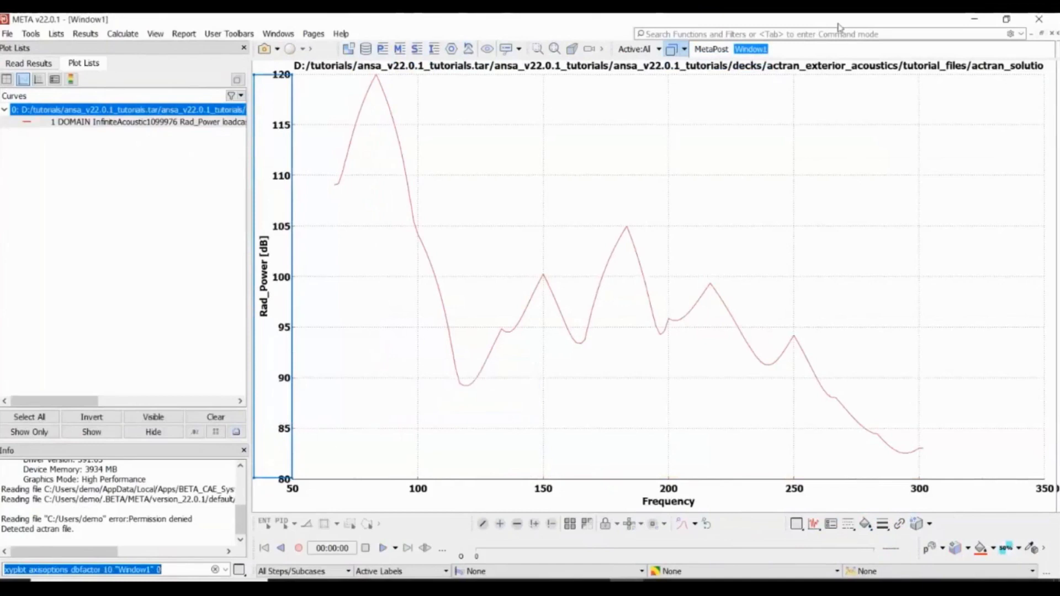
{"action": "left_click", "coordinate": [29, 62]}
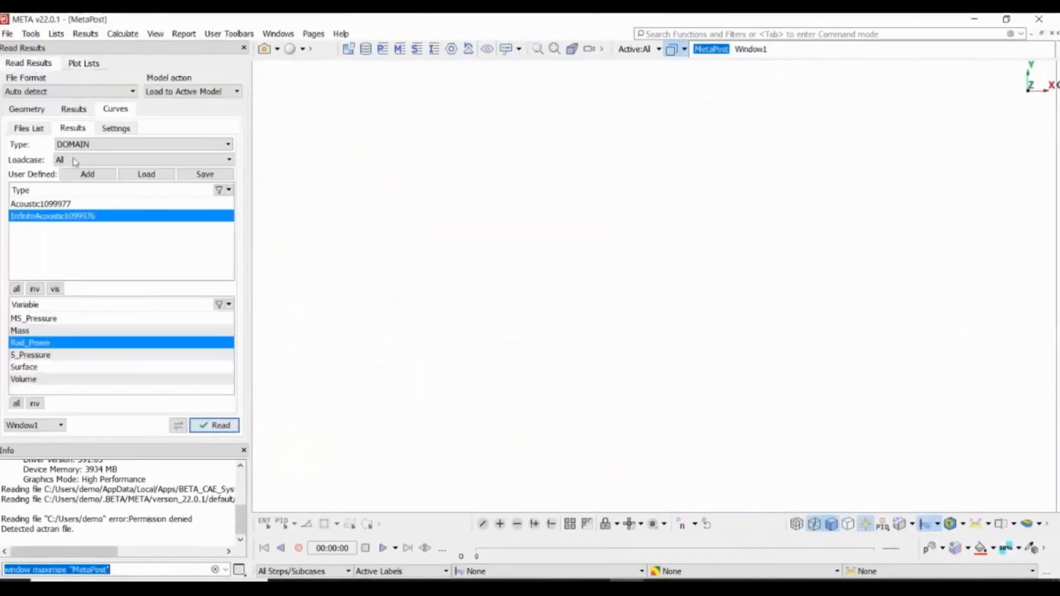
Load the field mesh geometry around the car from the result_map.nff folder
{"action": "left_click", "coordinate": [27, 109]}
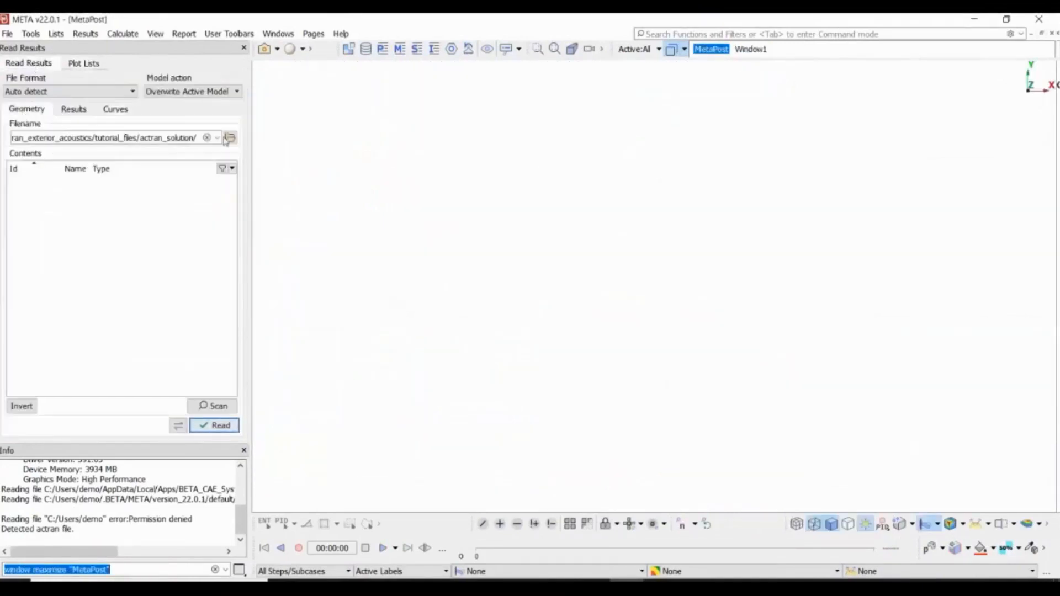
{"action": "left_click", "coordinate": [229, 137]}
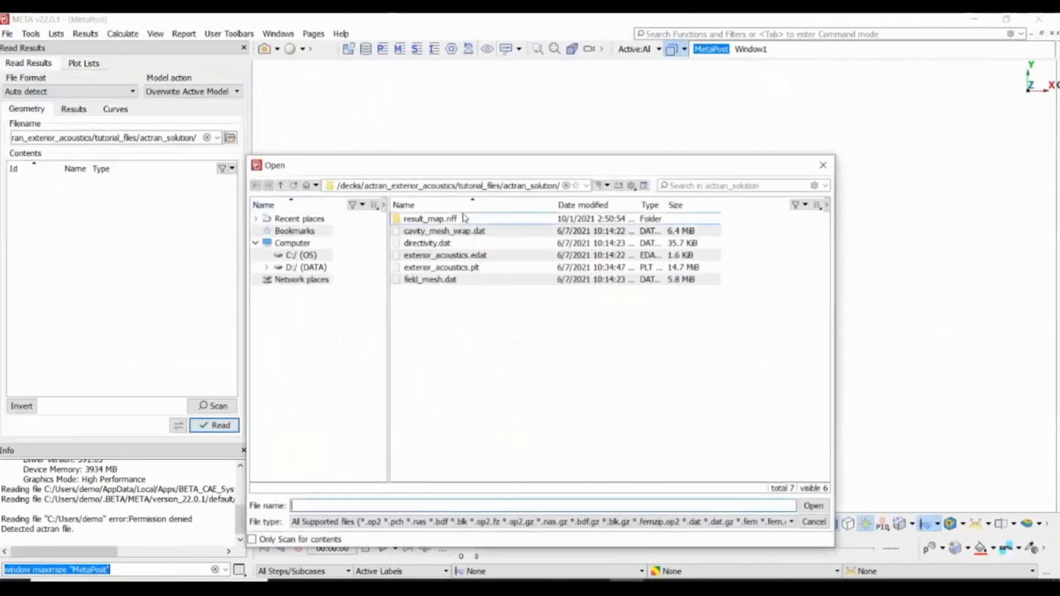
{"action": "double_click", "coordinate": [430, 218]}
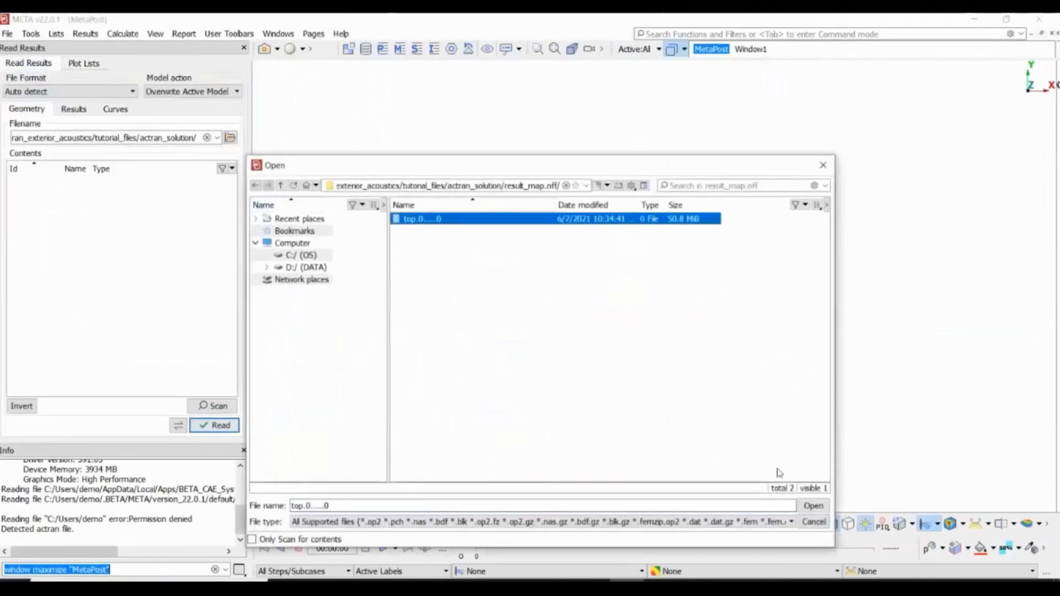
{"action": "left_click", "coordinate": [813, 506]}
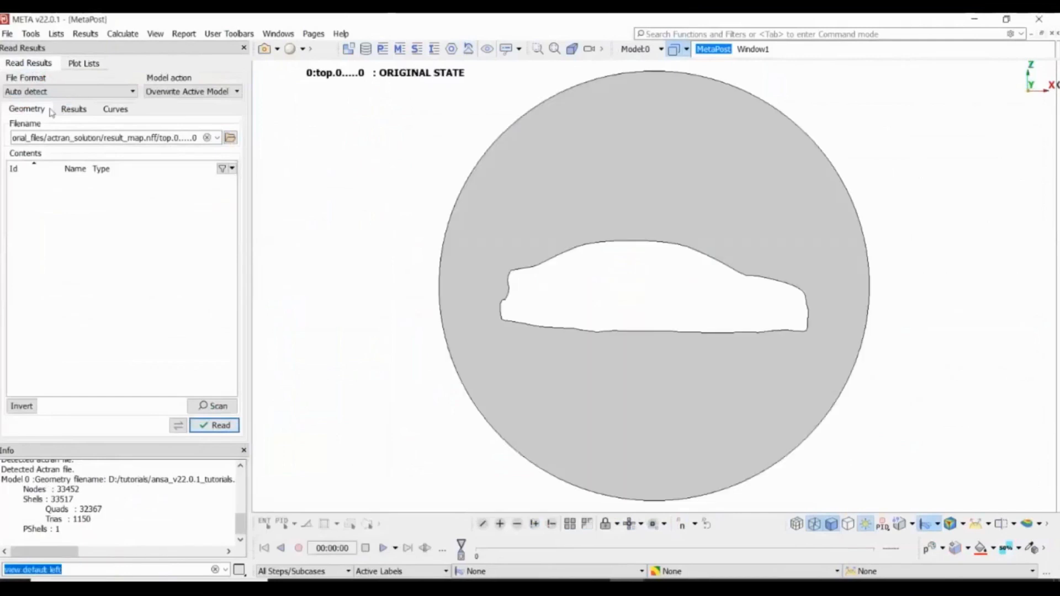
Read scalar Pressure results onto the mesh for all frequencies with 18 generated phase angles
{"action": "left_click", "coordinate": [74, 110]}
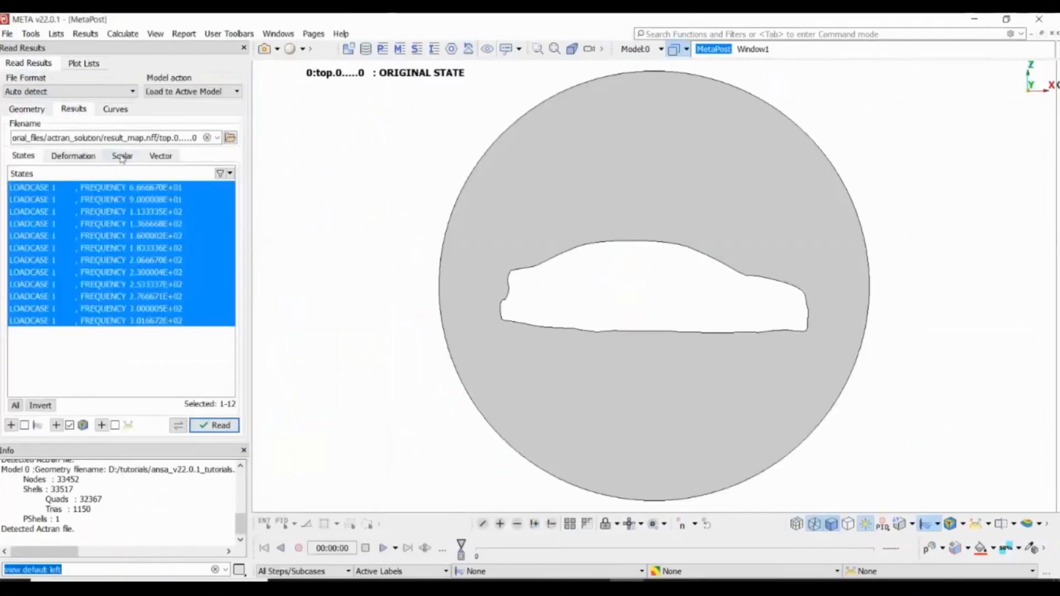
{"action": "left_click", "coordinate": [122, 155]}
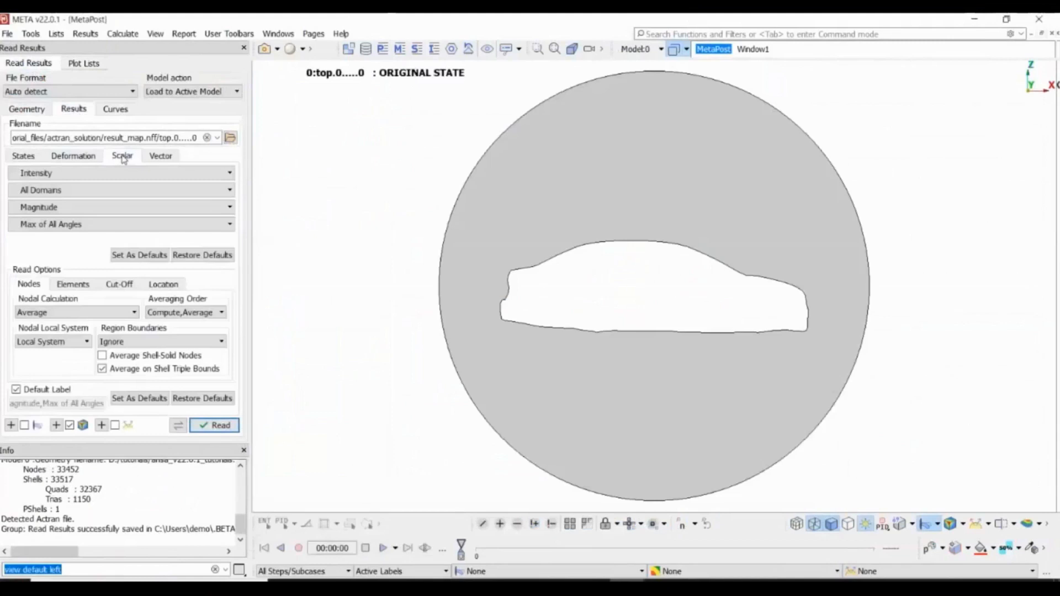
{"action": "left_click", "coordinate": [120, 172]}
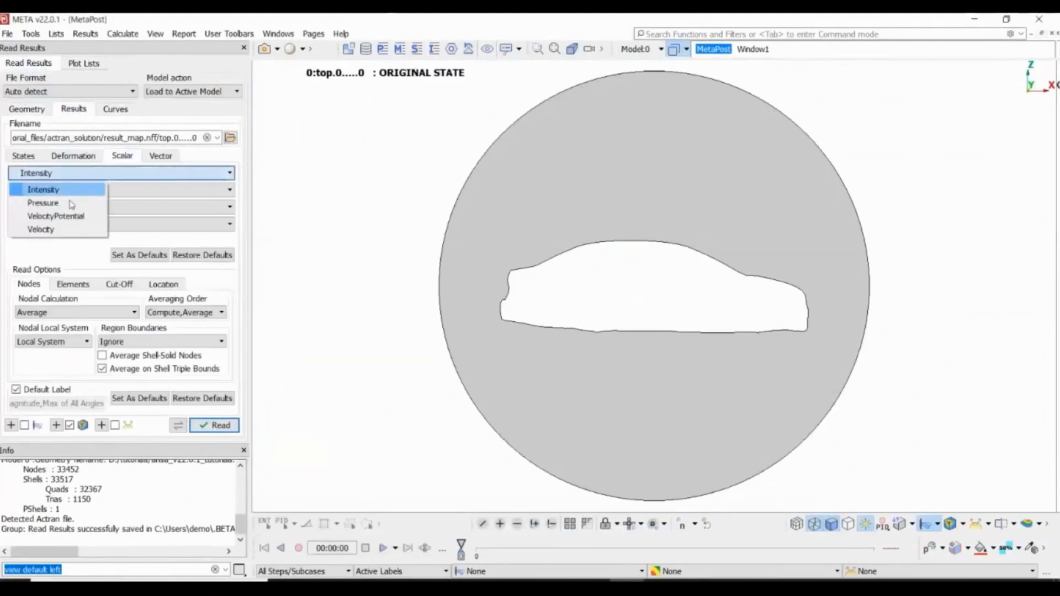
{"action": "left_click", "coordinate": [43, 203]}
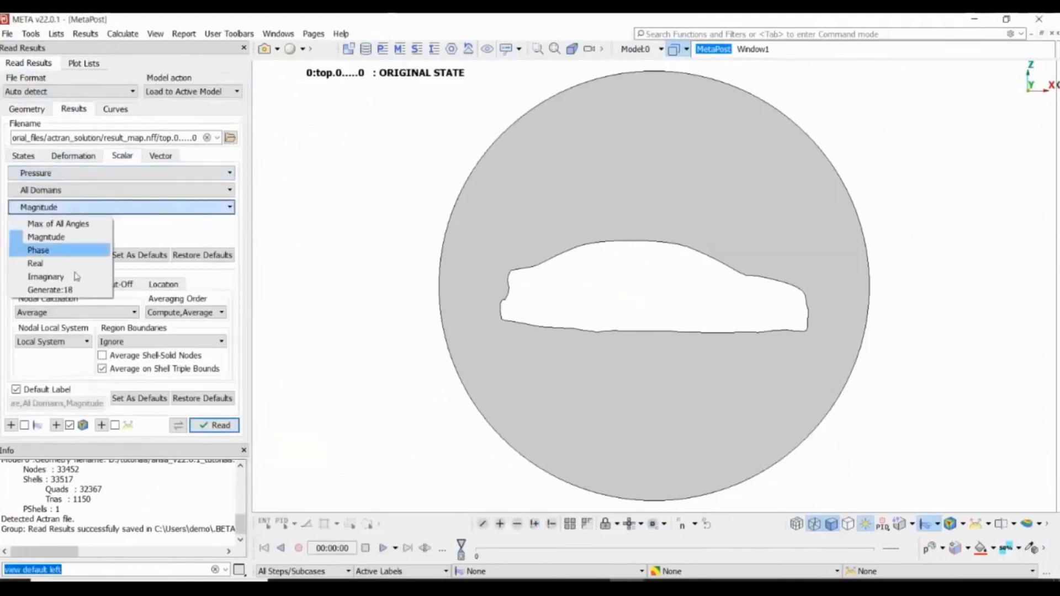
{"action": "left_click", "coordinate": [49, 289]}
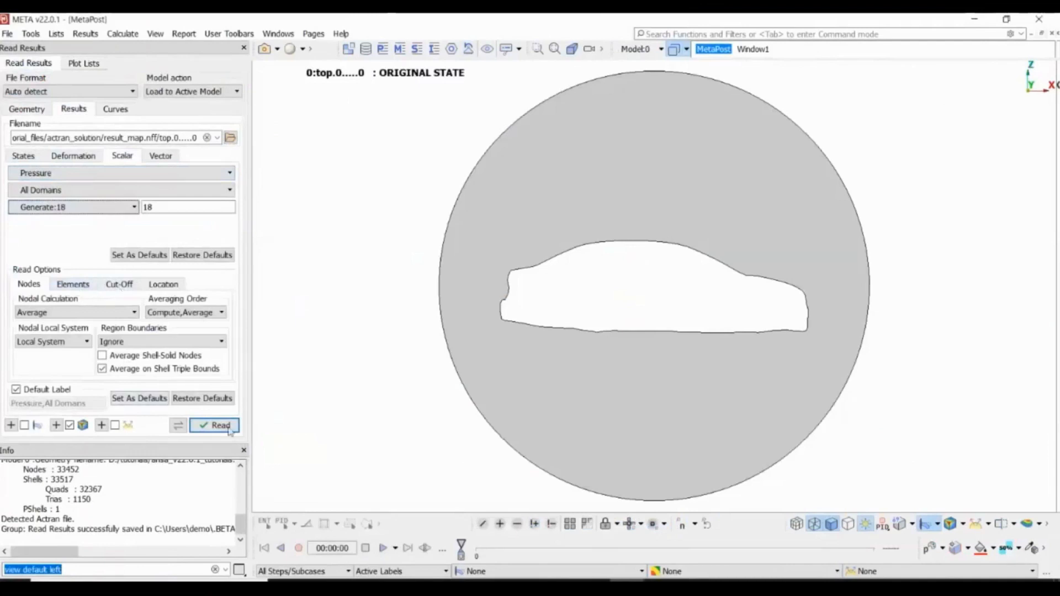
{"action": "left_click", "coordinate": [216, 424]}
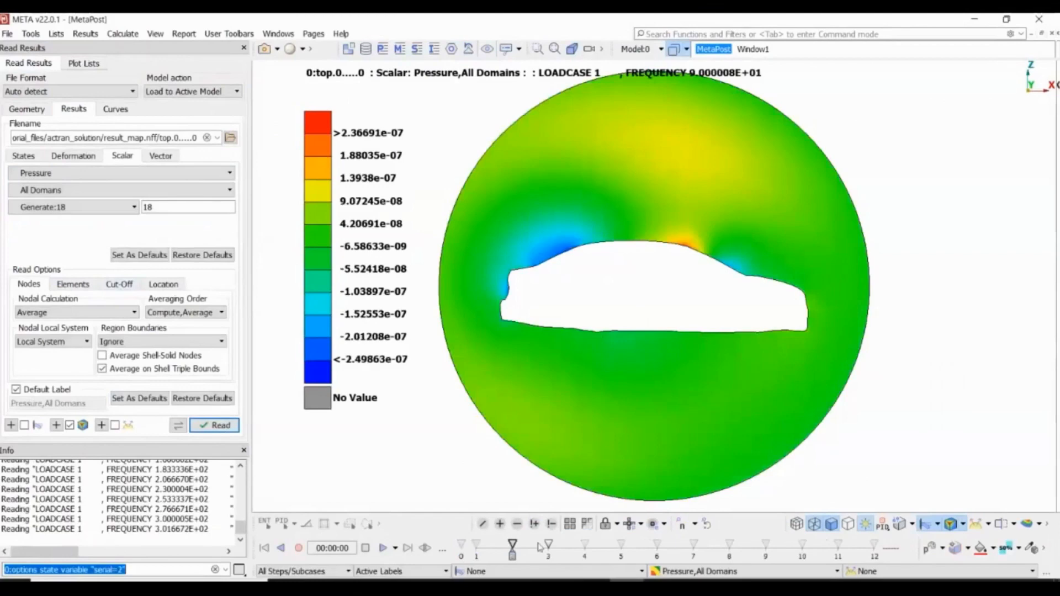
Animate the 90 Hz pressure contour through its generated phase angles
{"action": "left_click", "coordinate": [385, 549]}
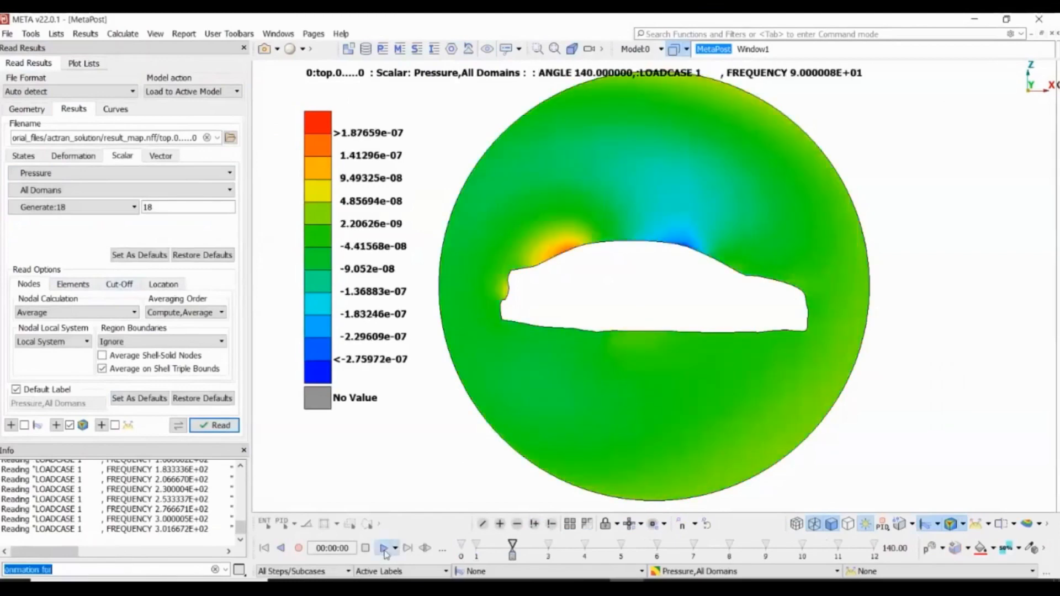
{"action": "left_click", "coordinate": [386, 548]}
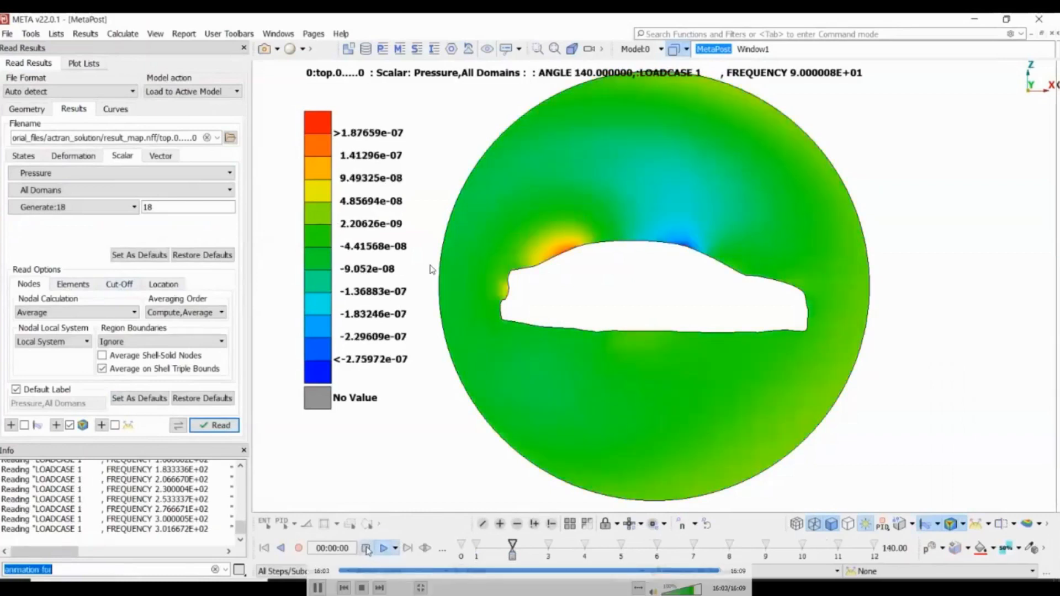
{"action": "mouse_move", "coordinate": [371, 524]}
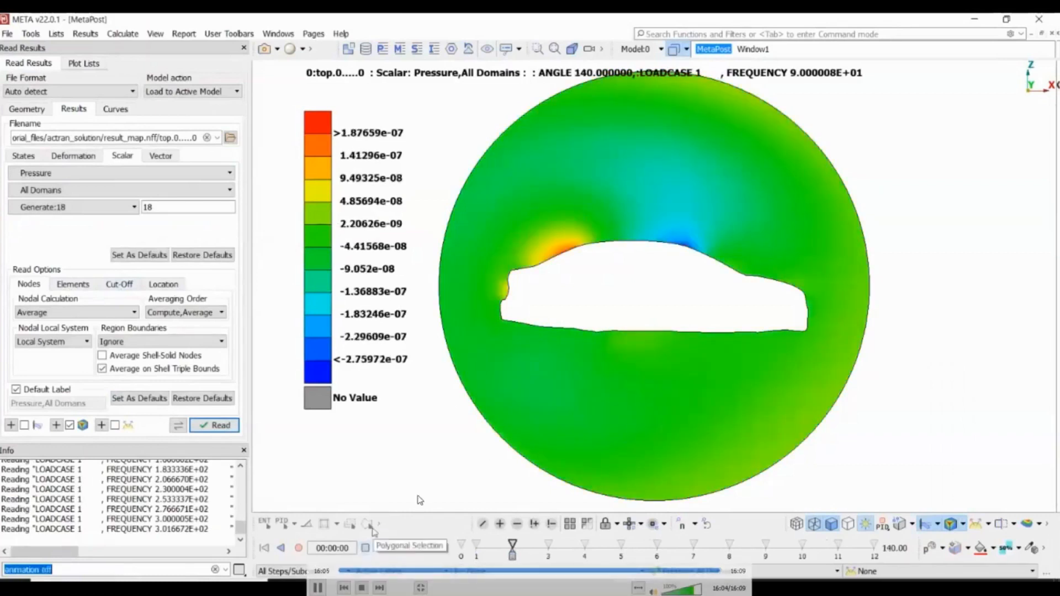